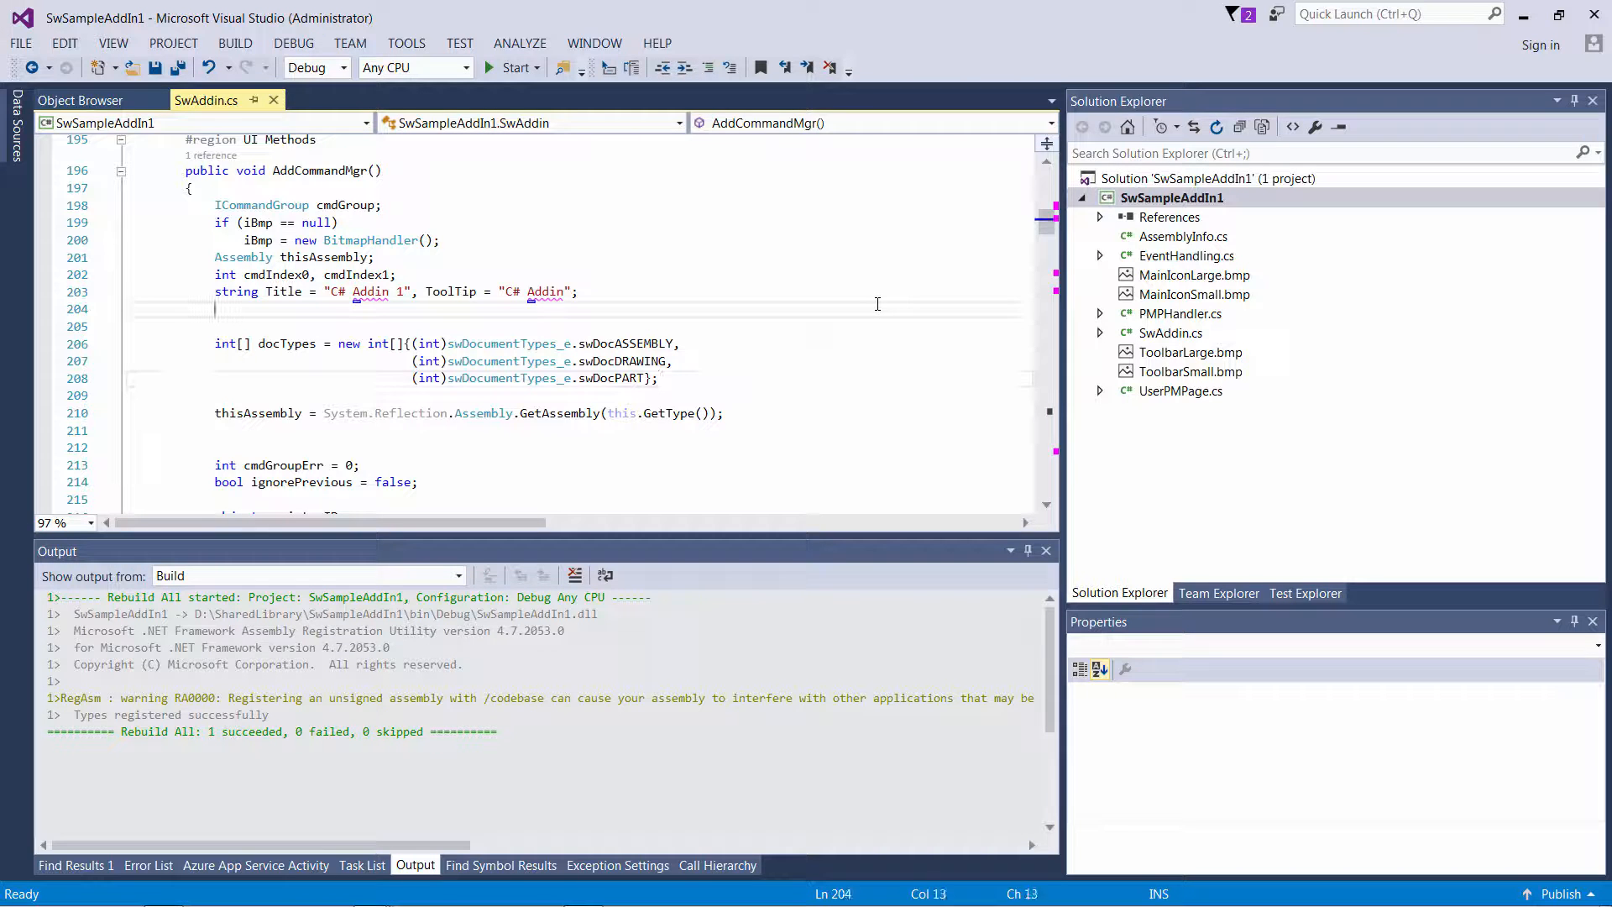
- Build SwSampleAddIn1, rebuild SwSampleAddIn2, and launch SwSampleAddIn2 in SOLIDWORKS for debugging
right_click(1172, 197)
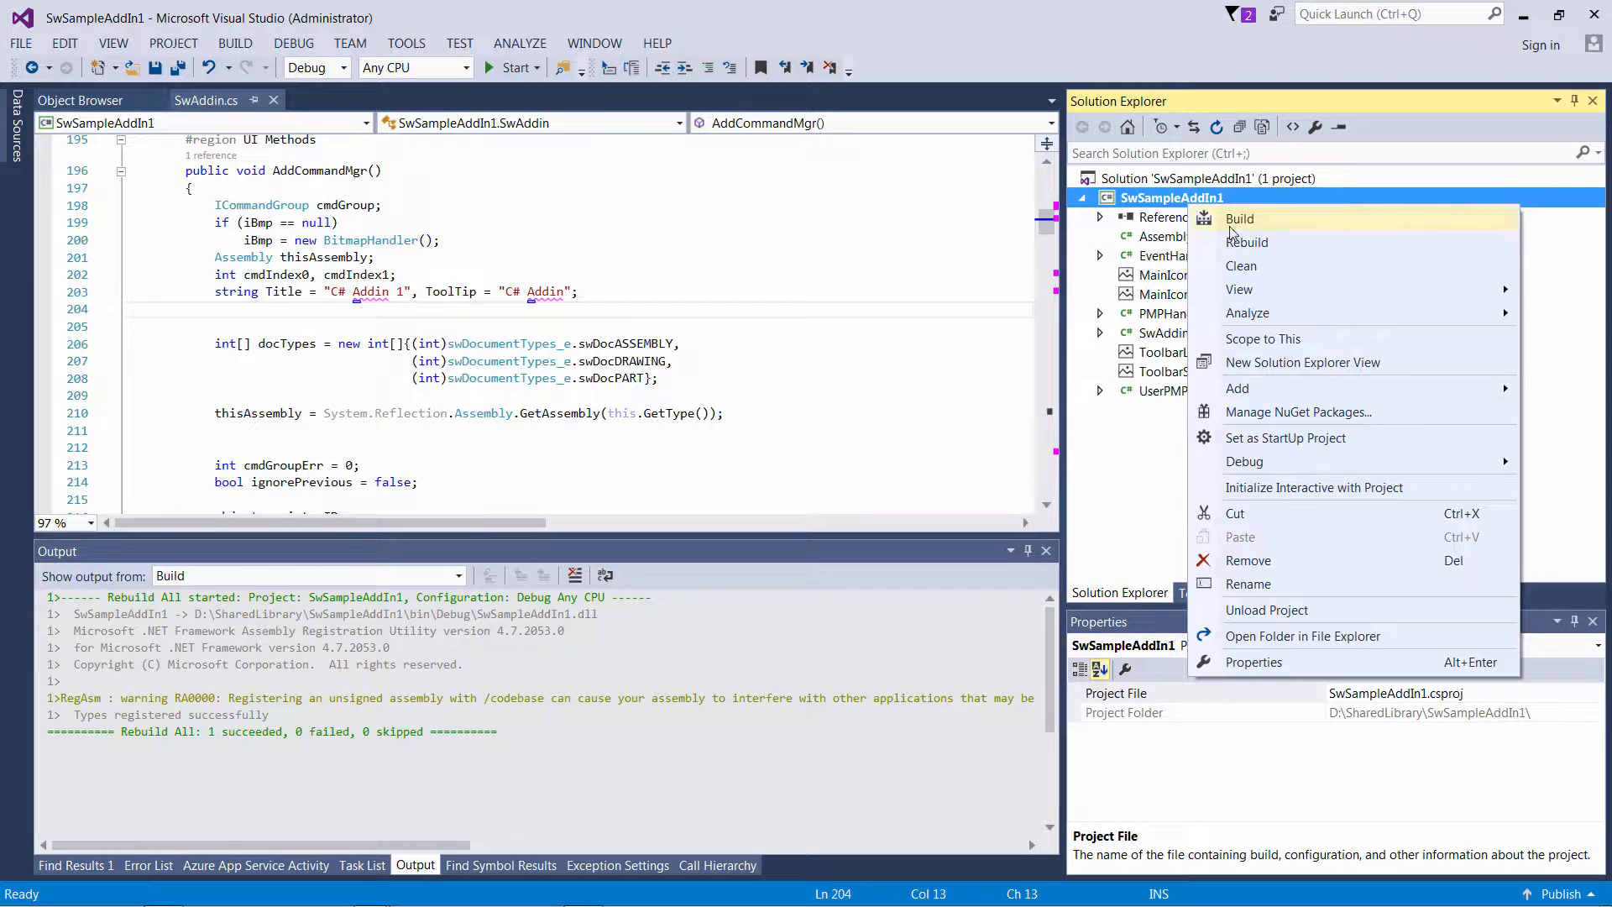
left_click(1246, 241)
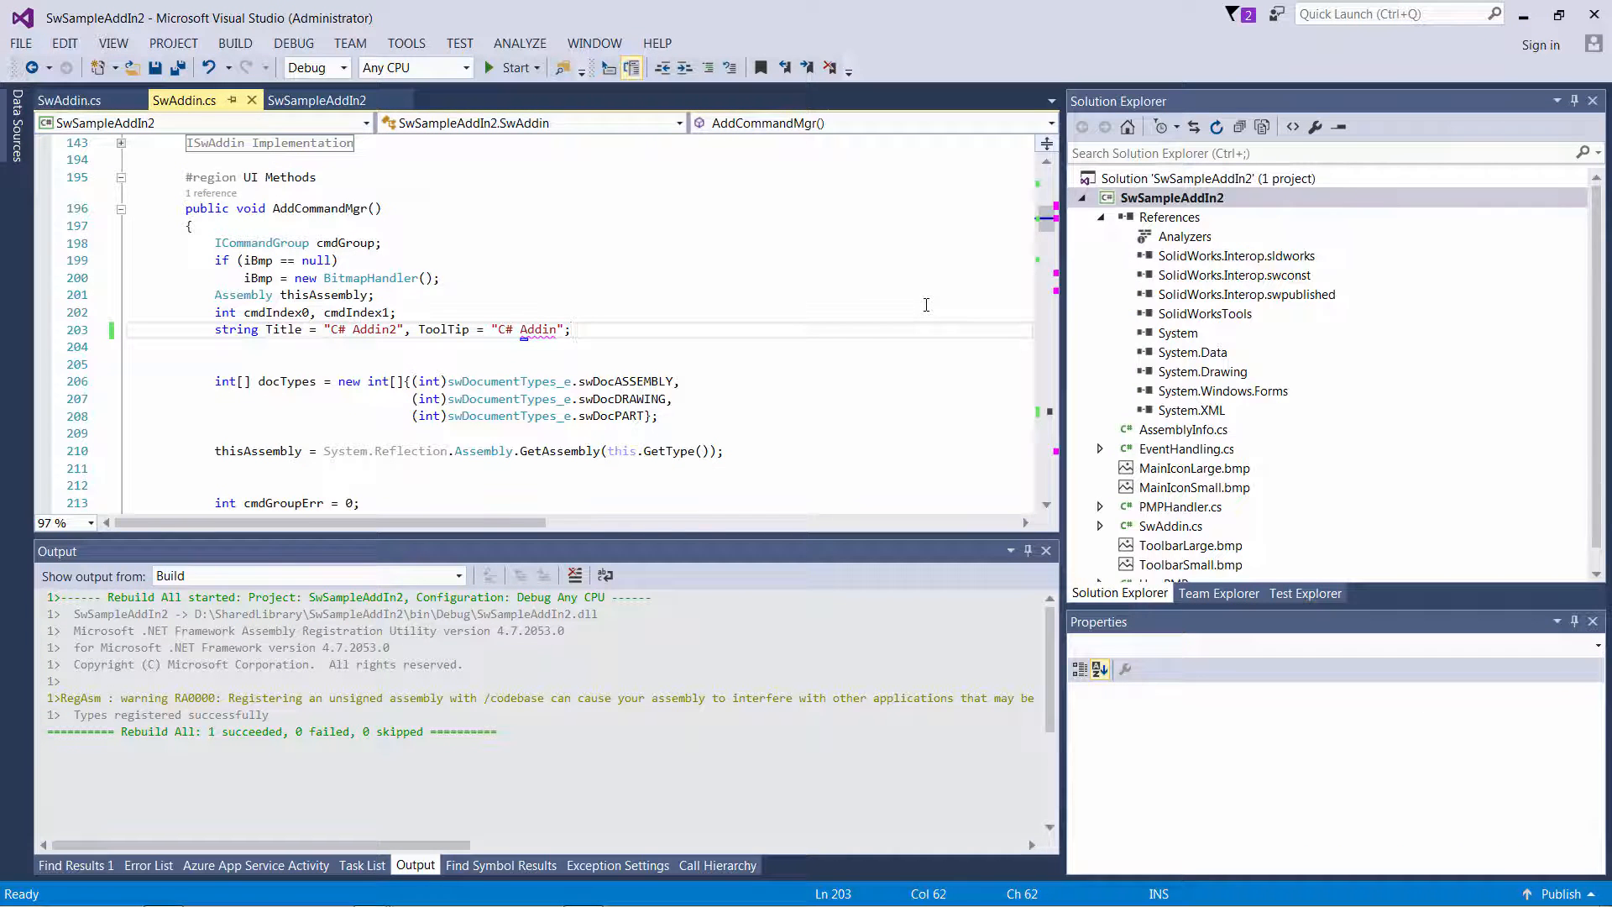
left_click(1172, 197)
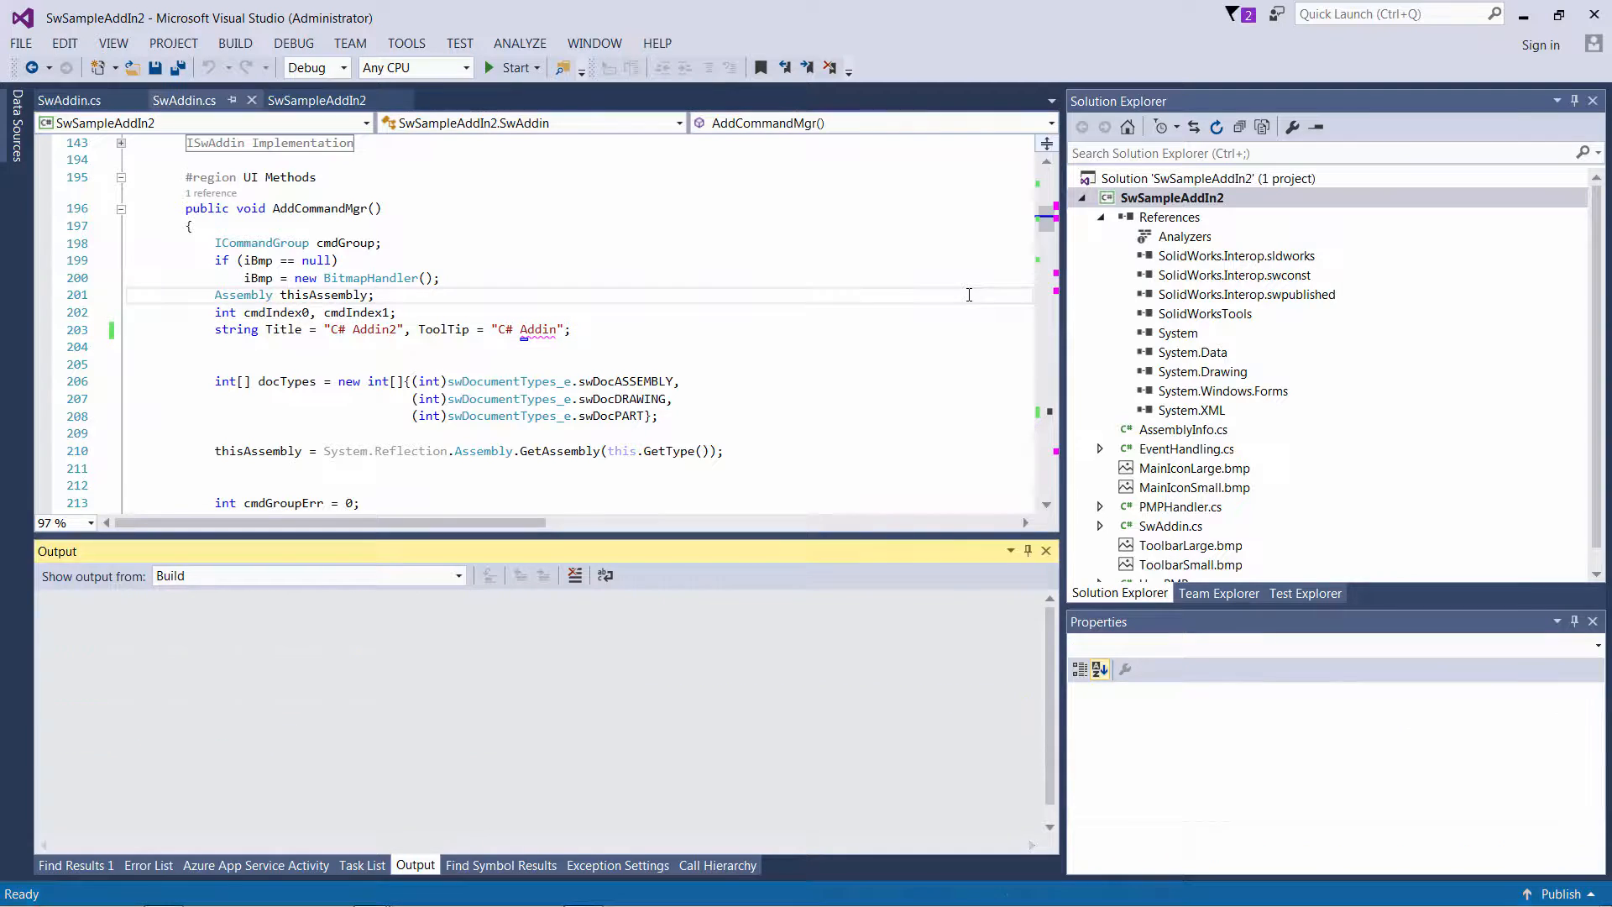
left_click(512, 67)
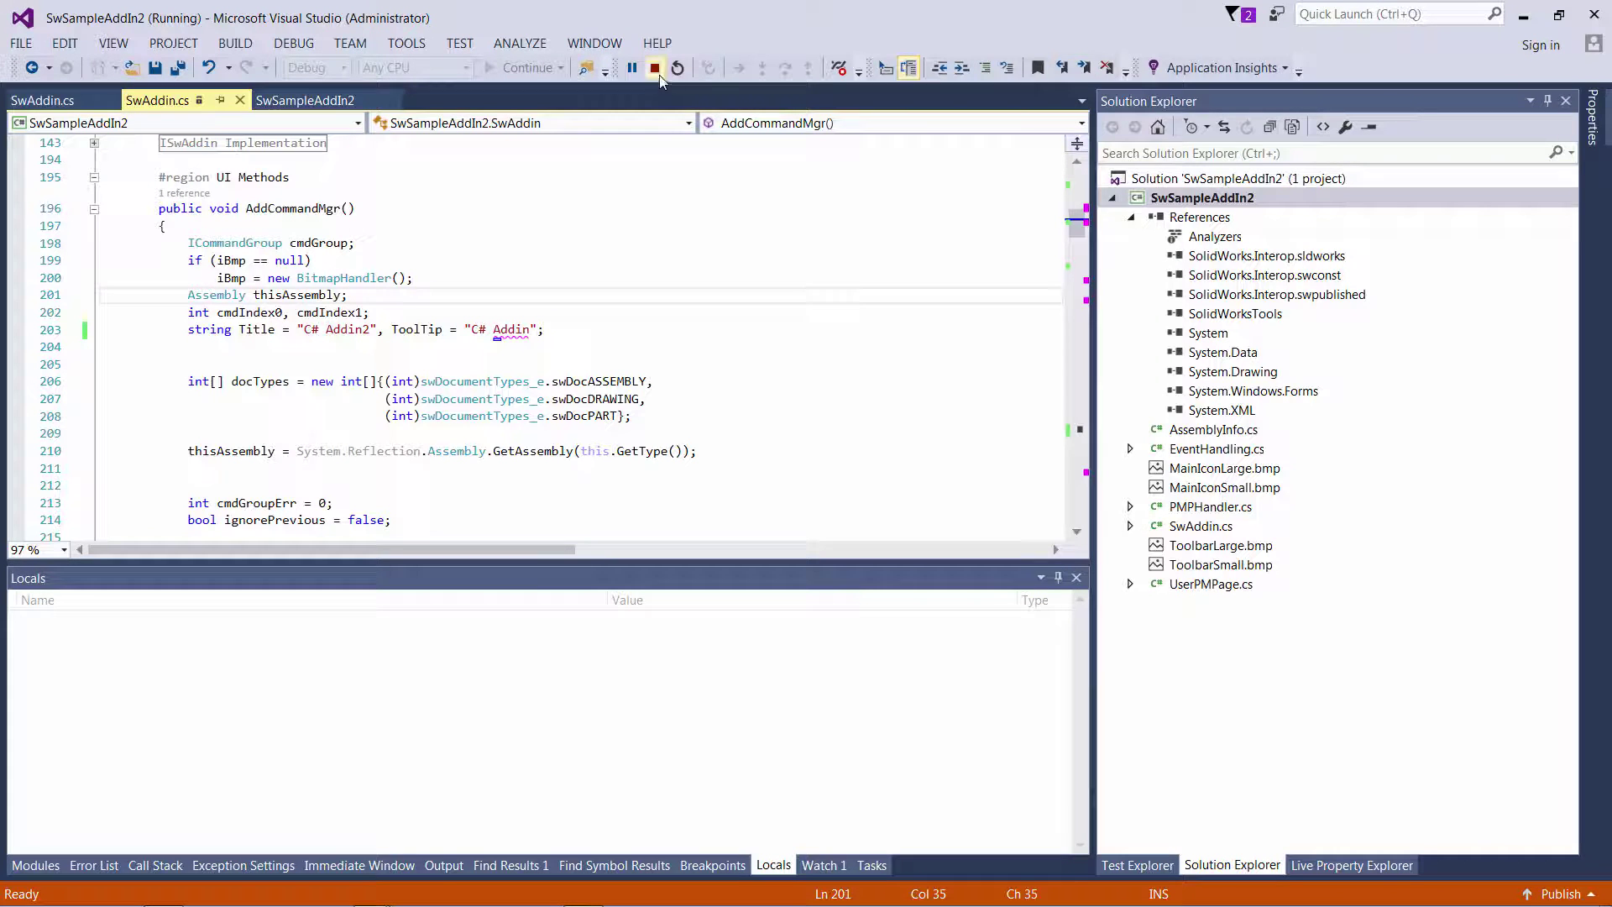
- End the debug session and open SharedLibrary's bin\Debug output folder
left_click(654, 68)
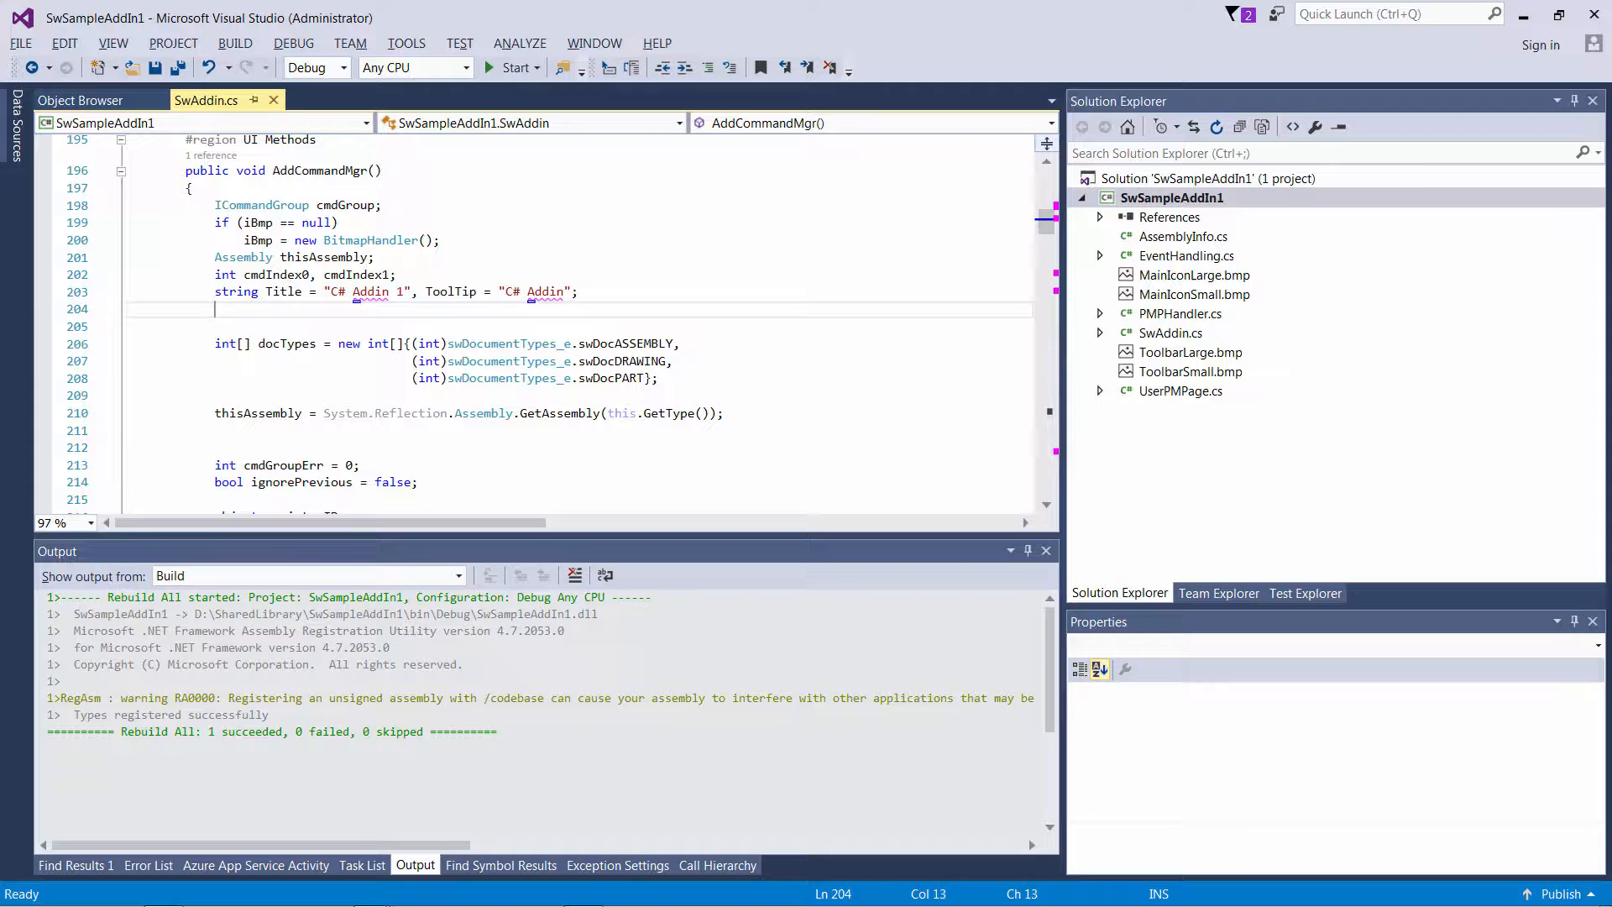
left_click(440, 239)
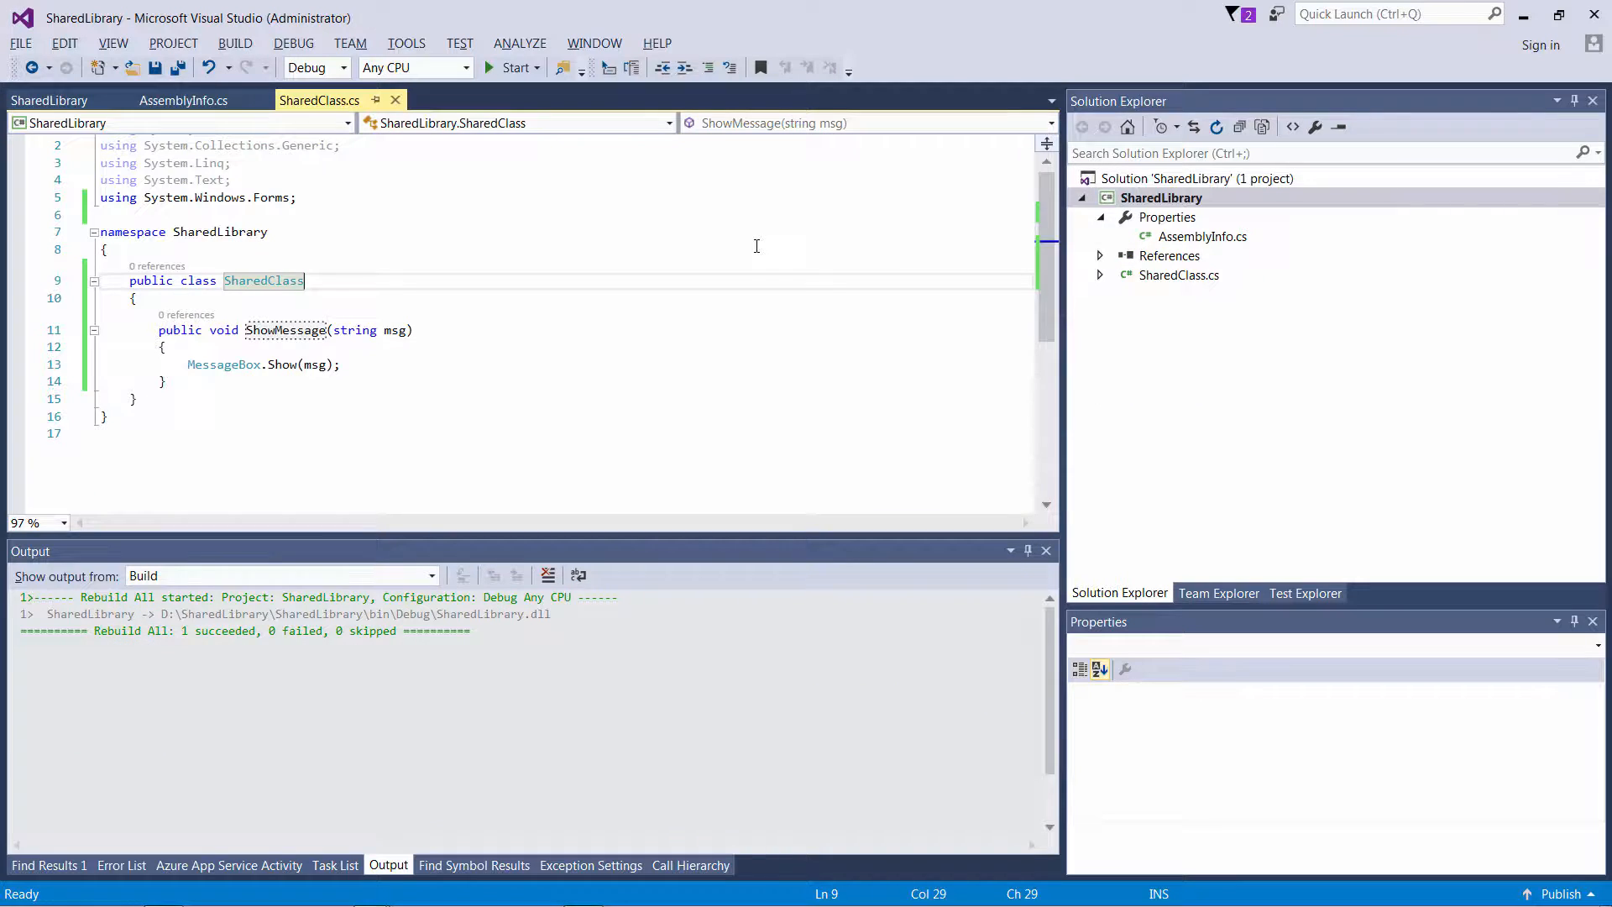
left_click(1162, 197)
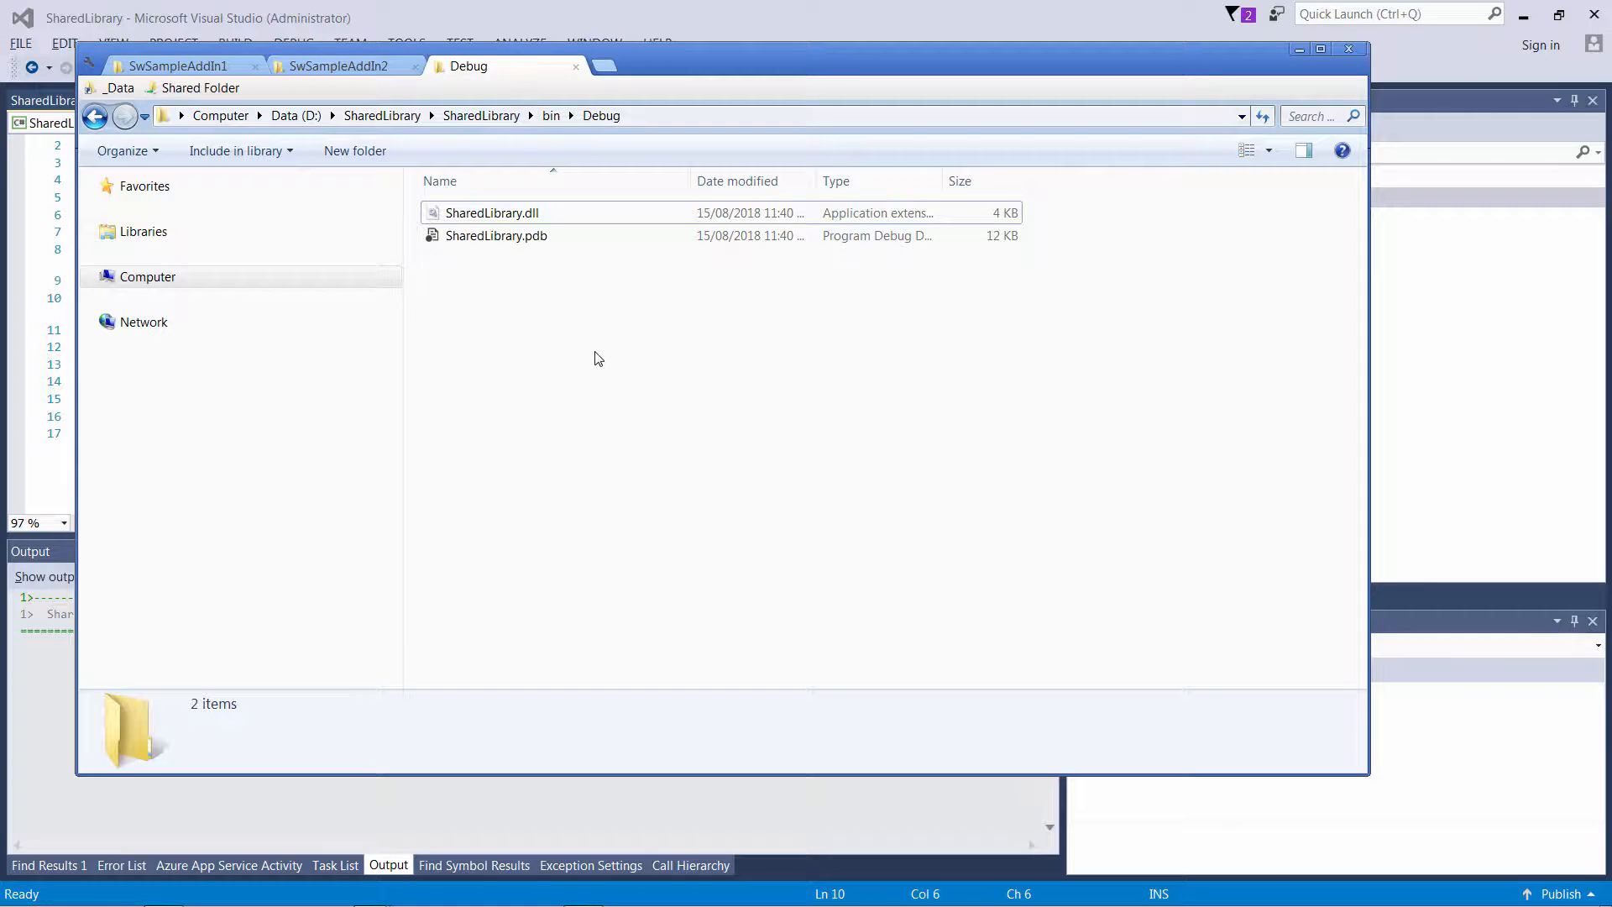
- Return to the SwSampleAddIn1 solution with Add Reference > Browse open
left_click(493, 213)
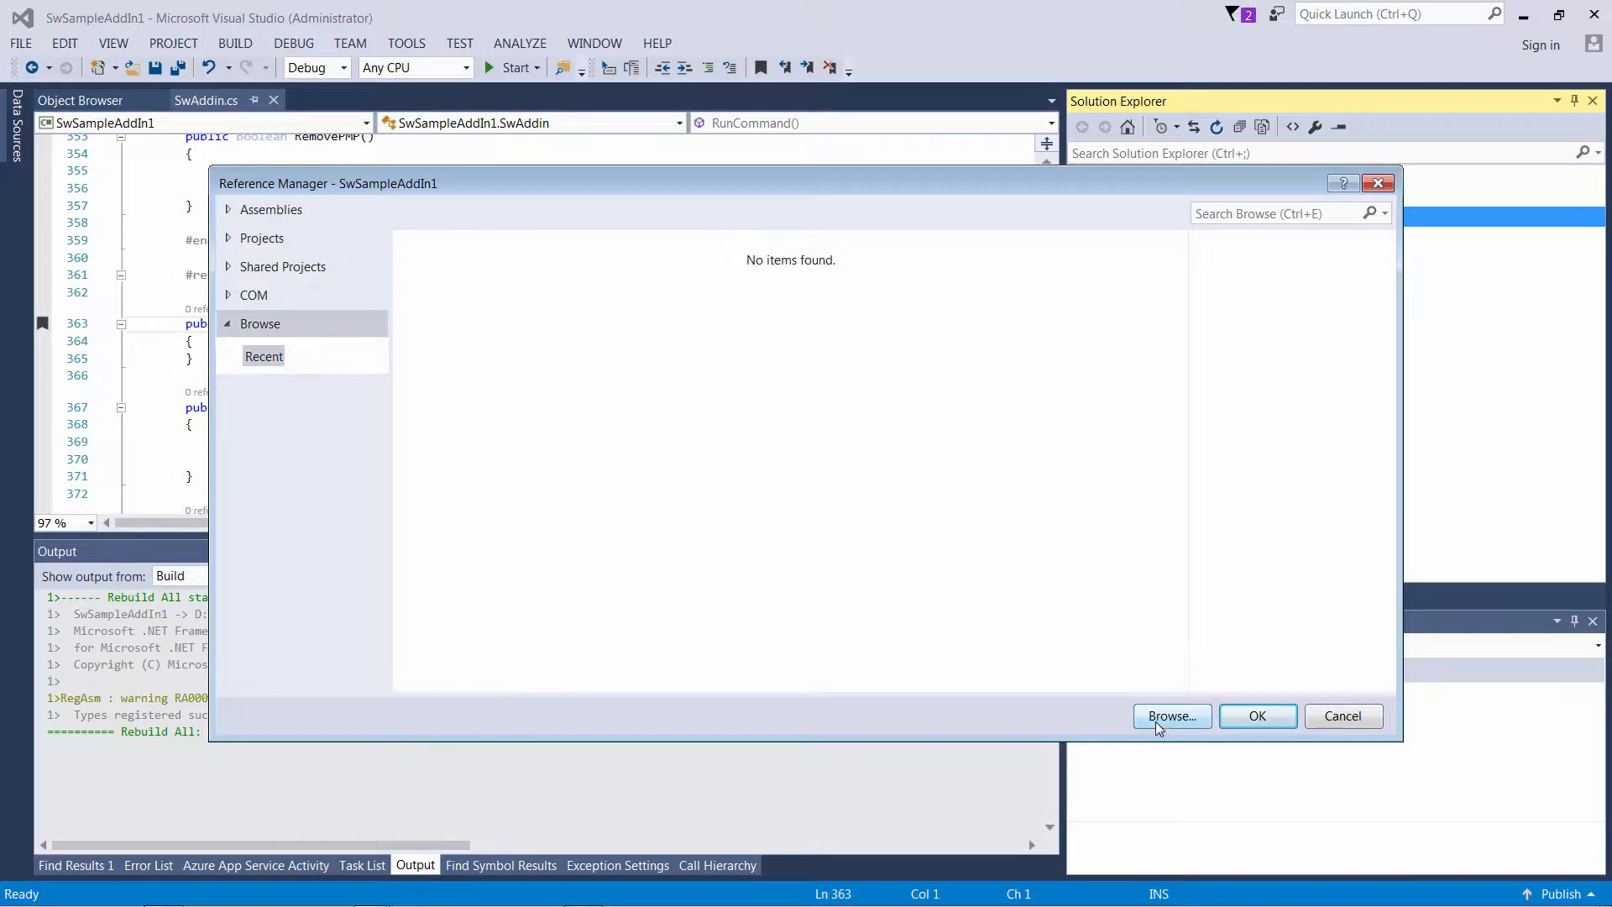
- Add a reference to D:\SharedLibrary\SwSampleAddIn1\SharedLibrary.dll
left_click(1171, 716)
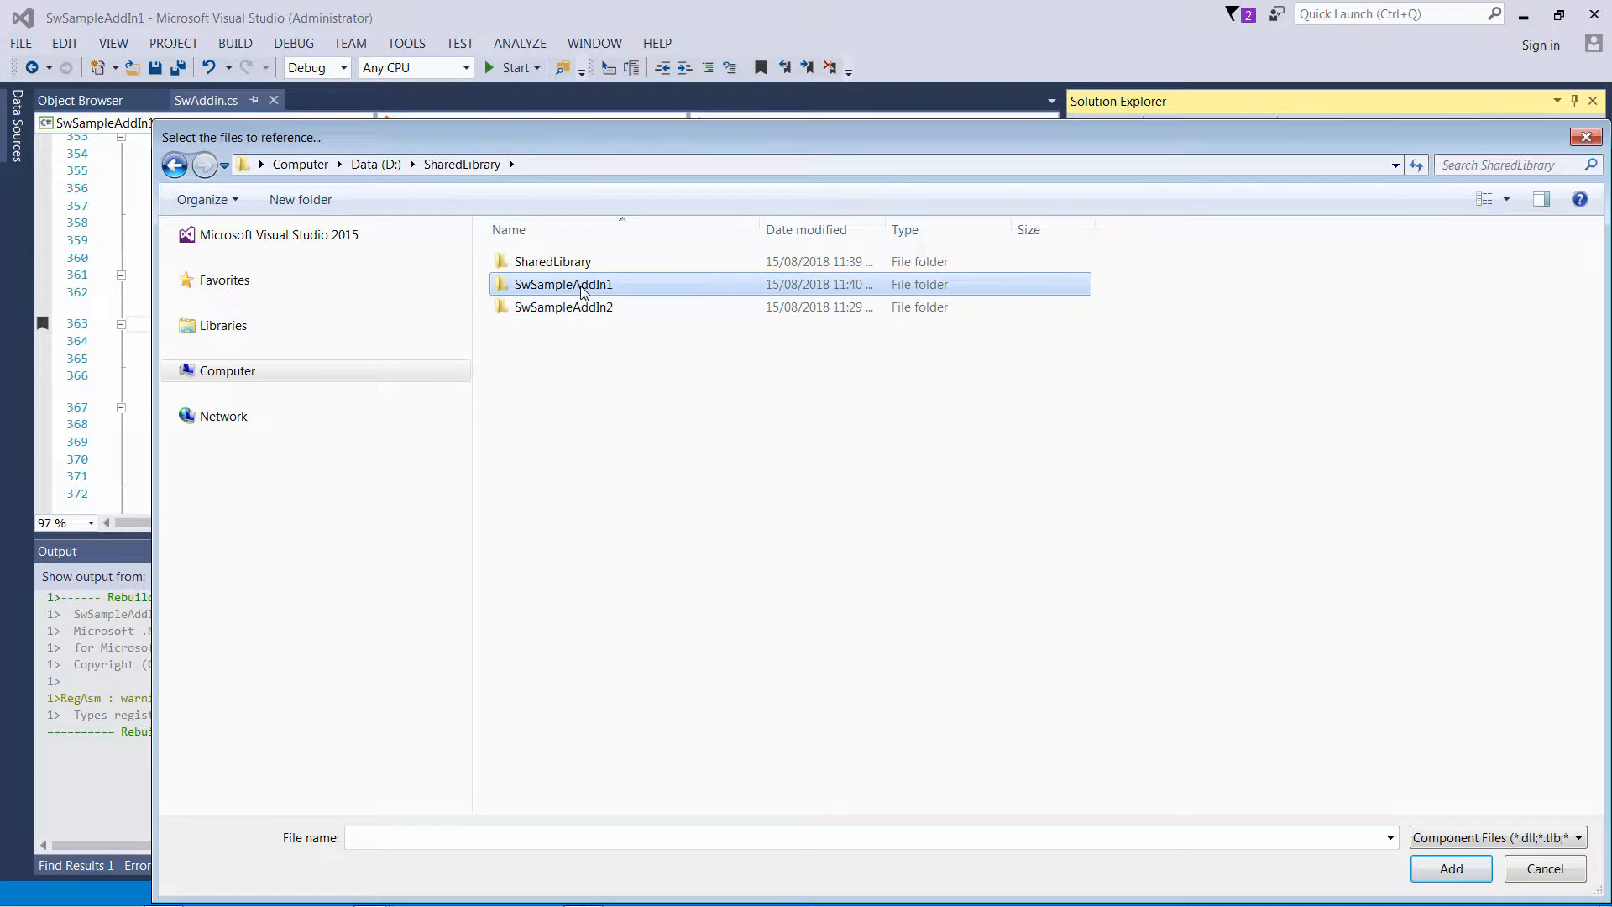
left_click(1451, 867)
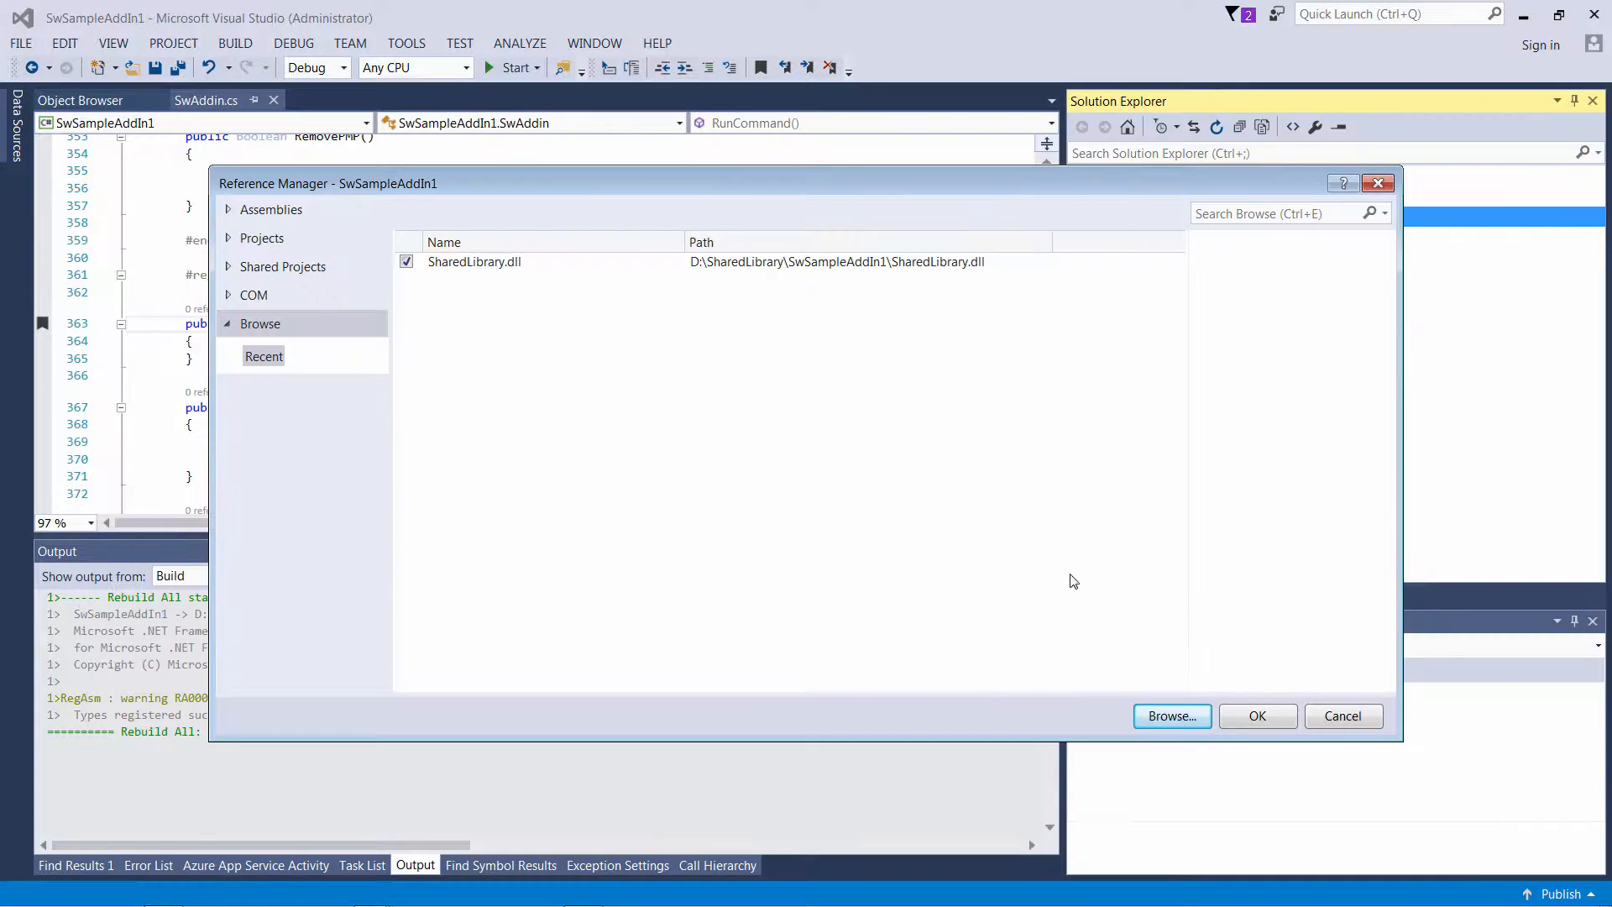
left_click(1256, 715)
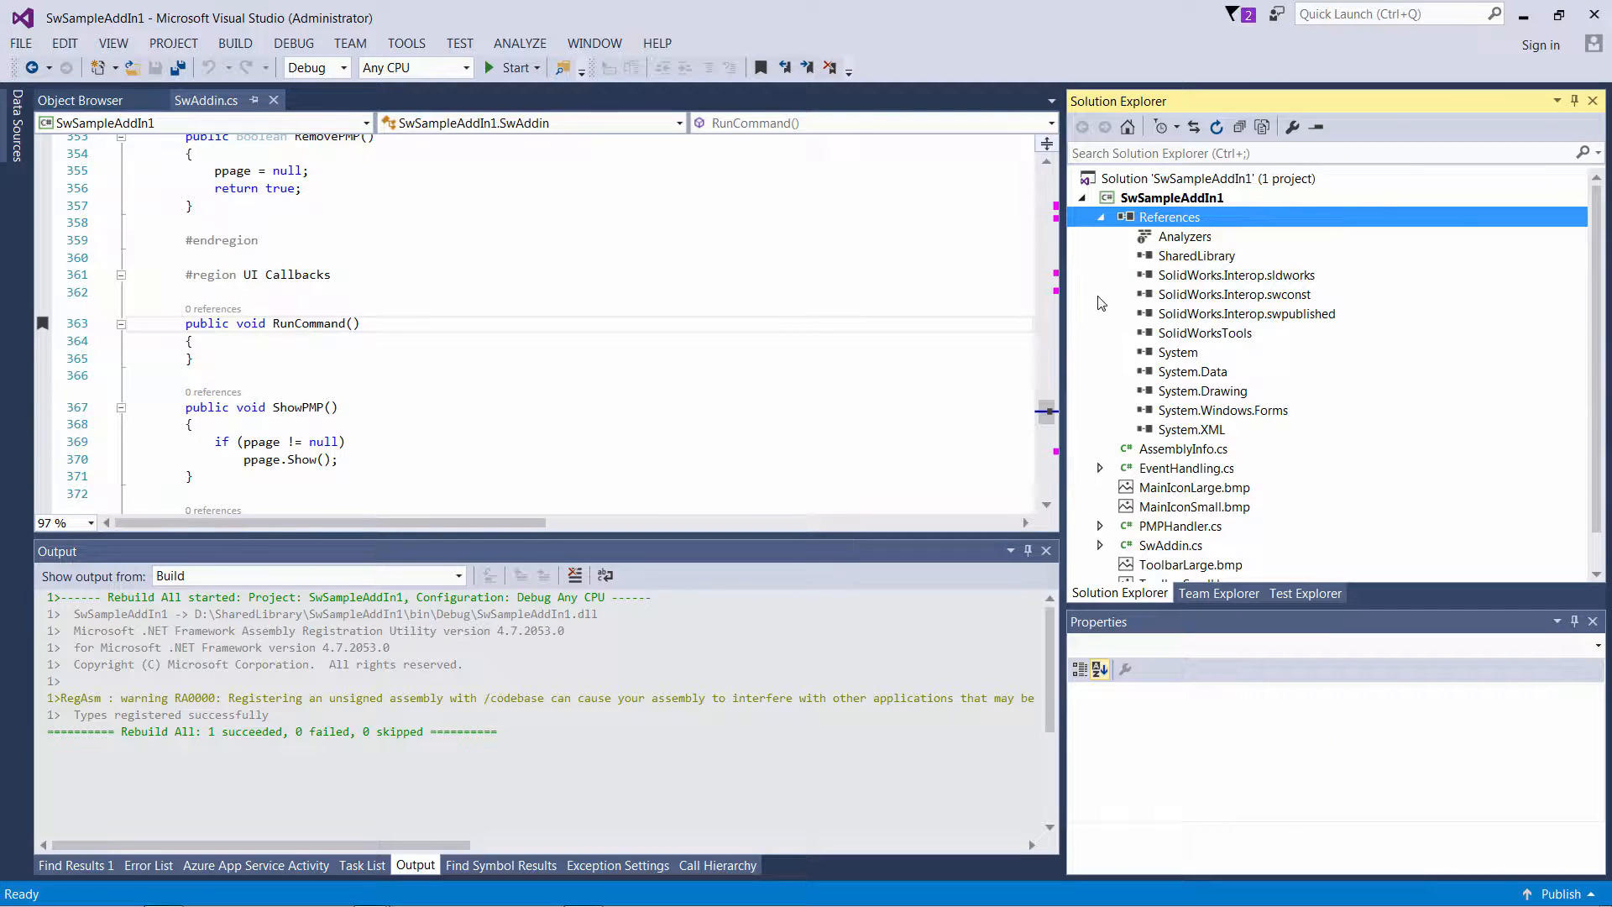
- Make RunCommand call new SharedLibrary.SharedClass().ShowMessage("RunCommand") and rebuild SwSampleAddIn1
left_click(354, 357)
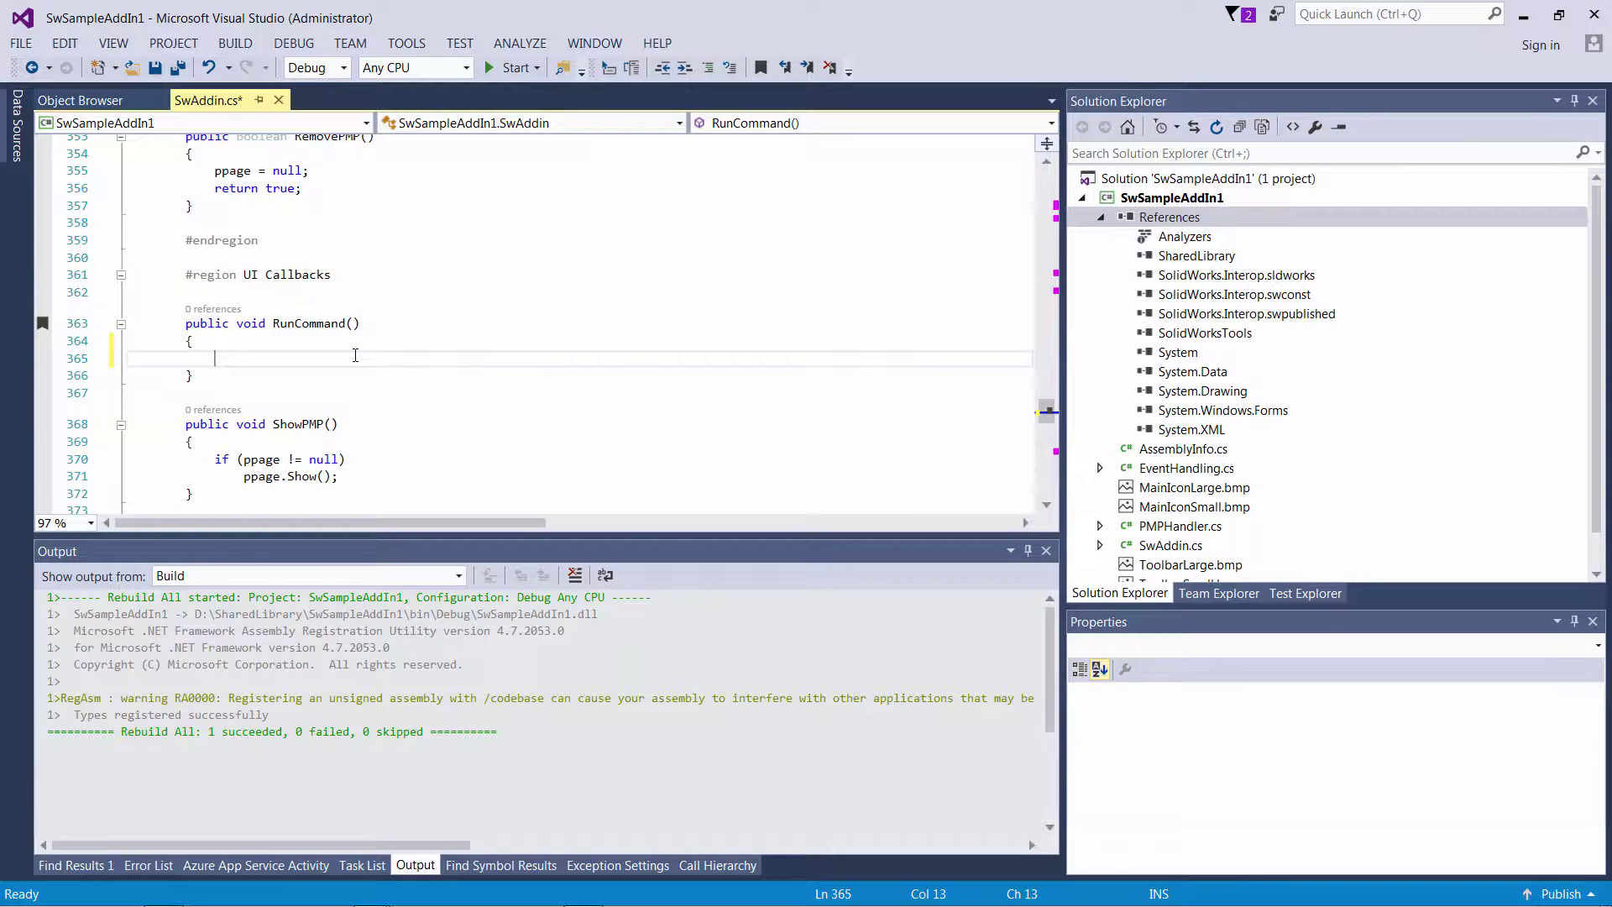
type("new SharedLibrary.SharedClass().ShowMessage(")
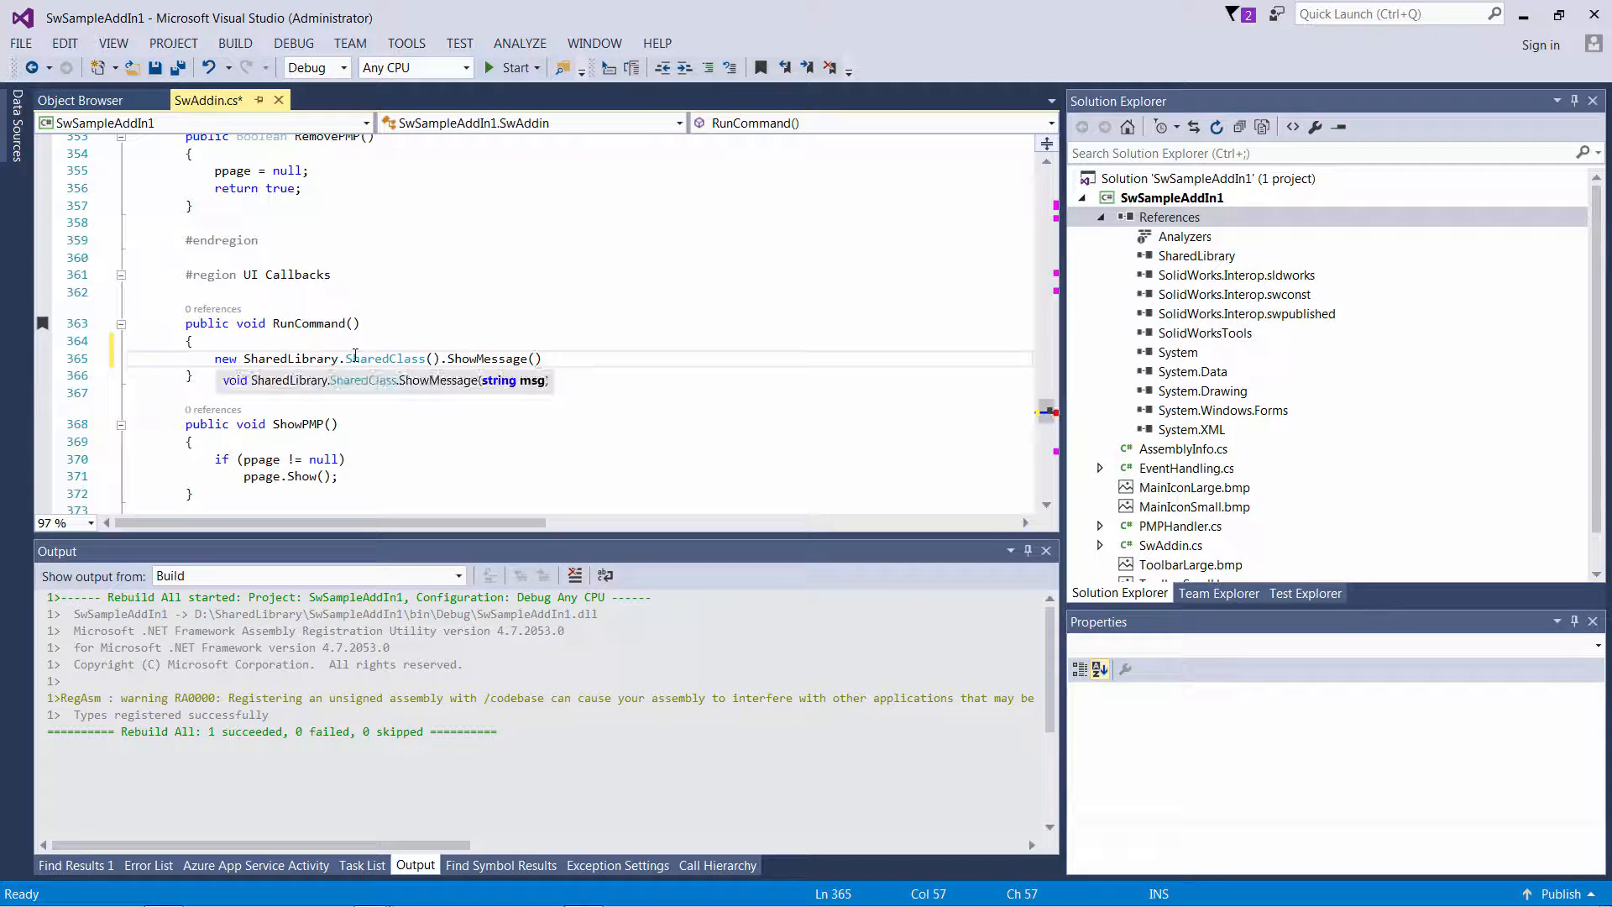
type("\"\");")
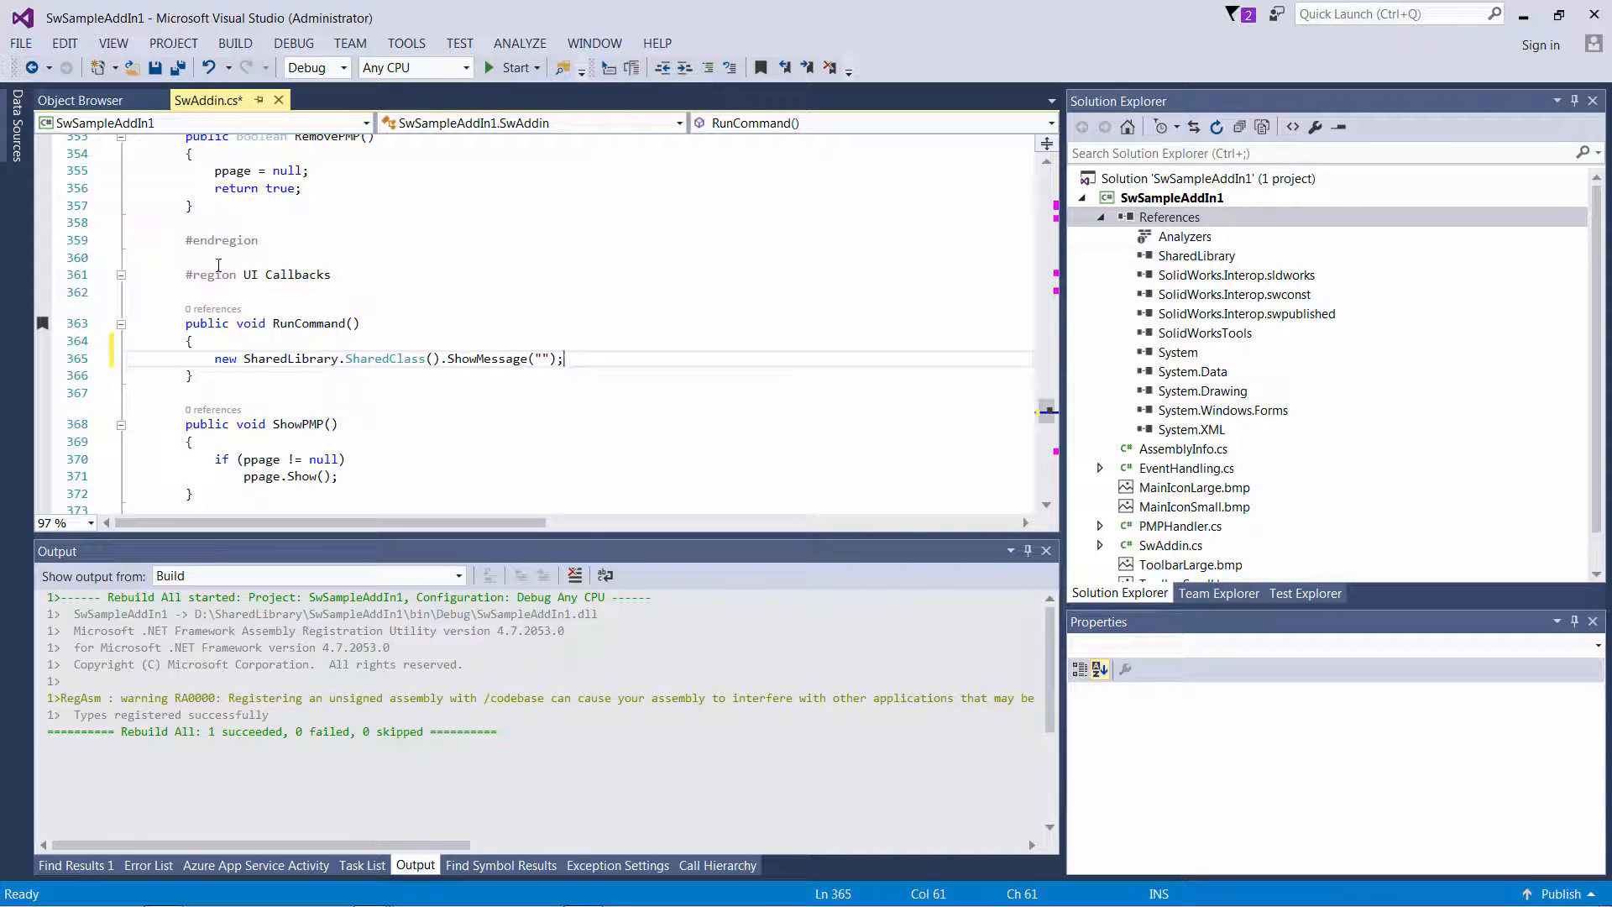
left_click(542, 358)
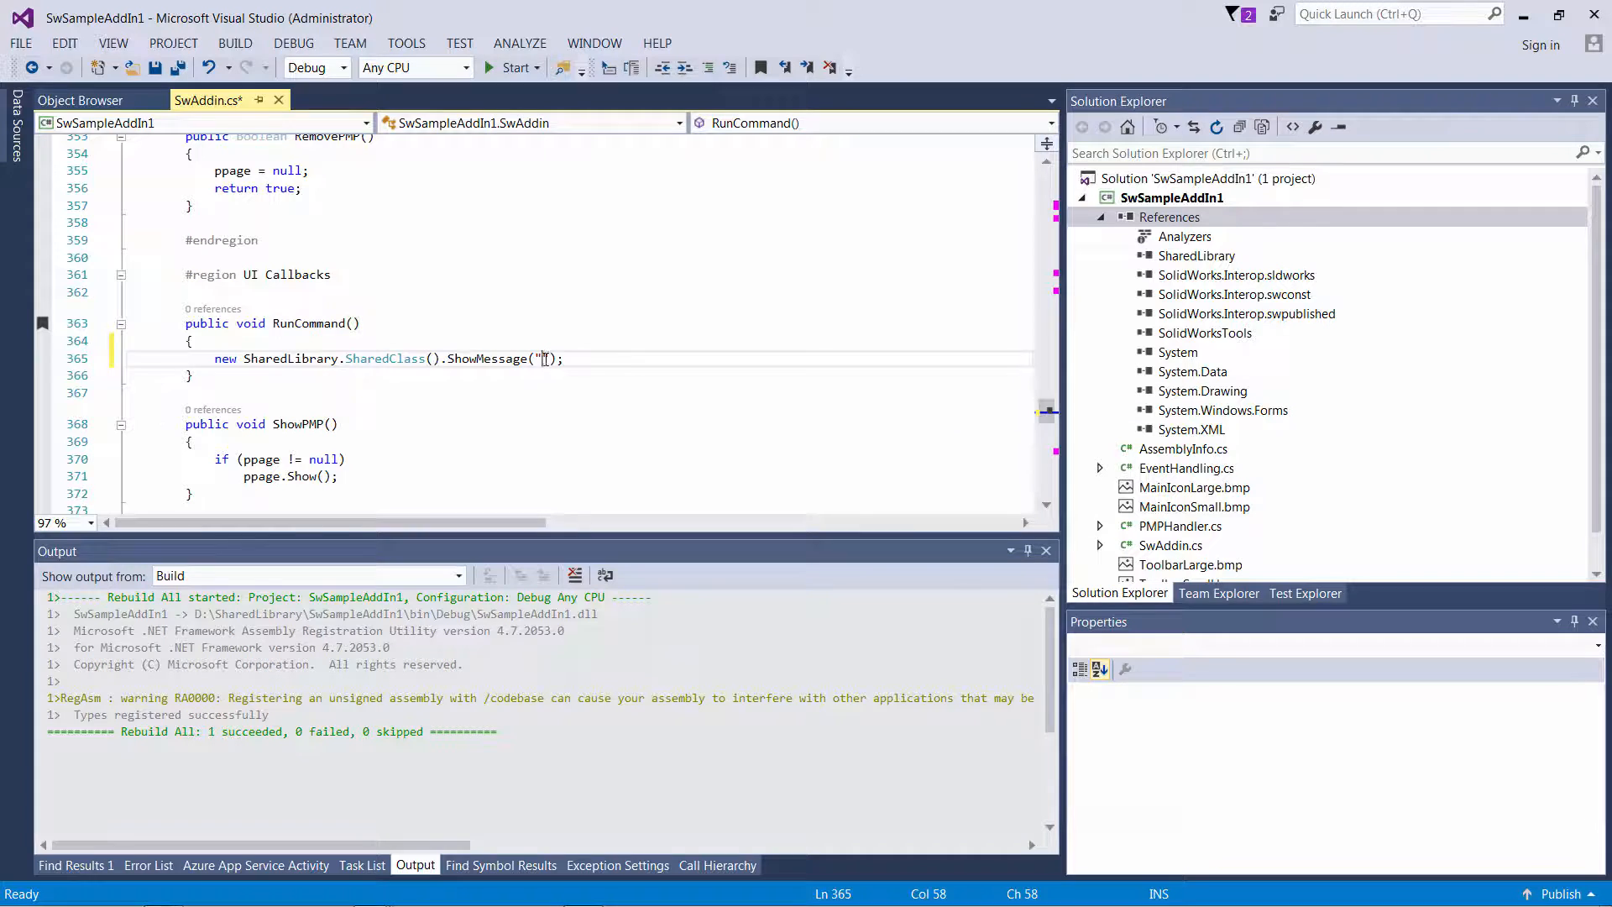
right_click(1171, 197)
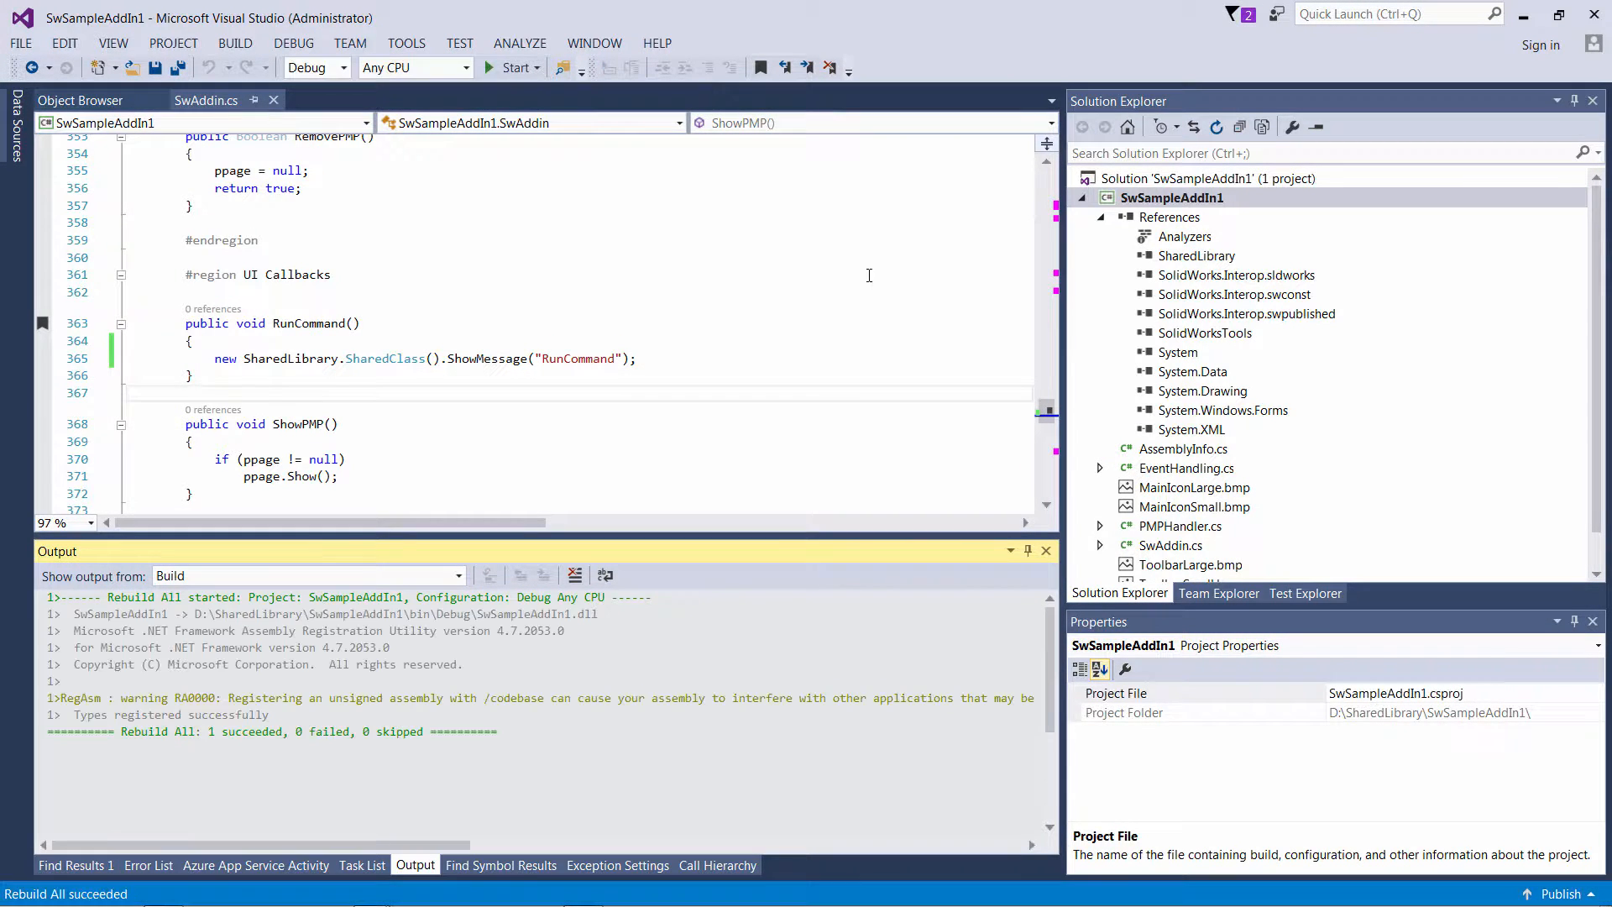
- Debug in SOLIDWORKS, open Tools > C# Addin 1, stop, and return to SharedLibrary
left_click(511, 68)
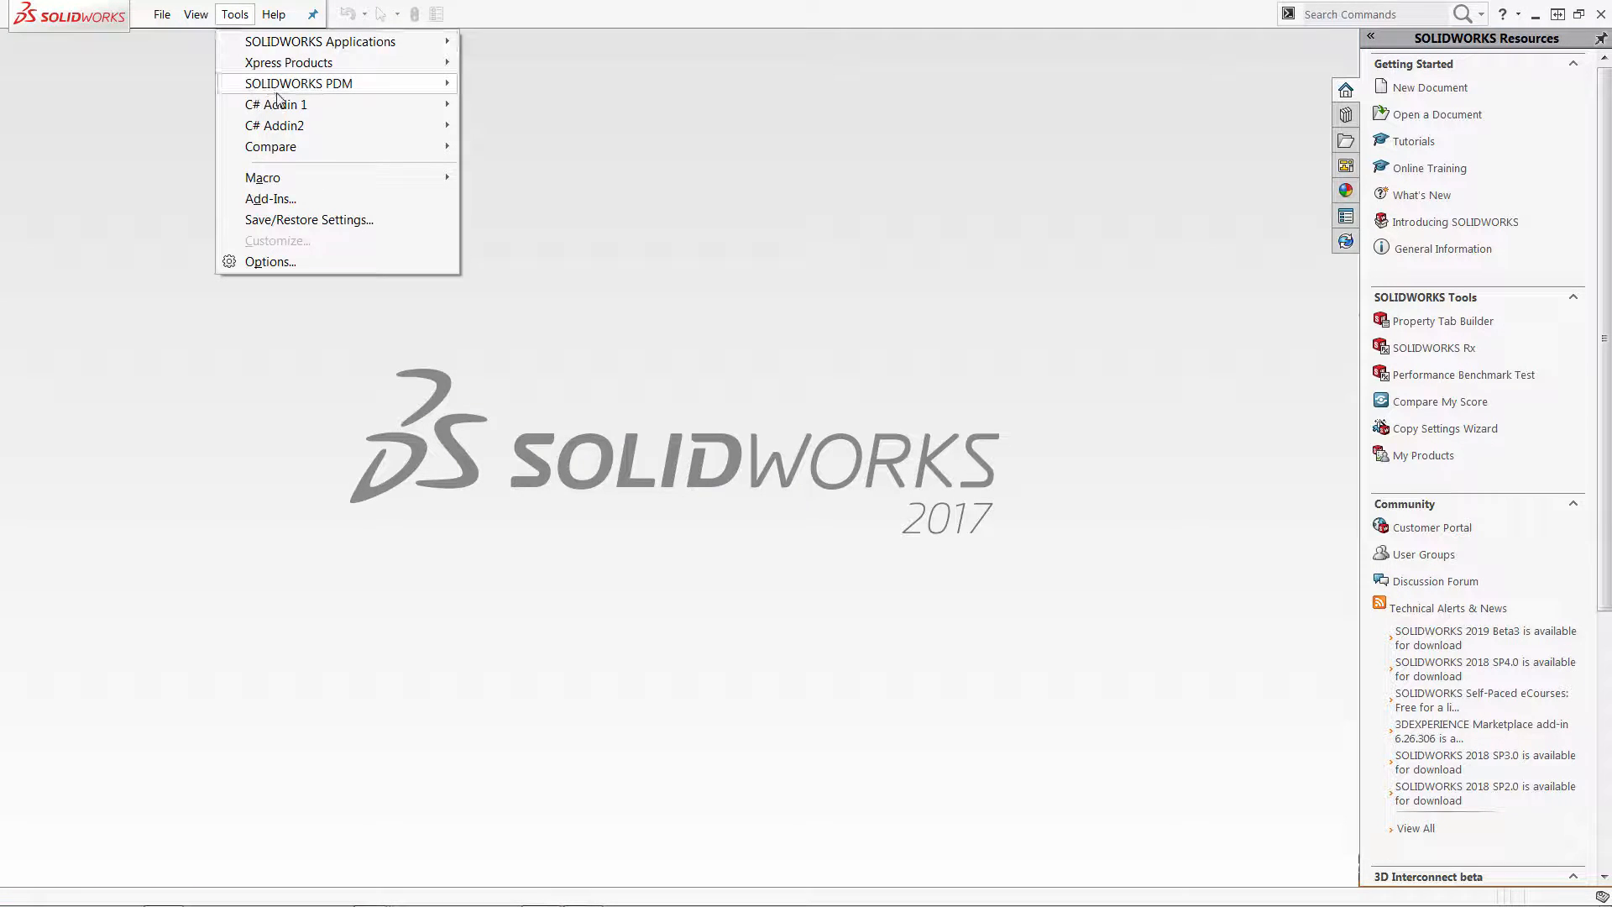
left_click(1311, 177)
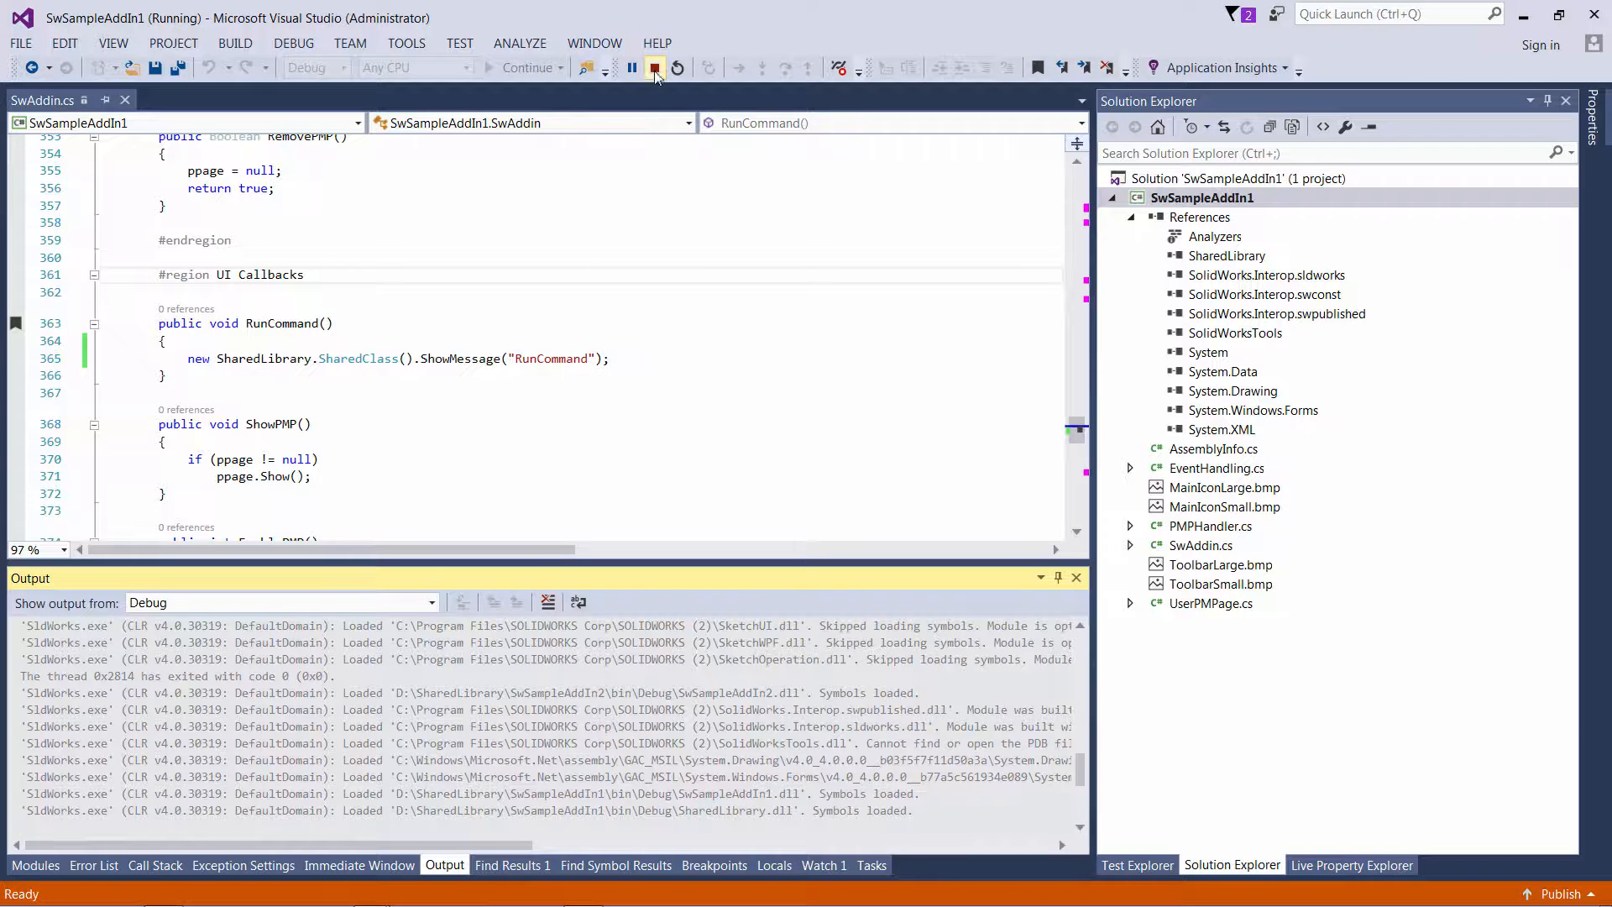
left_click(654, 68)
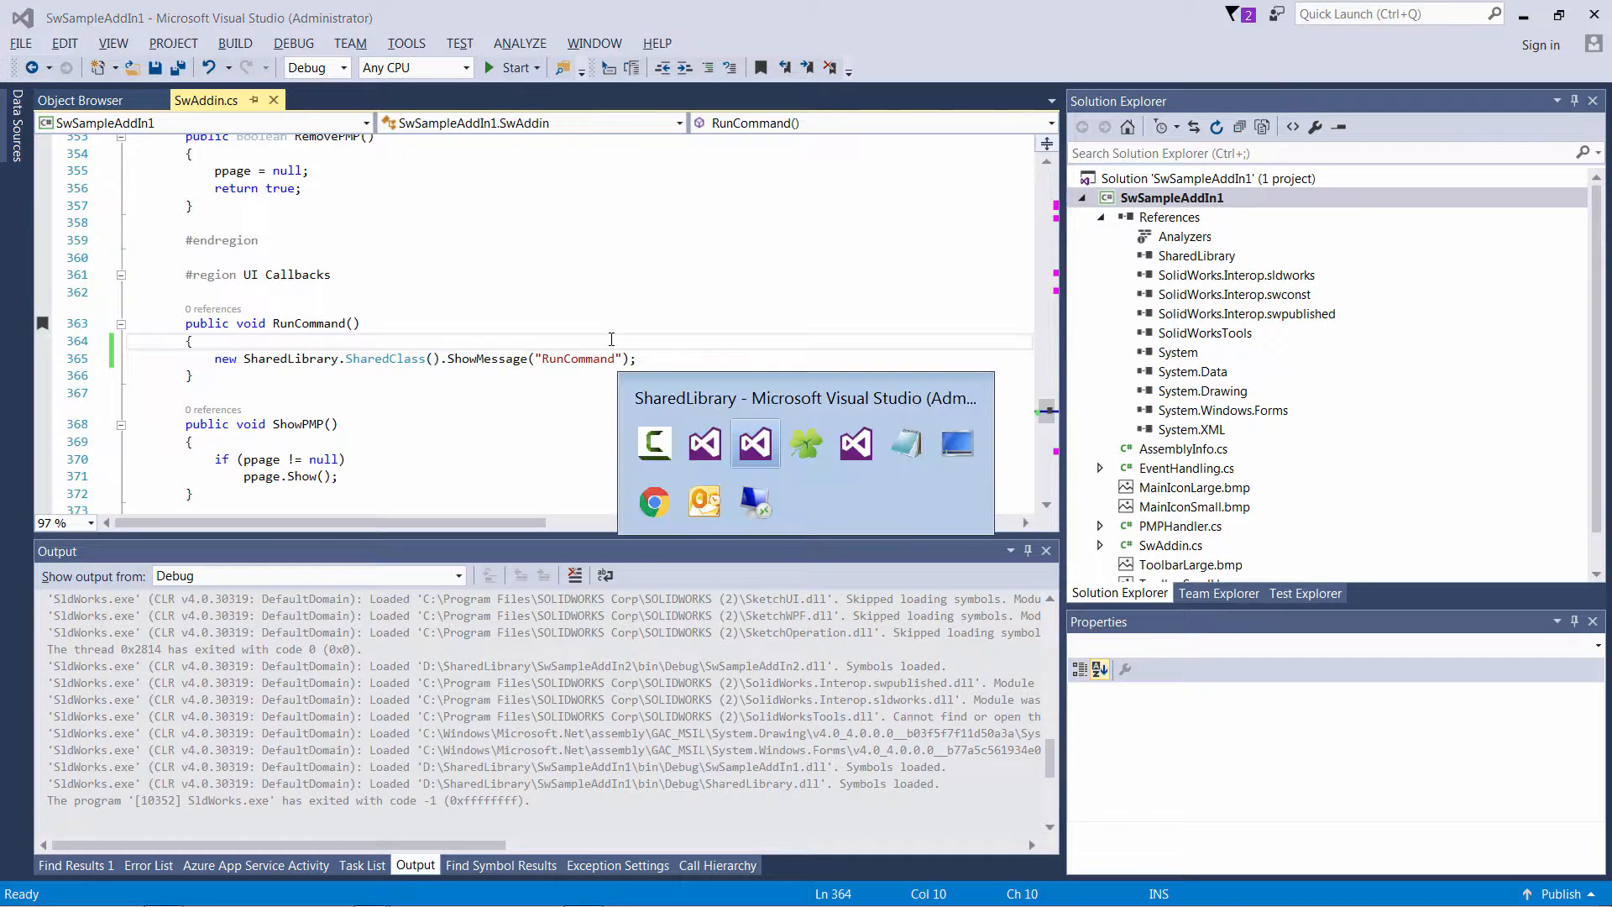
left_click(756, 443)
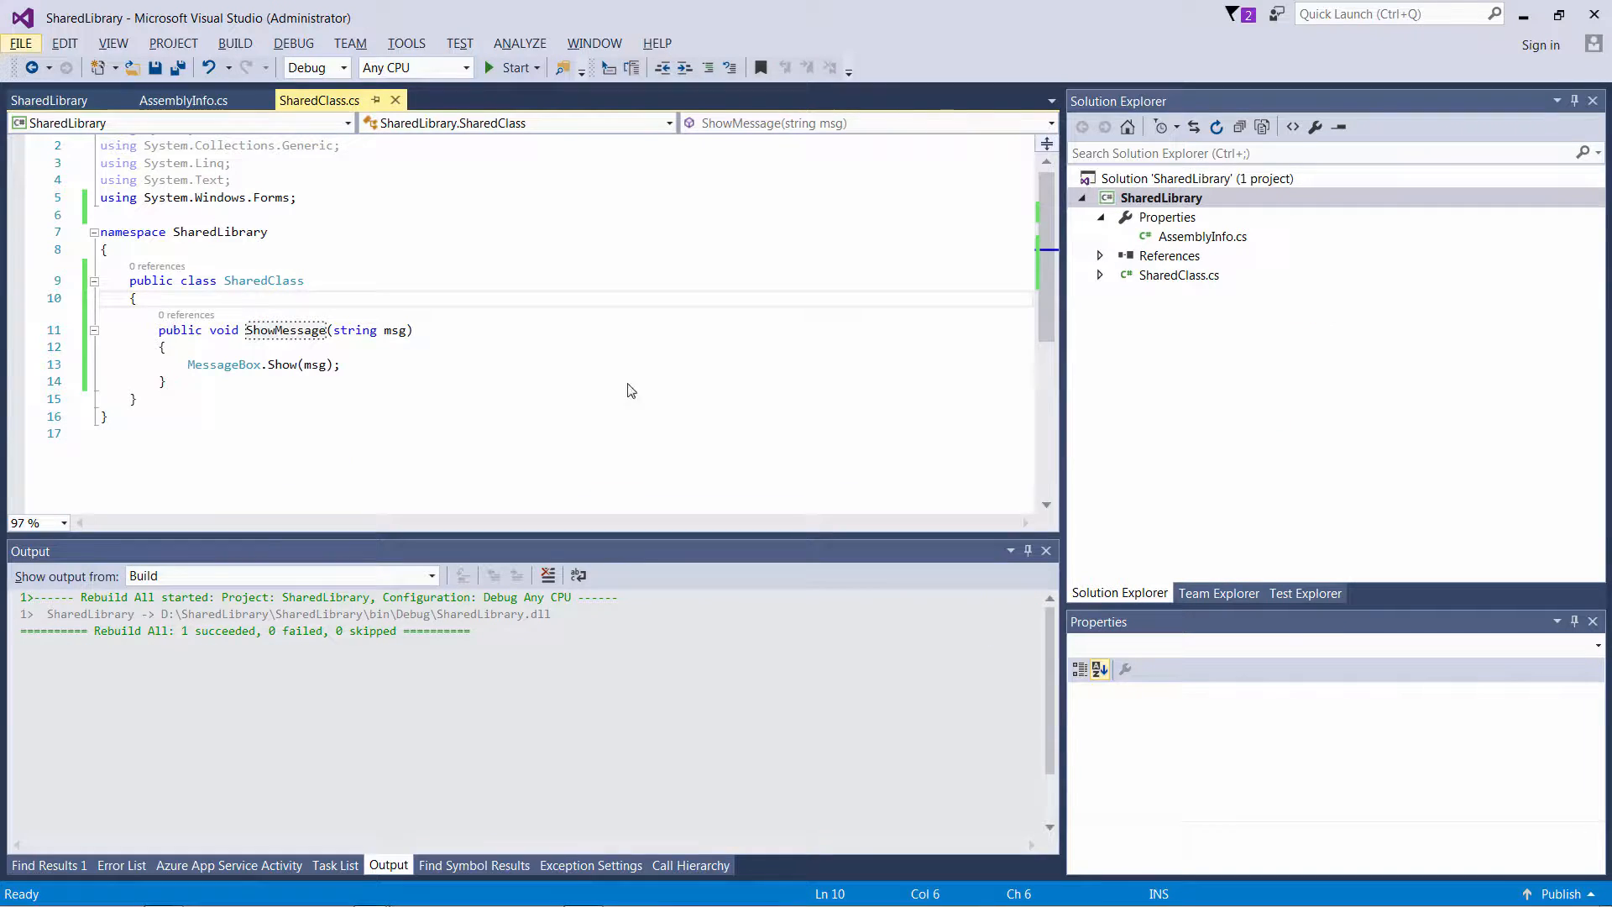
- Show messages with a "Shared Library" caption, OK button and Information icon; open AssemblyInfo.cs
left_click(327, 364)
type(", \"Shared Library\", MessageBoxButtons.OK, MessageBoxIcon.Information")
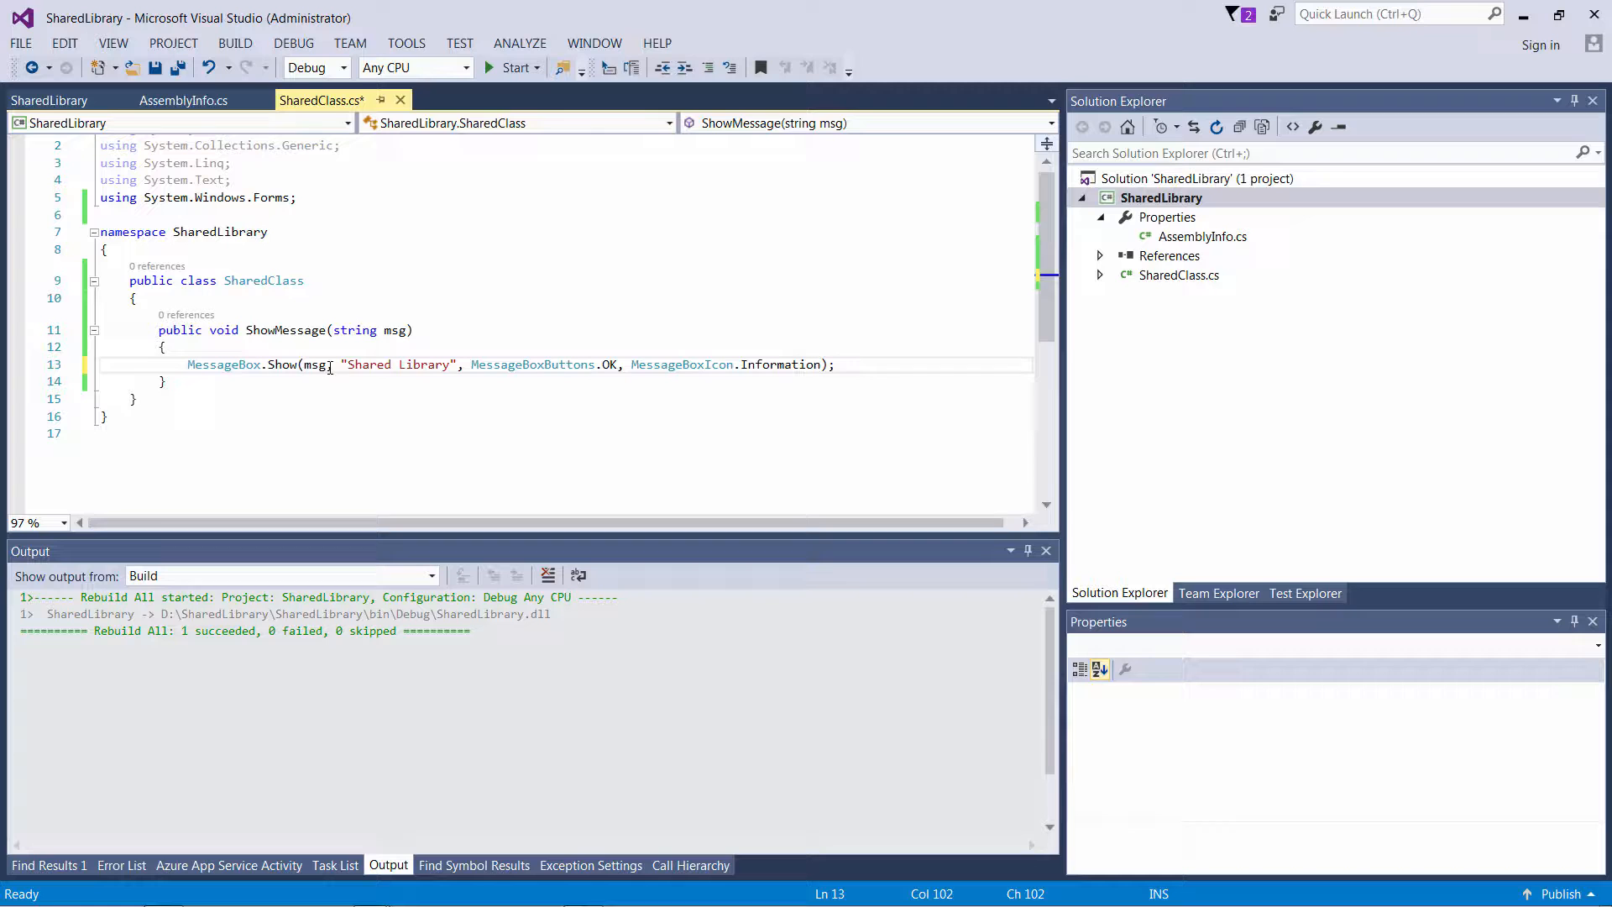
left_click(183, 100)
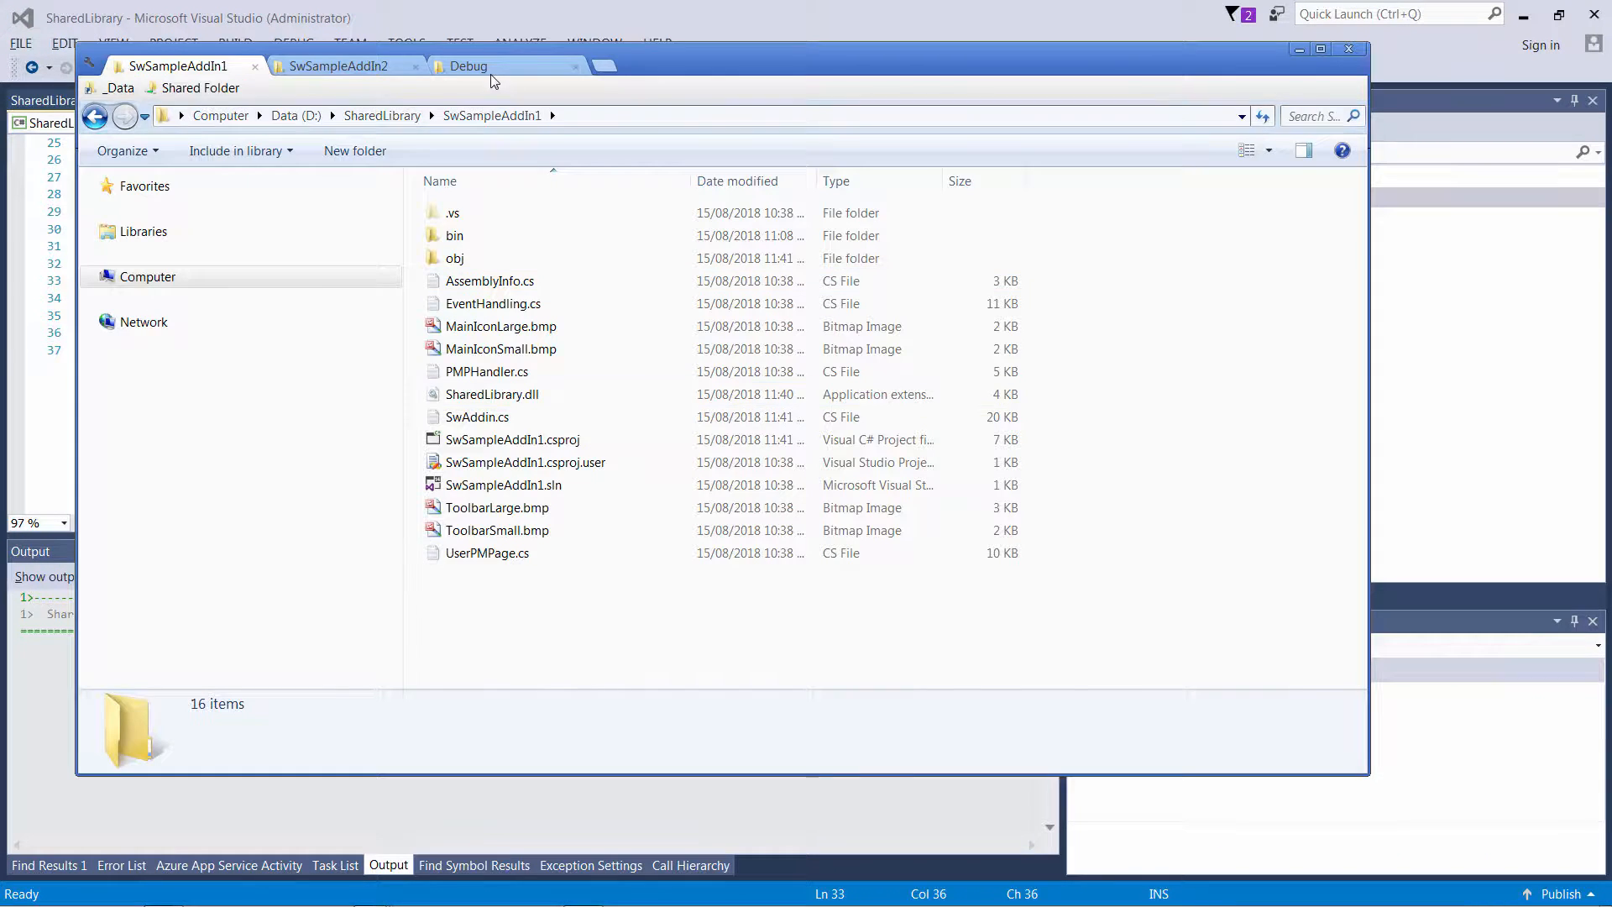
- Show the Debug output folder, then switch to the SwSampleAddIn2 solution
left_click(467, 65)
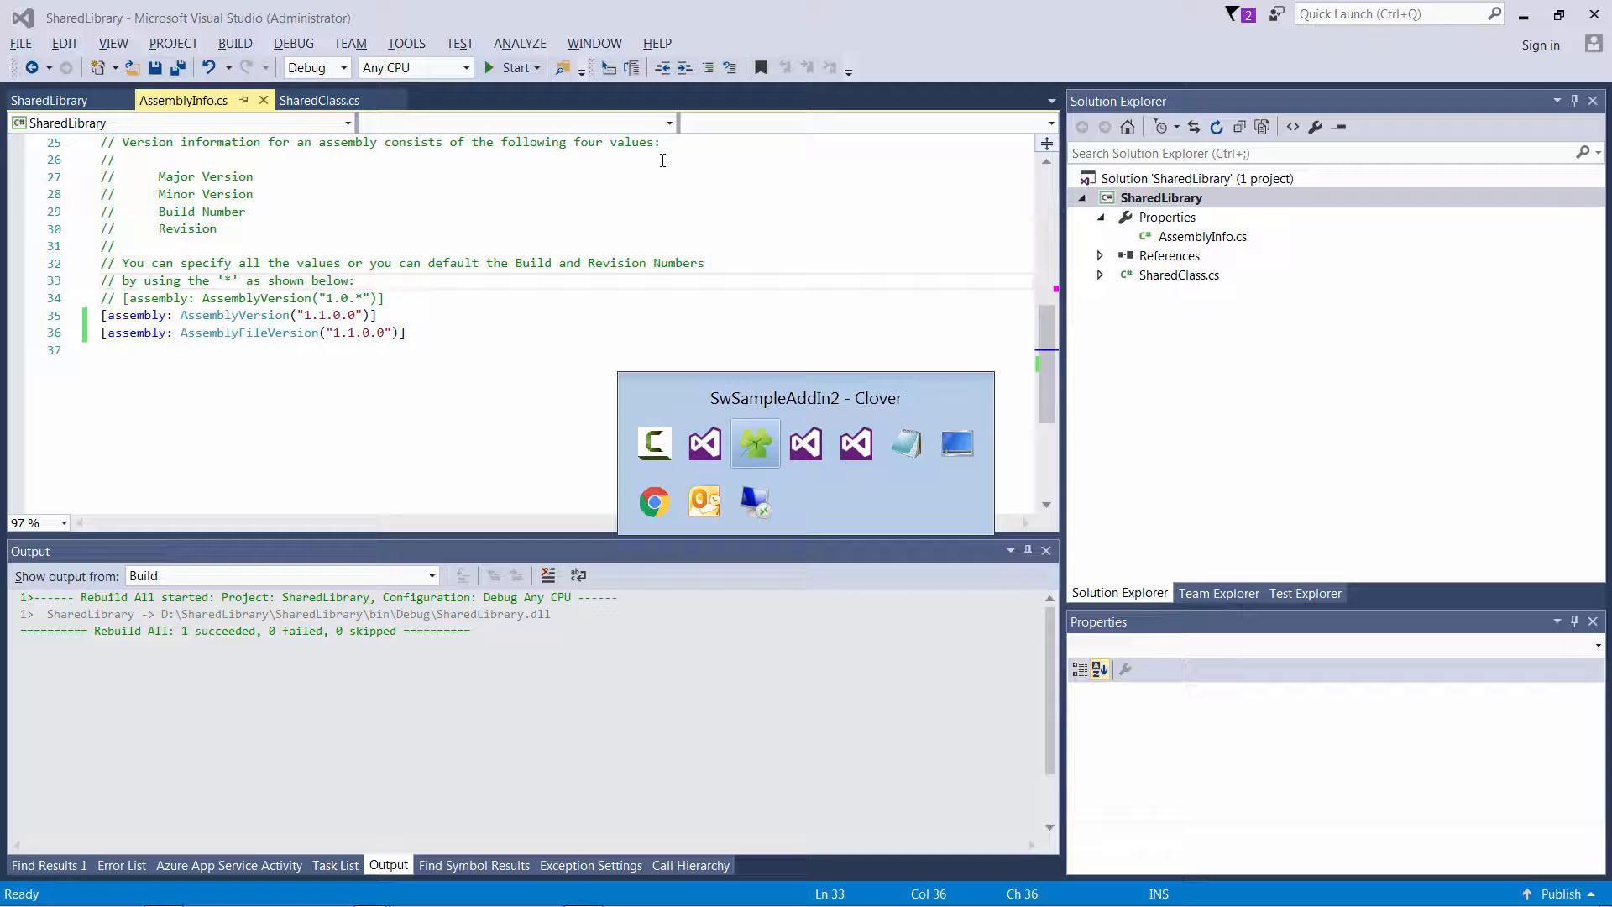
mouse_move(856, 444)
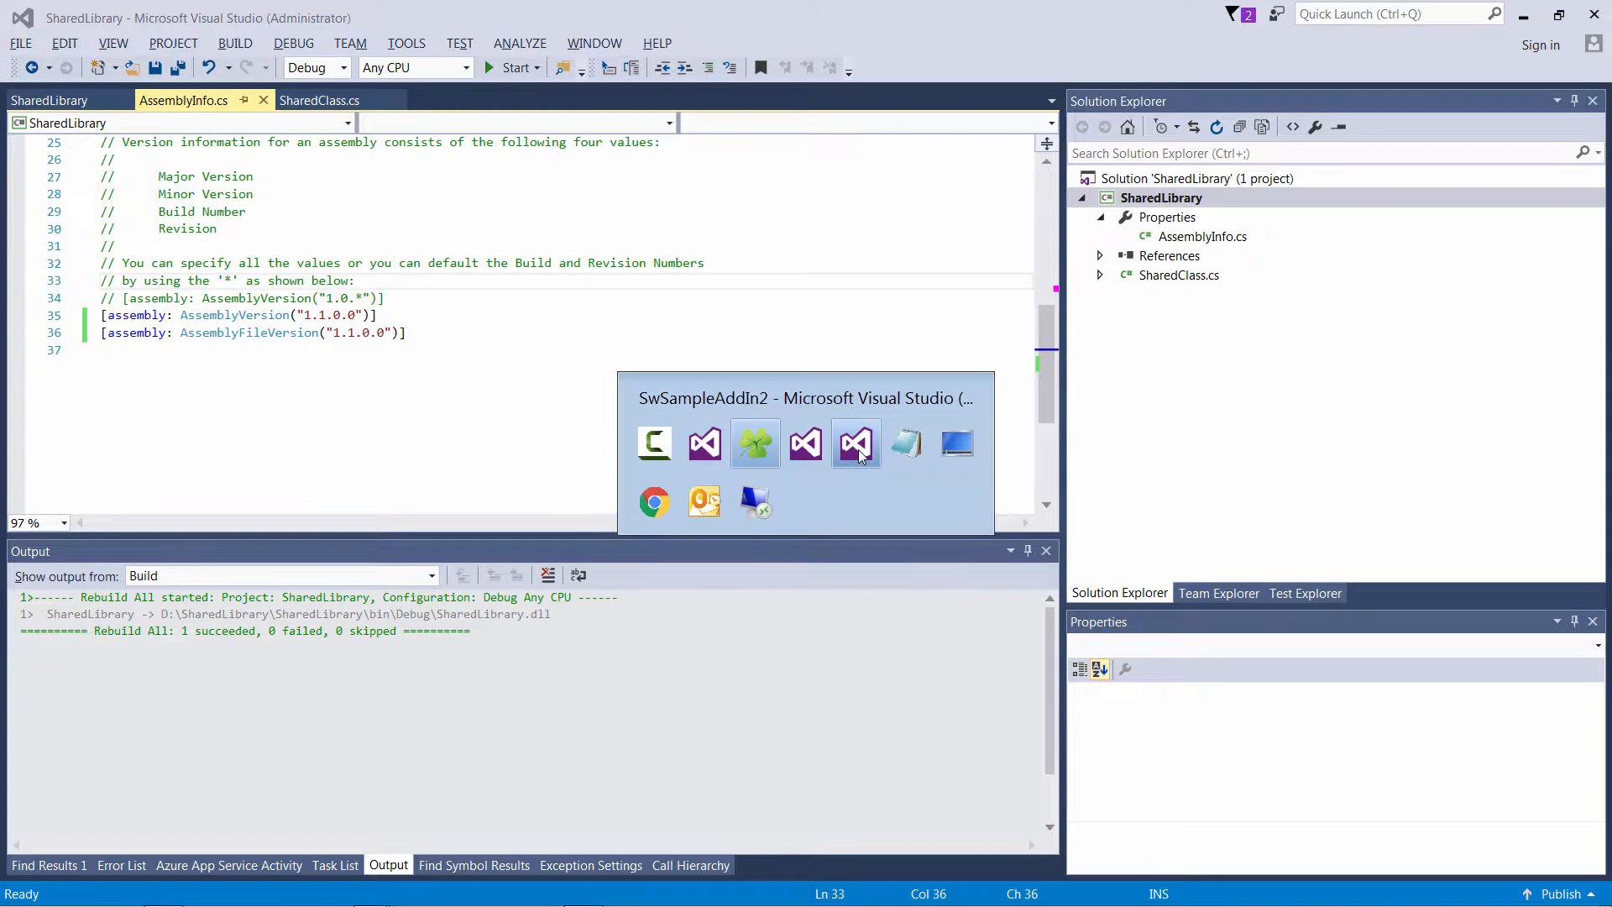
left_click(856, 443)
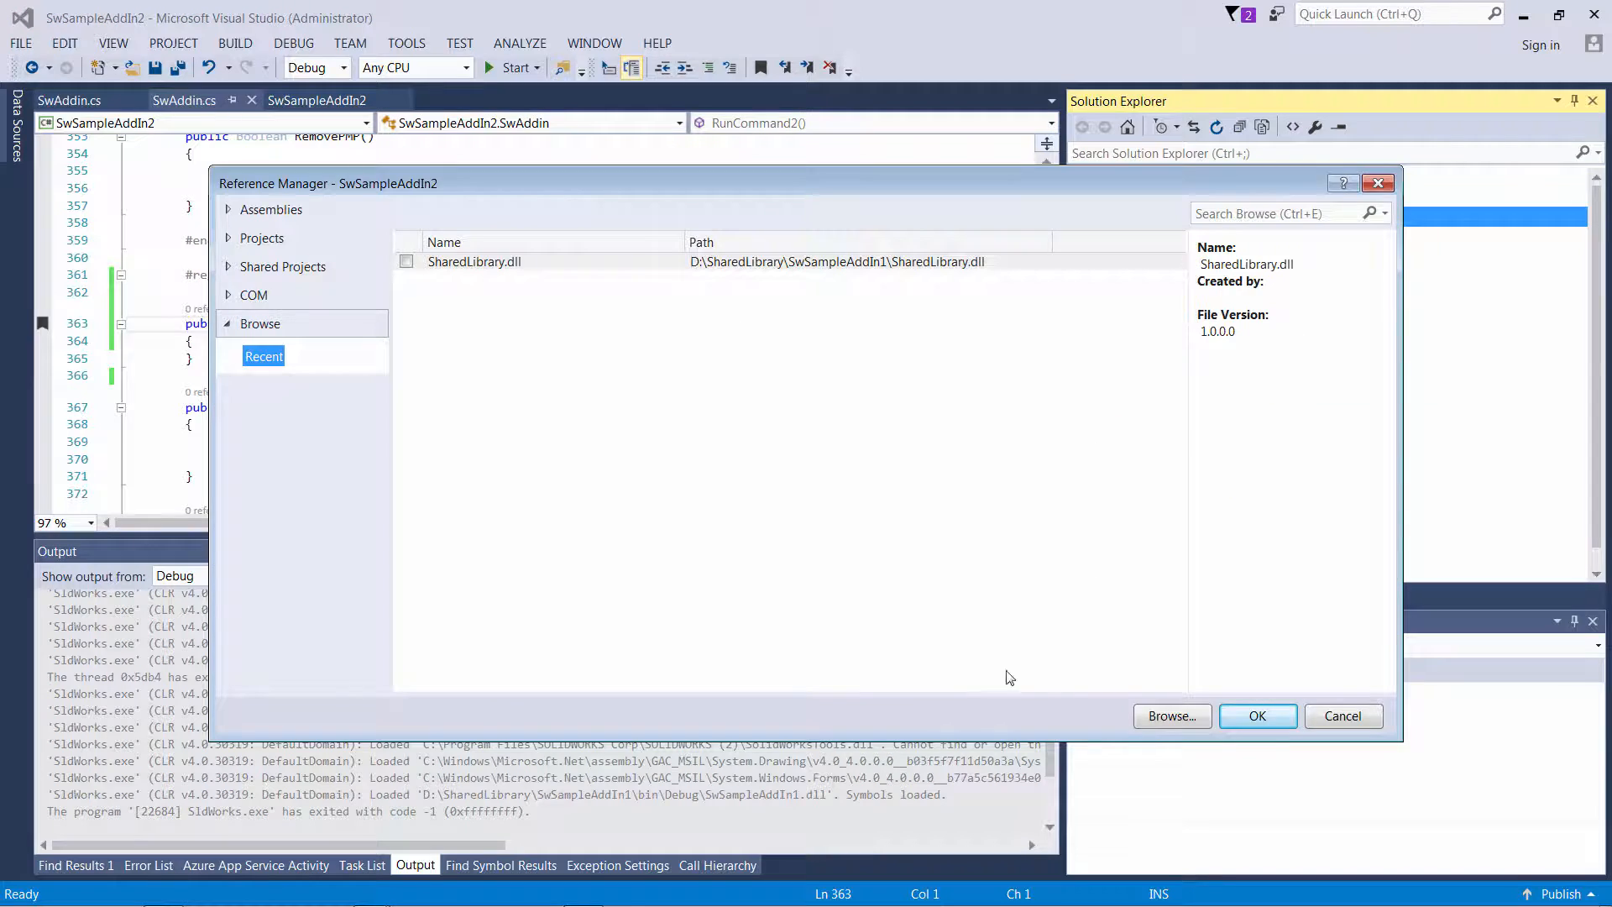
- Reference SharedLibrary.dll from D:\SharedLibrary\SwSampleAddIn2 and check its version is 1.1.0.0
left_click(1171, 715)
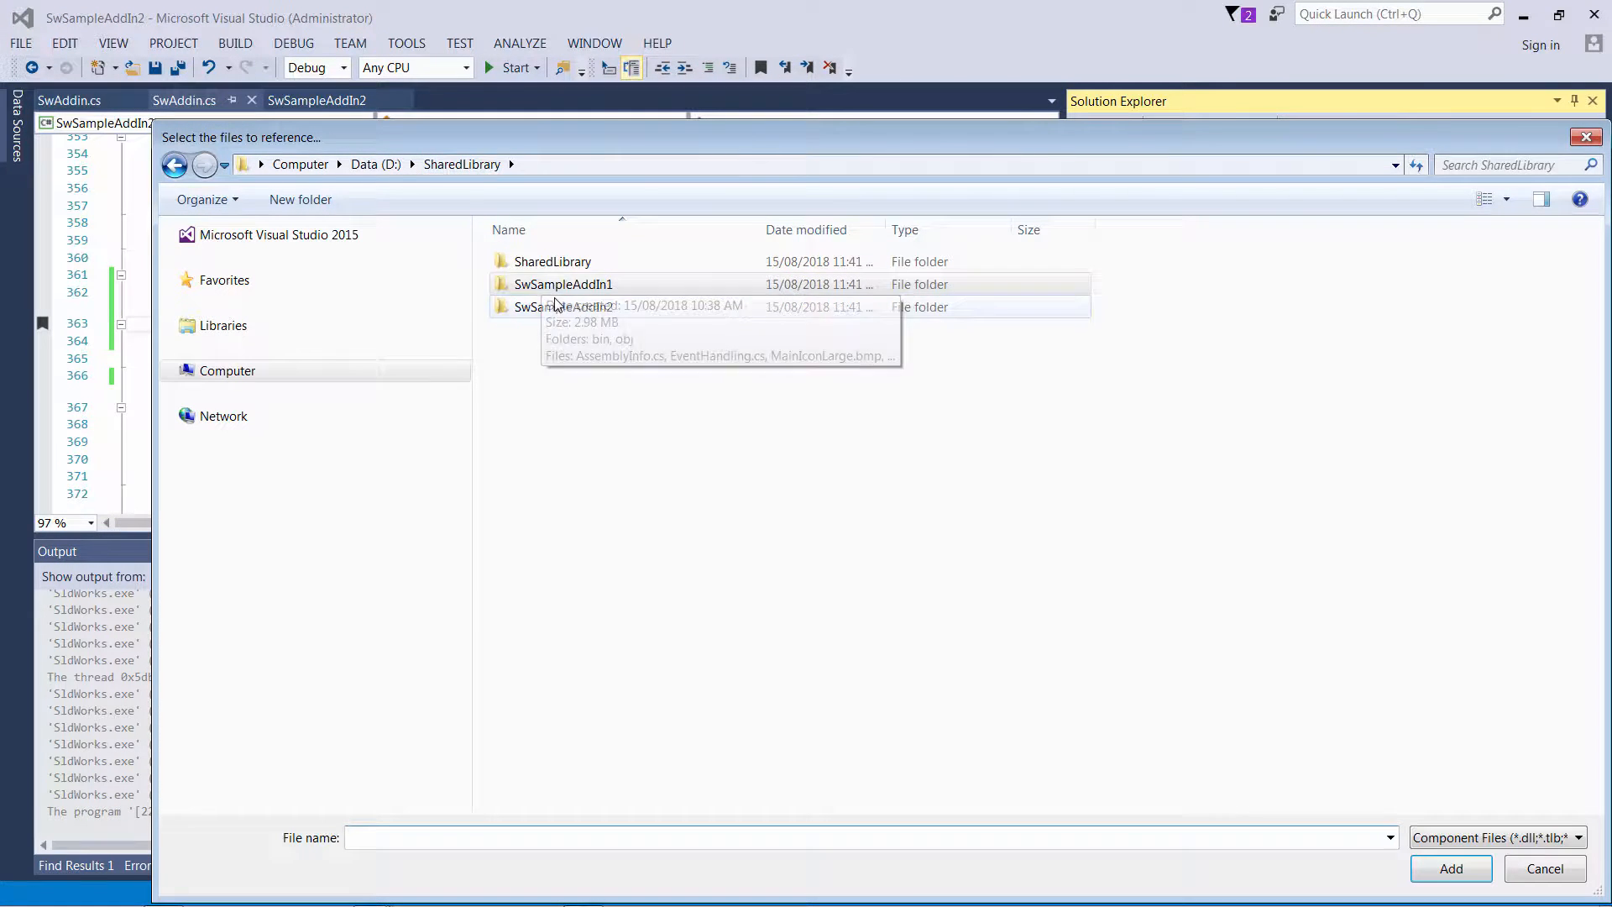
left_click(1450, 867)
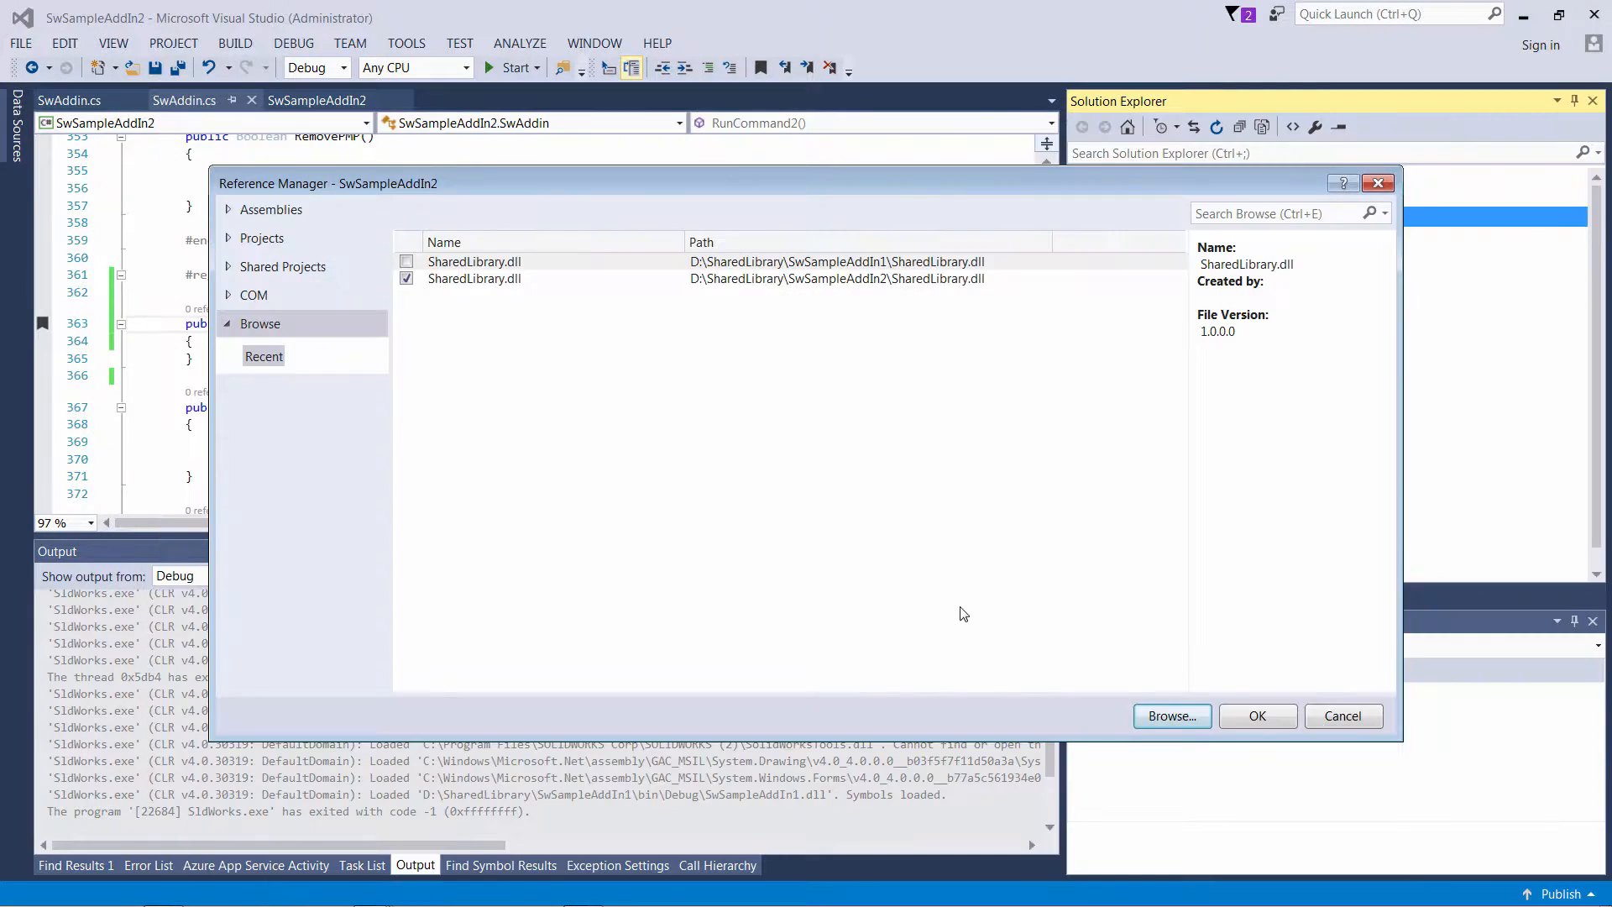
left_click(1256, 715)
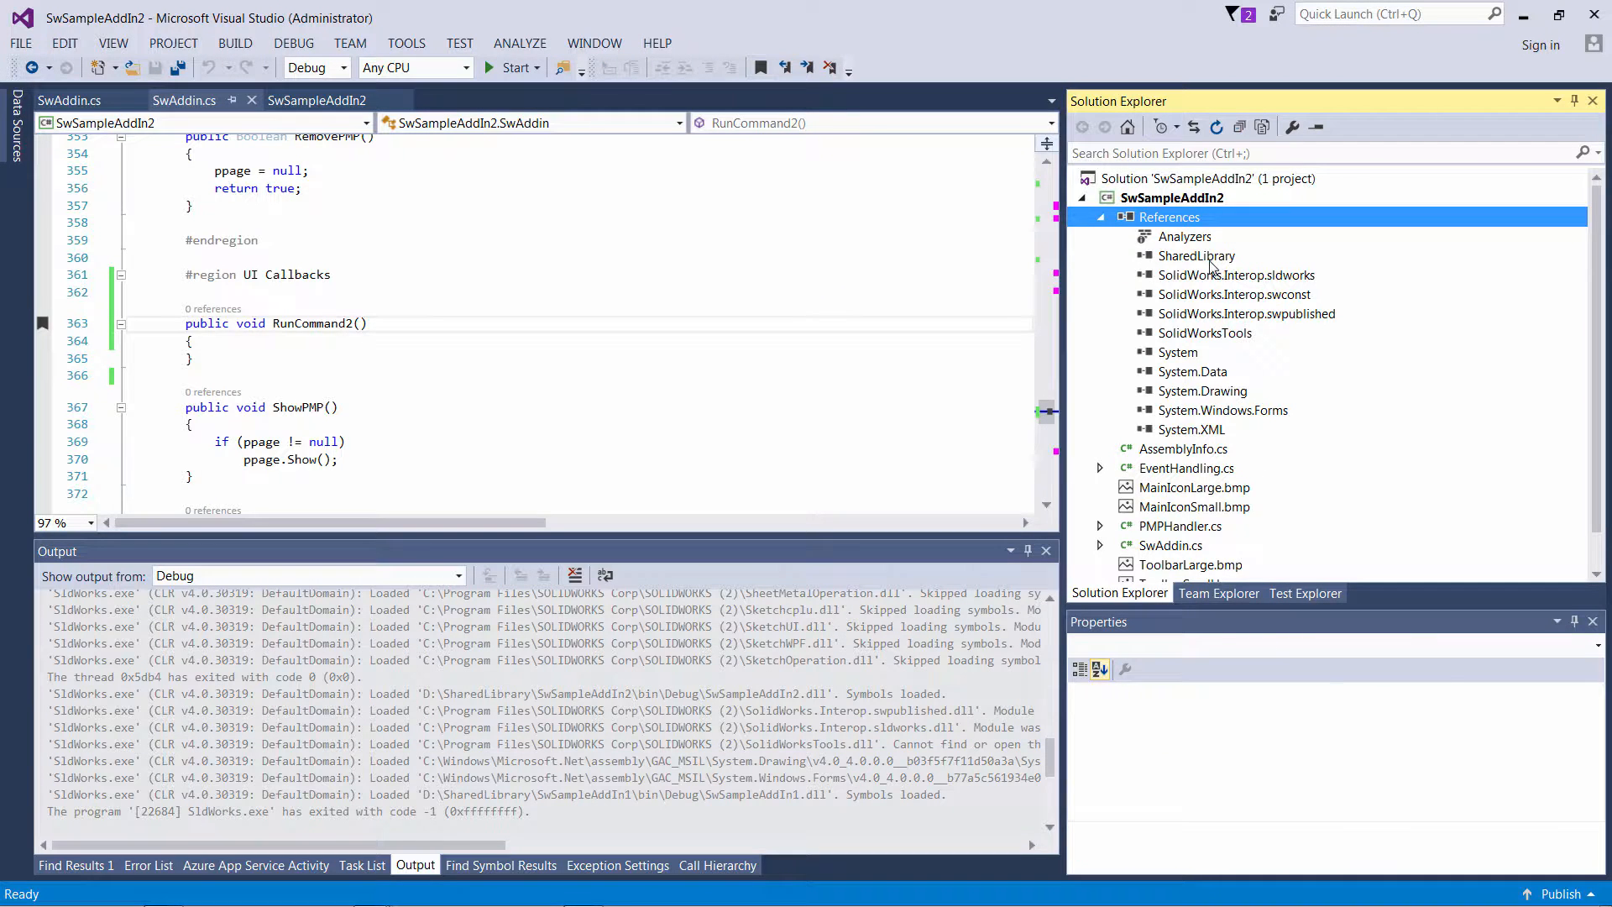
left_click(1196, 255)
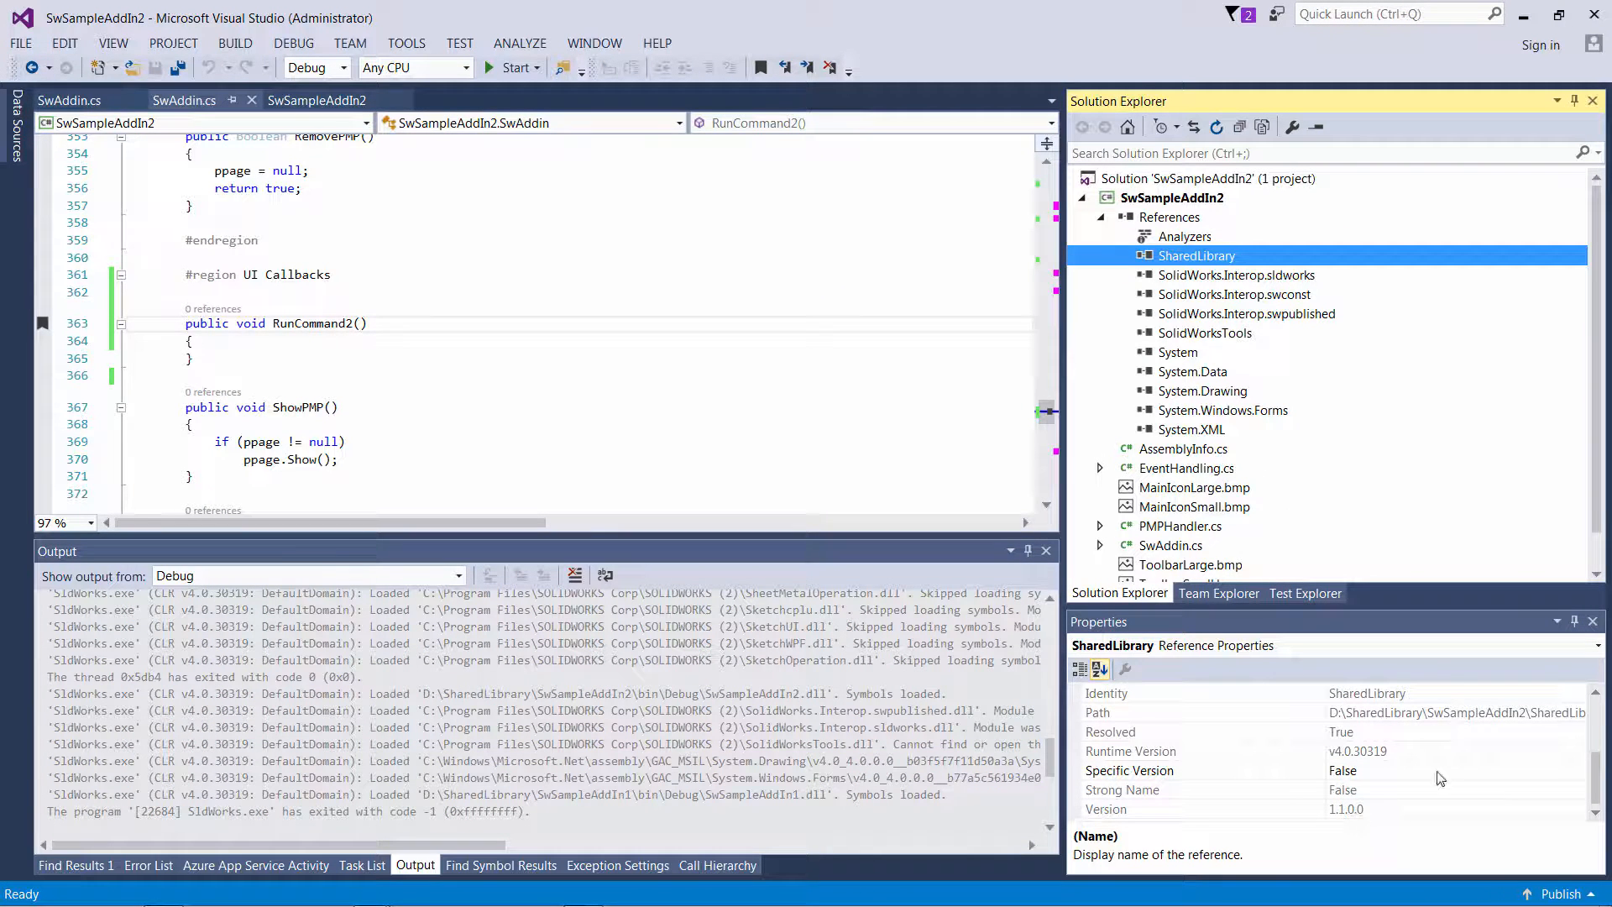
left_click(765, 375)
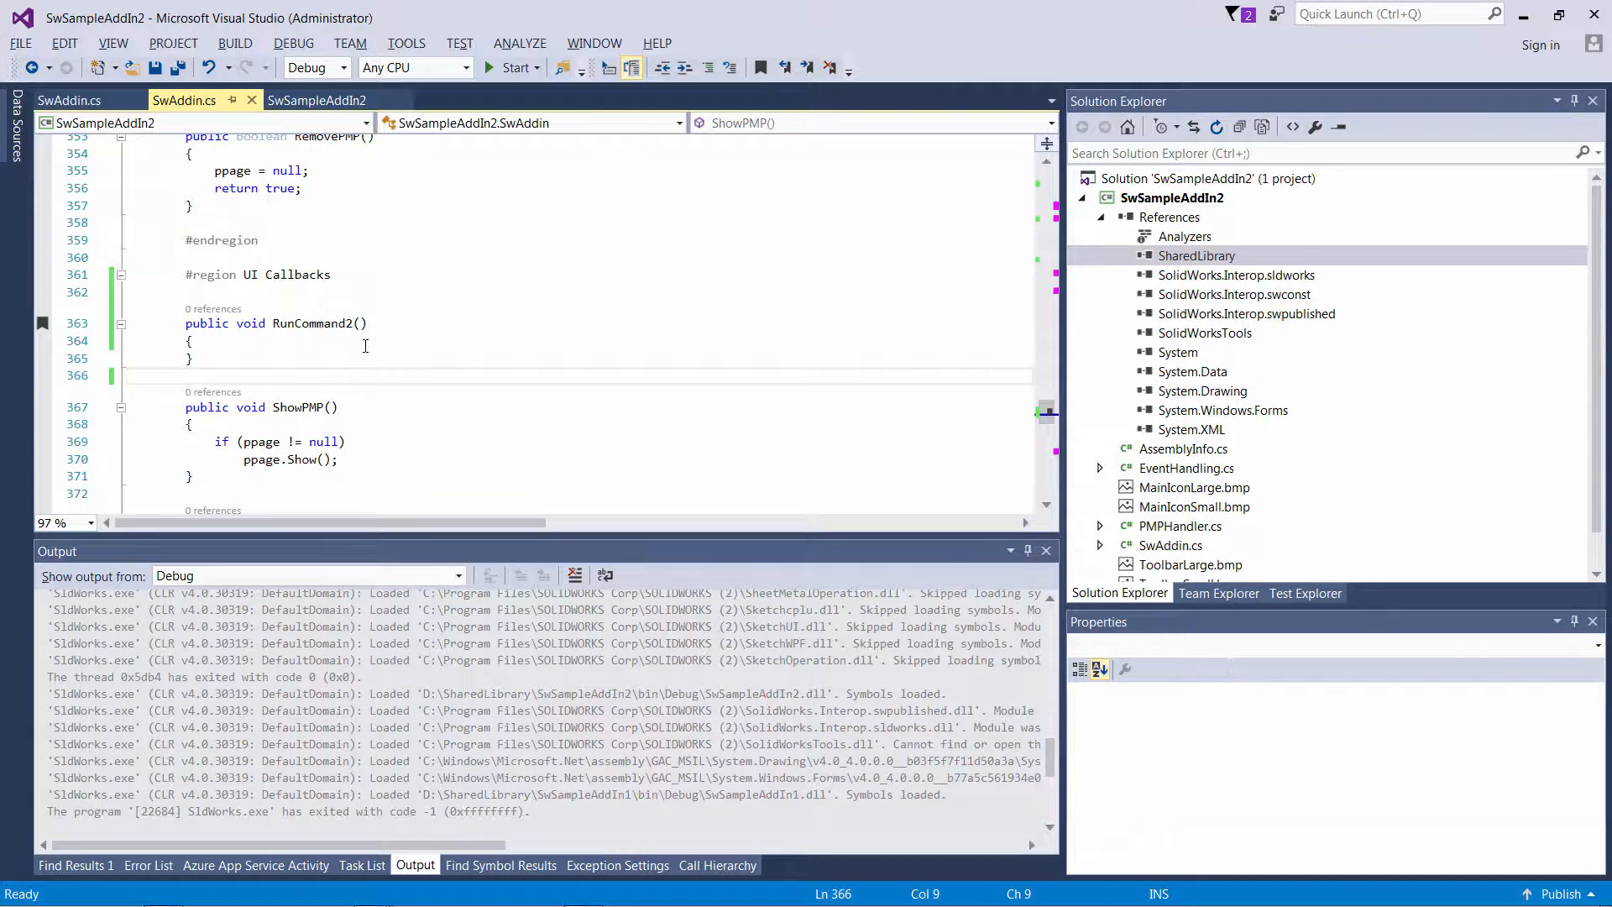
- Have RunCommand2 call SharedClass ShowMessage("RunCommand2"), then rebuild and launch SOLIDWORKS
type("new SharedLibrary.SharedClass().ShowMessage(\"RunCommand\");")
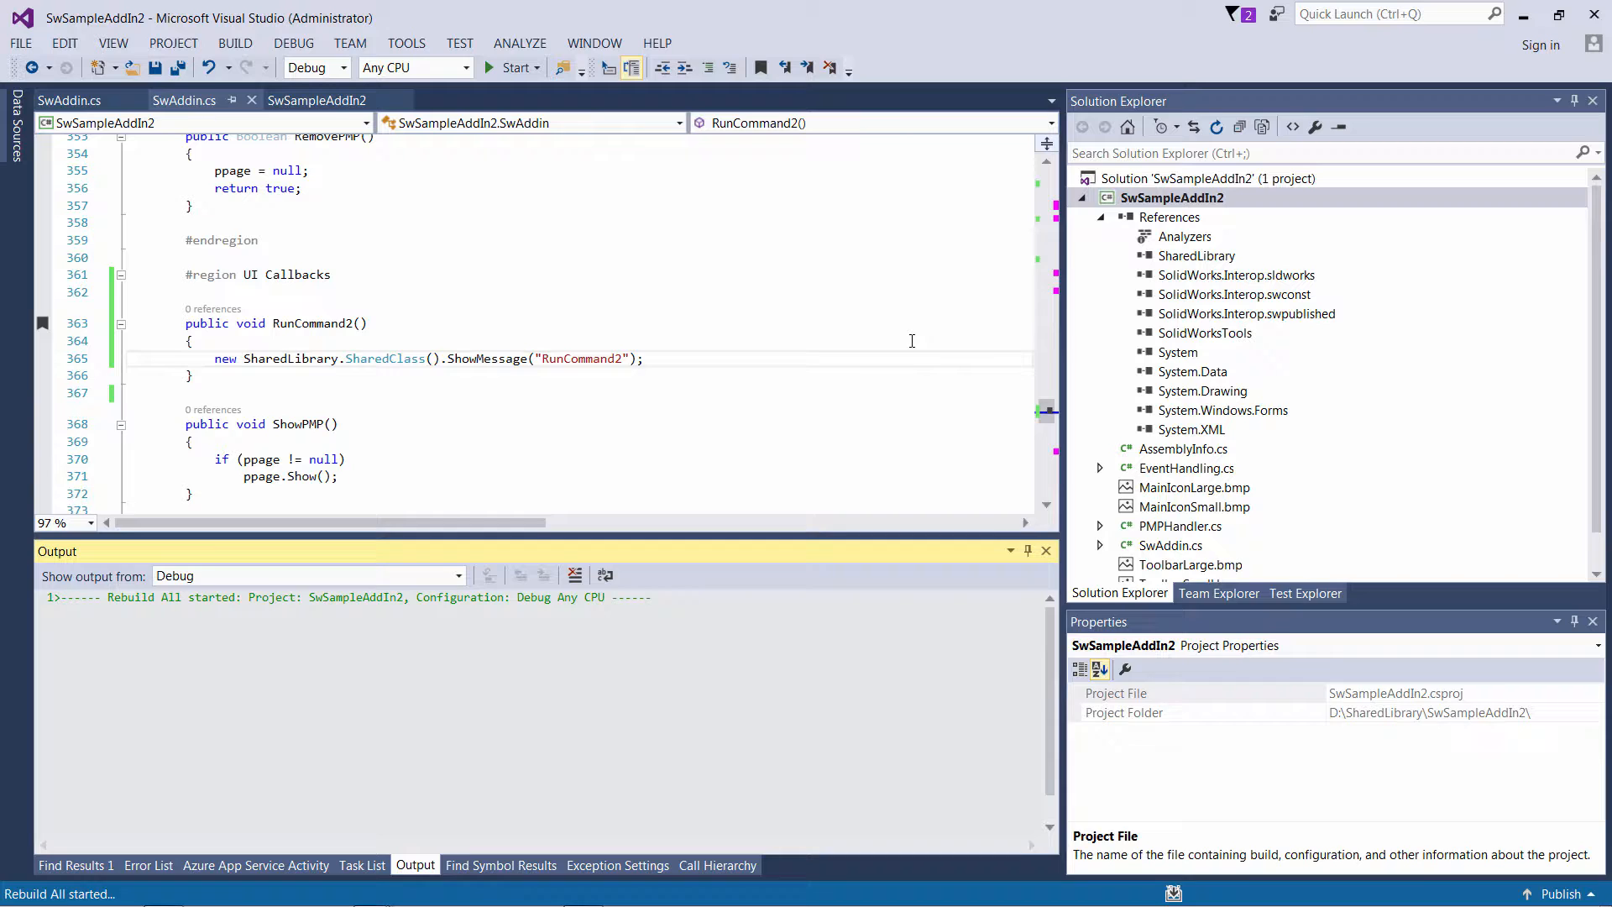
left_click(512, 68)
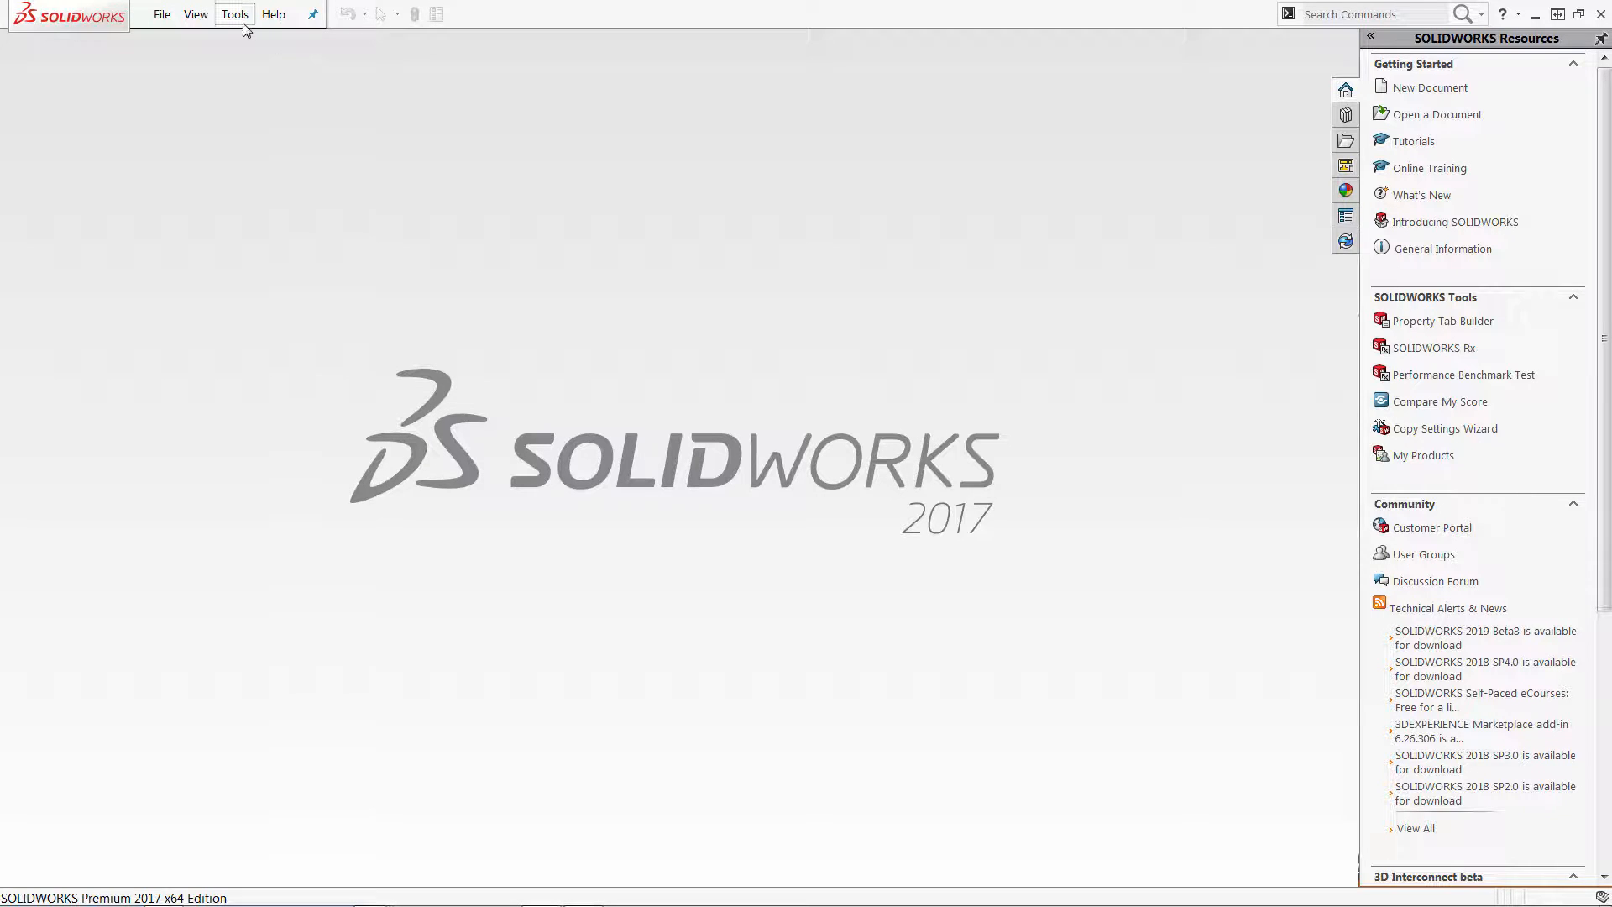
- Run C# Addin 1 RunCommand and C# Addin2 RunCommand2, dismissing each message box
left_click(234, 14)
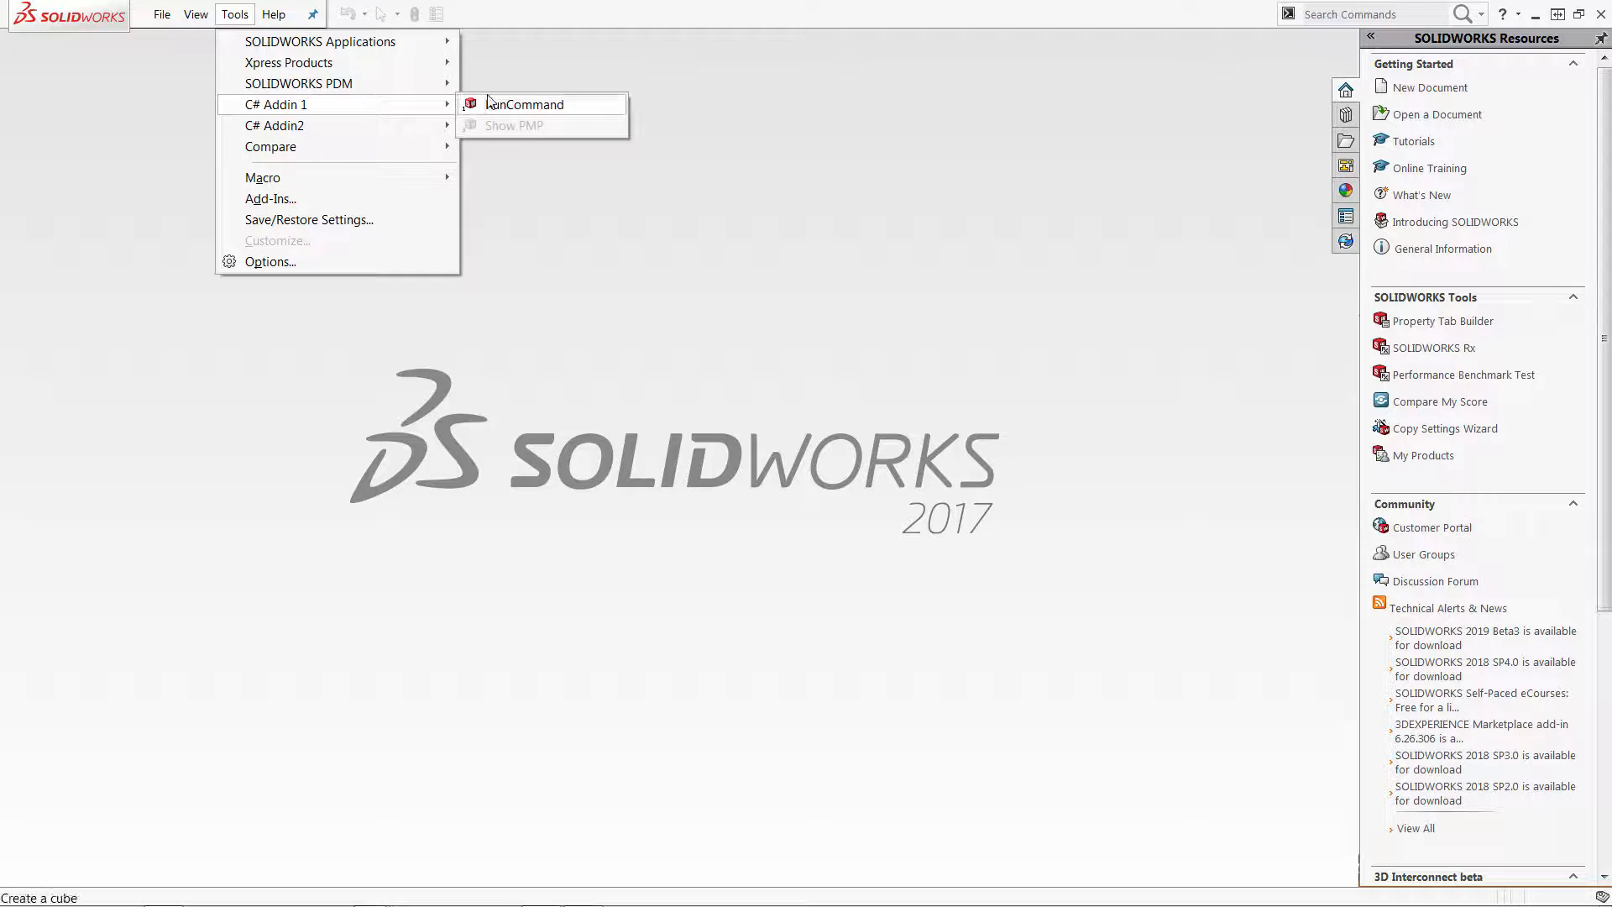
left_click(526, 104)
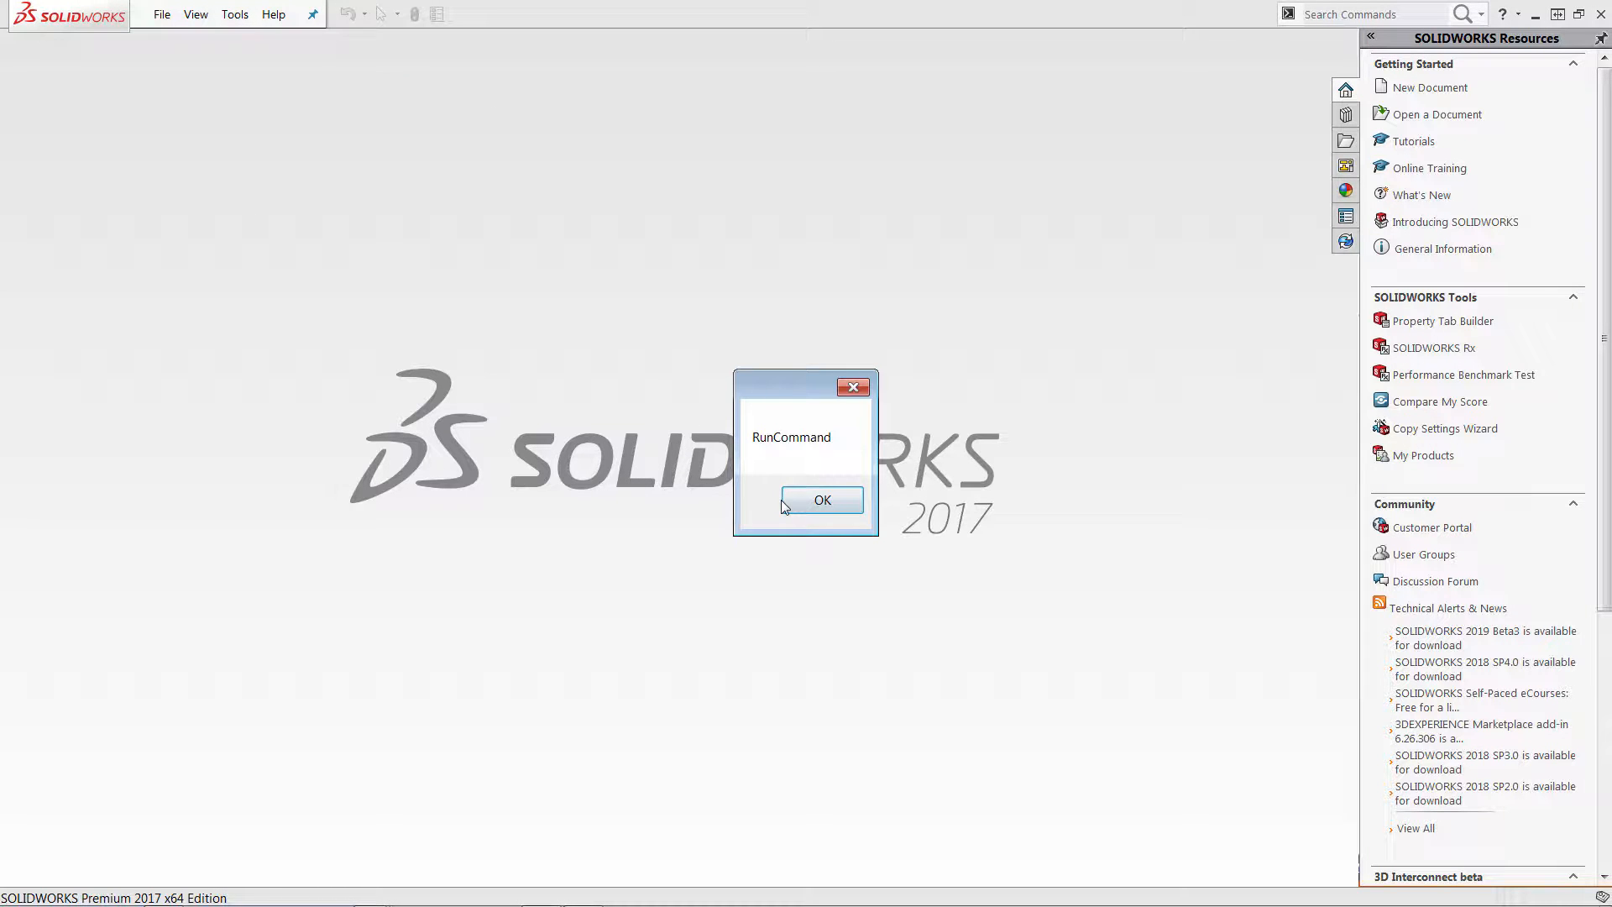
left_click(234, 13)
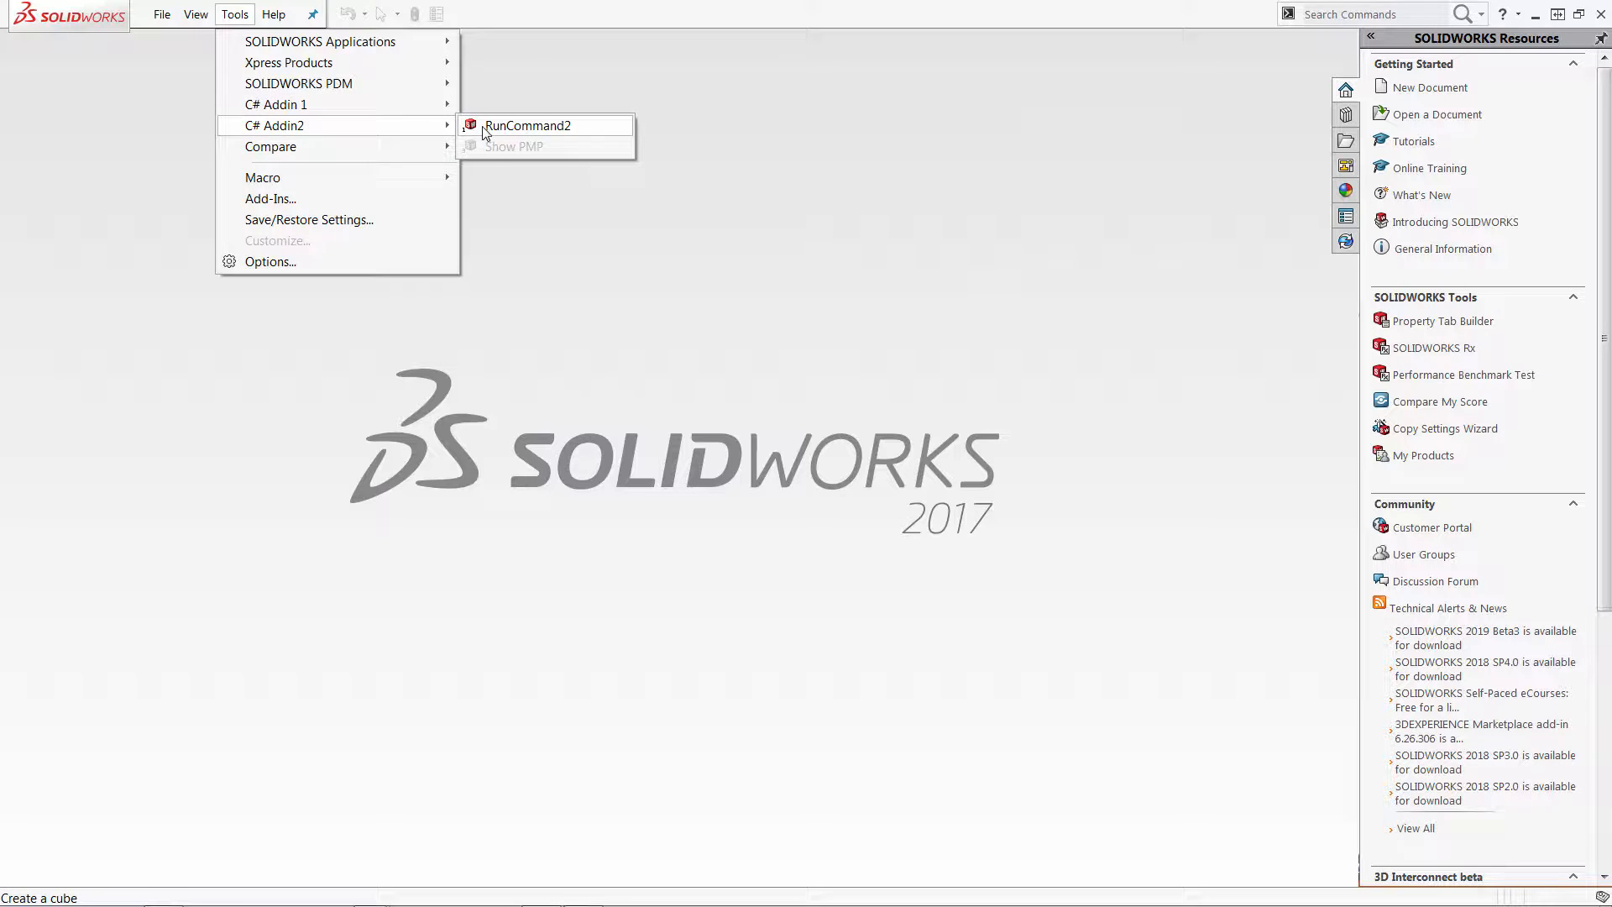
left_click(530, 125)
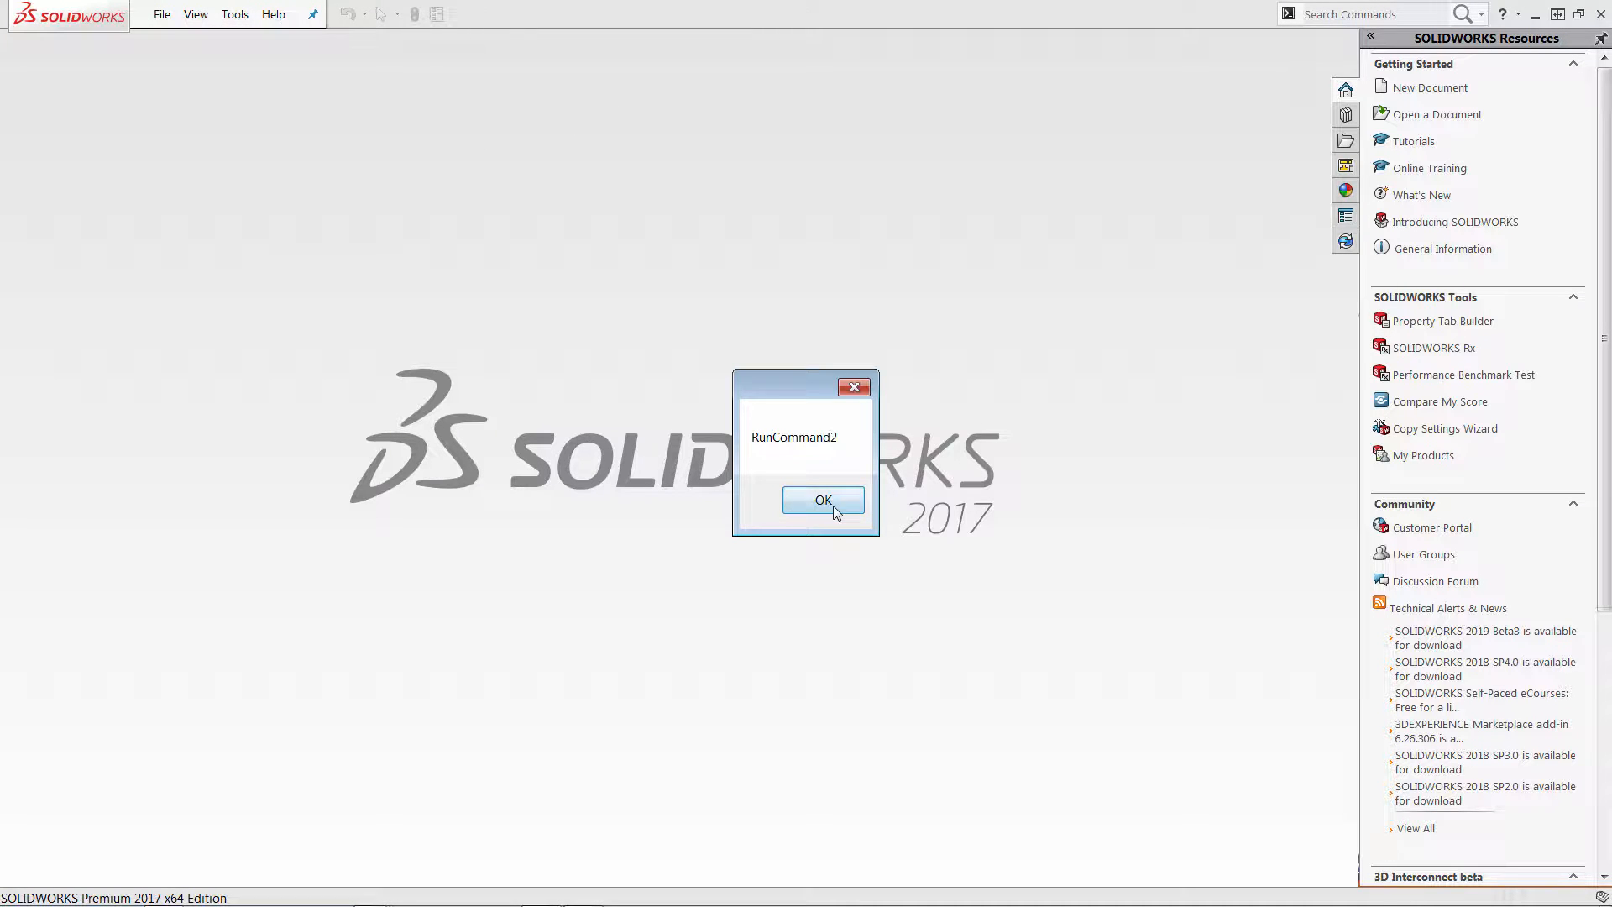
left_click(821, 500)
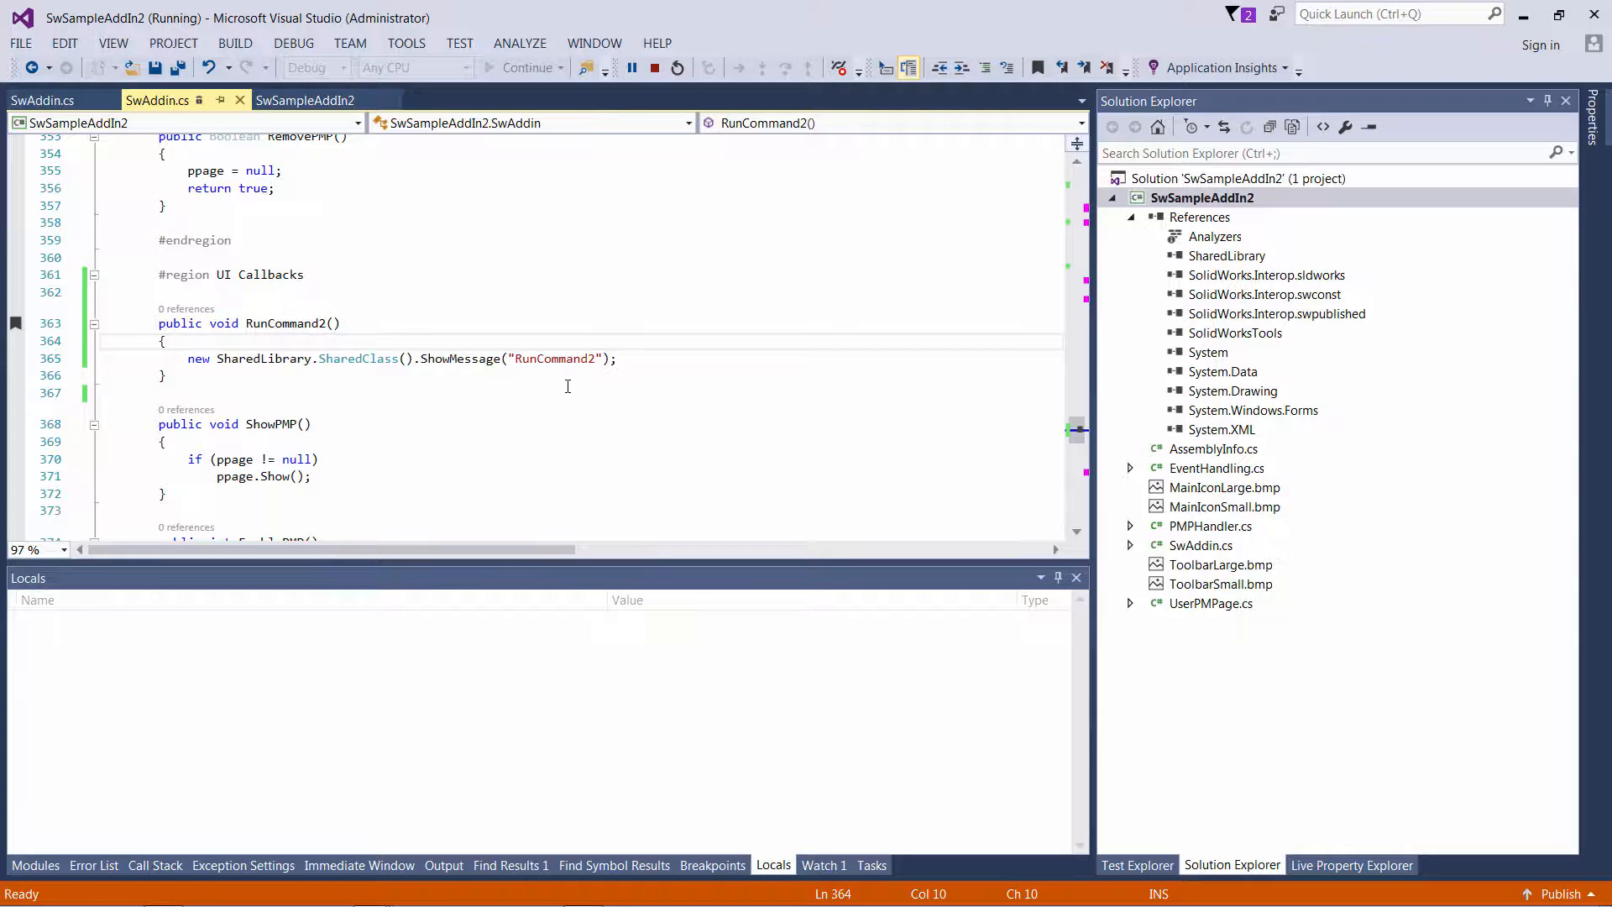
- Rerun RunCommand2 and RunCommand, dismiss both "Shared Library" boxes, and return to SharedLibrary
left_click(185, 393)
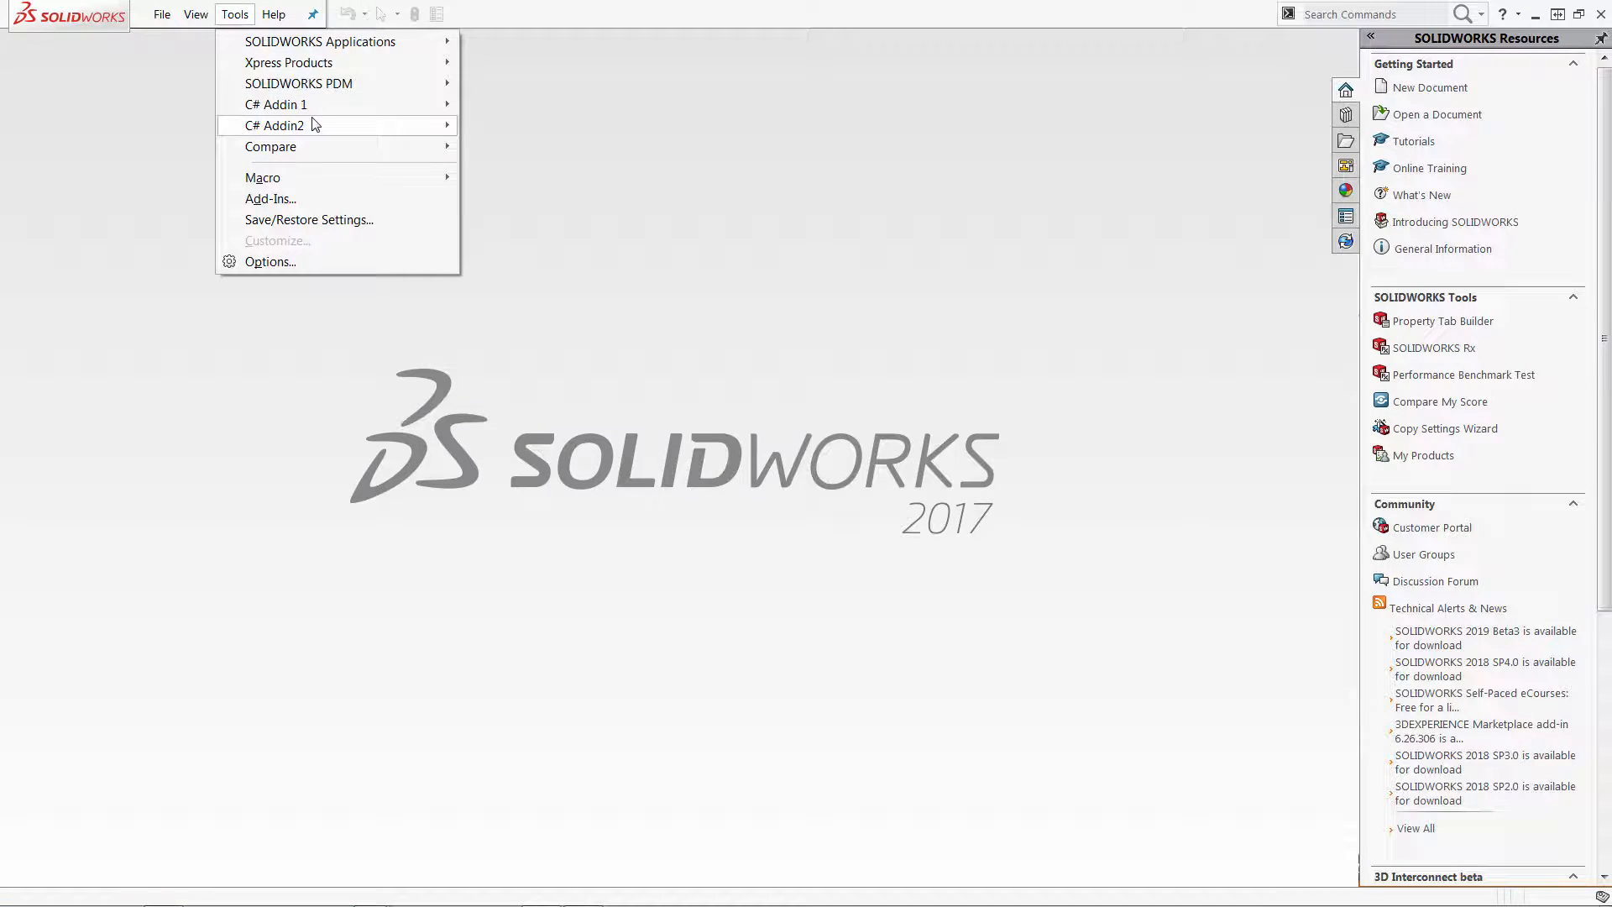
left_click(274, 125)
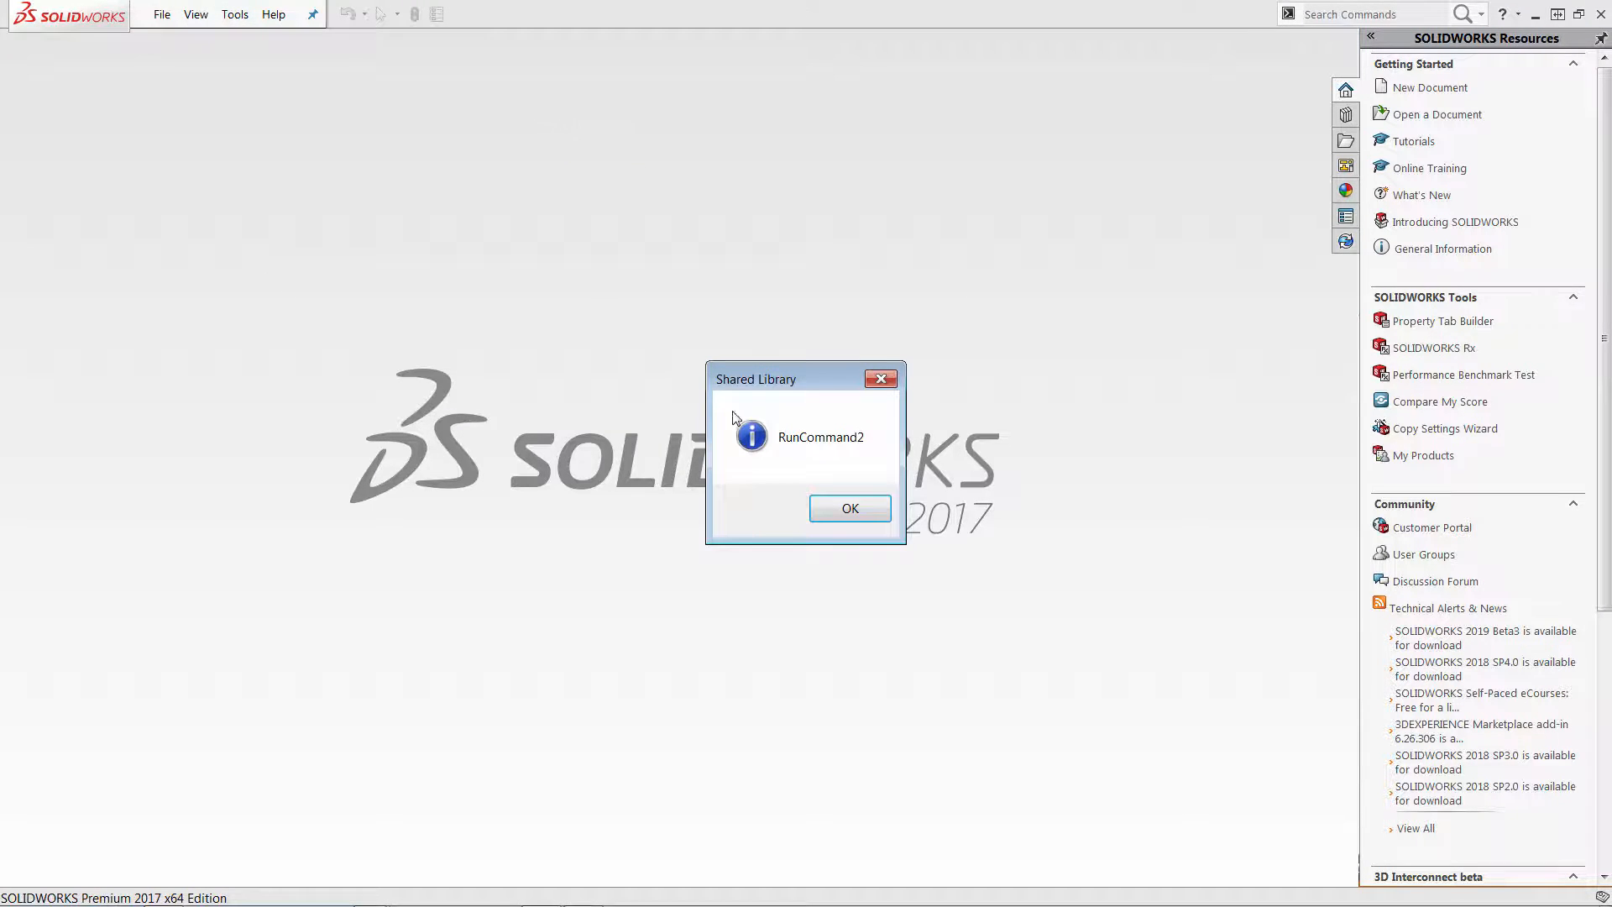
left_click(848, 508)
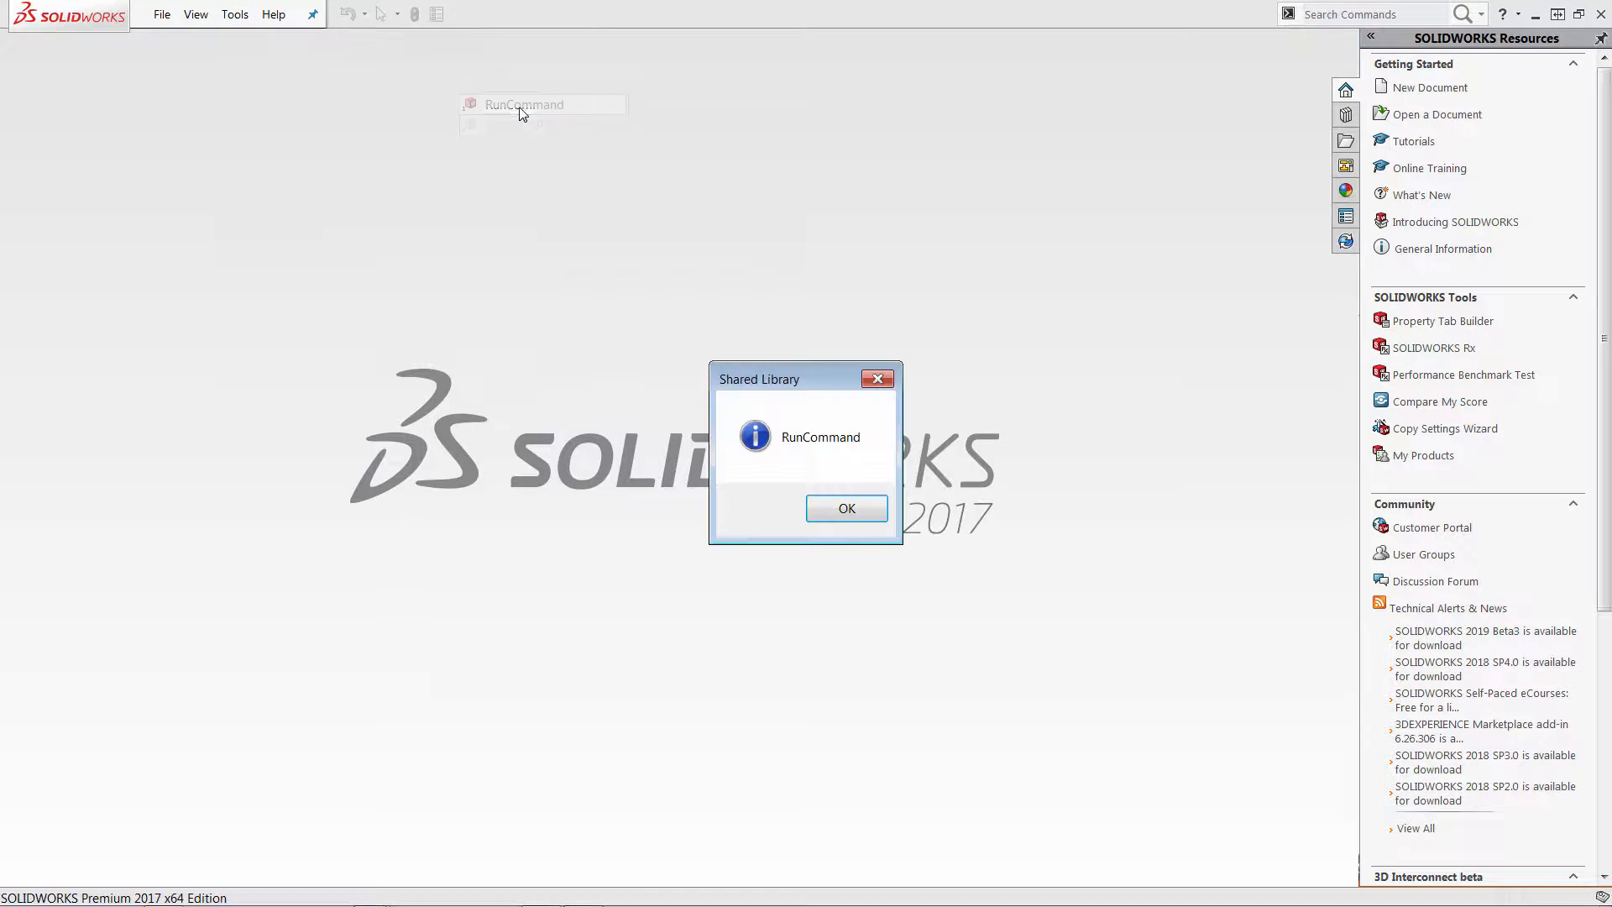
left_click(845, 508)
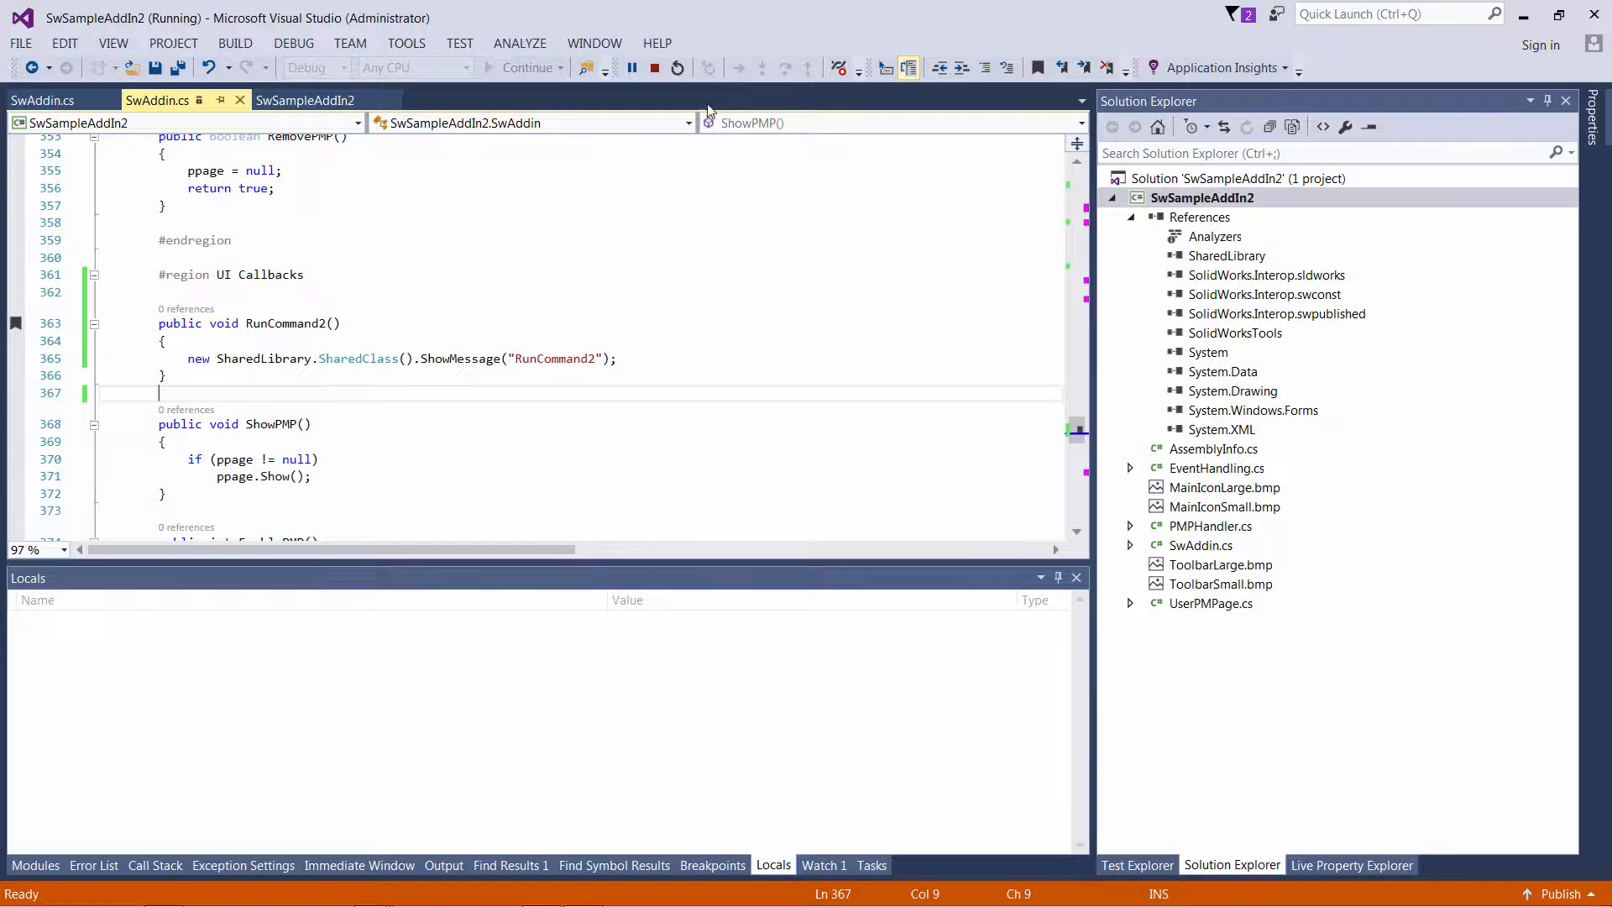
left_click(655, 67)
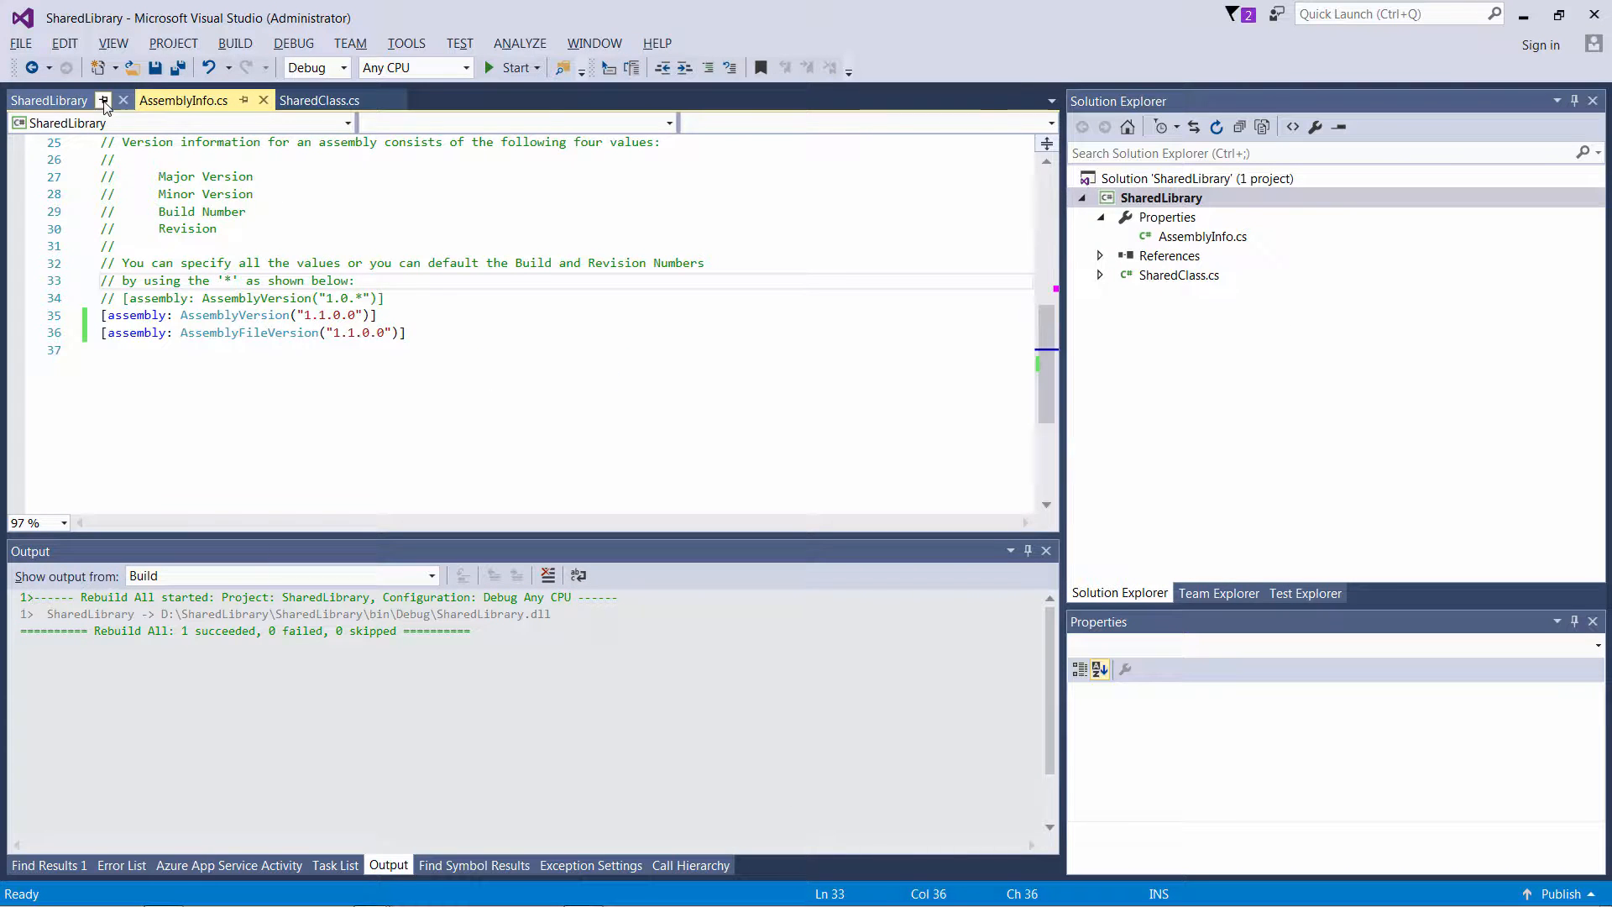
- Open SharedClass.cs and rename its ShowMessage method to ShowMessageWithCaption
left_click(319, 100)
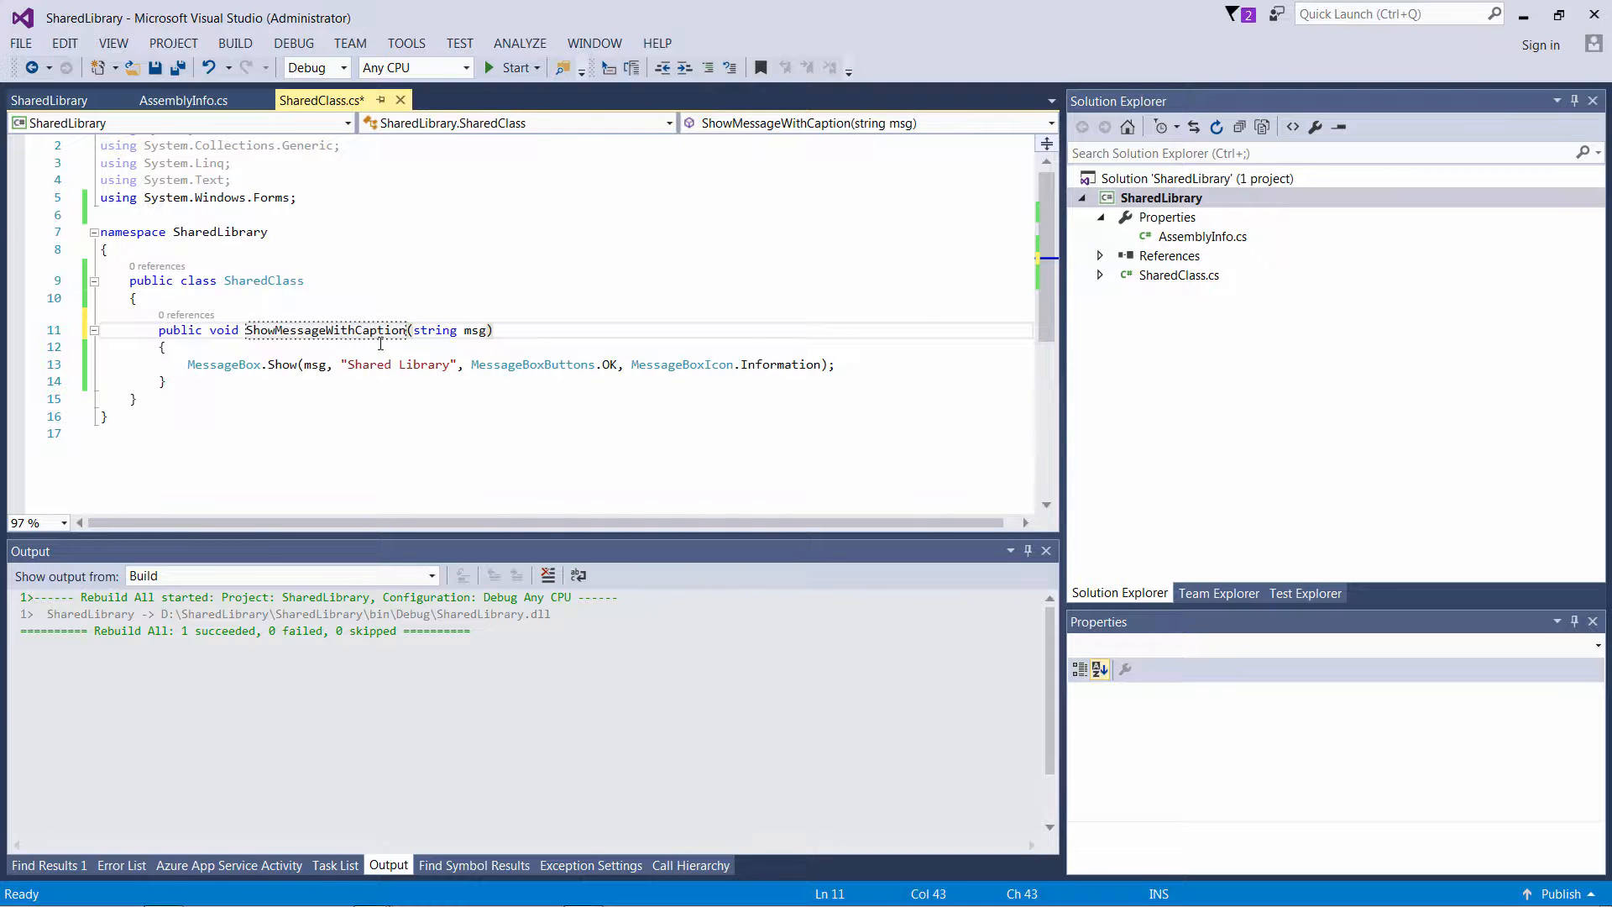
left_click(1163, 198)
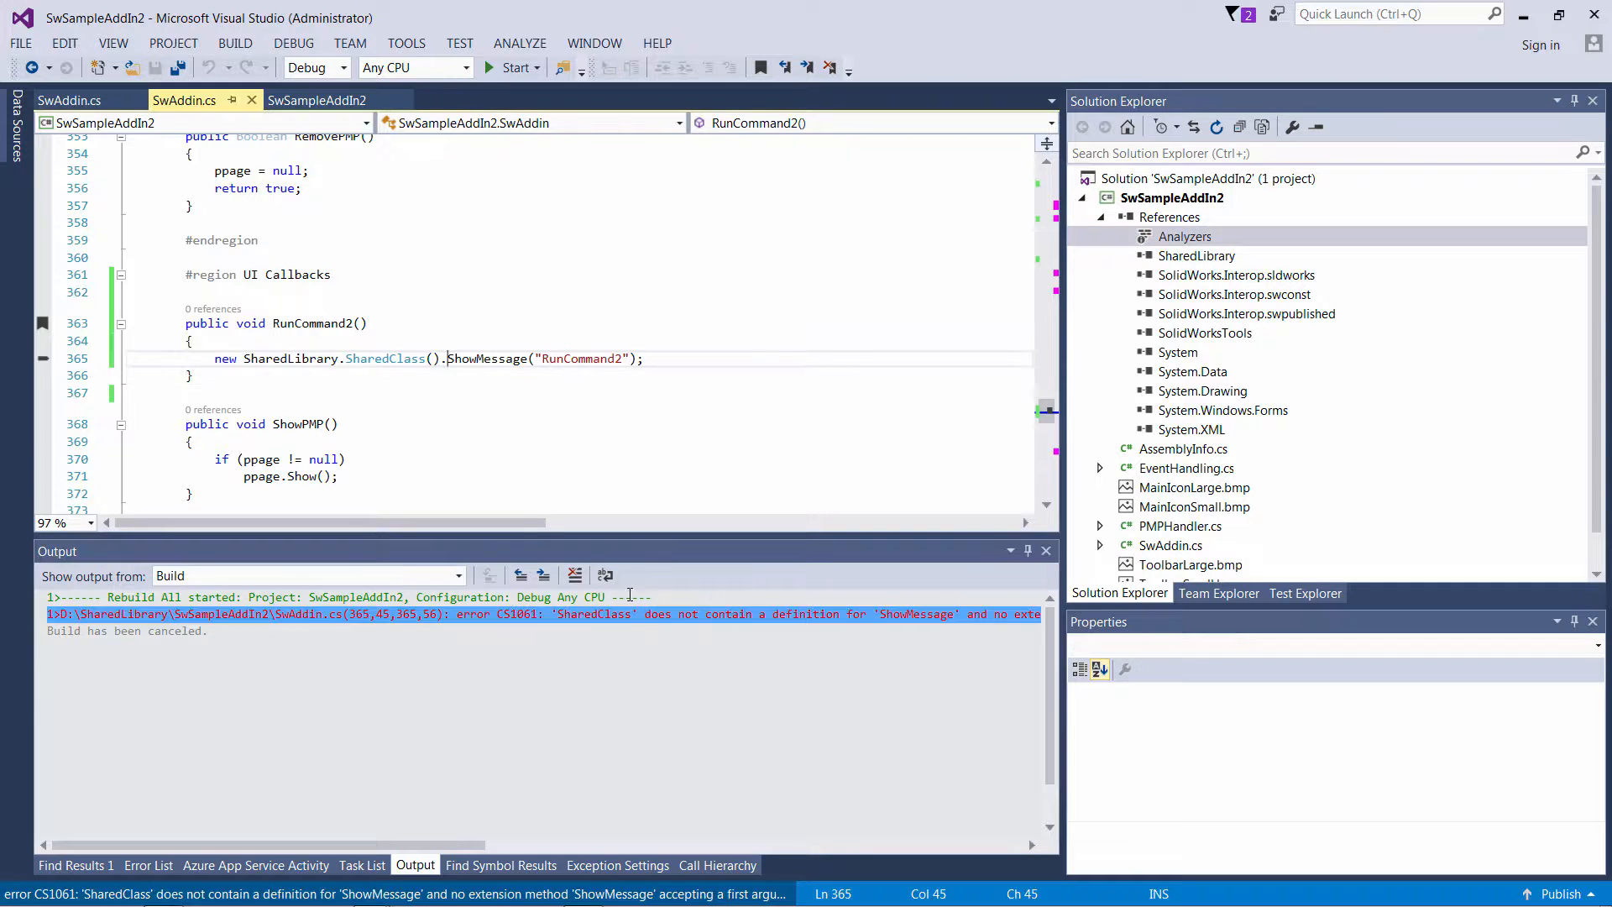
- Change RunCommand2's ShowMessage call to ShowMessageWithCaption and start debugging in SOLIDWORKS
double_click(486, 359)
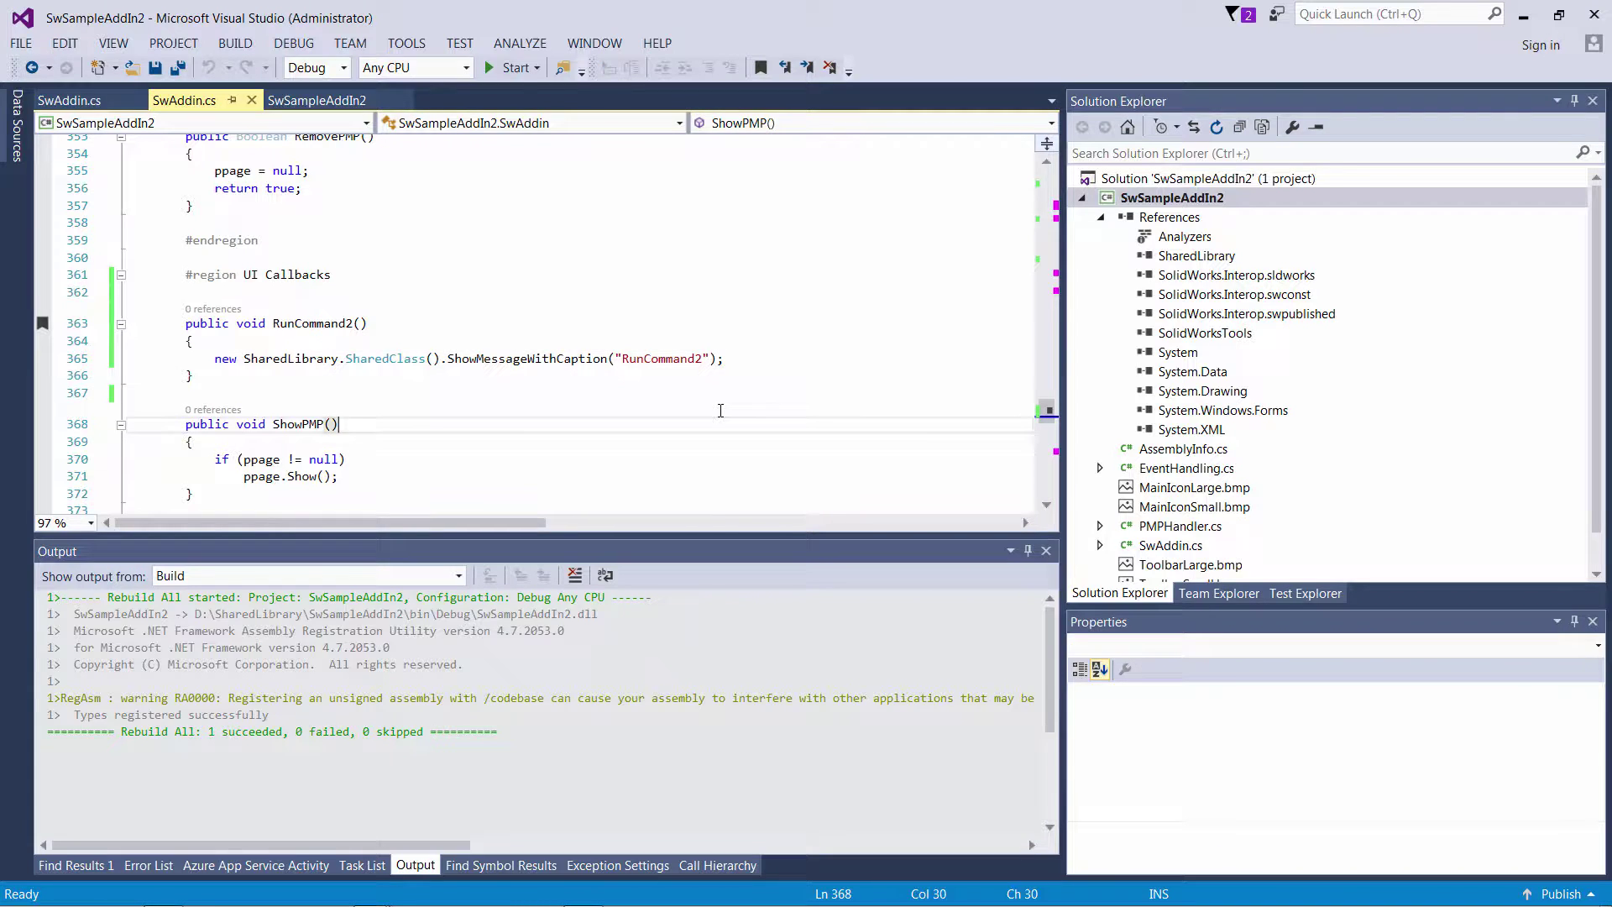
left_click(511, 68)
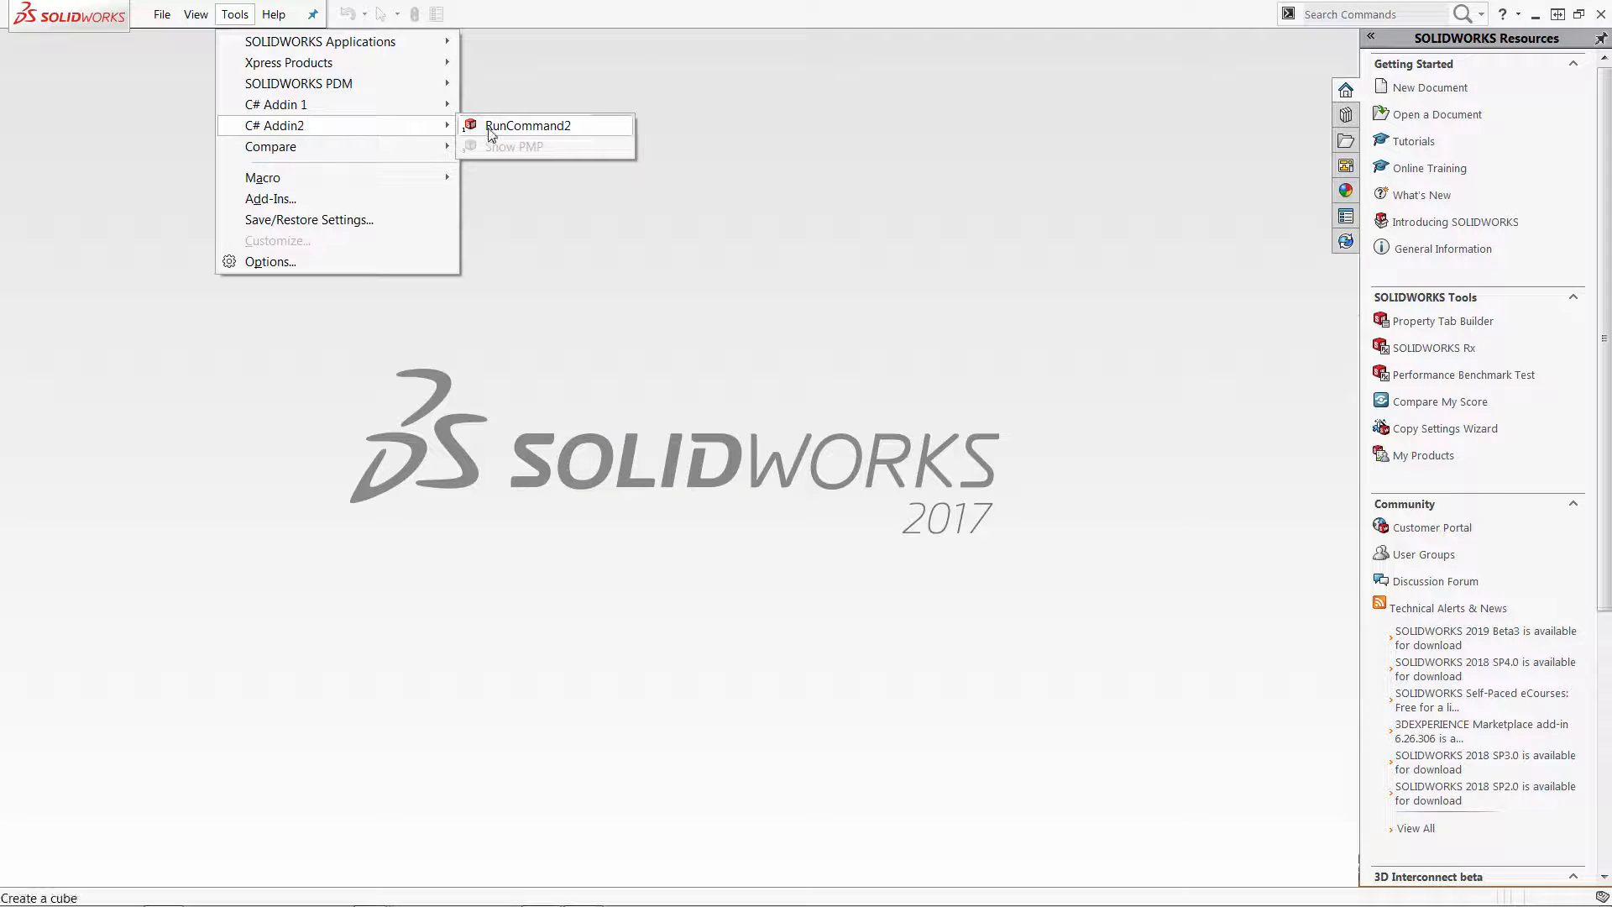
mouse_move(275, 95)
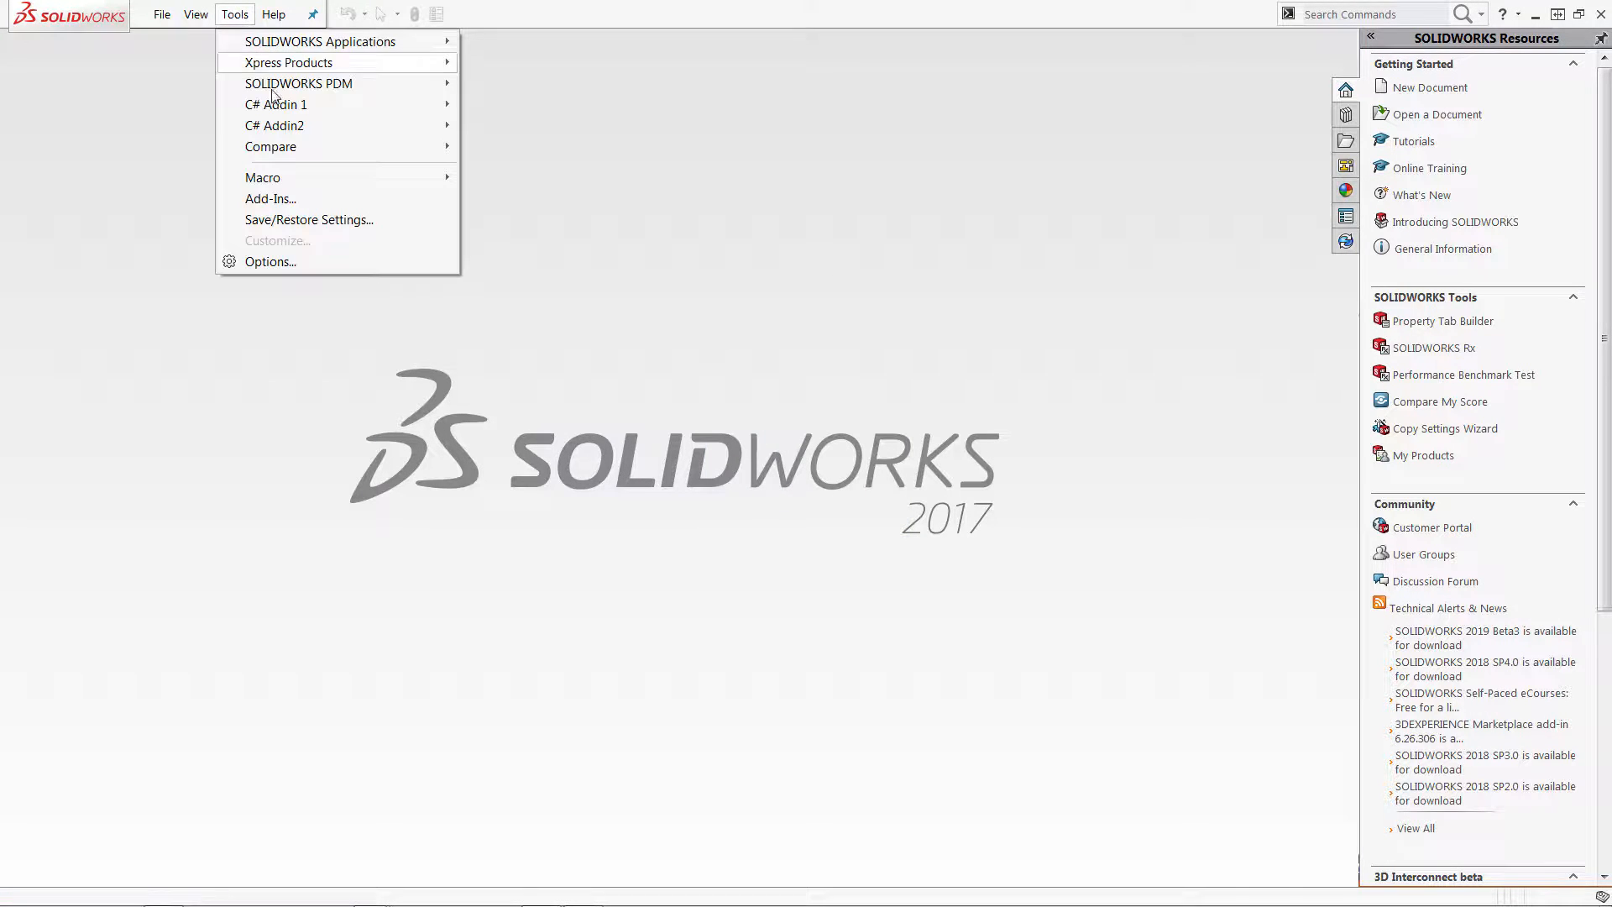
mouse_move(298, 83)
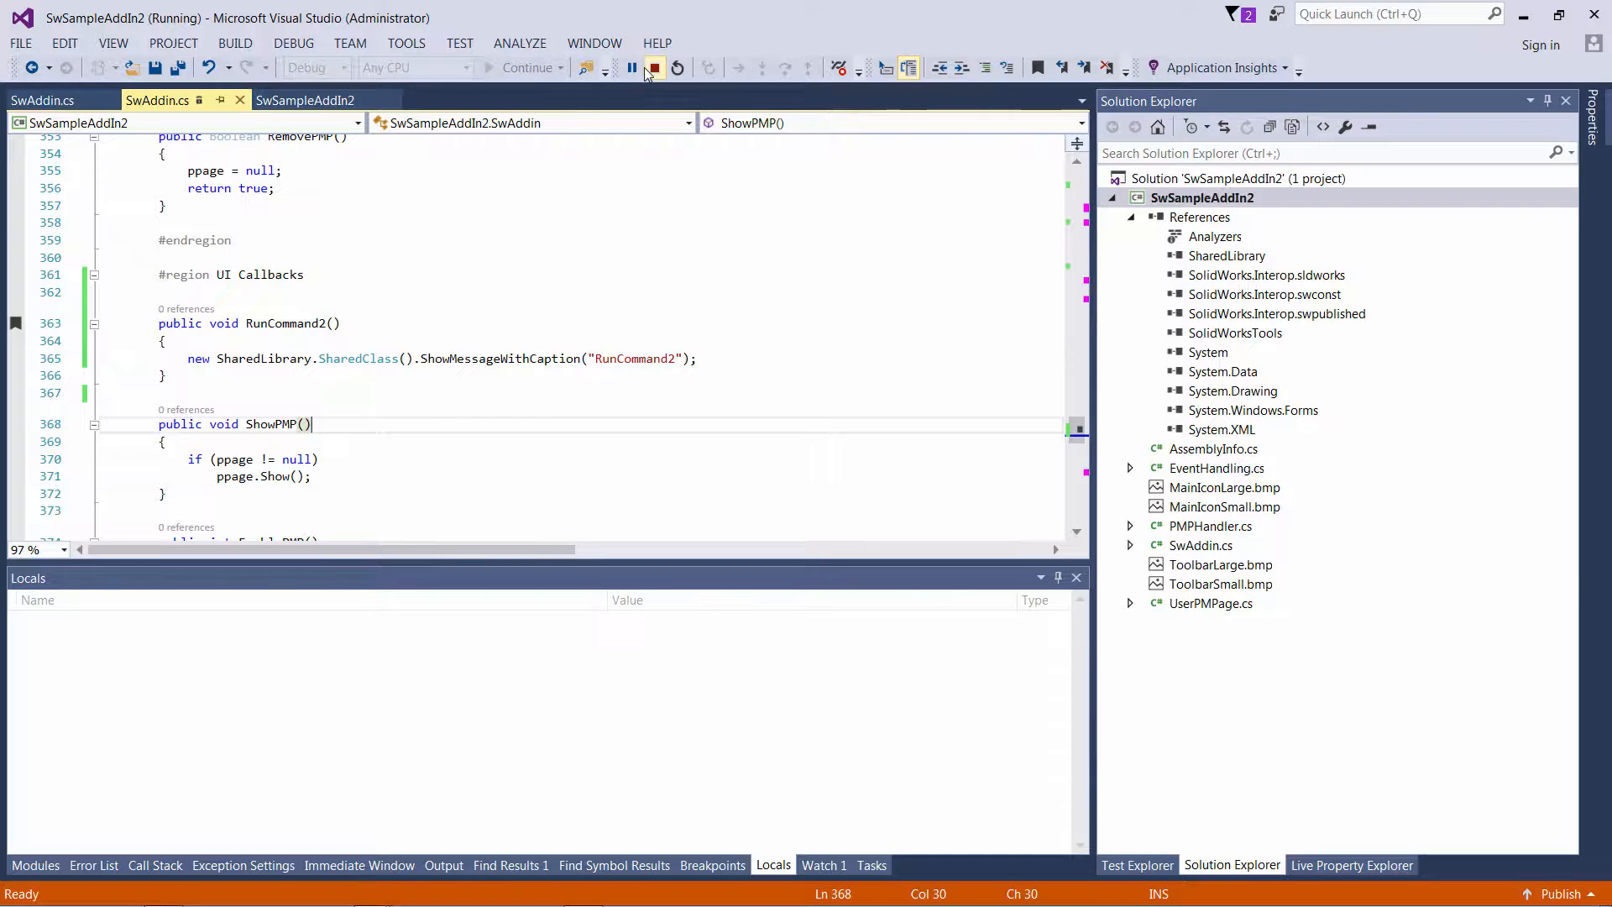
- Stop the debugging session after RunCommand2 shows no message
left_click(654, 68)
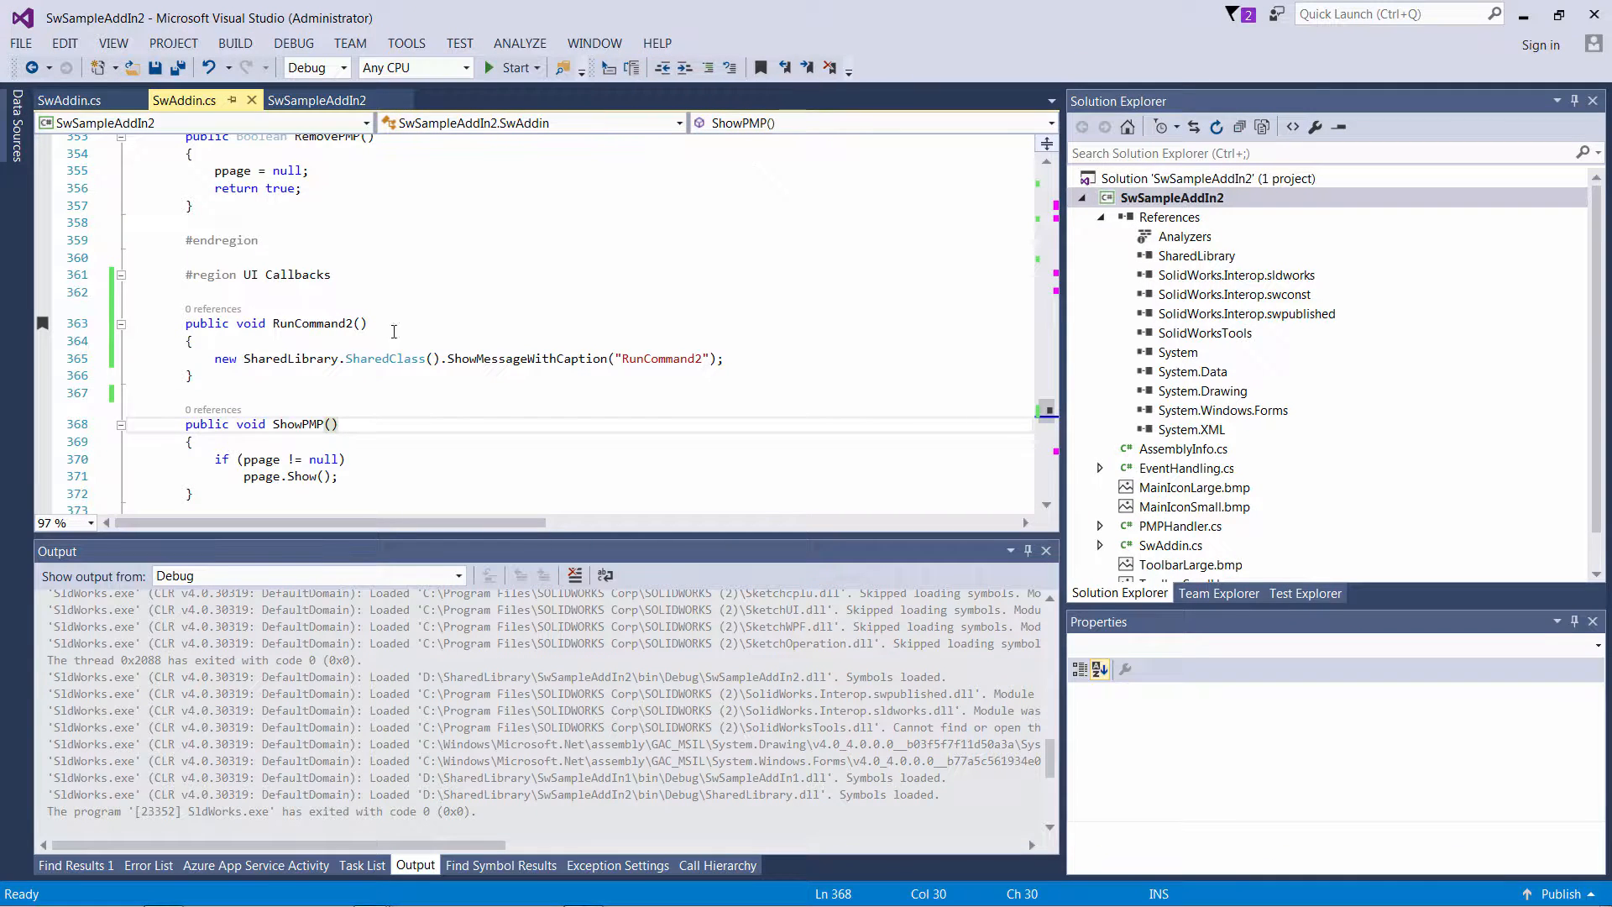
- Wrap RunCommand2's call in a try/catch block containing Debug.Assert(false)
type("try { }")
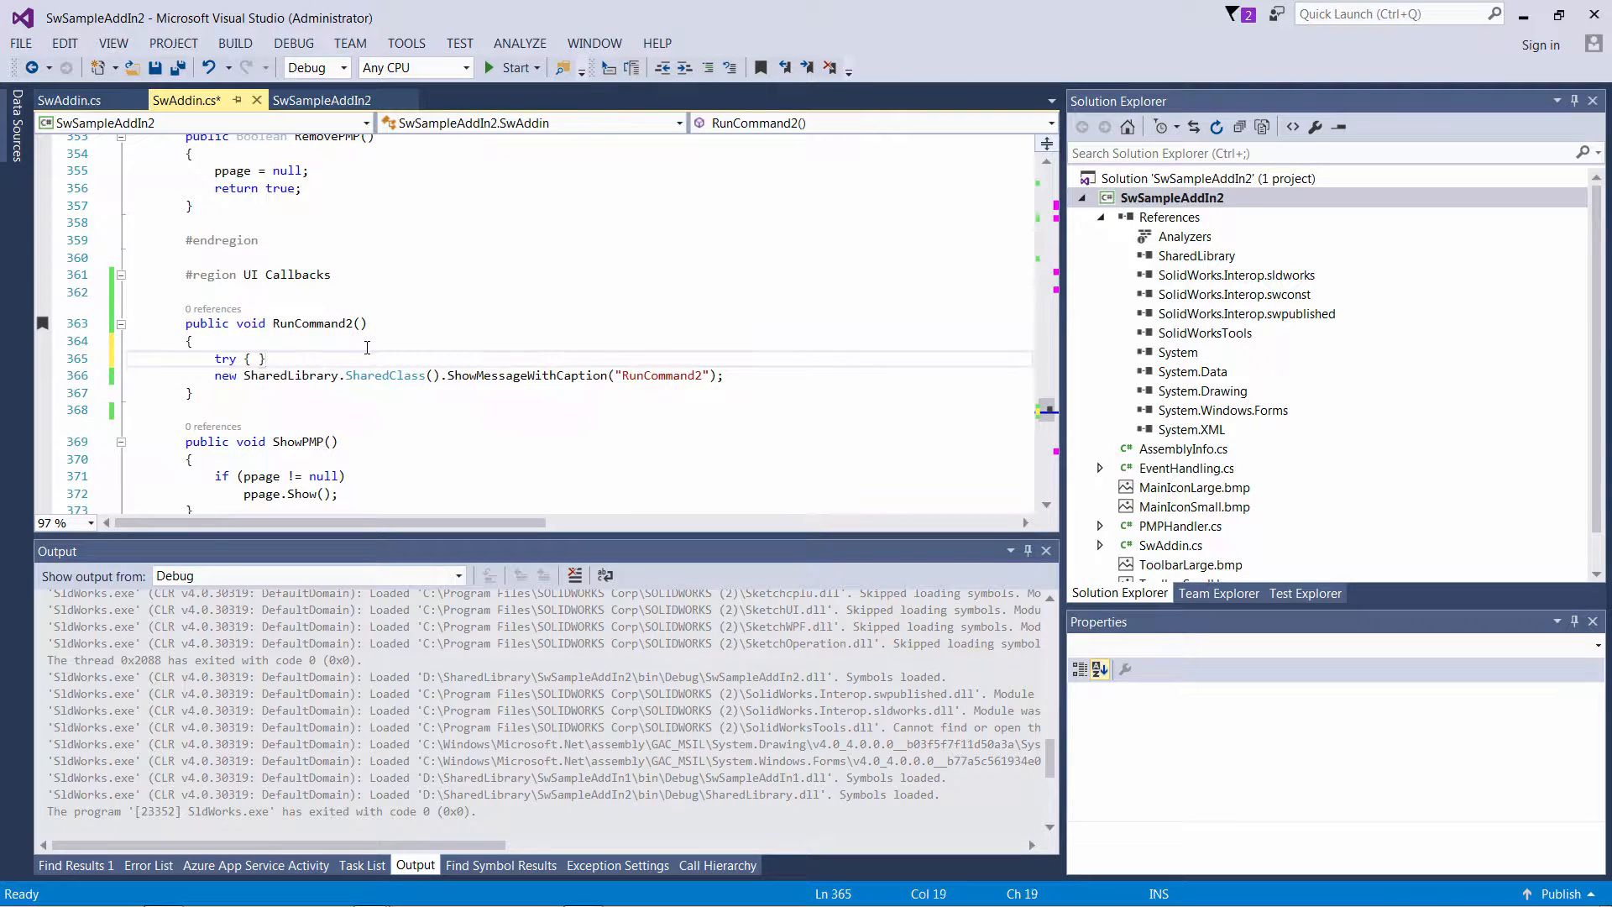
type("catch")
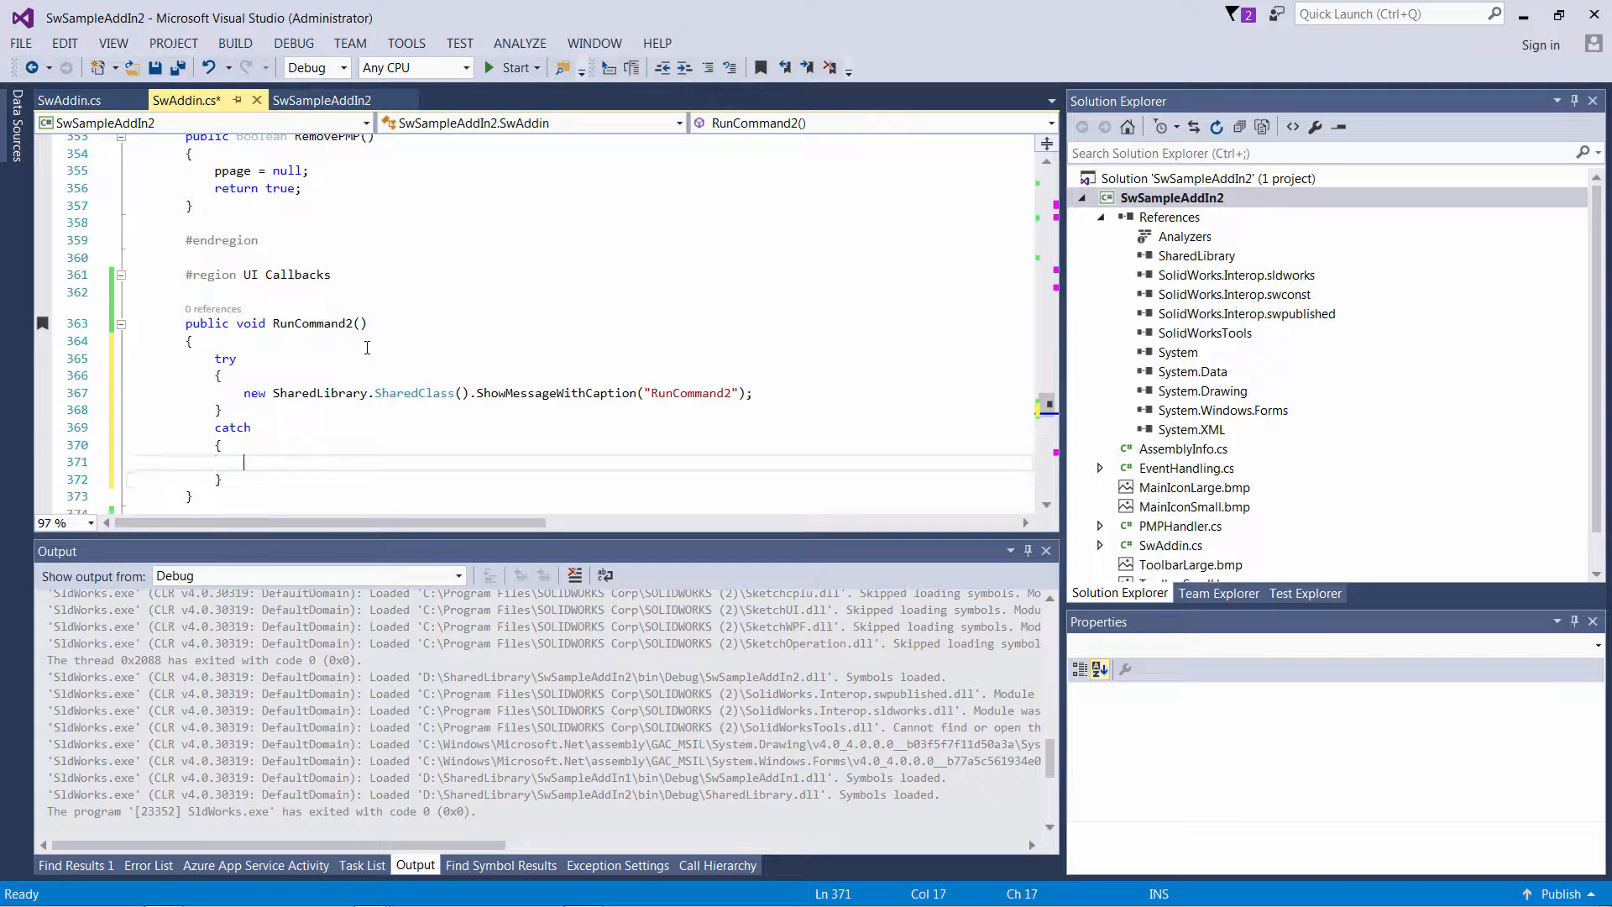
type("Debug.Assert(false")
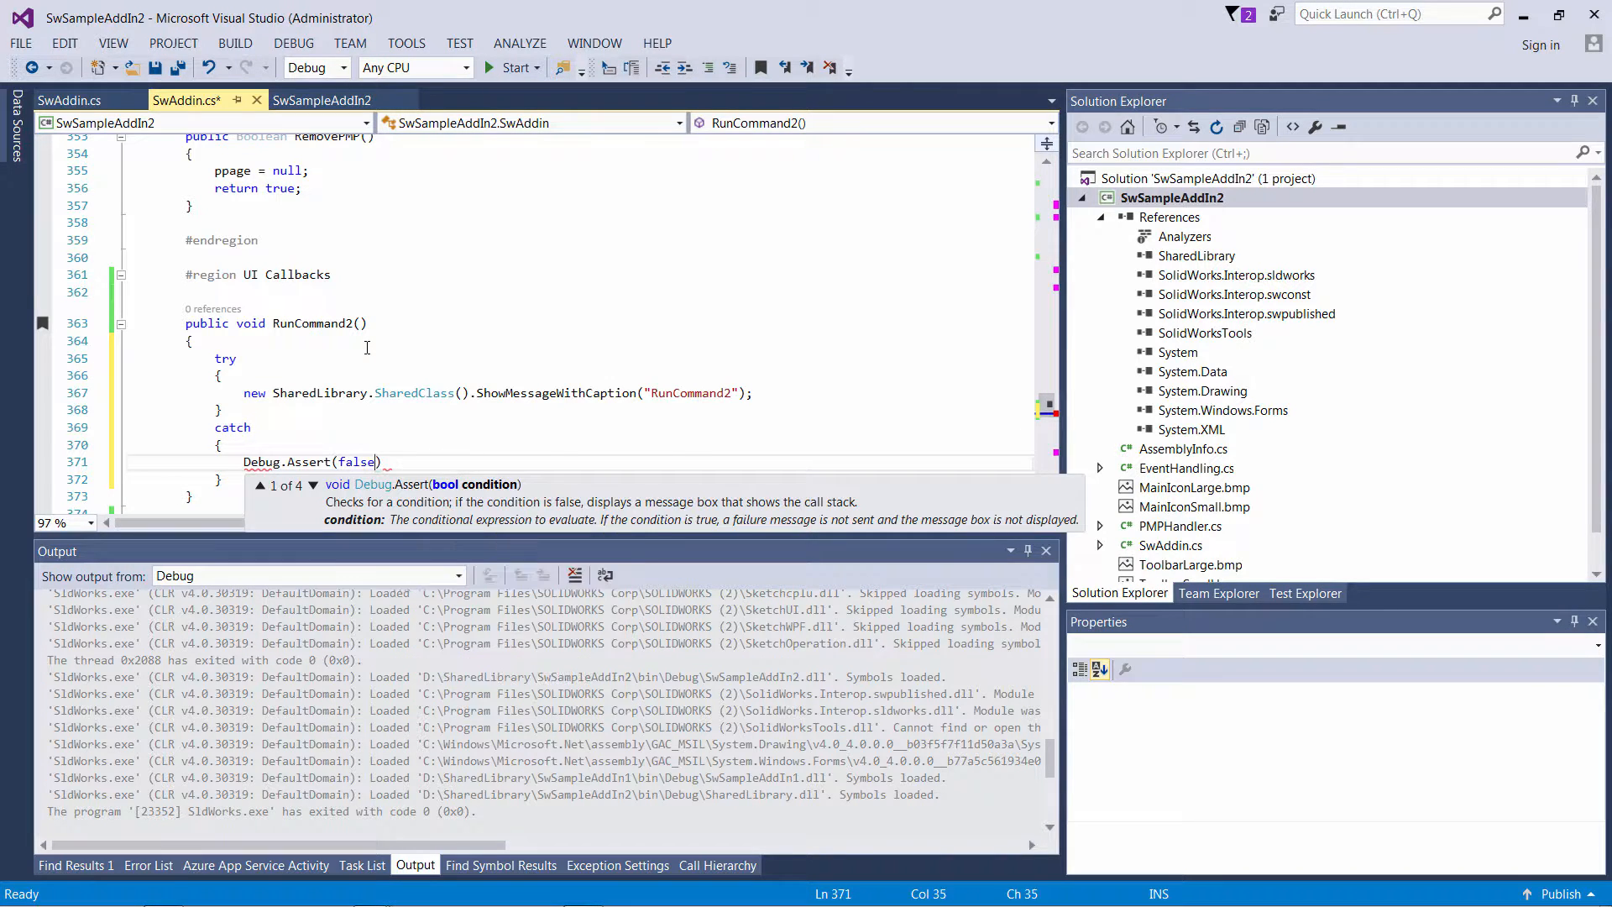
- Rebuild the SwSampleAddIn2 project and launch SOLIDWORKS to test it
right_click(1172, 197)
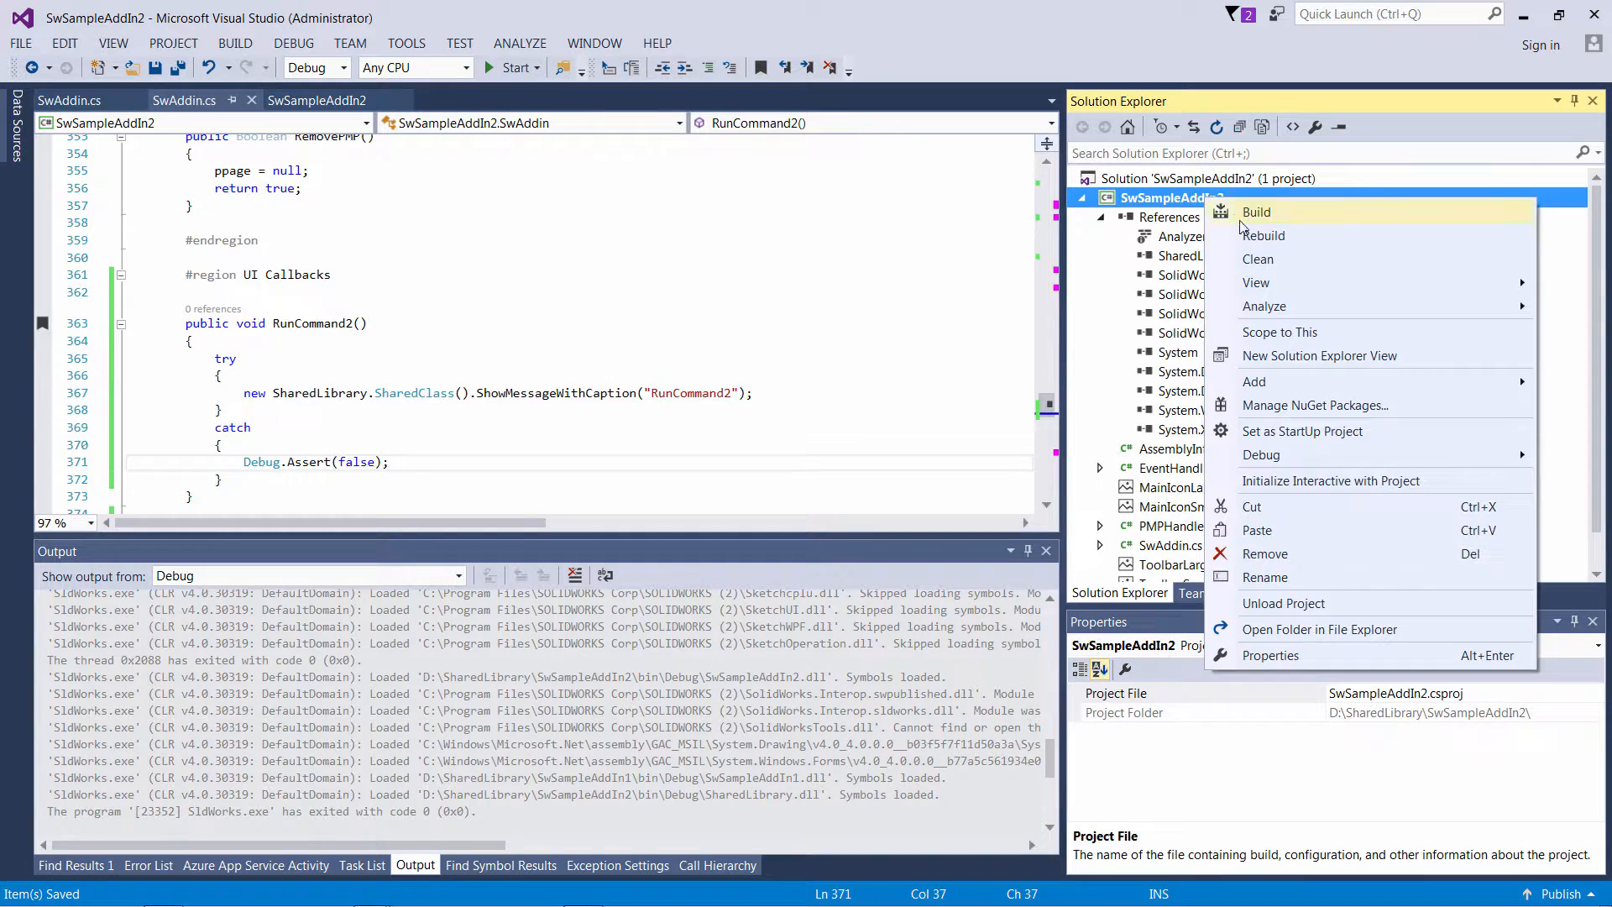
left_click(1262, 235)
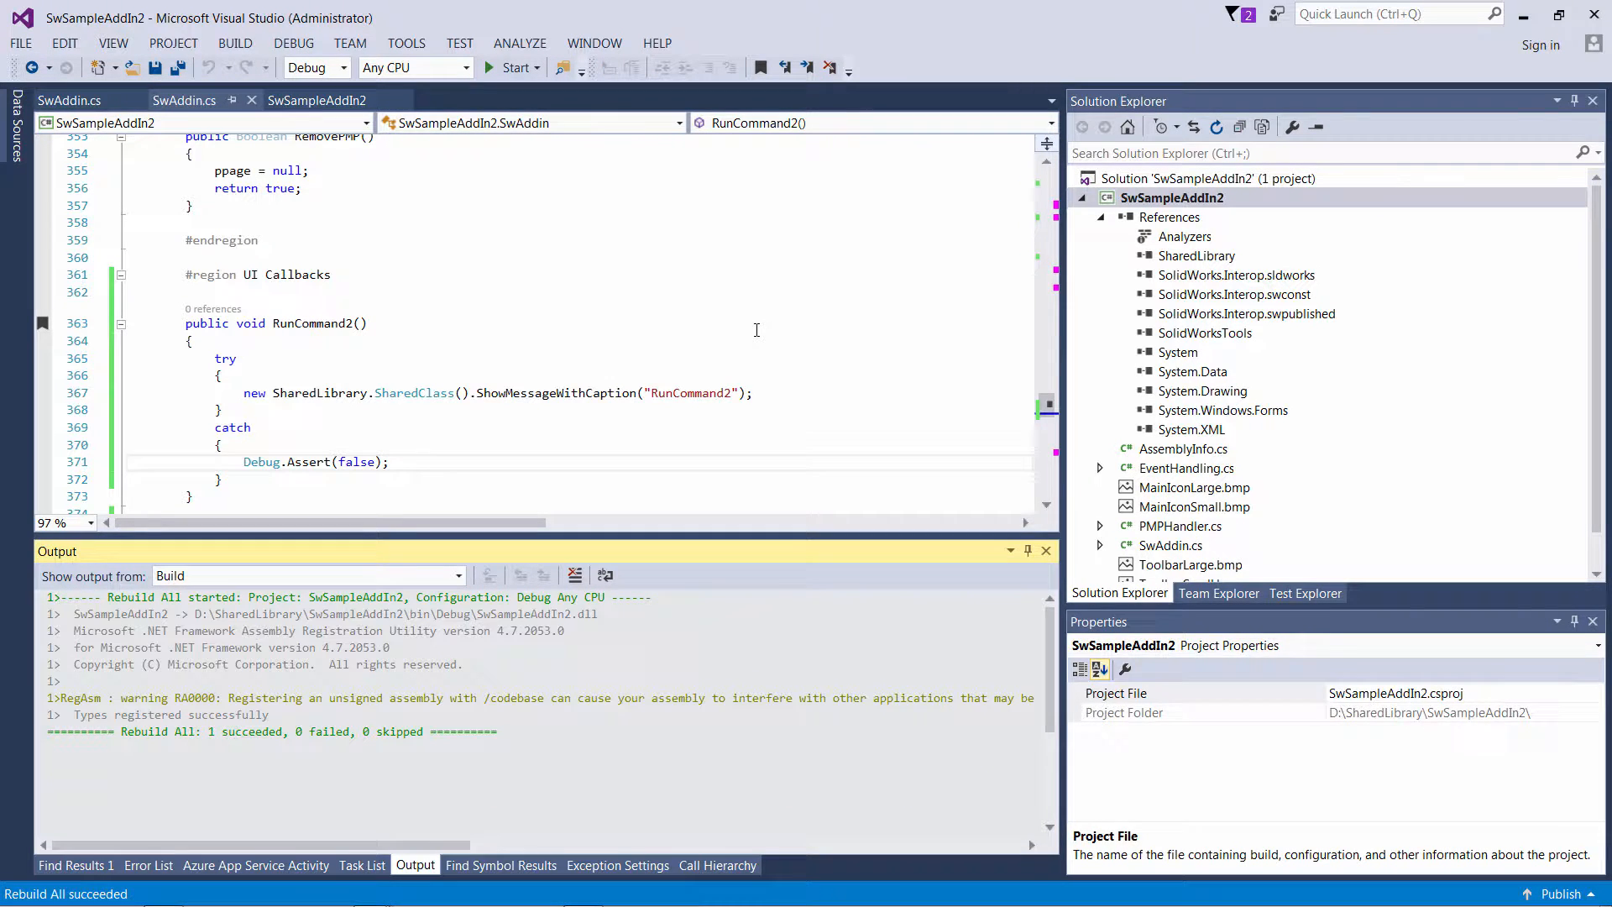
left_click(511, 68)
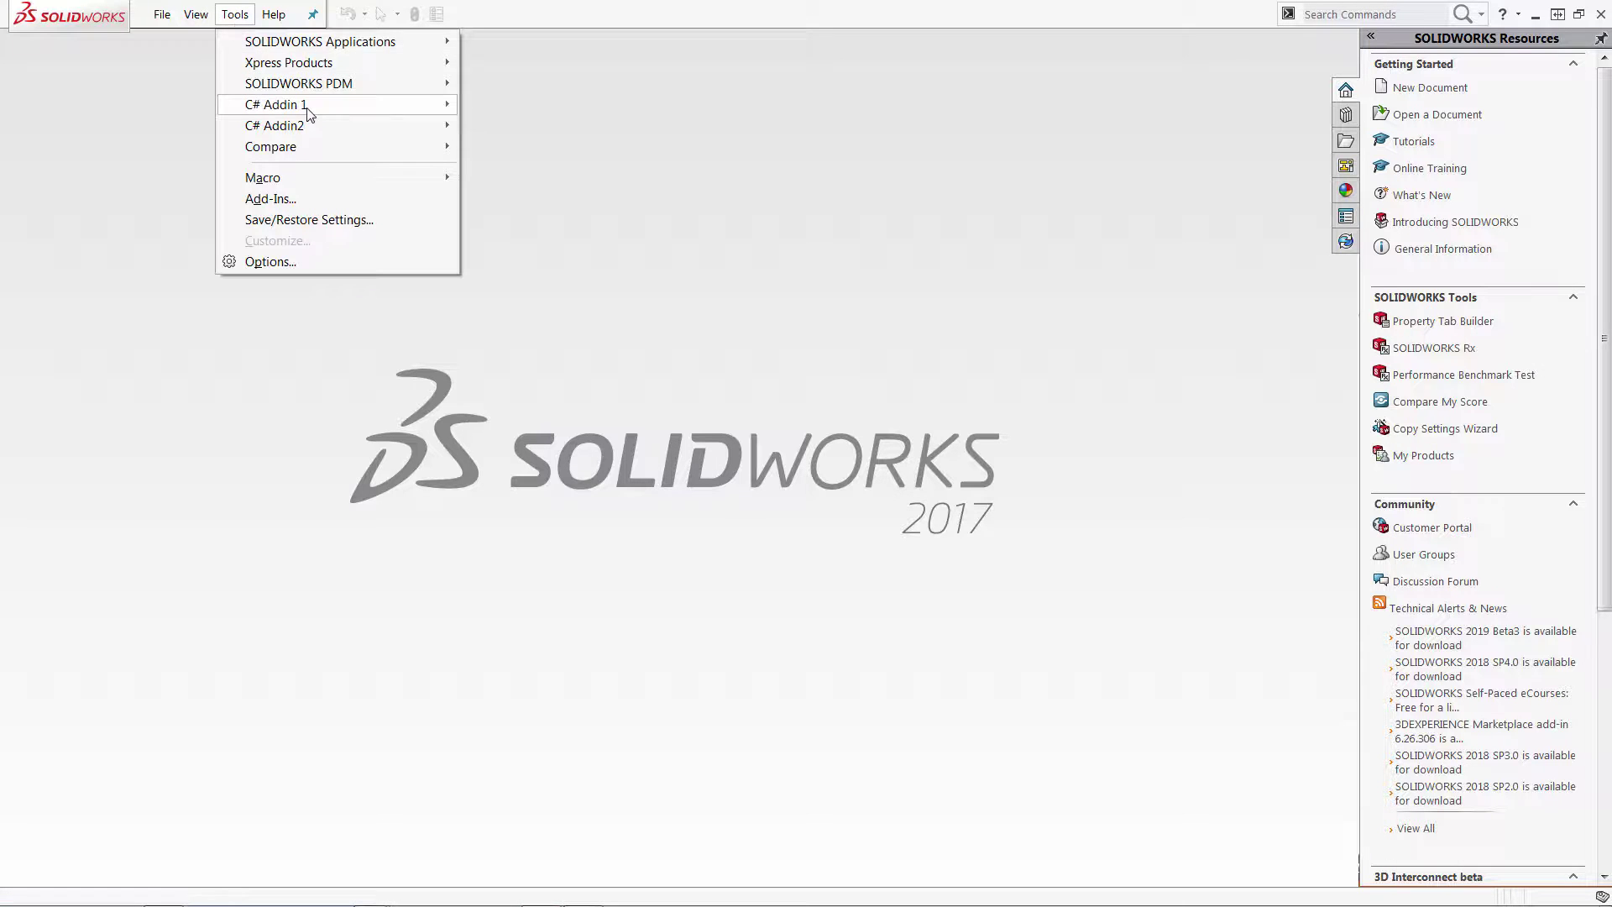
- Run Tools > C# Addin2 > RunCommand2 in SOLIDWORKS, then stop debugging
left_click(270, 104)
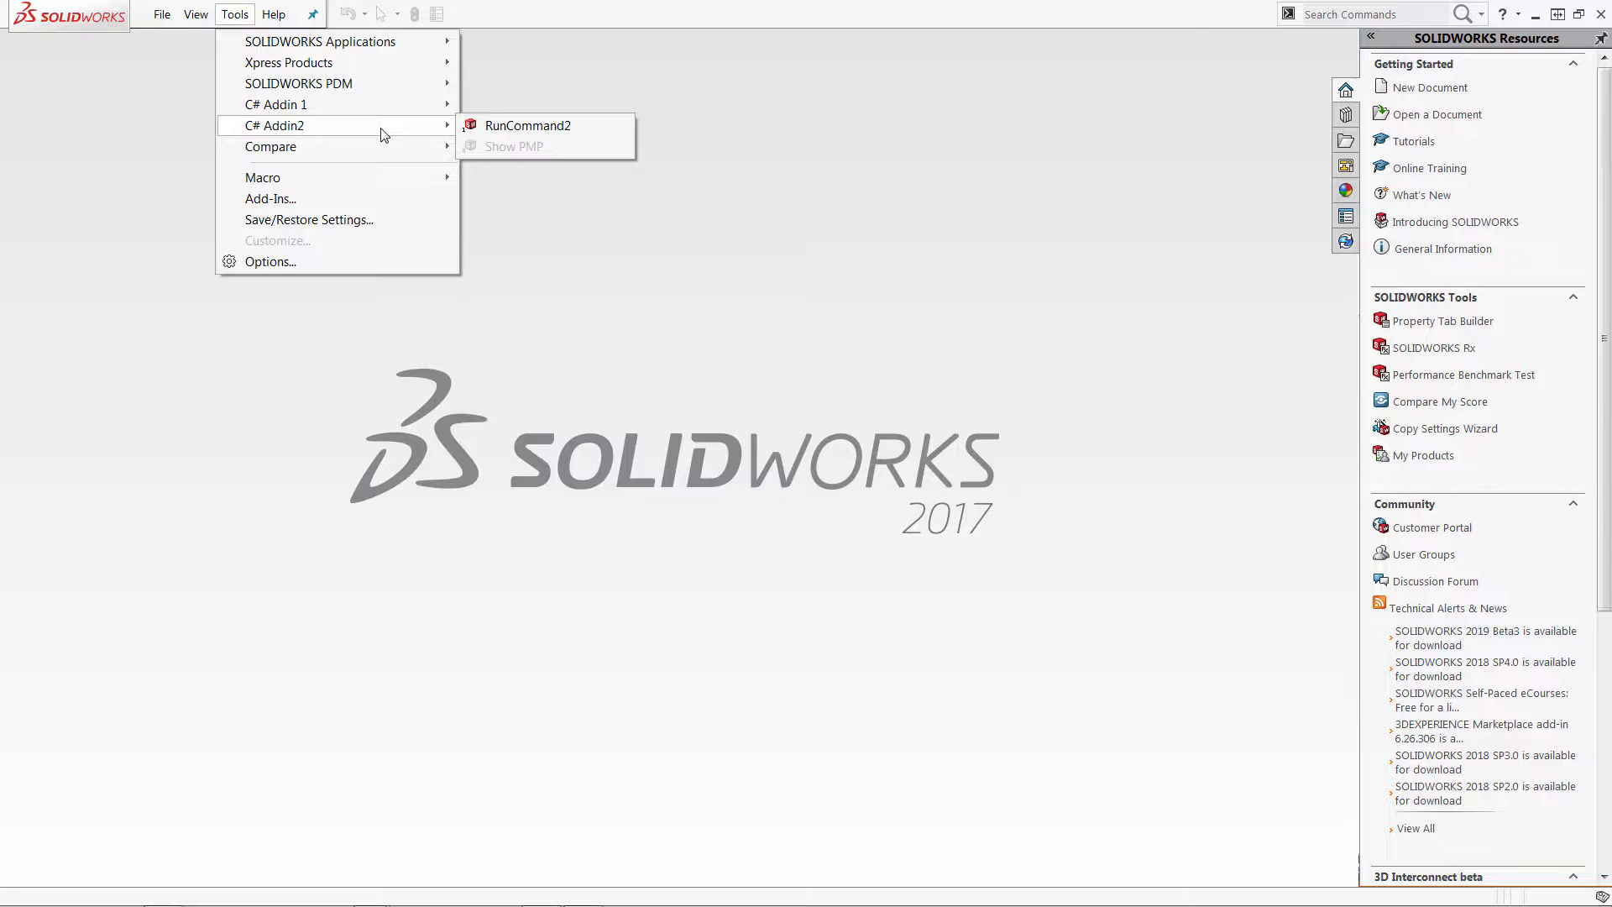
left_click(450, 167)
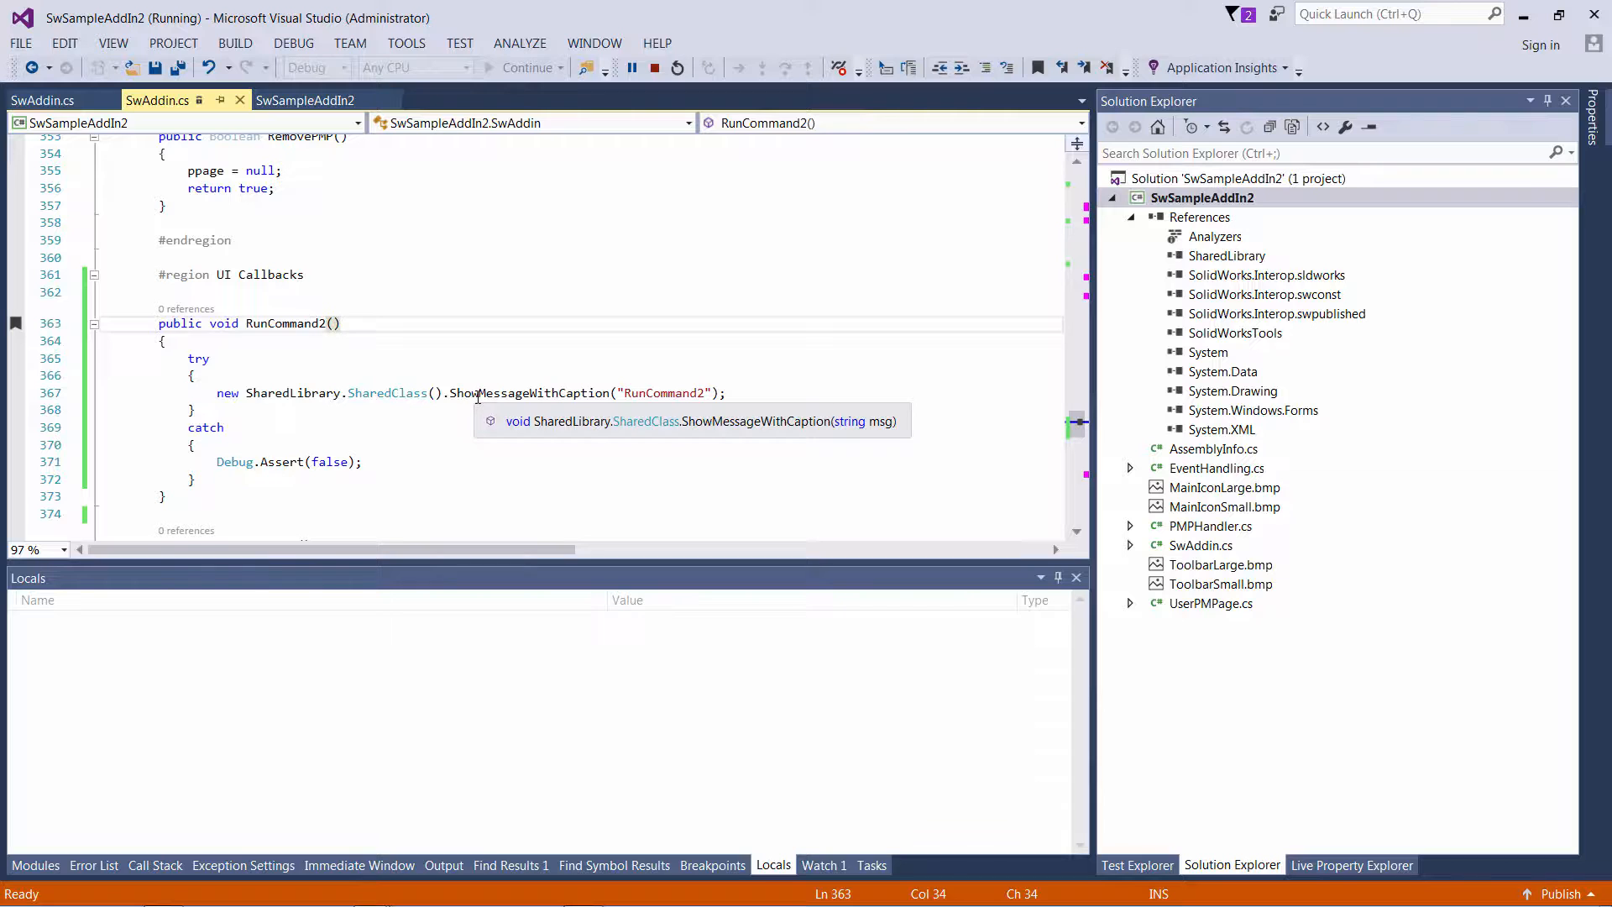
left_click(676, 67)
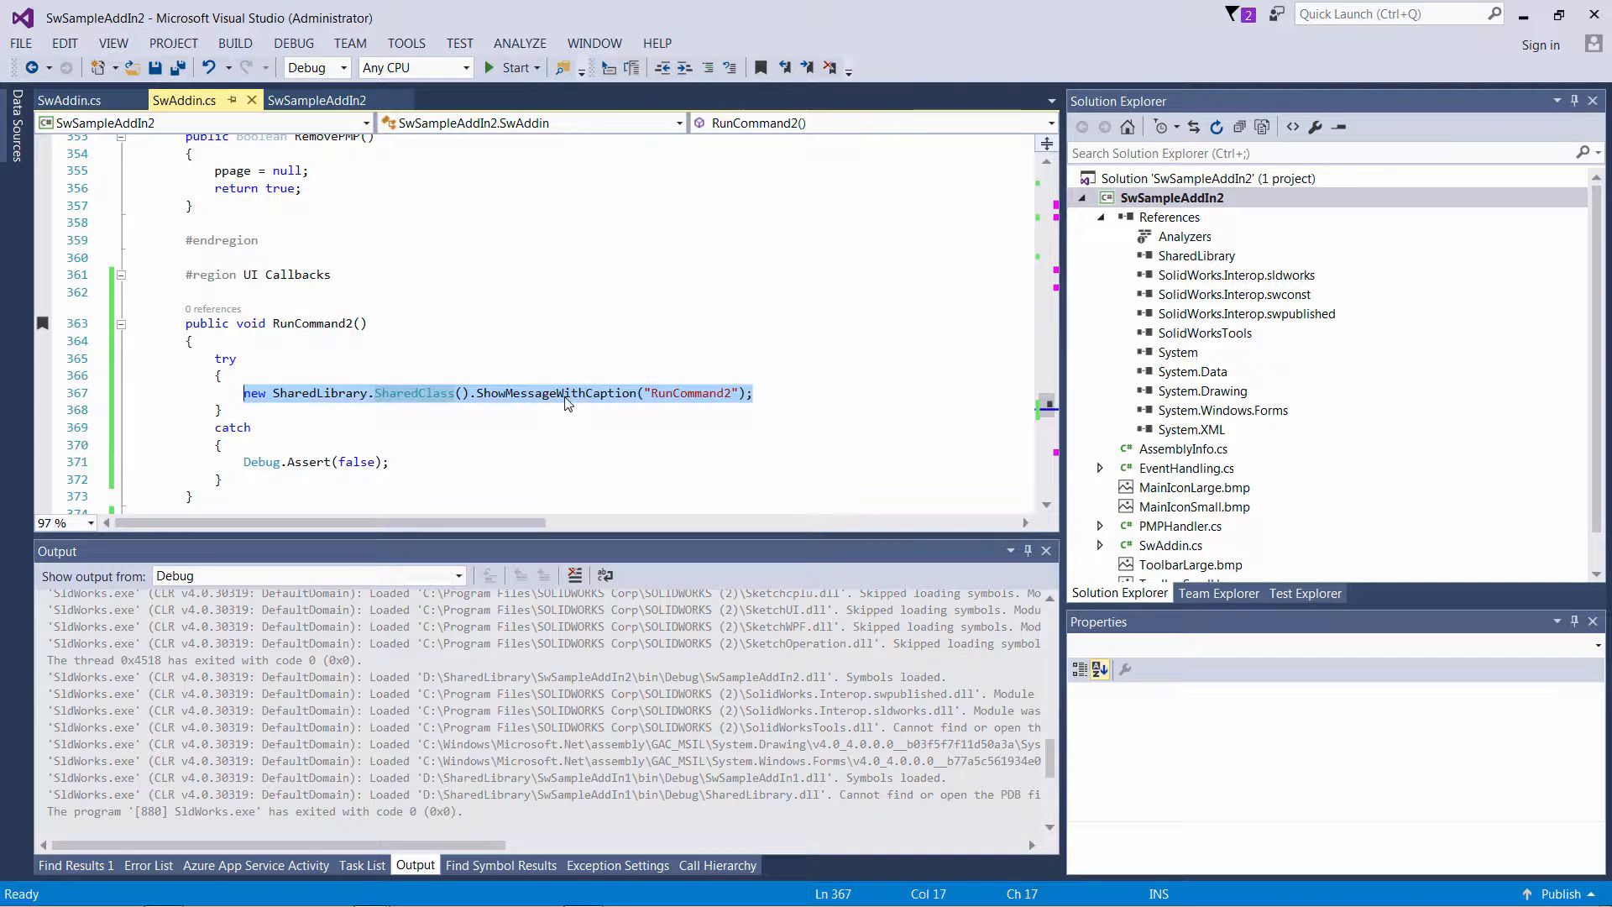
- Extract the SharedLibrary call into a new ShowMessage method, then launch SOLIDWORKS
right_click(565, 393)
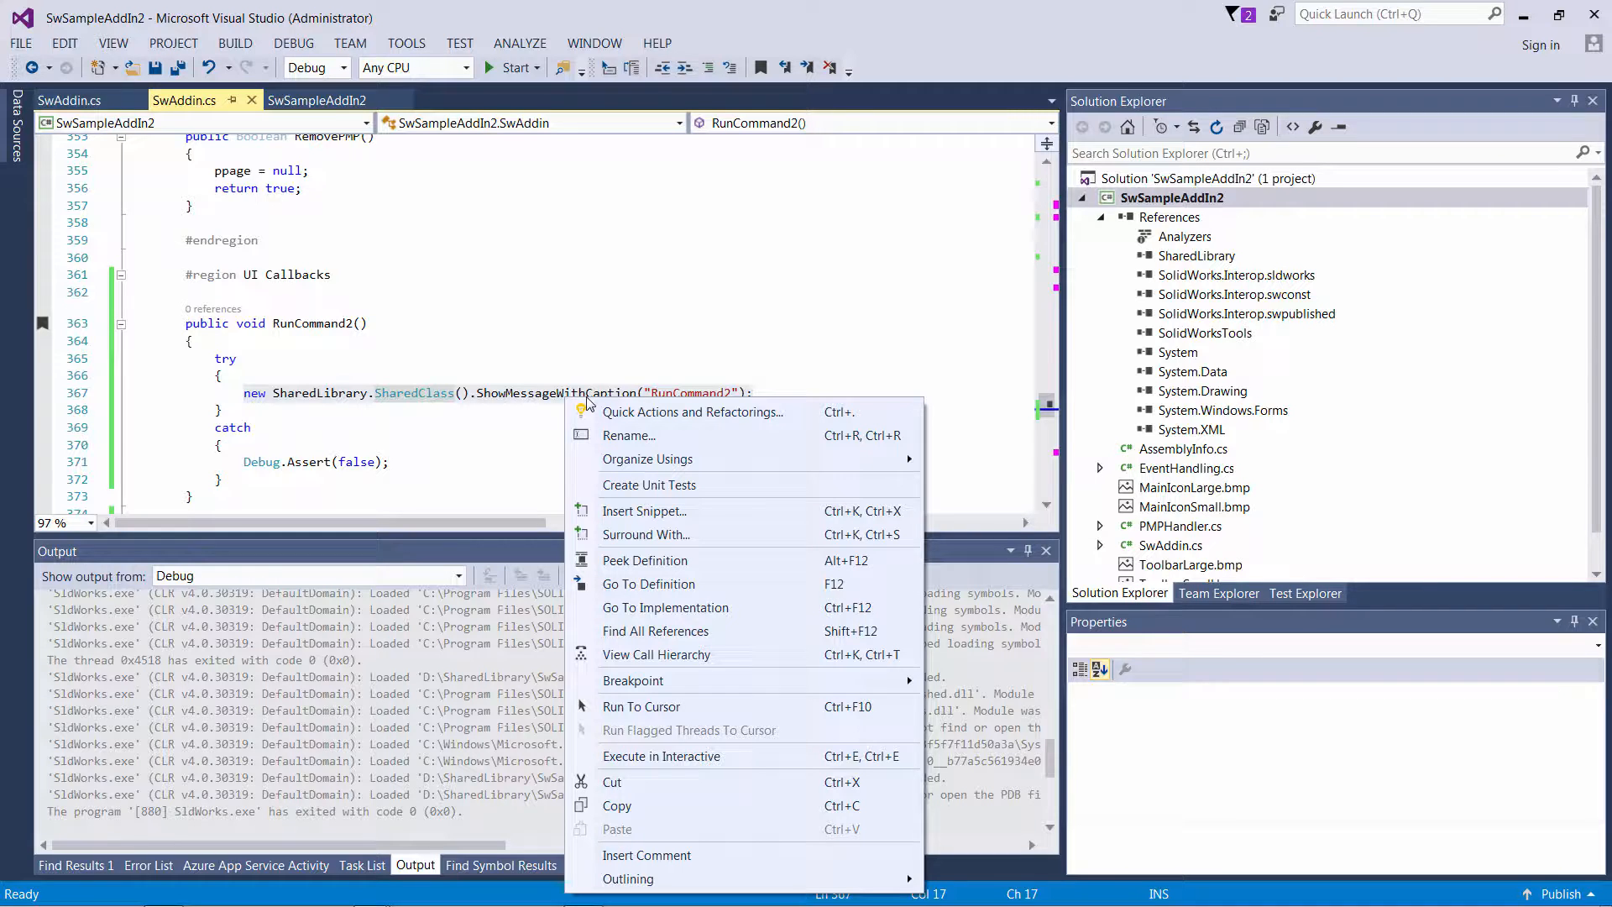
left_click(692, 411)
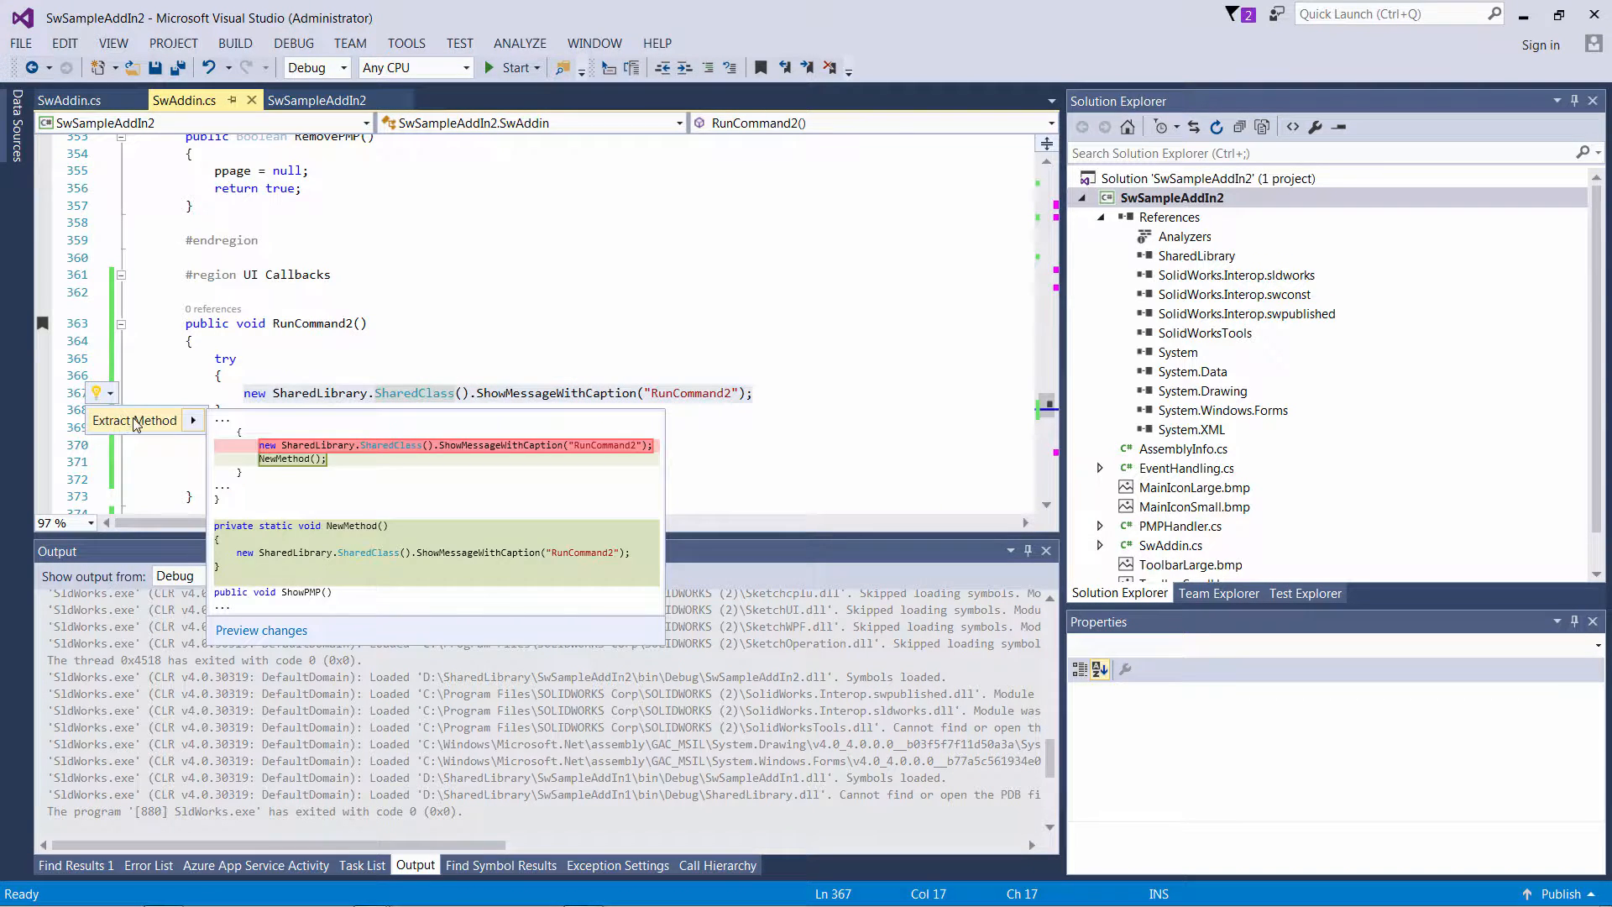
left_click(133, 419)
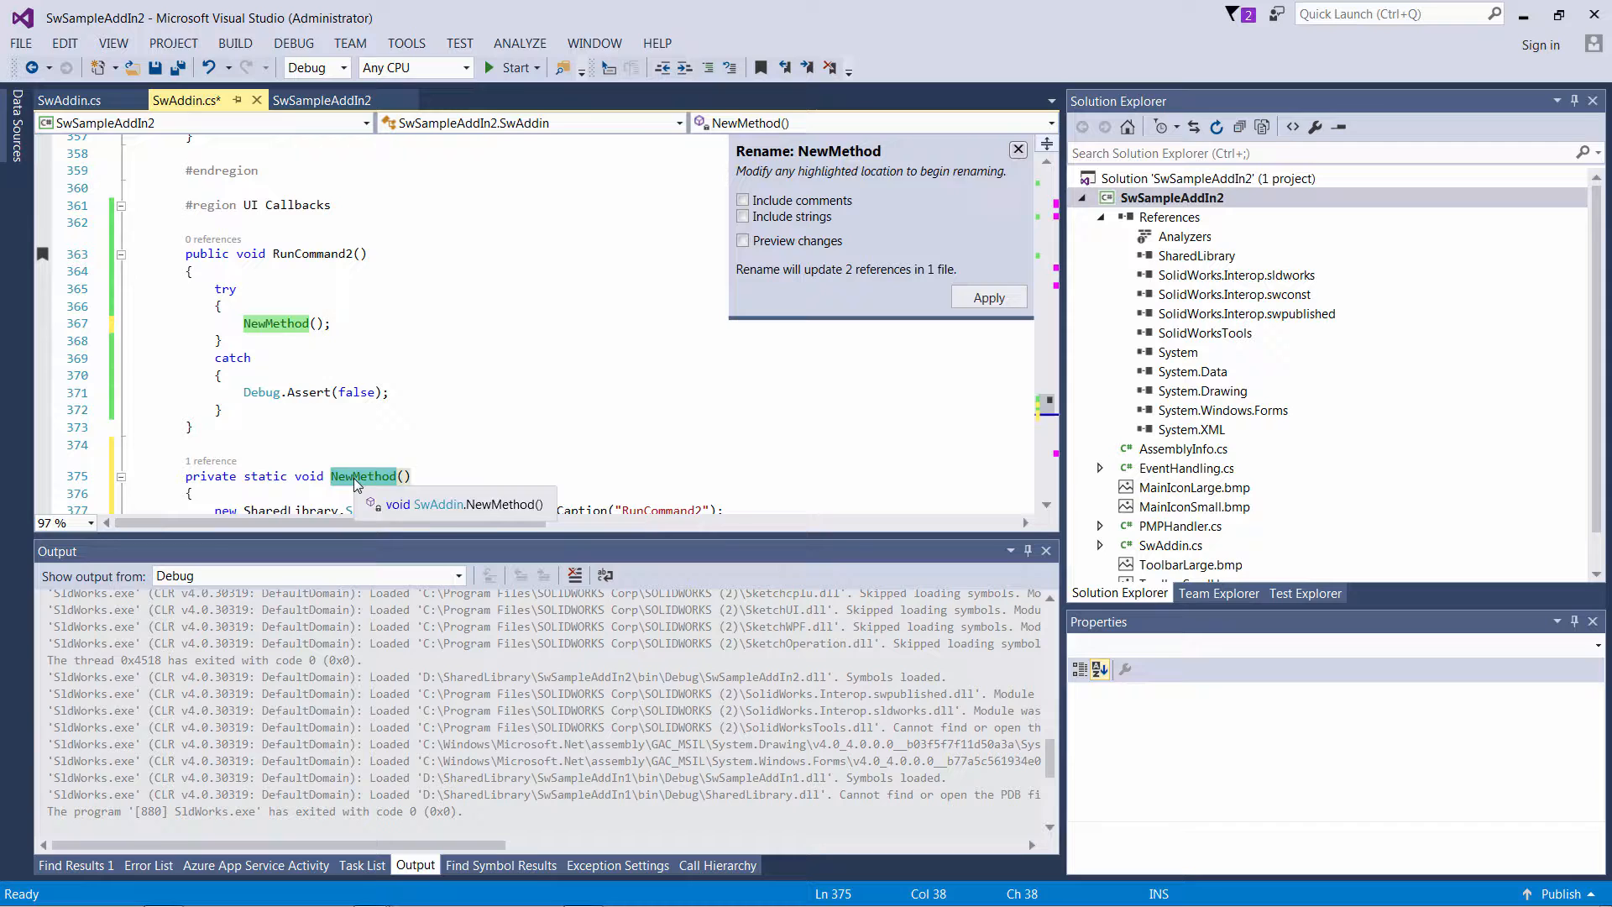
type("ShowMessage")
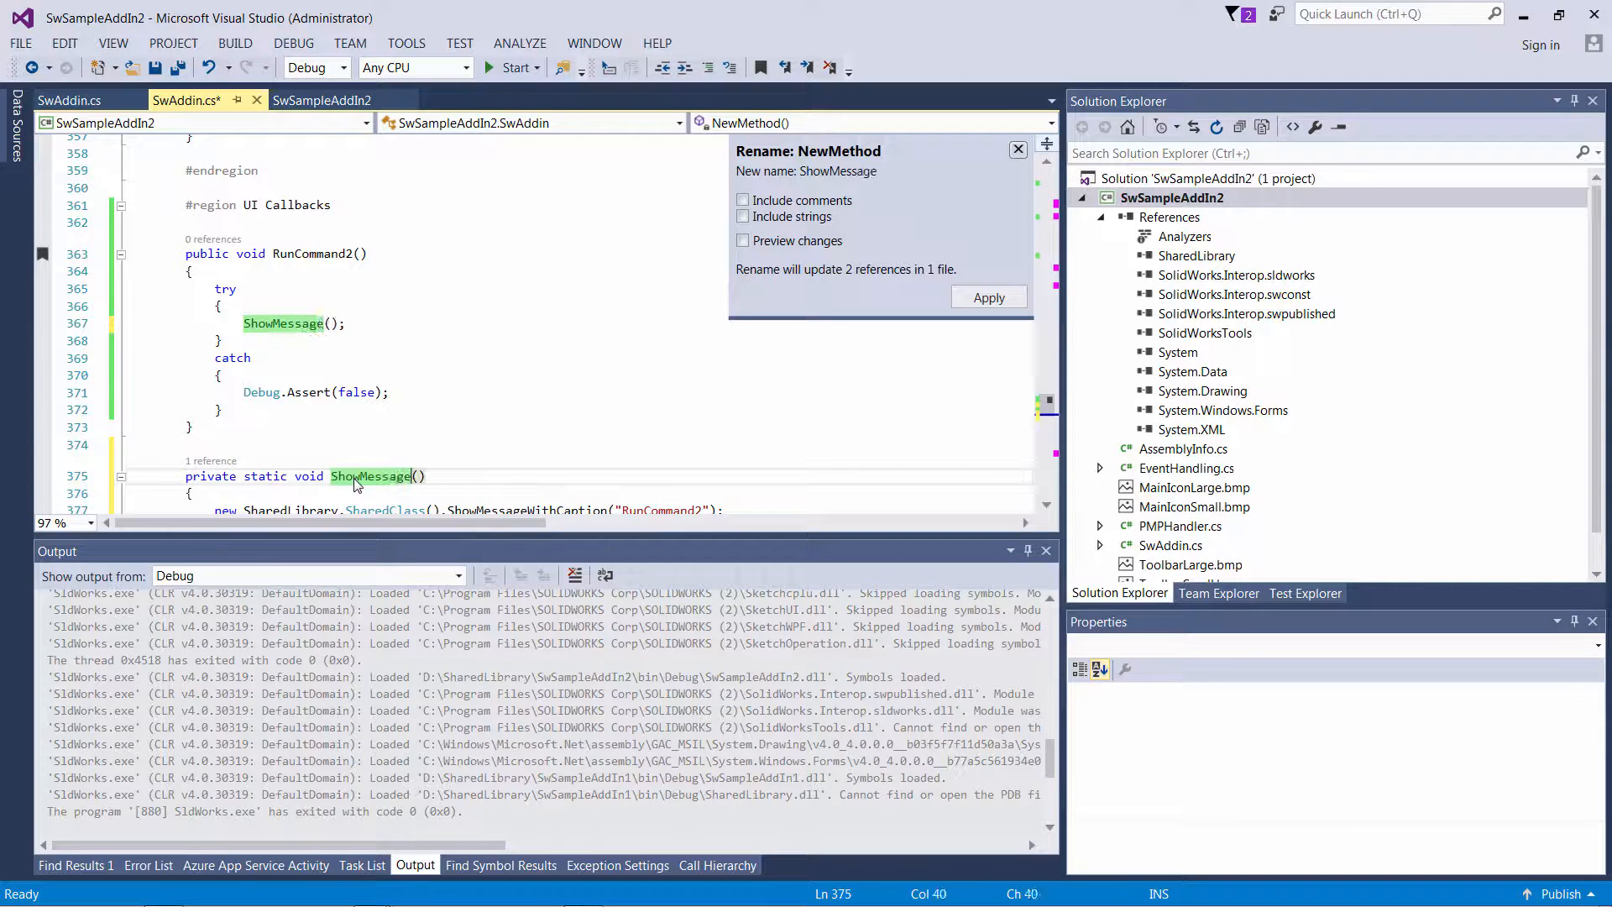
left_click(986, 297)
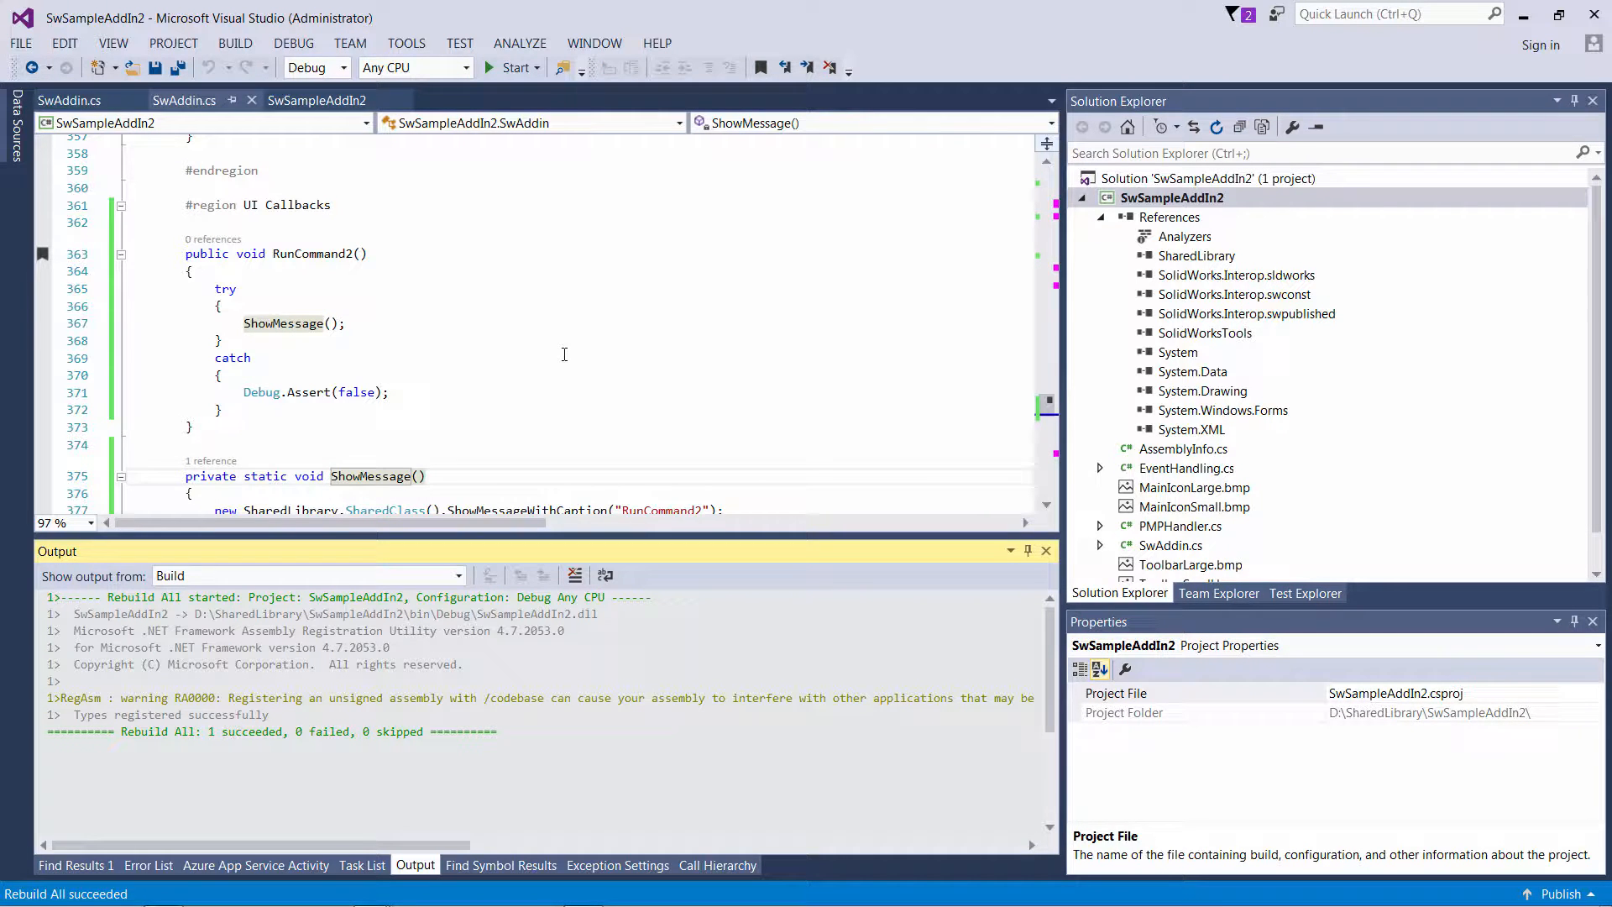
left_click(512, 68)
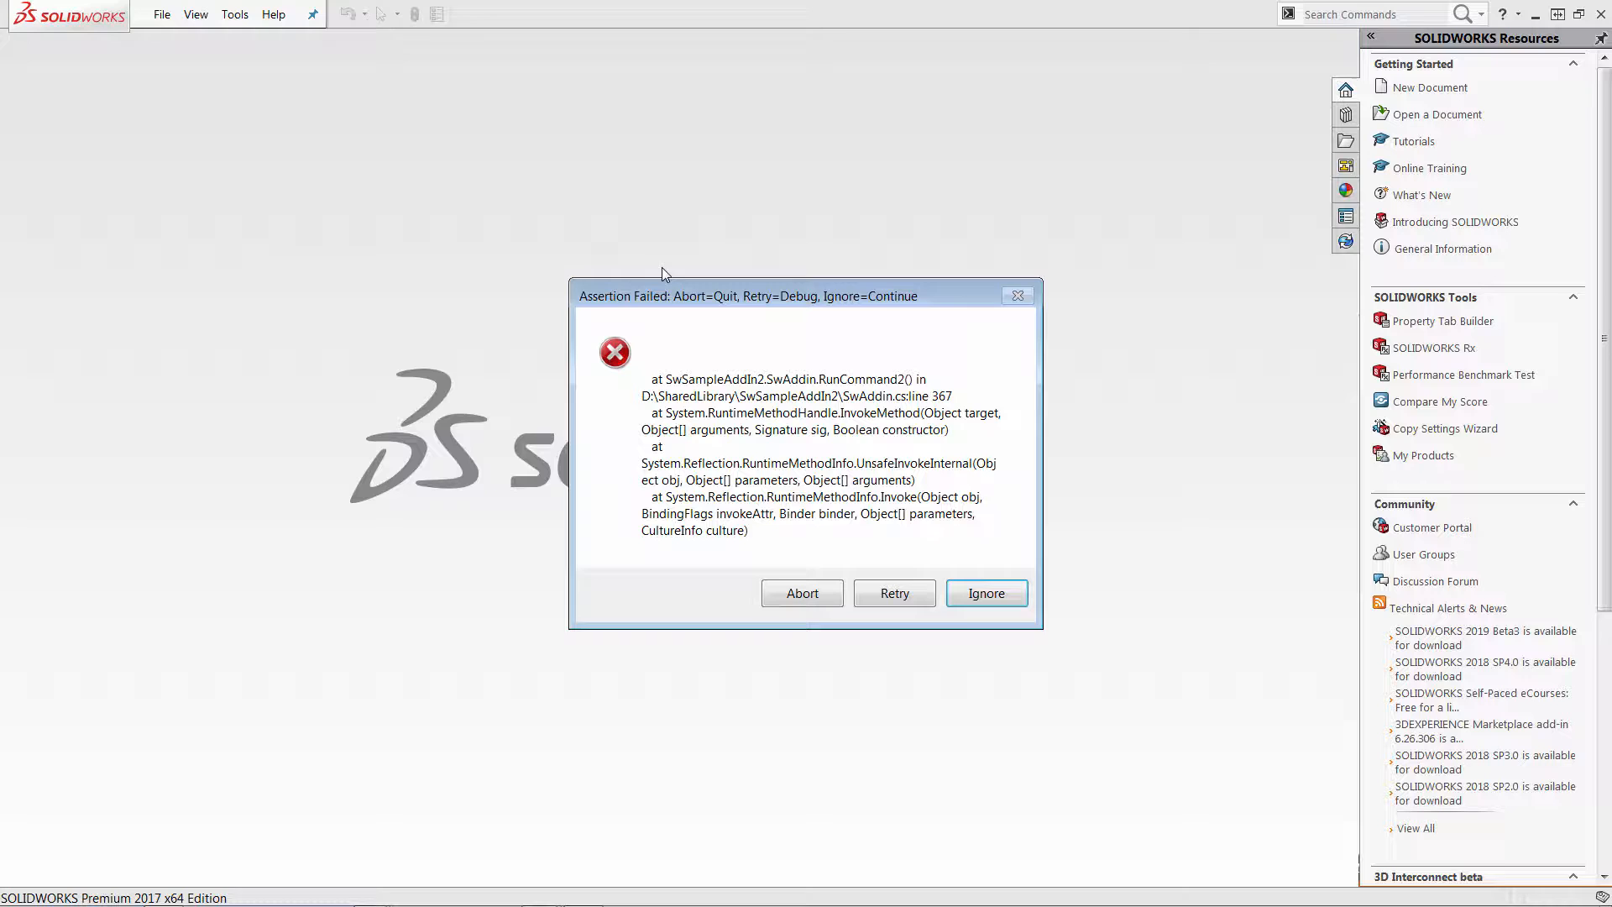
- Retry the assertion, read the ShowMessageWithCaption 'Method not found' exception, and stop debugging
left_click(892, 592)
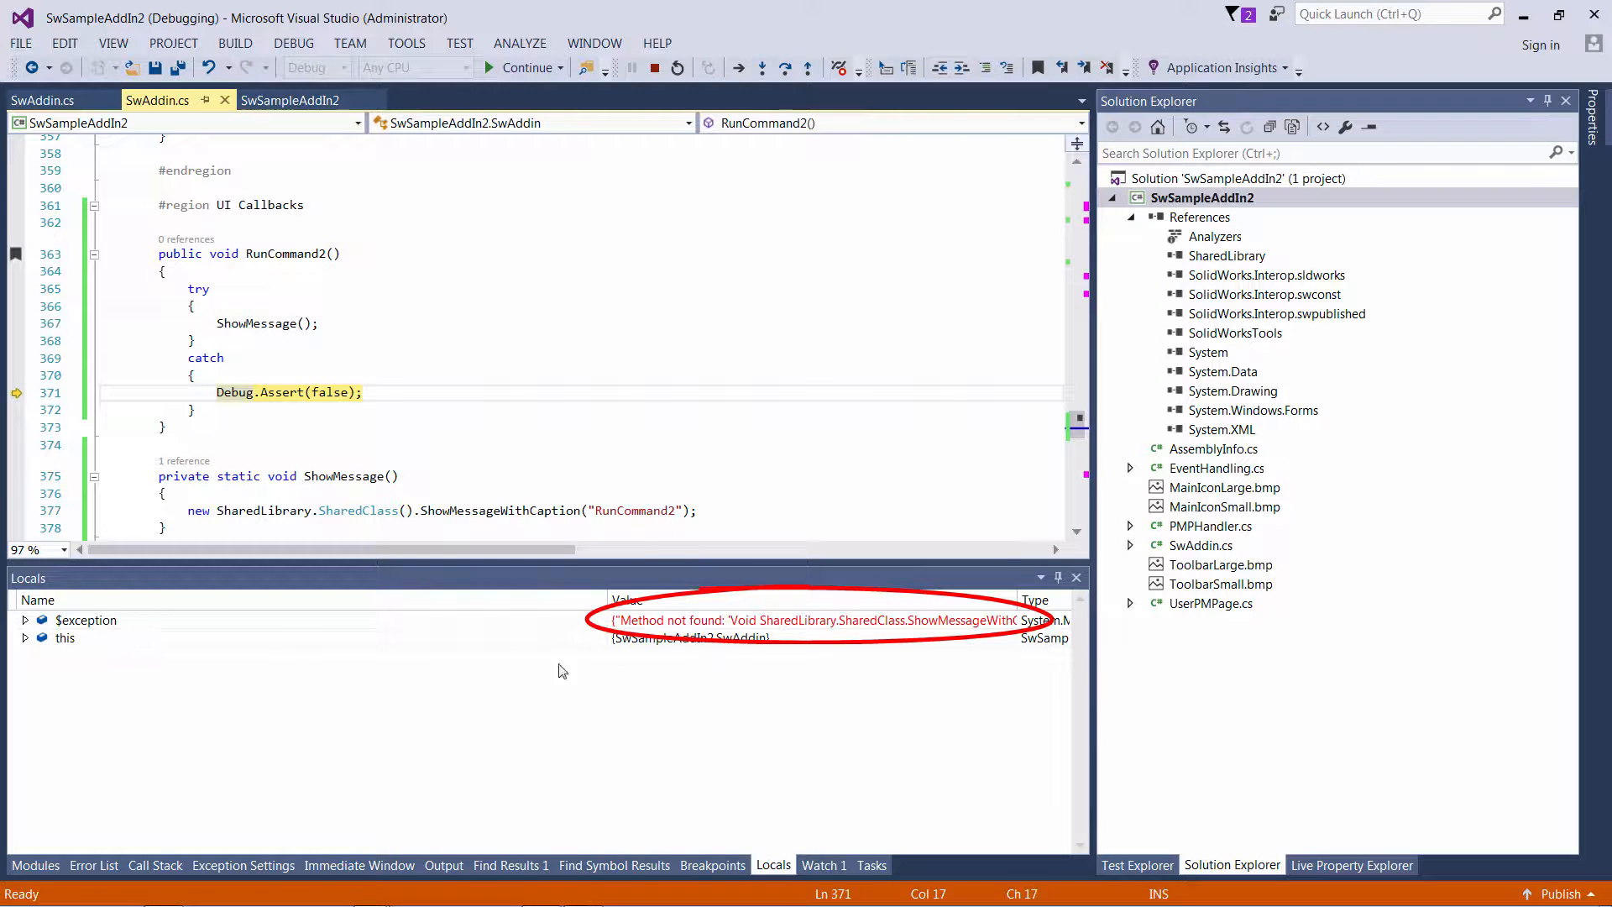
mouse_move(720, 619)
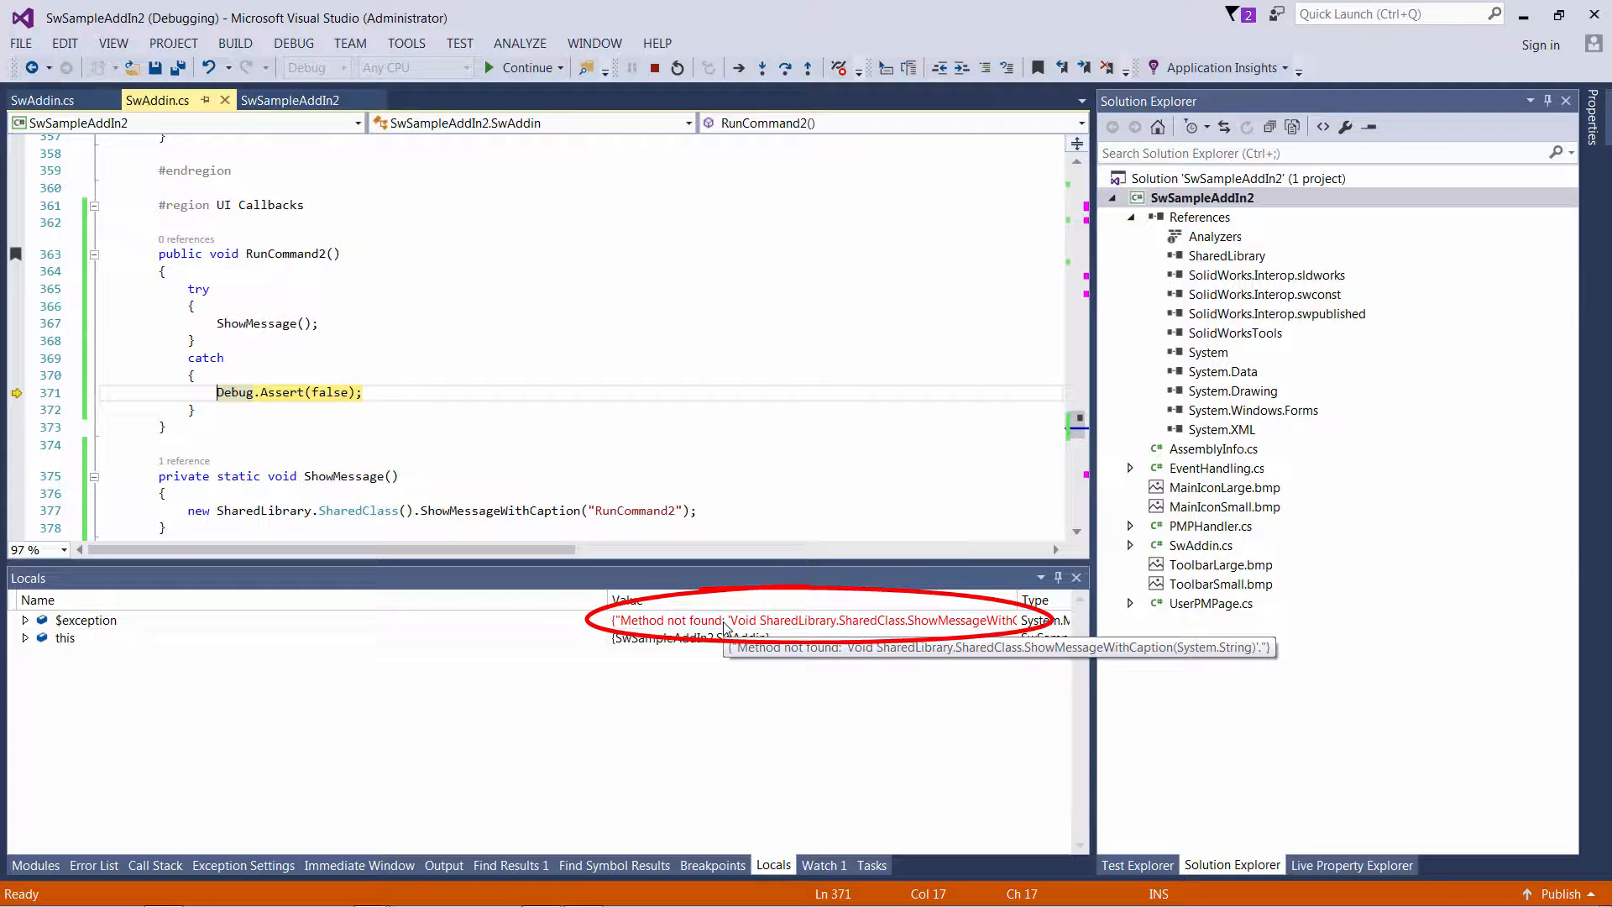
left_click(461, 357)
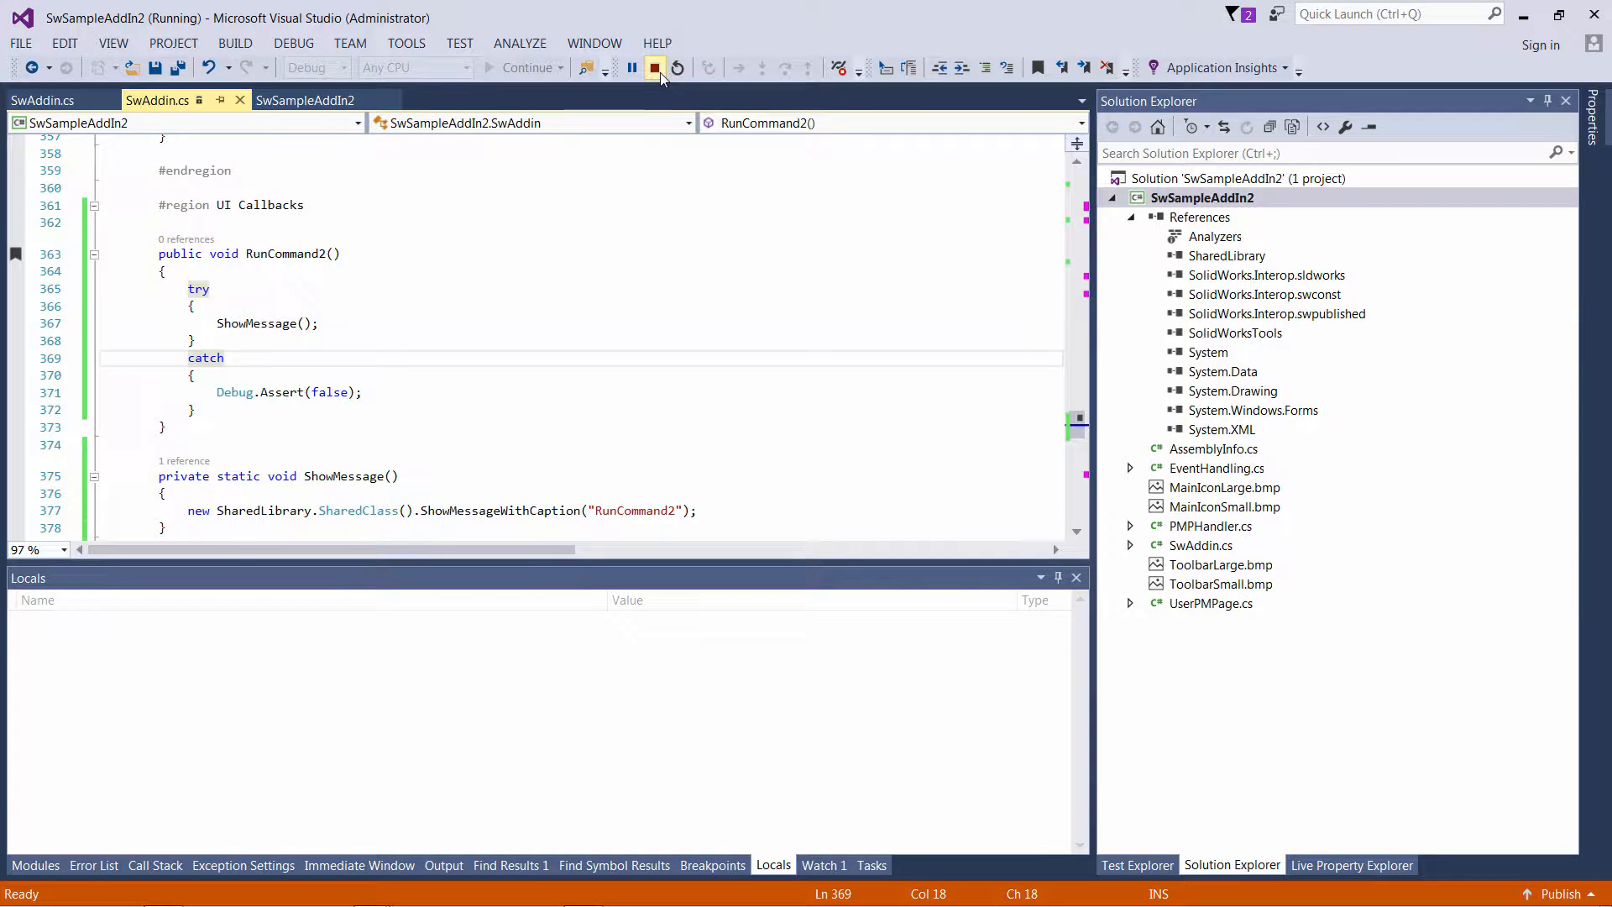
left_click(655, 68)
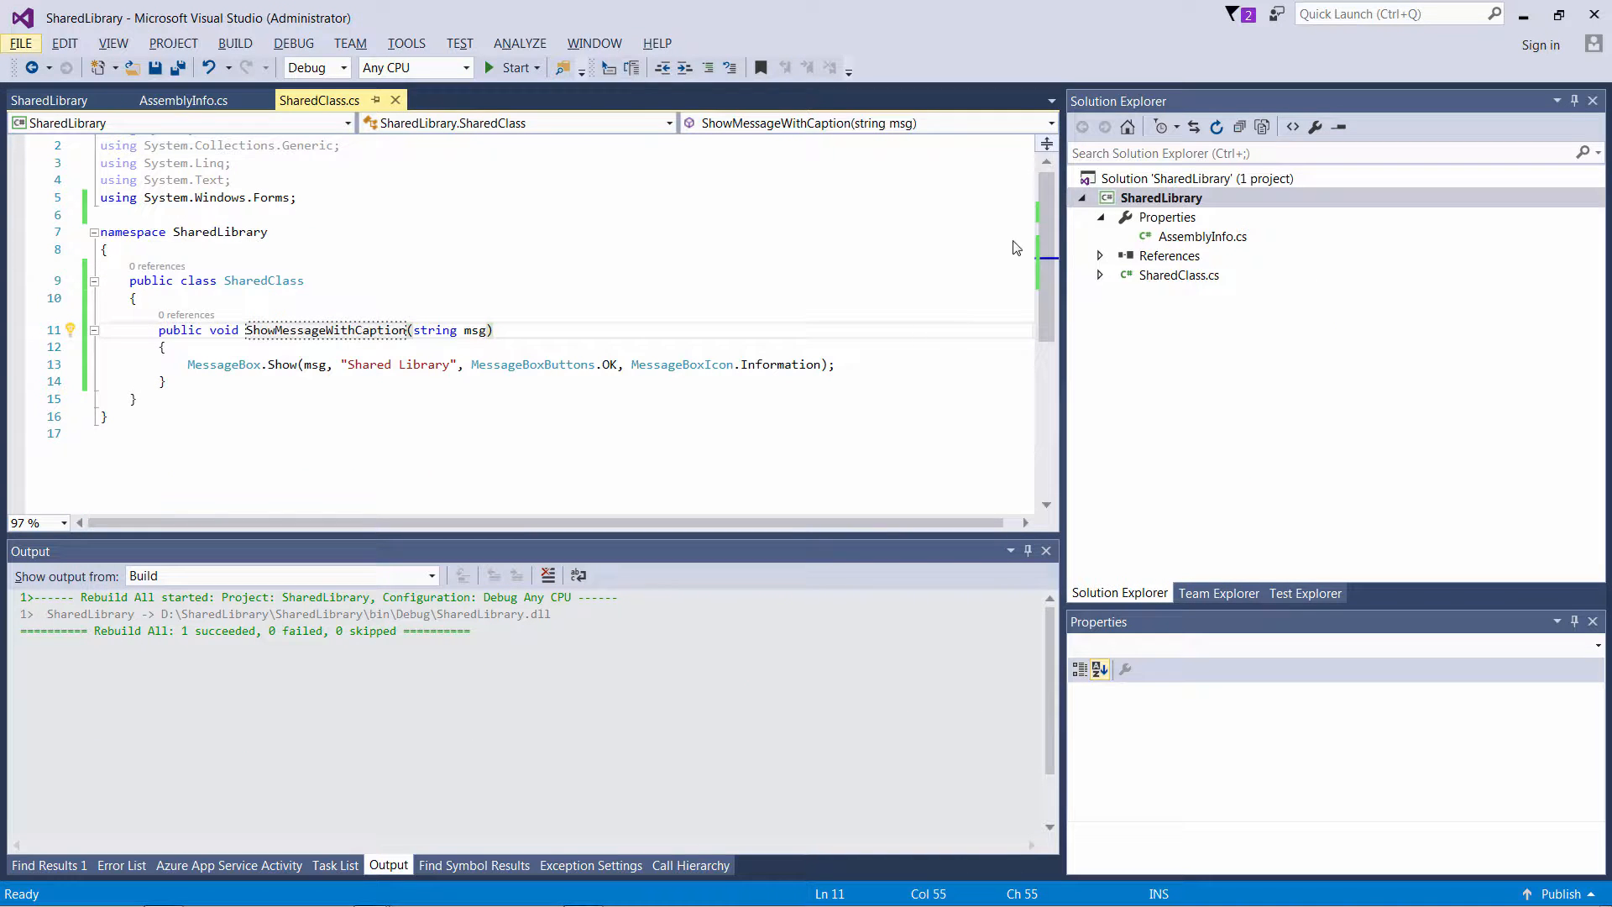
- Rename the shared method back to ShowMessage calling MessageBox.Show(msg), and open SharedLibrary properties
right_click(1160, 197)
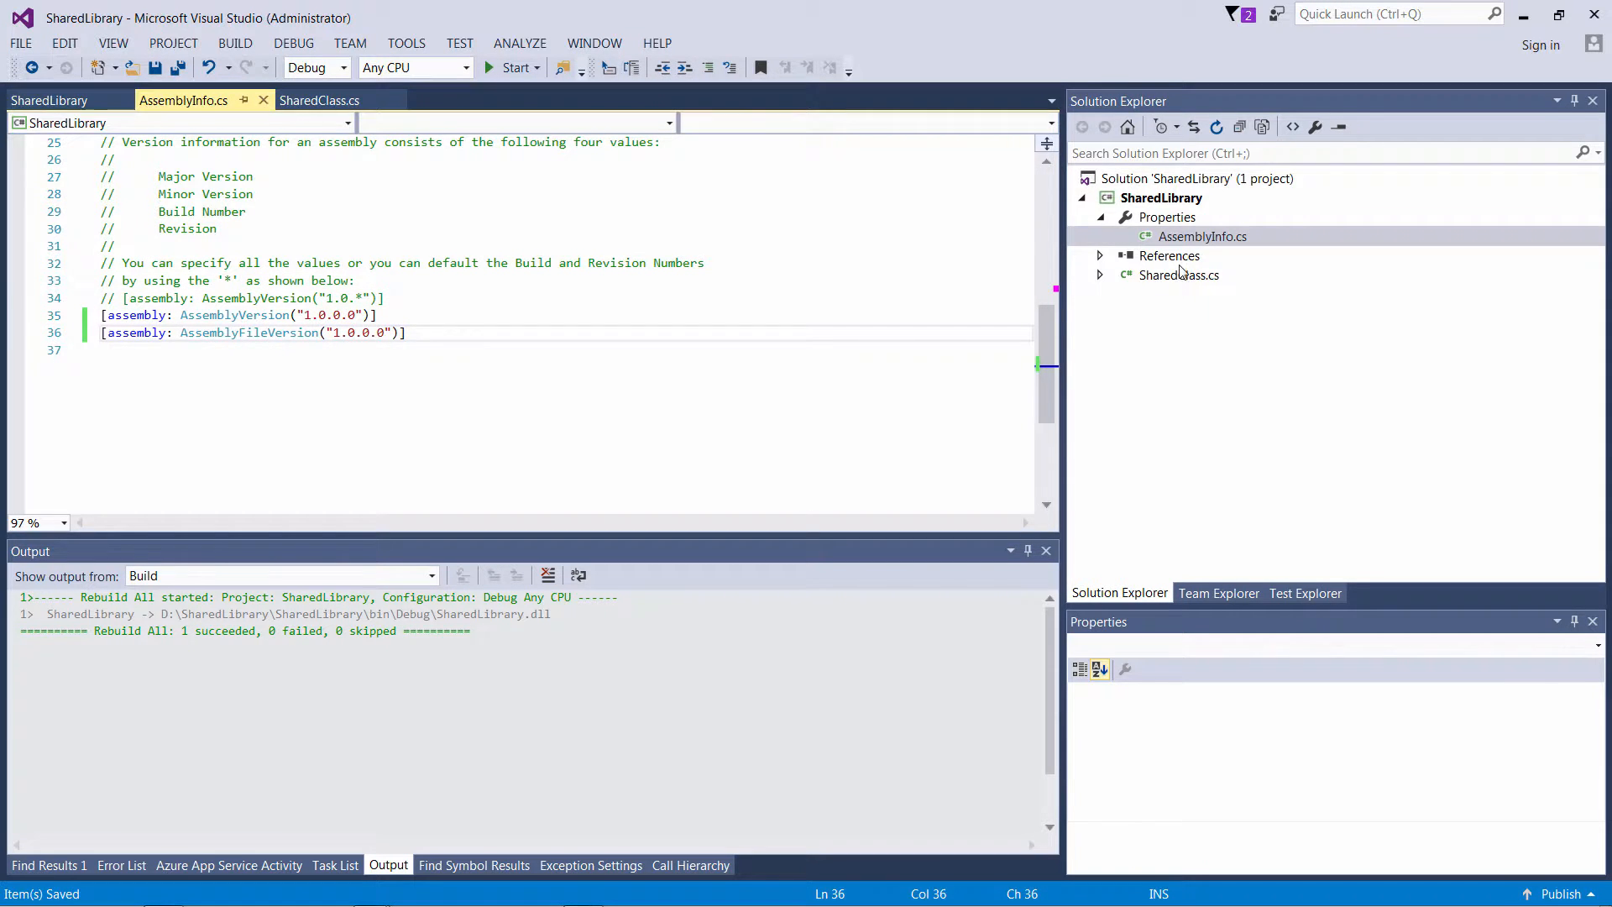
left_click(319, 100)
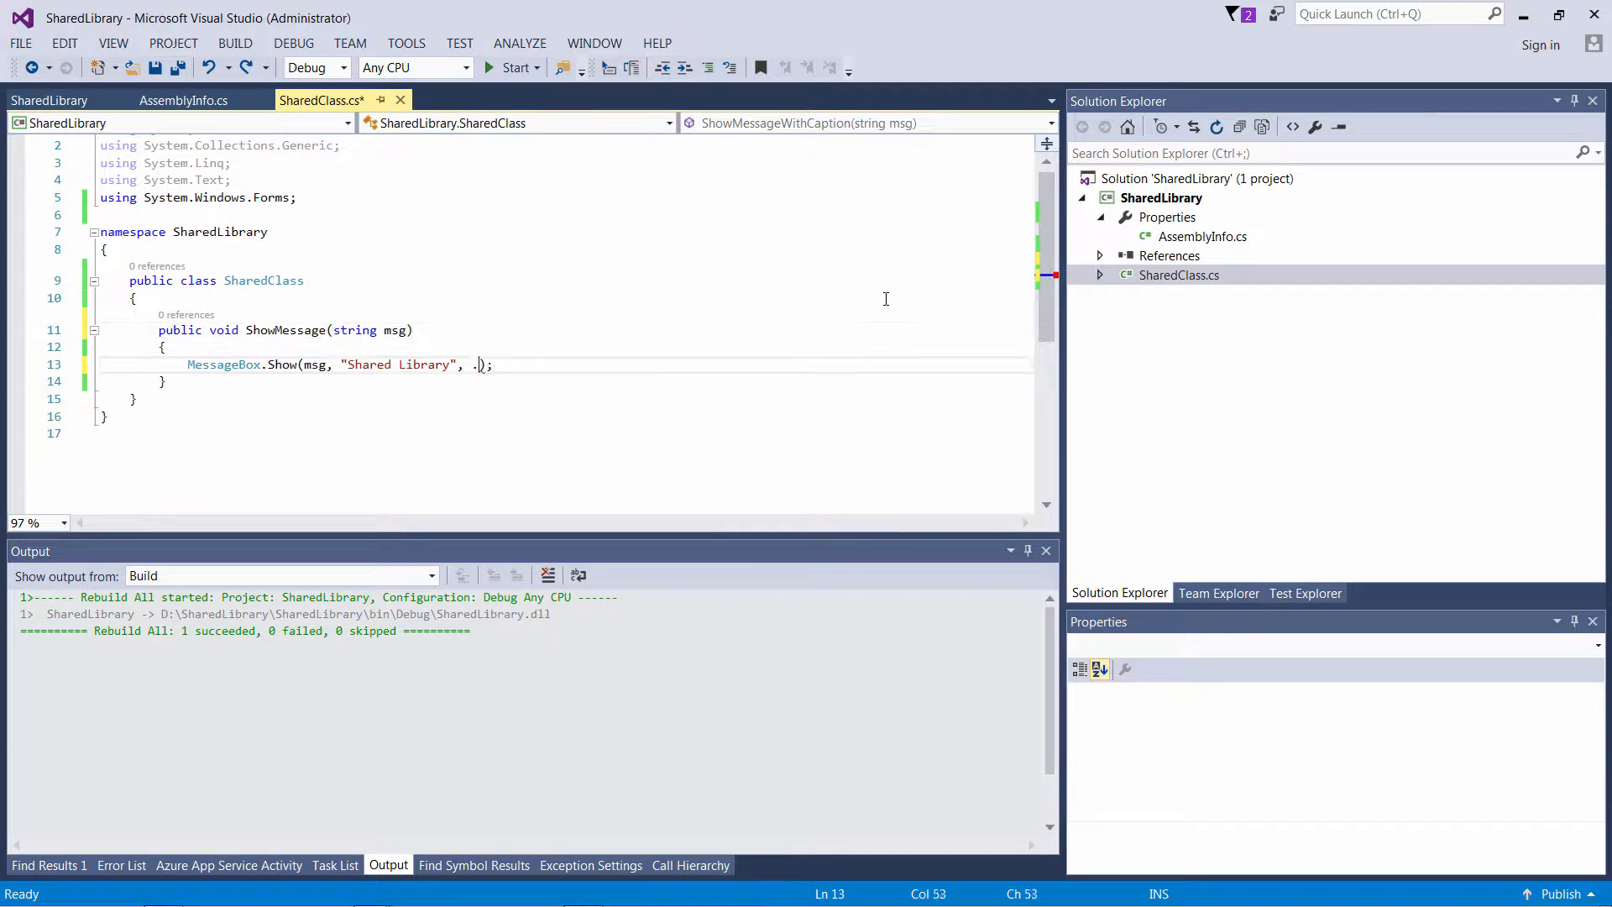
right_click(1160, 197)
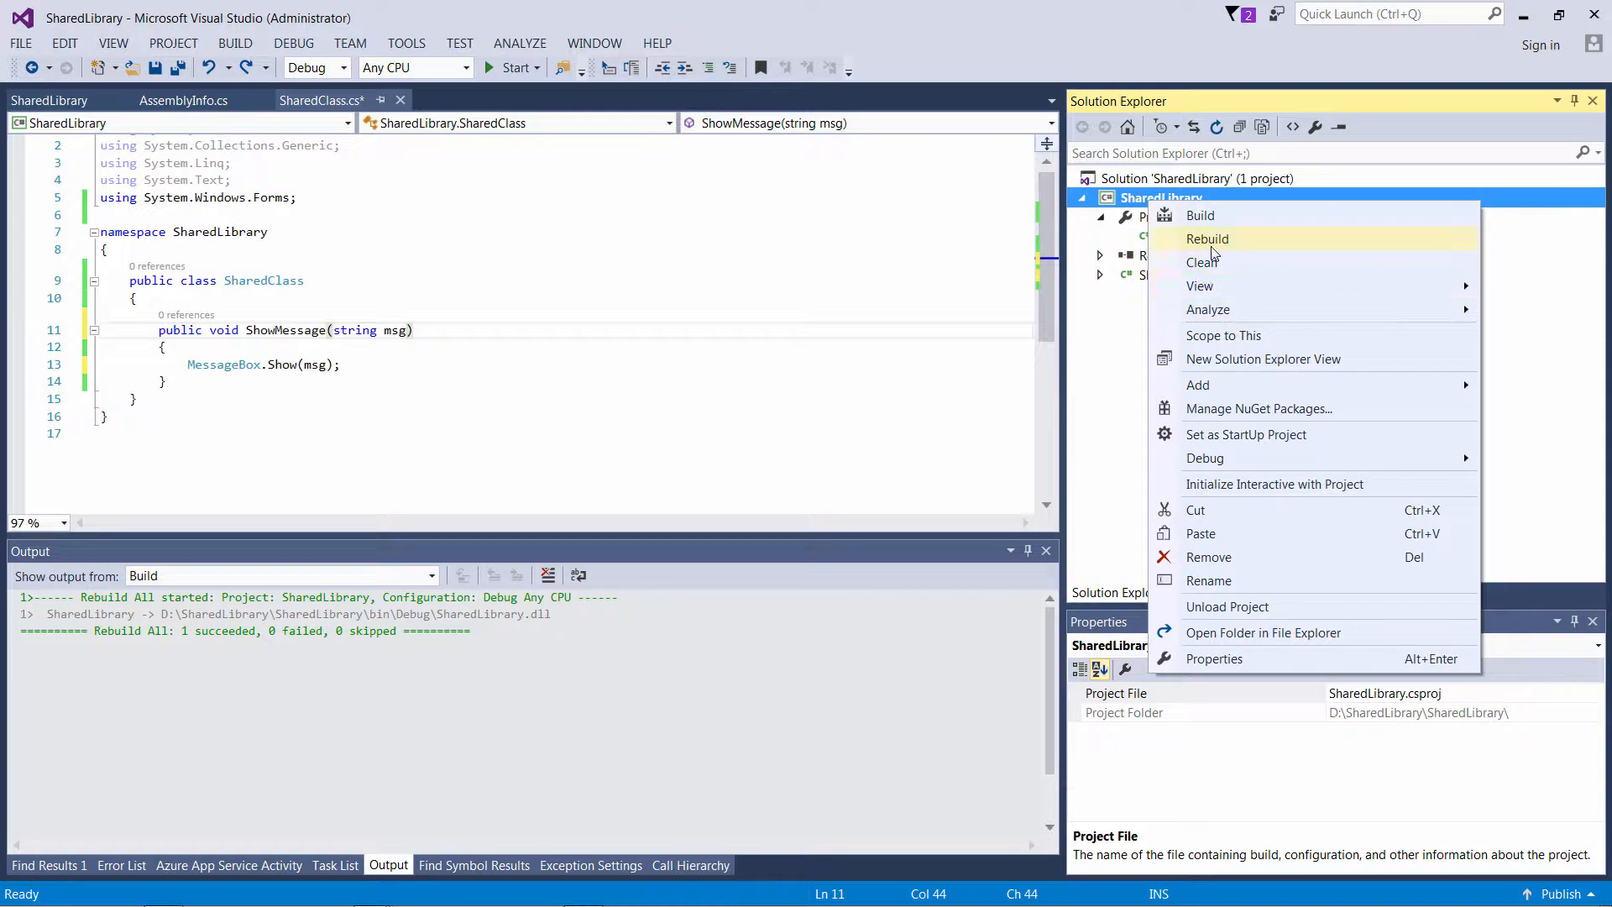
left_click(1214, 658)
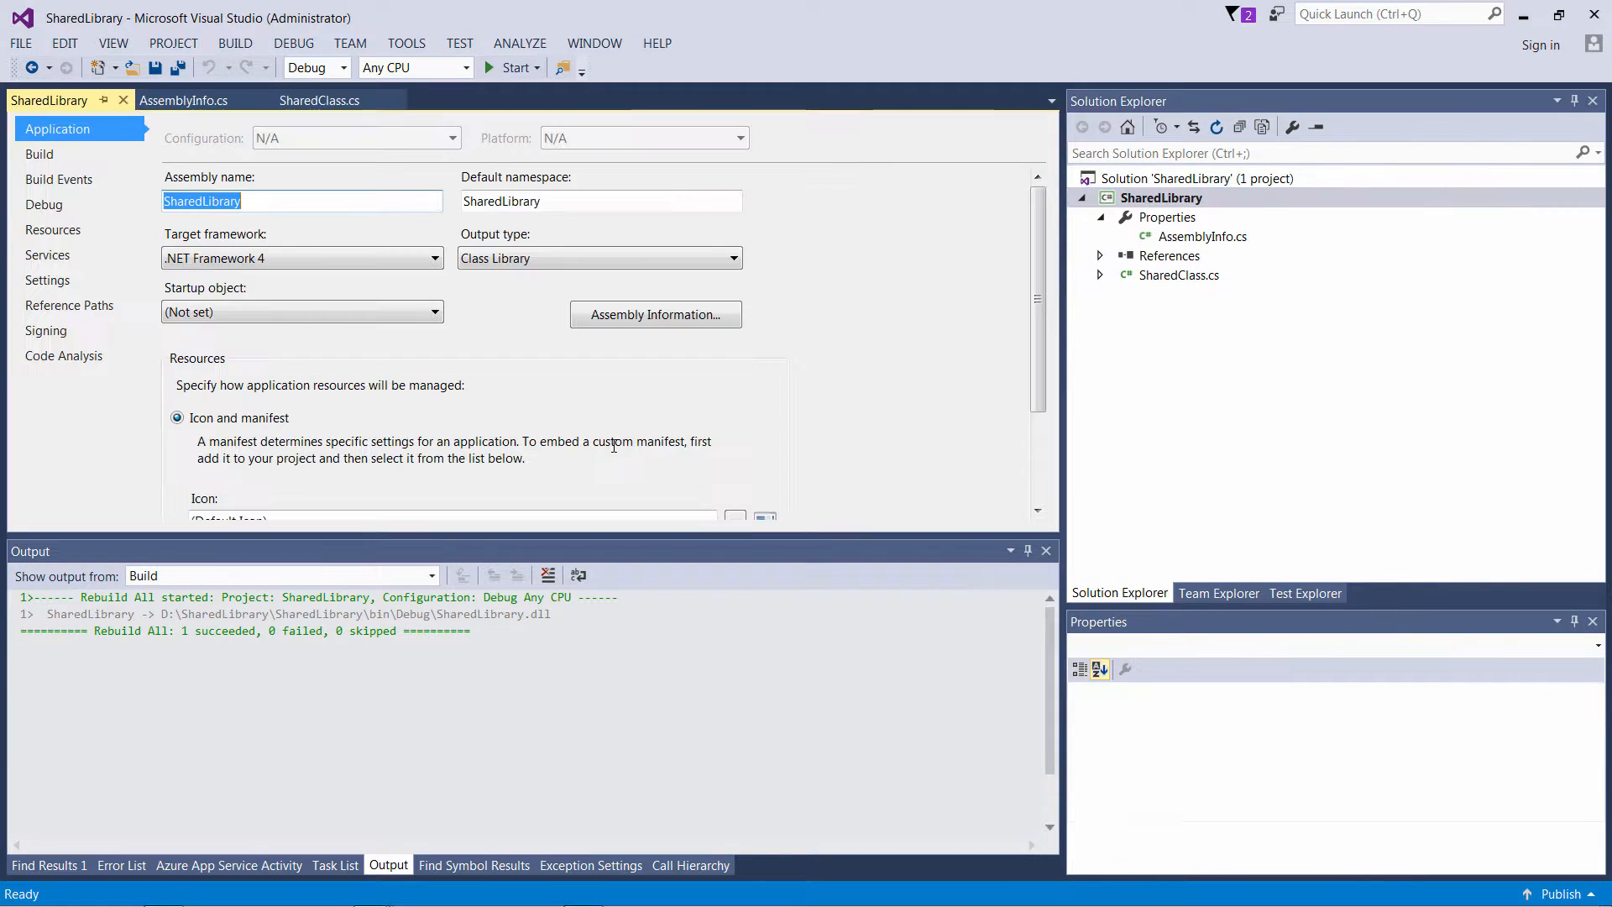
- Sign SharedLibrary with a new password-free strong-name key file, sample.snk
left_click(45, 330)
type("s")
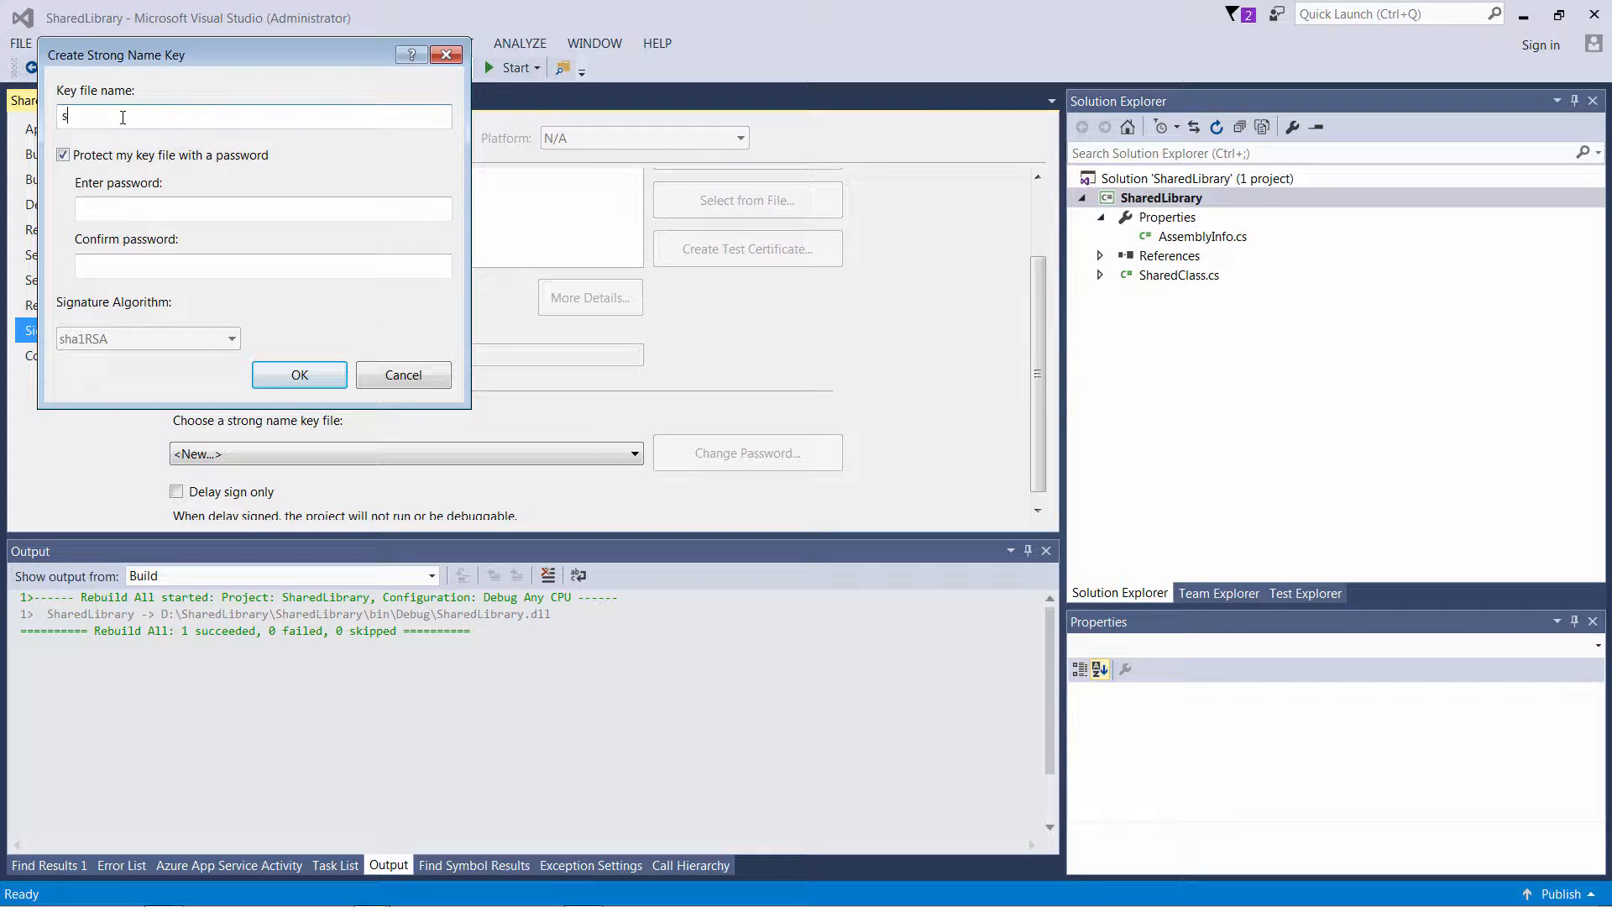
type("ample")
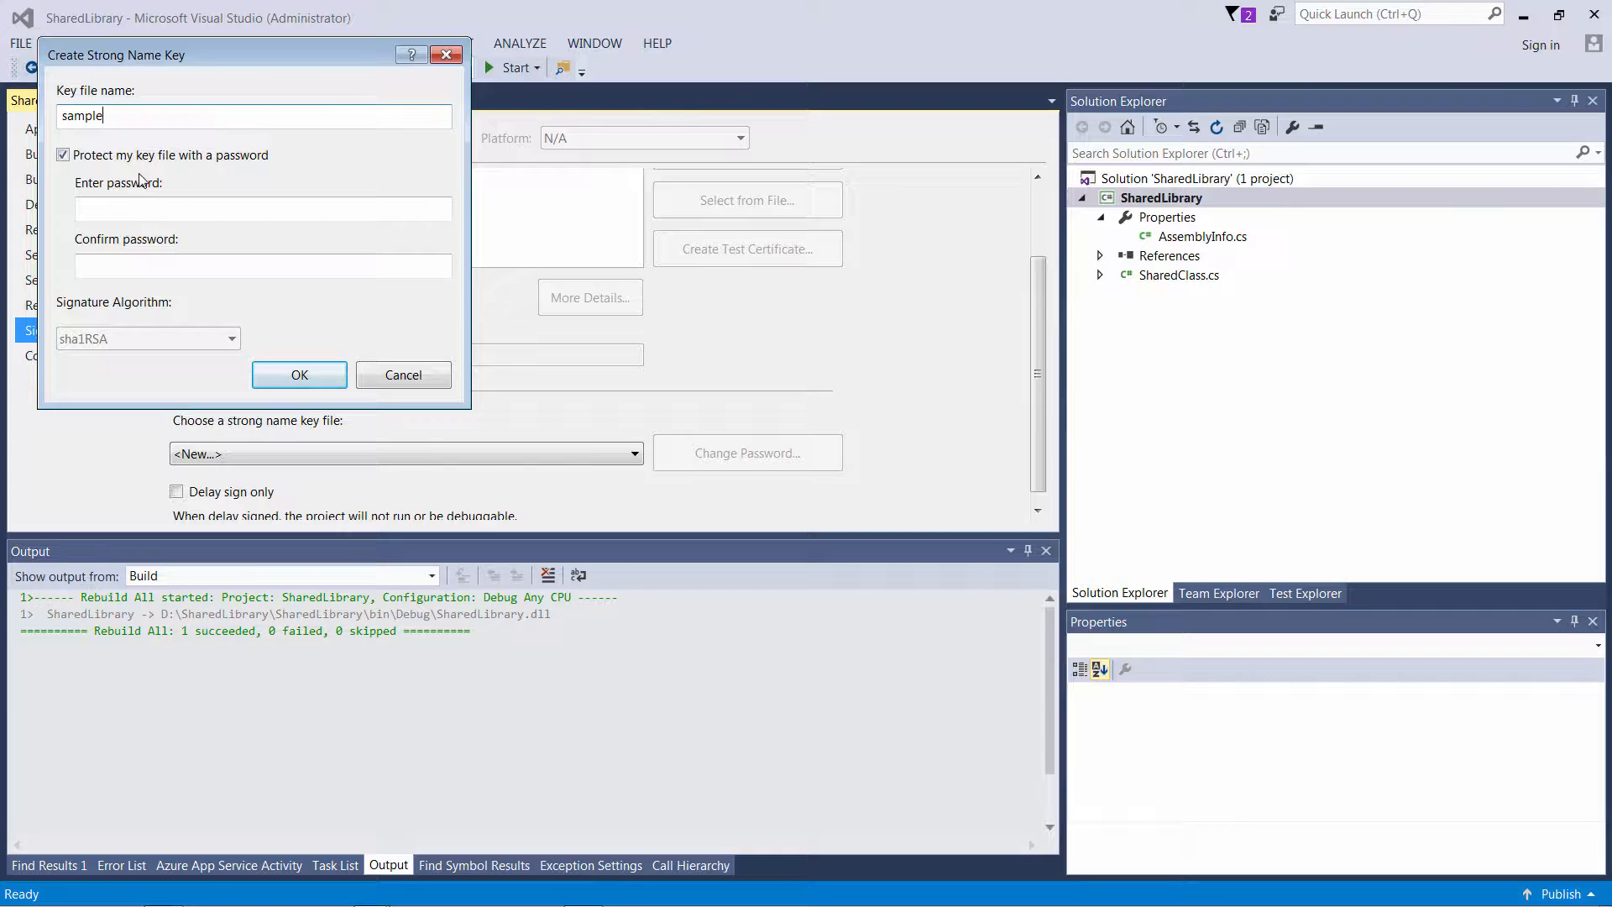
left_click(63, 155)
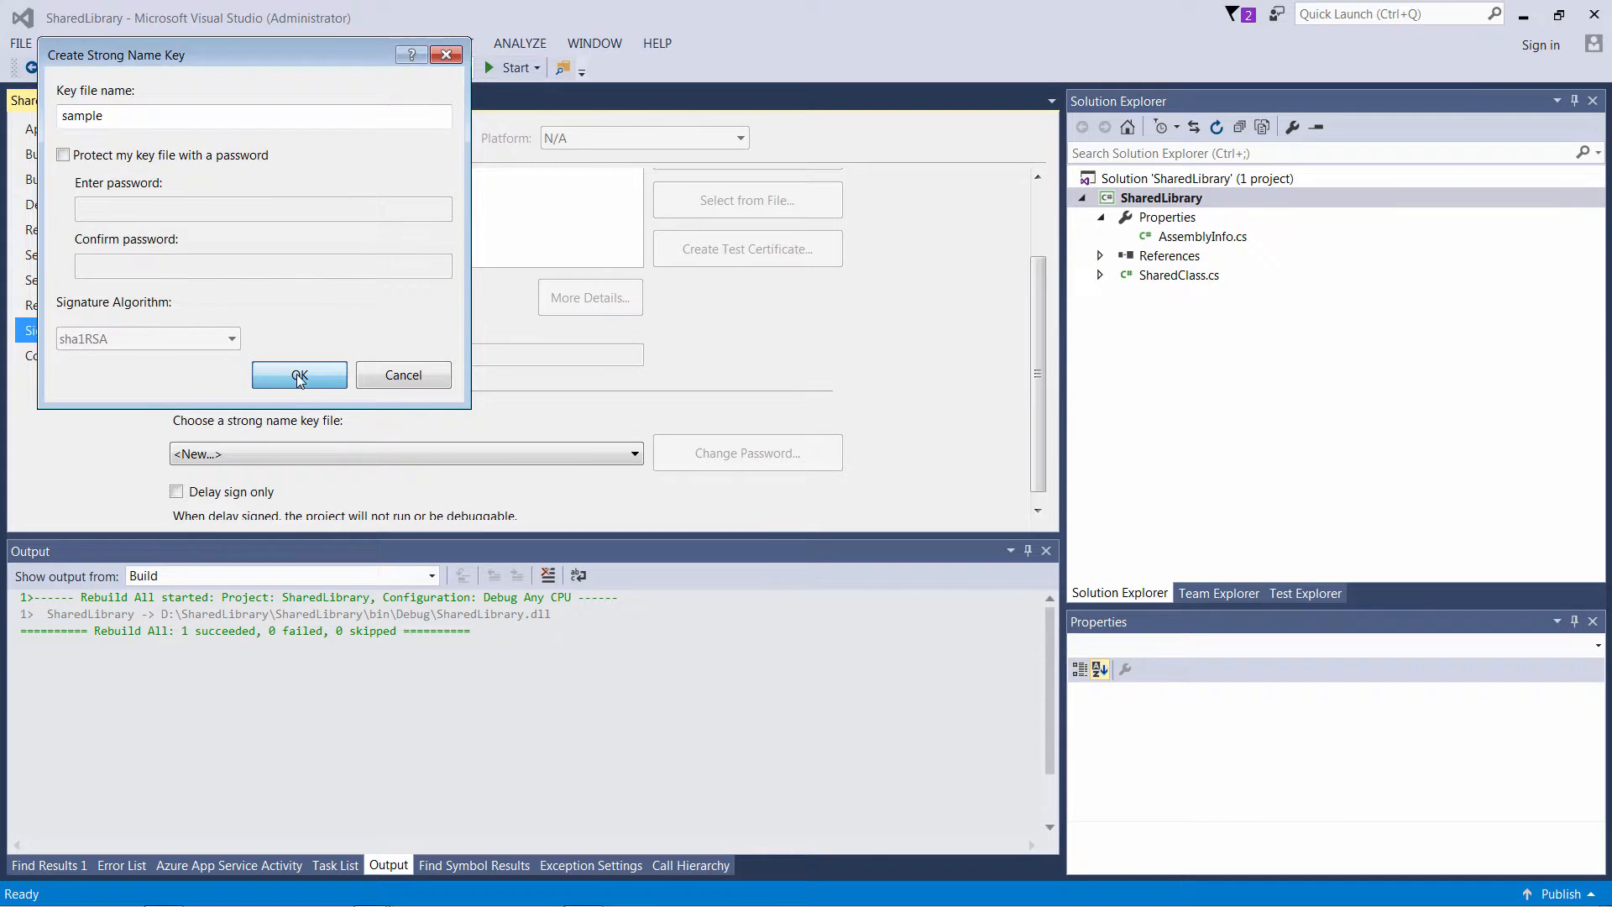
left_click(299, 376)
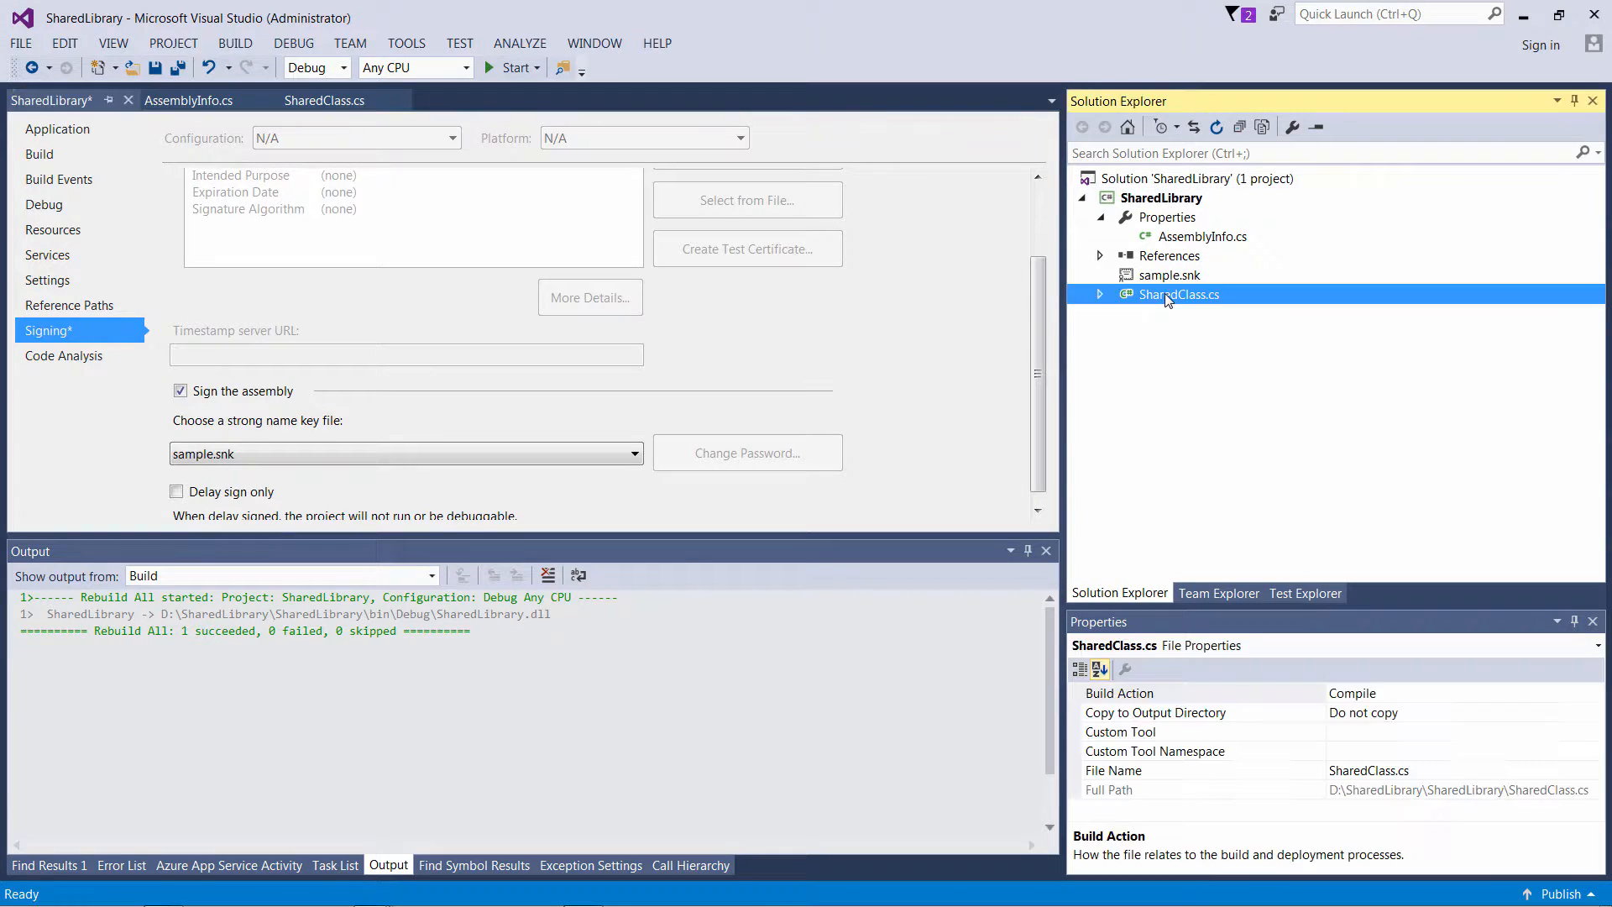
right_click(1160, 197)
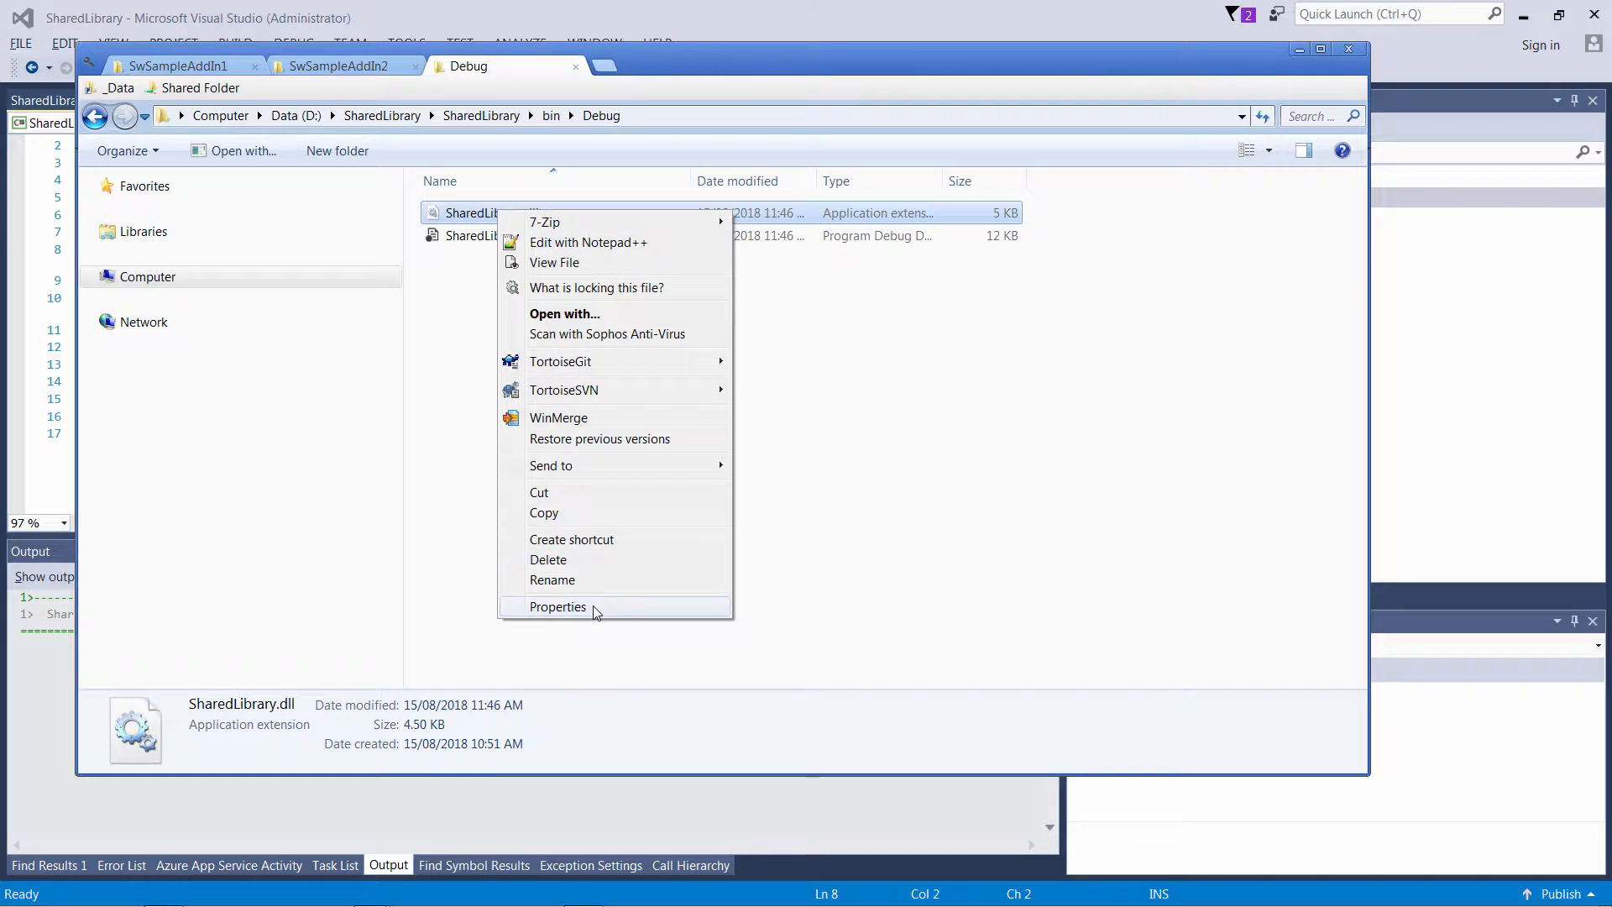
- Check SharedLibrary.dll's properties in Explorer, then return to the SwSampleAddIn1 solution
left_click(558, 607)
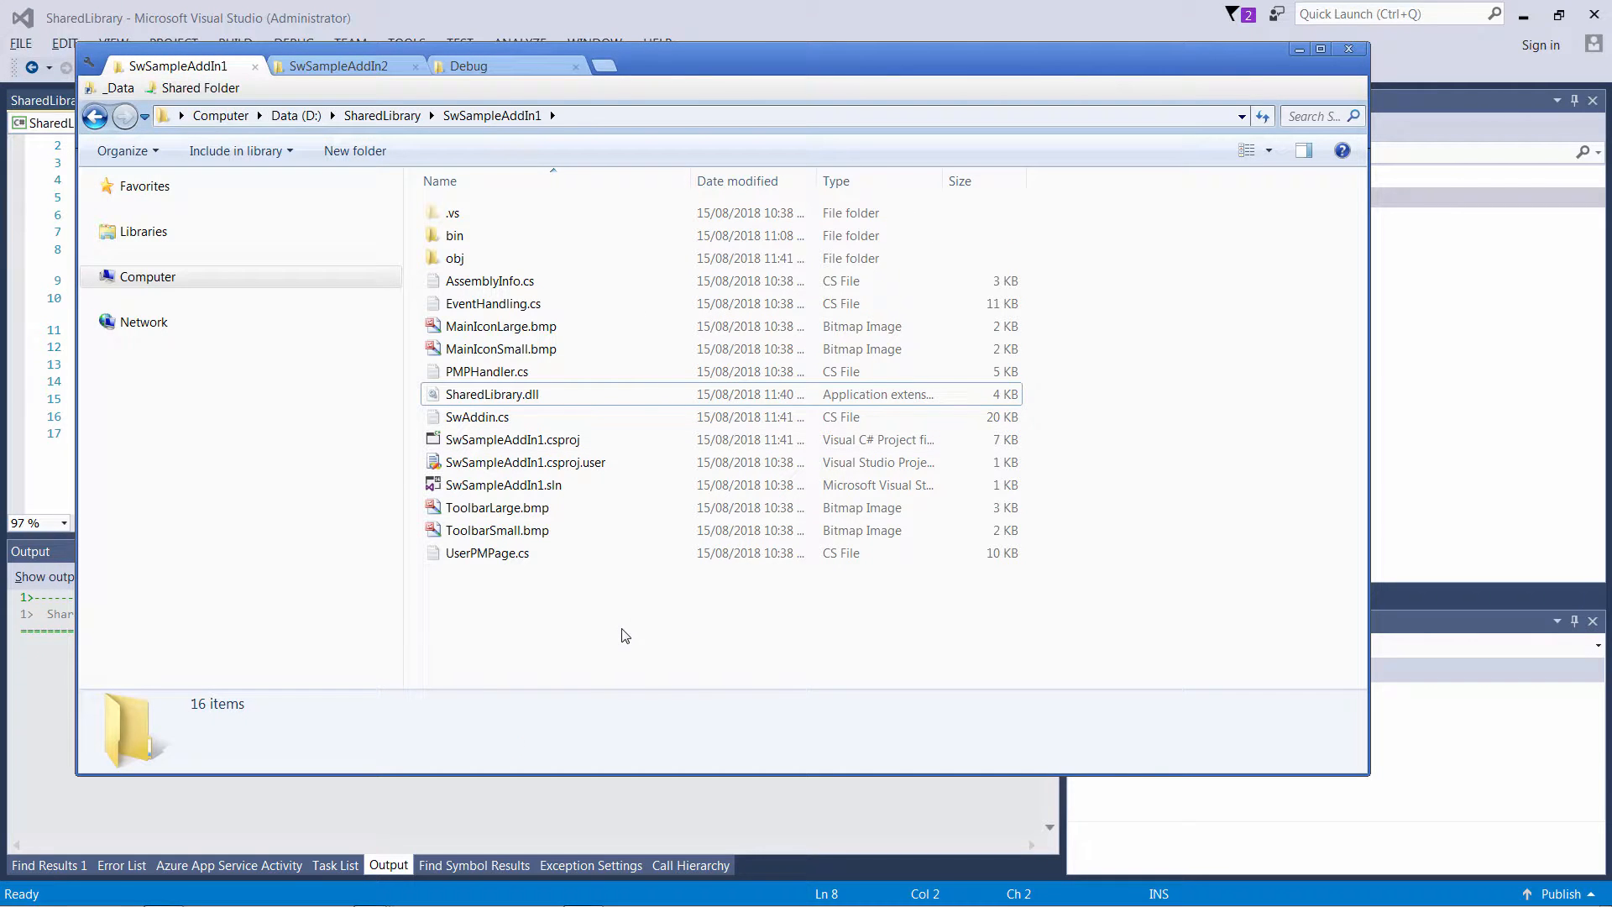
left_click(491, 394)
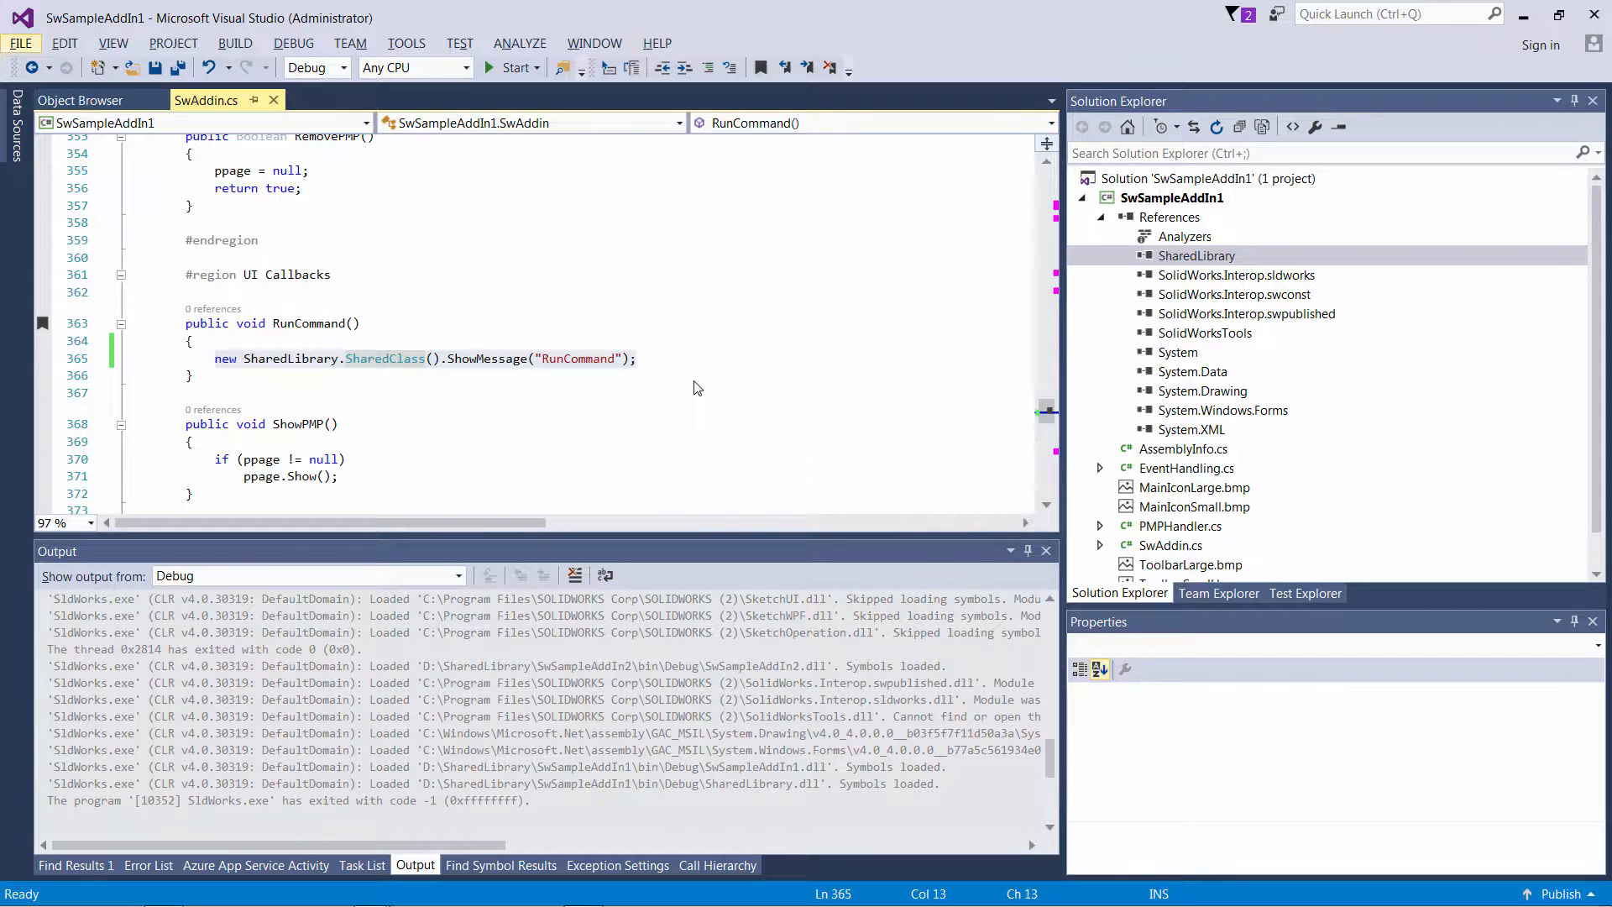
- Rebuild SwSampleAddIn1 and add Debug.Print of SharedClass's Assembly.FullName to RunCommand
right_click(1173, 196)
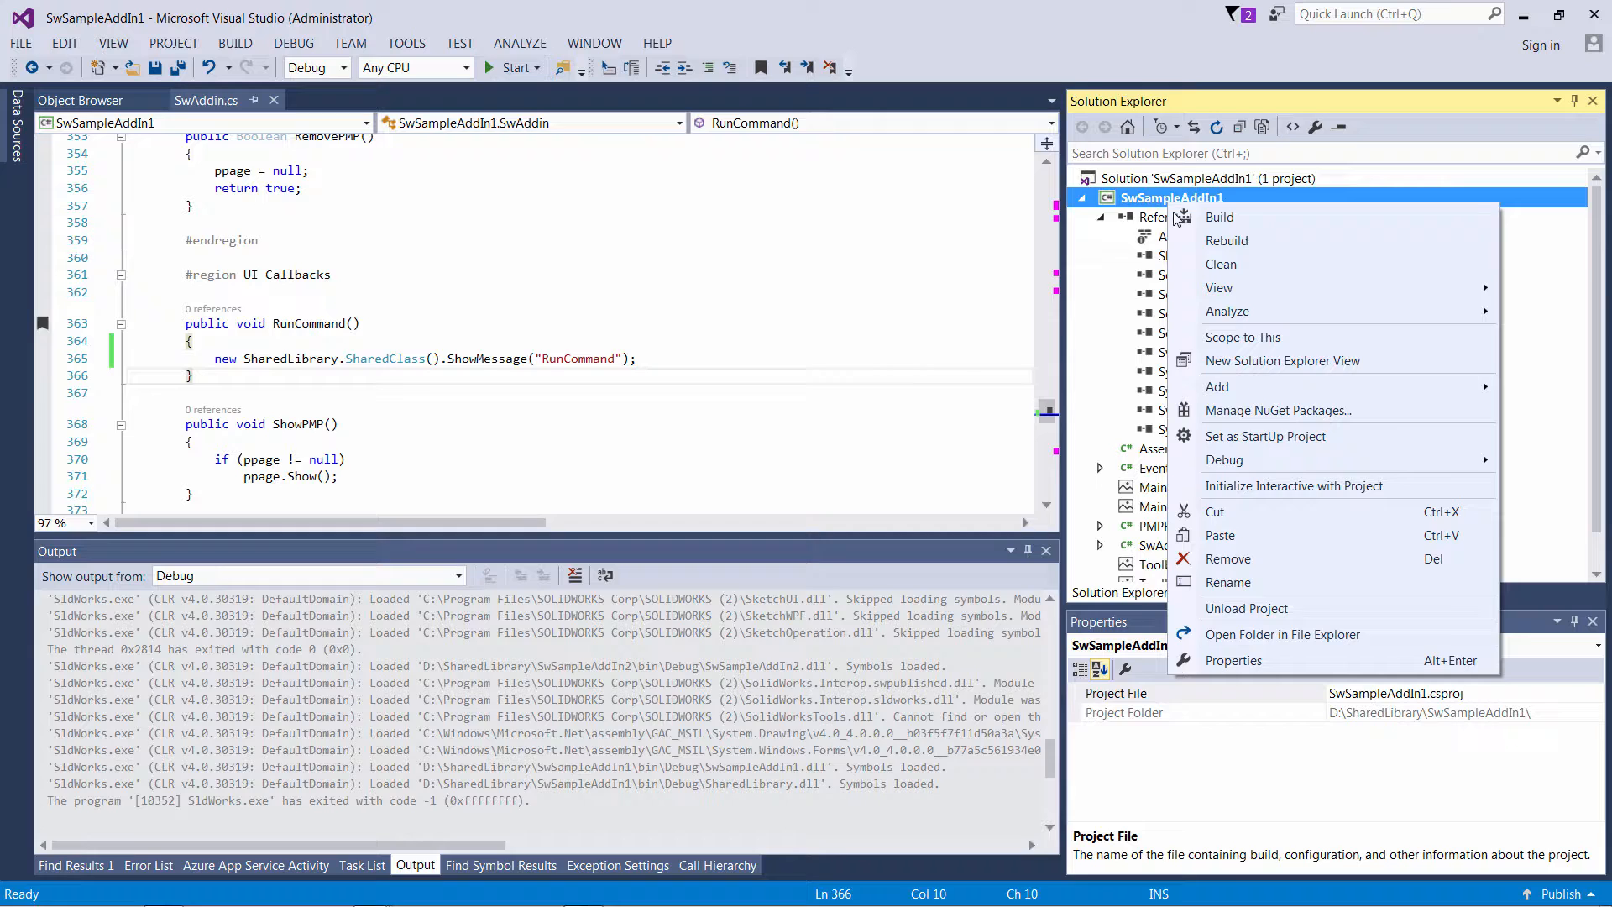
left_click(1226, 239)
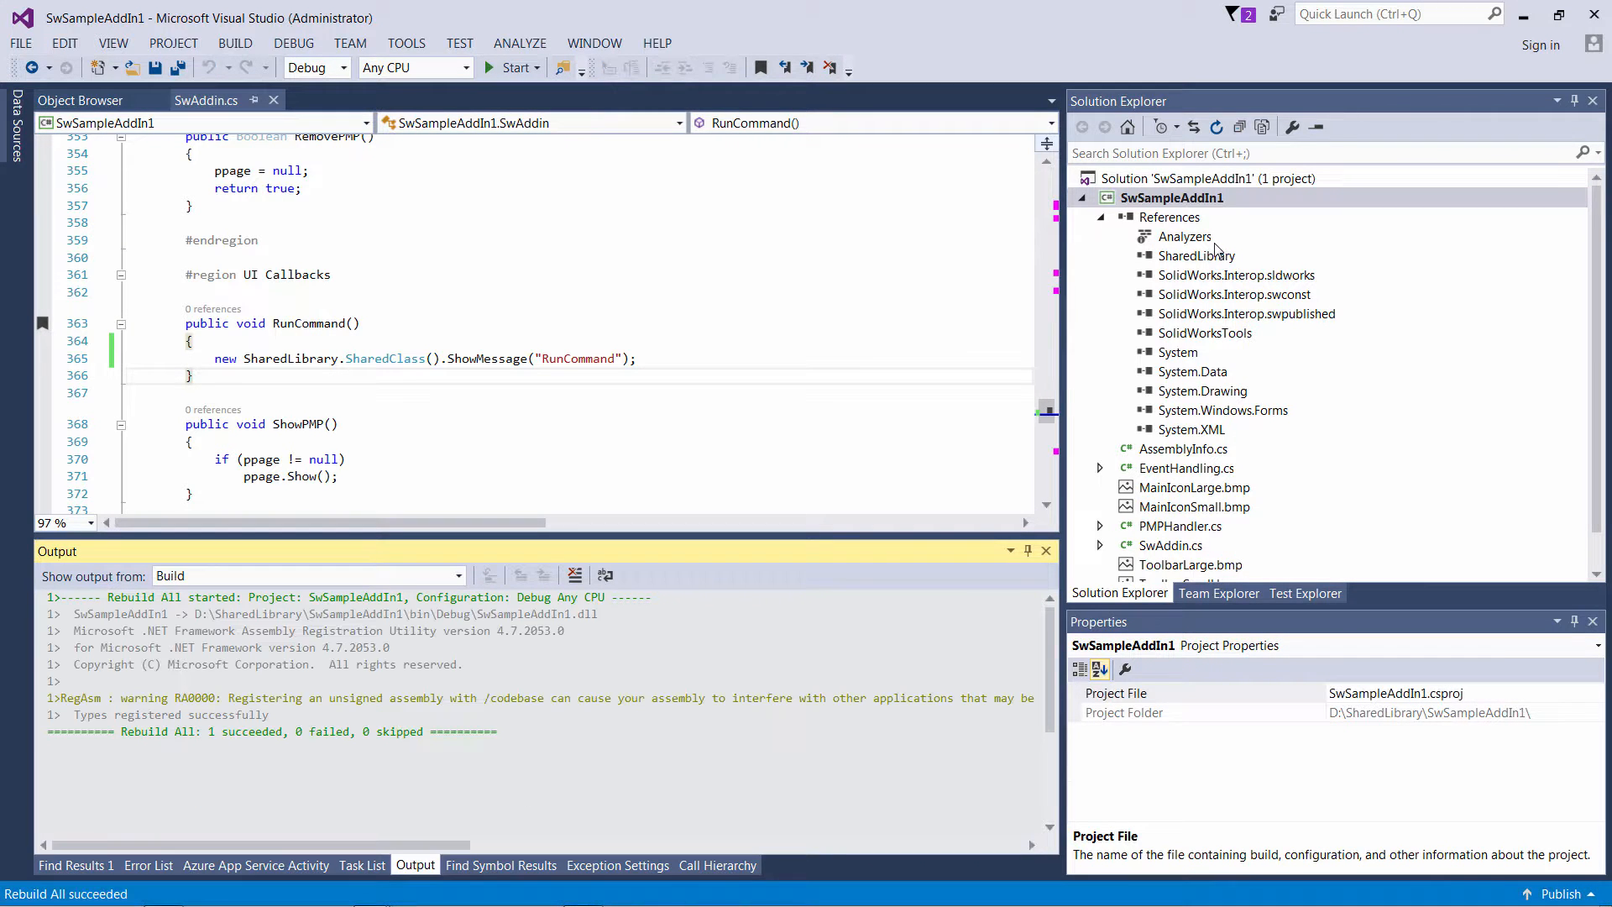
double_click(385, 358)
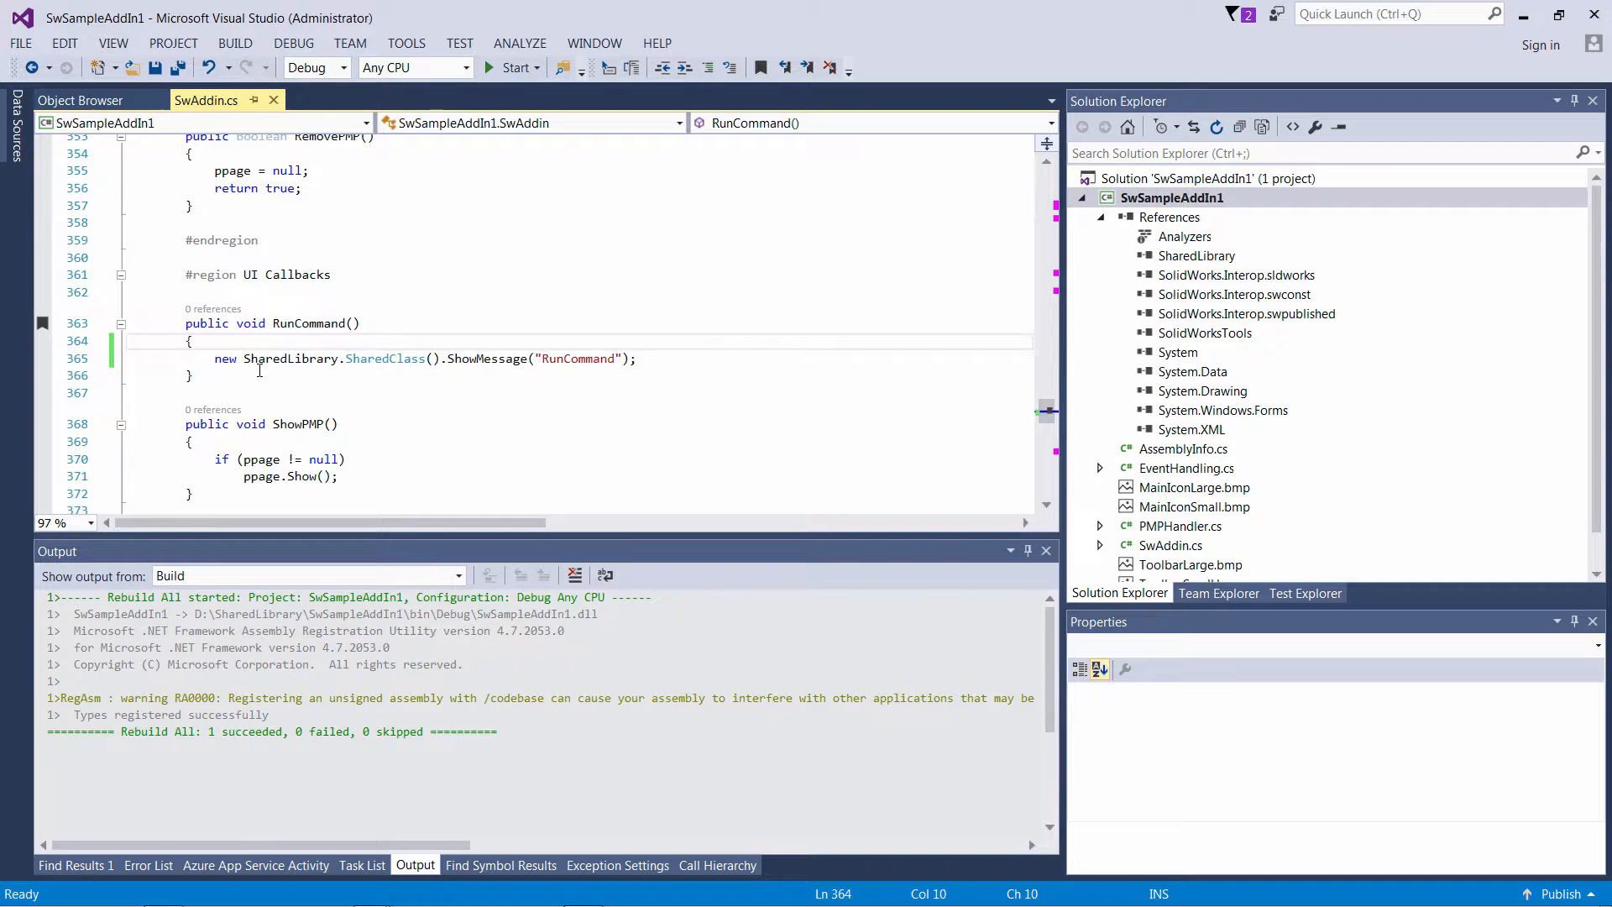
type("Debug.Print(typeof(SharedLibrary.SharedClass")
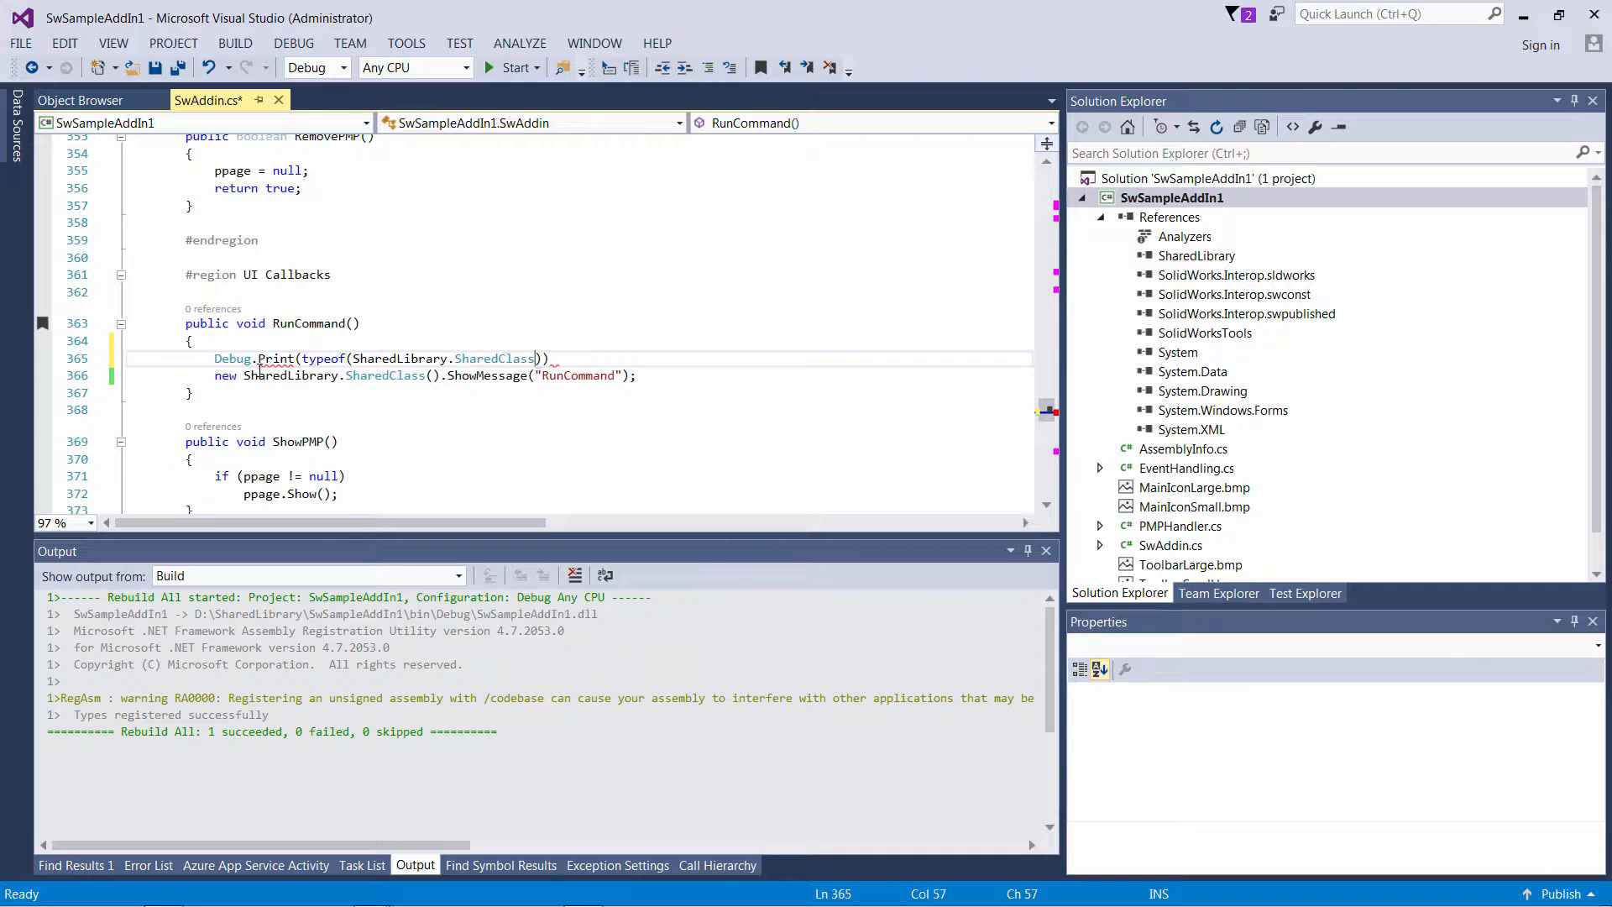
type(".Assembly.fu")
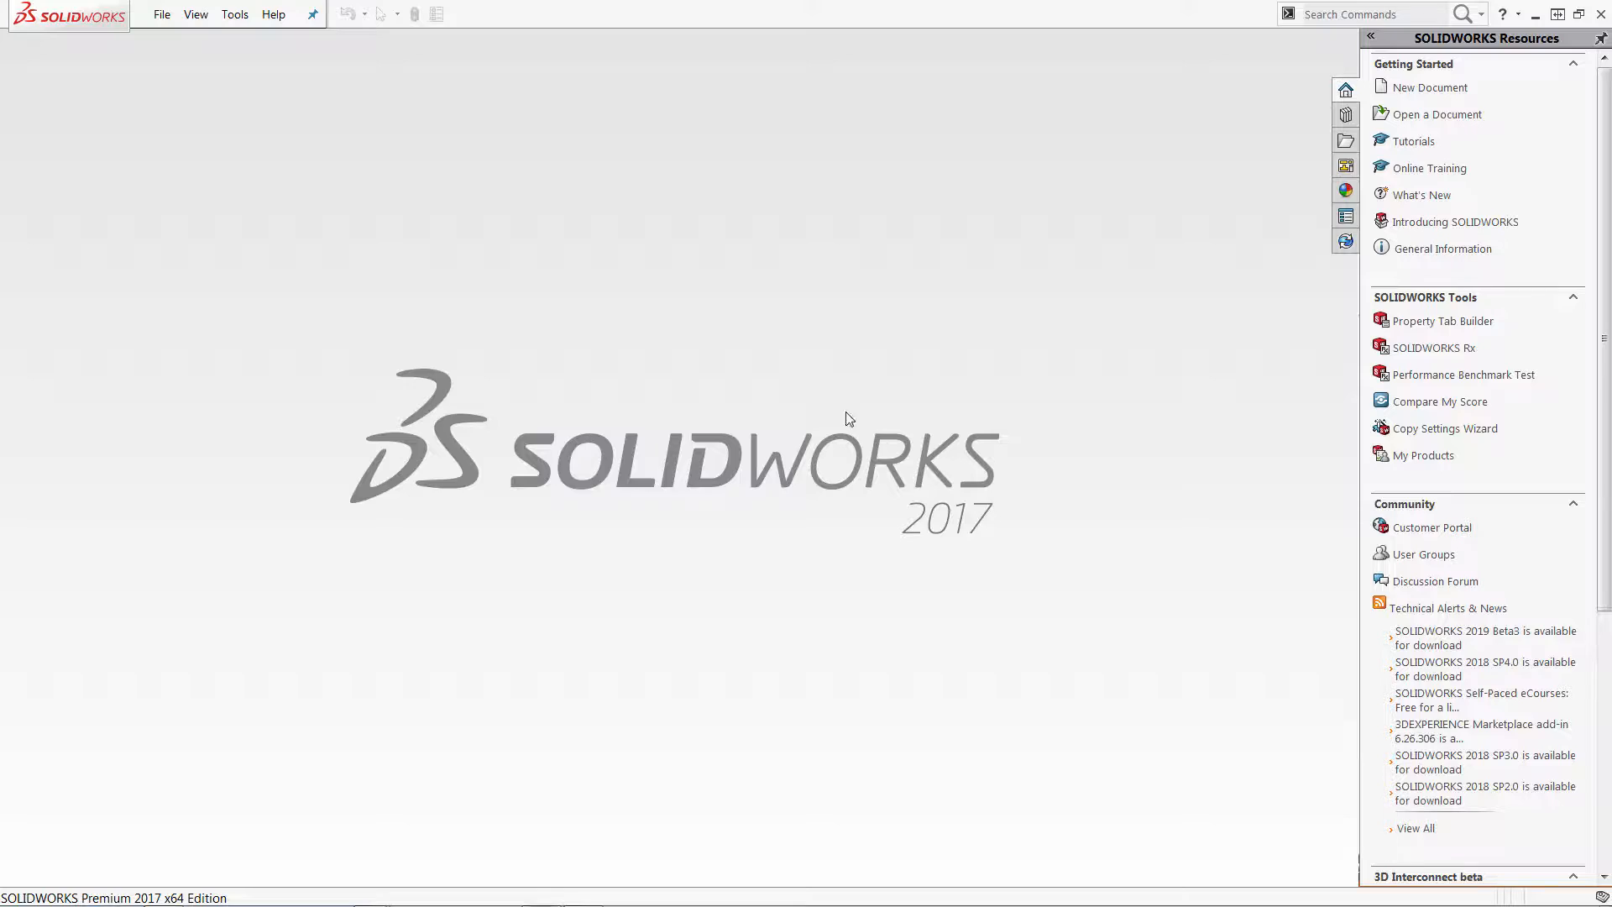
- Run C# Addin 1's RunCommand, printing SharedLibrary Version 1.0.0.0 to the output
left_click(235, 13)
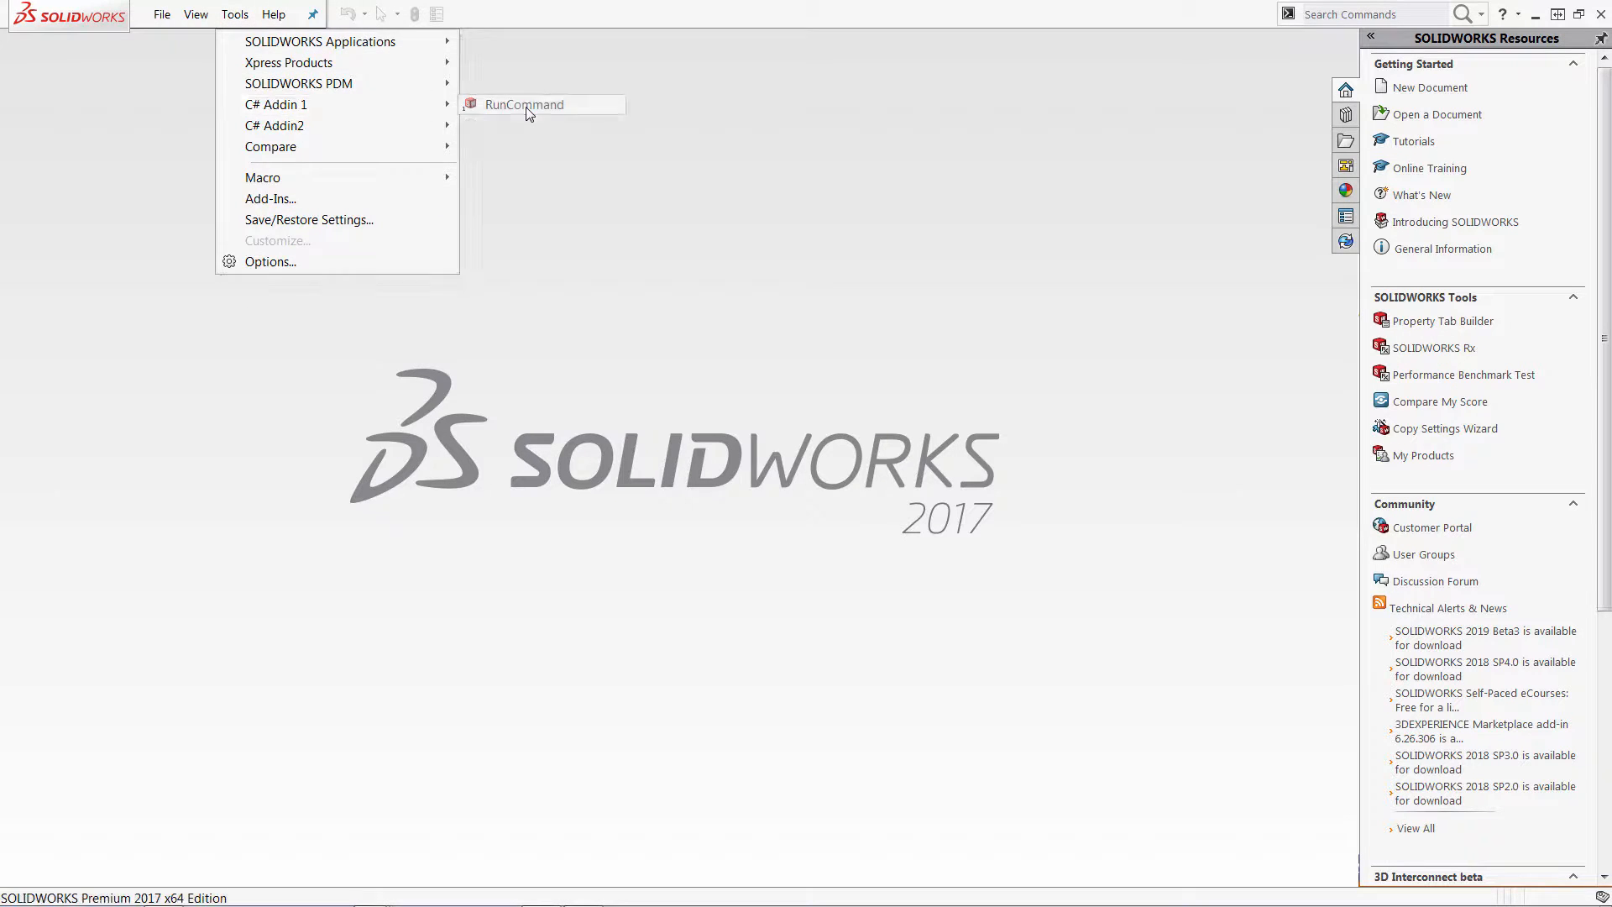
left_click(524, 104)
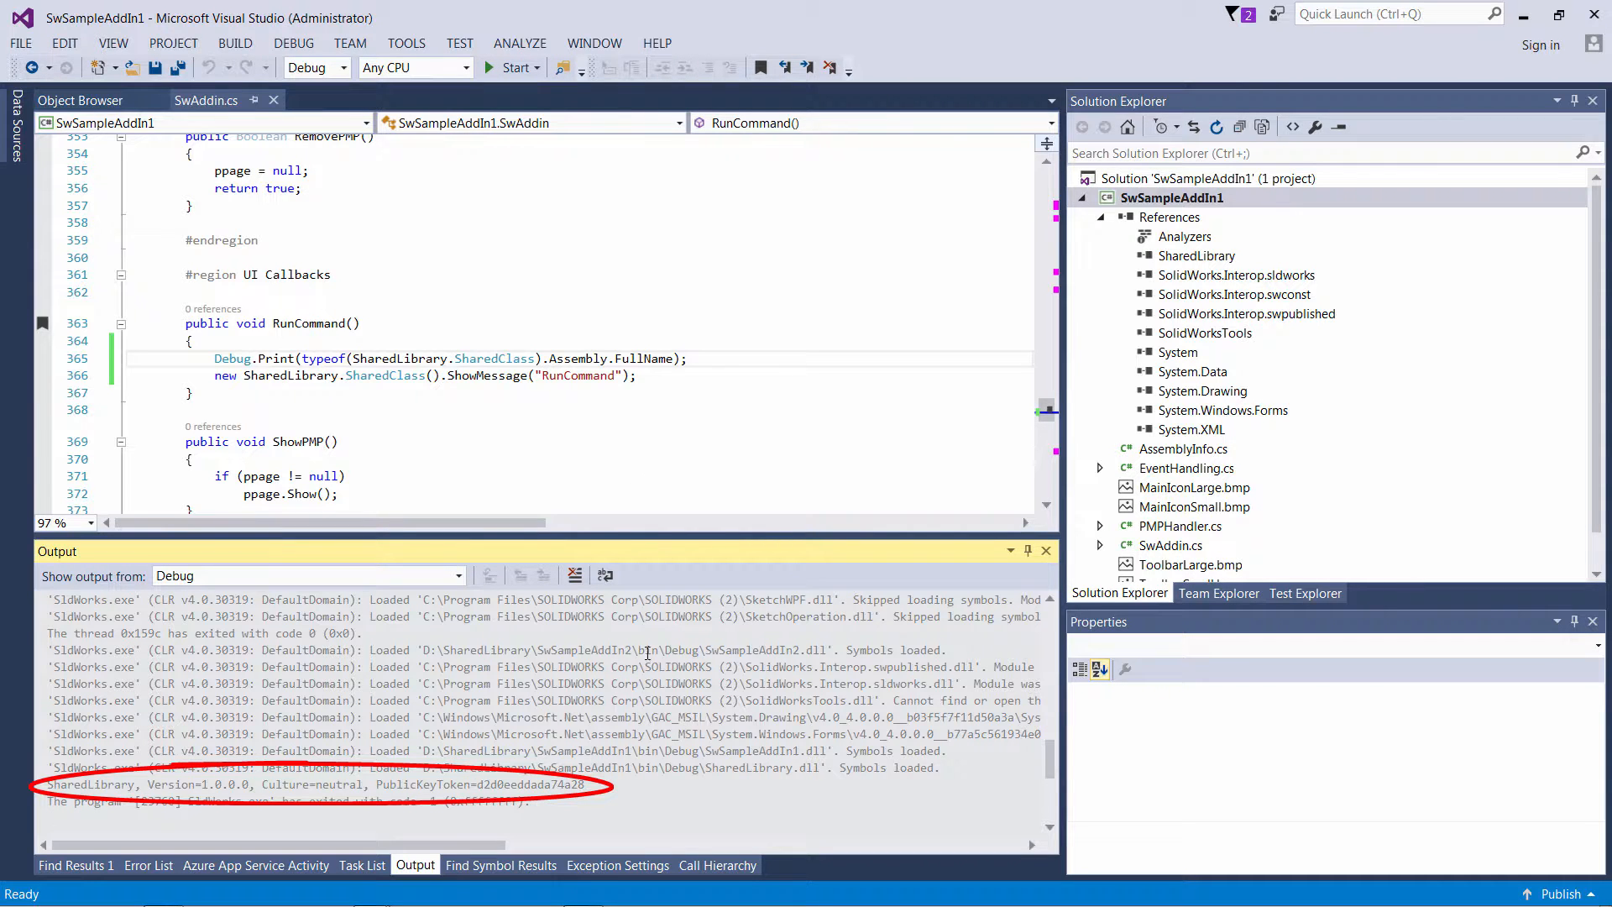
- Write the SharedLibrary binding redirect into SwSampleAddIn1's App.config using the Output line, and save
left_click(1172, 197)
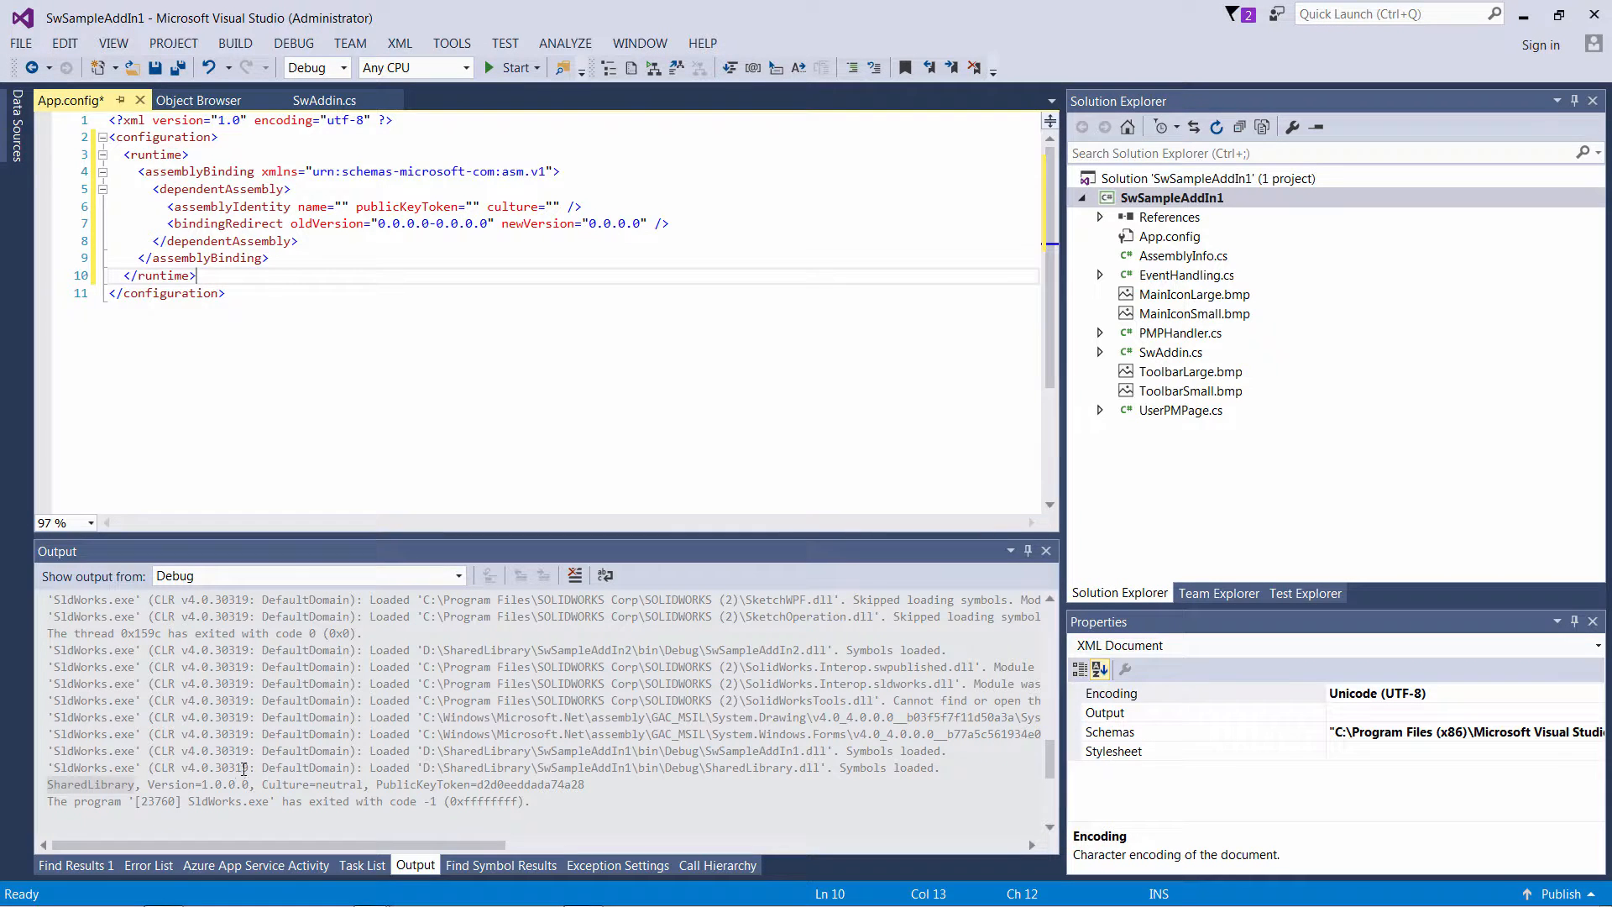
double_click(90, 784)
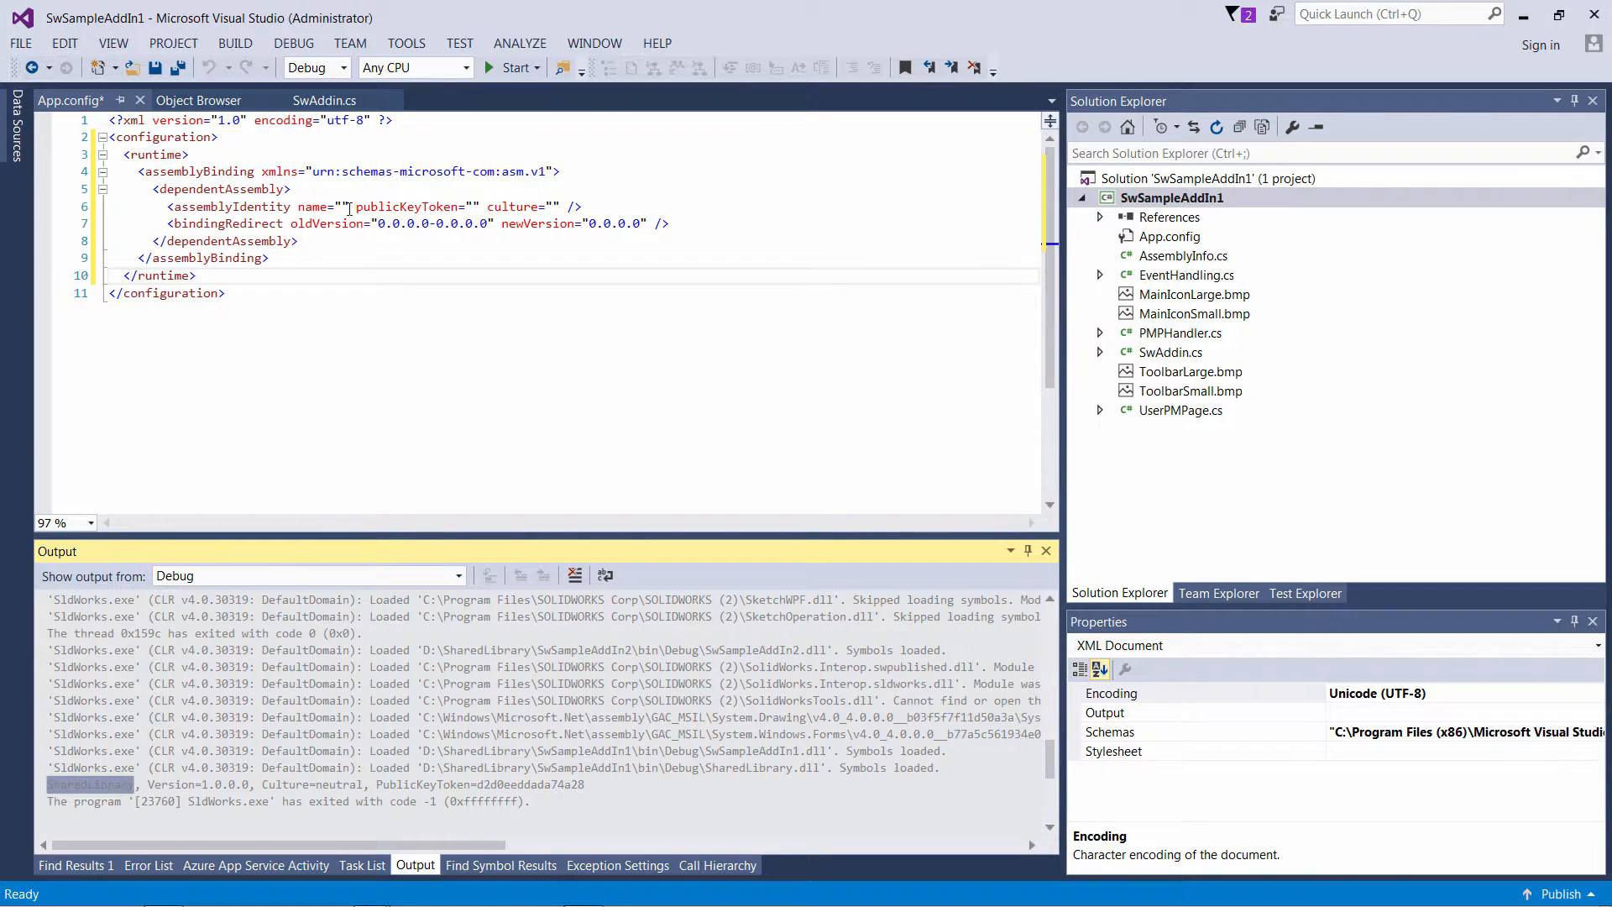
type("SharedLibrary")
type("1")
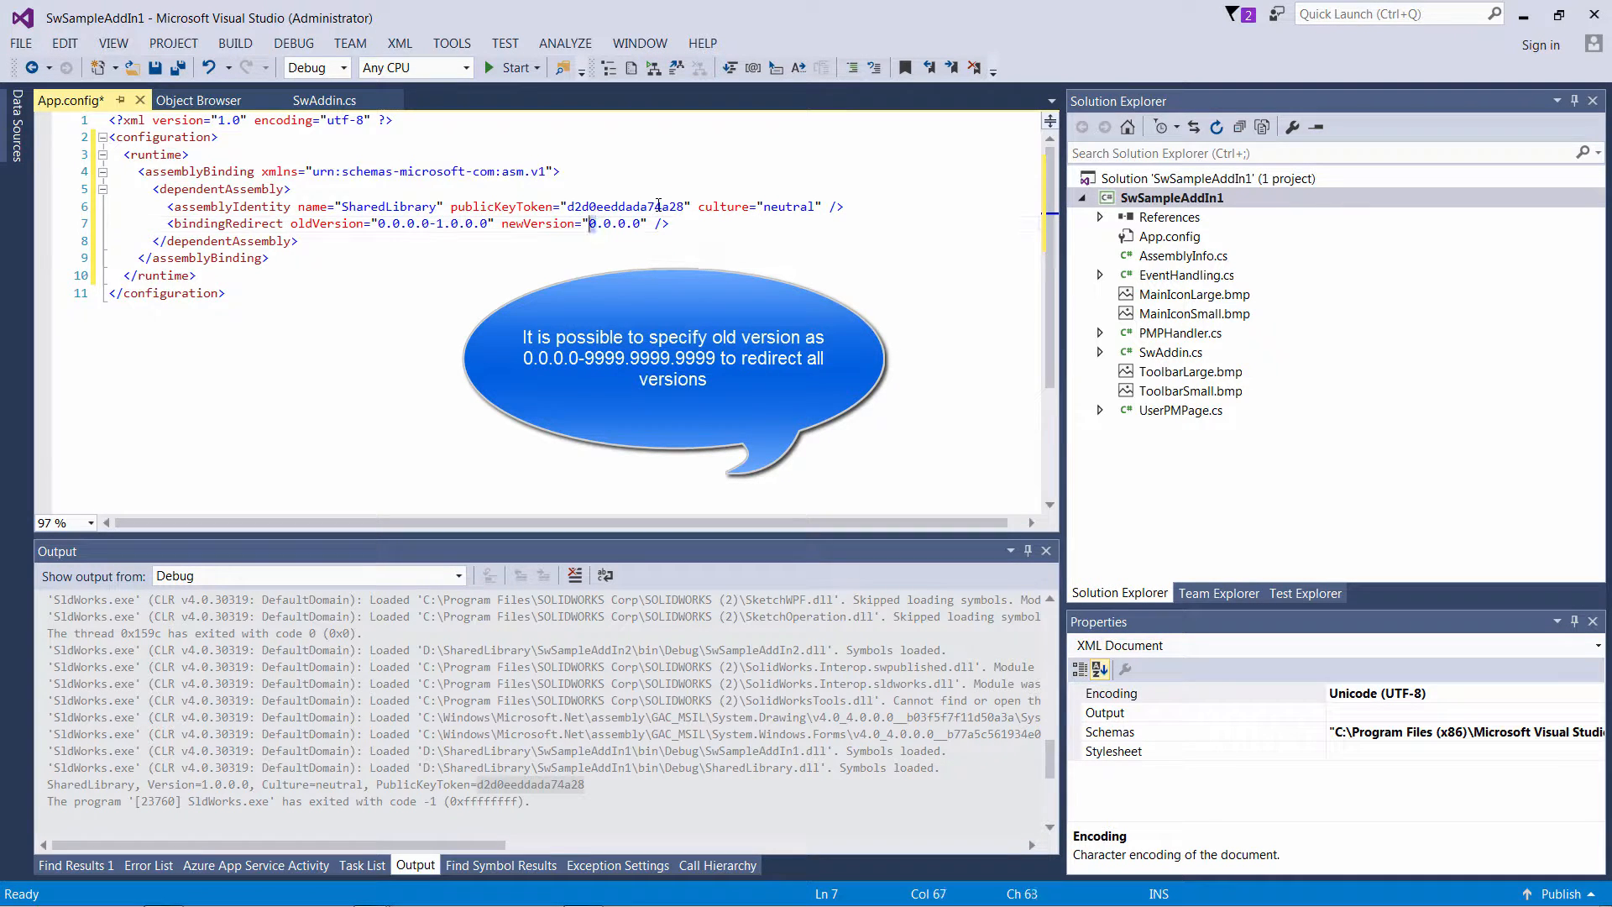
key("ctrl+s")
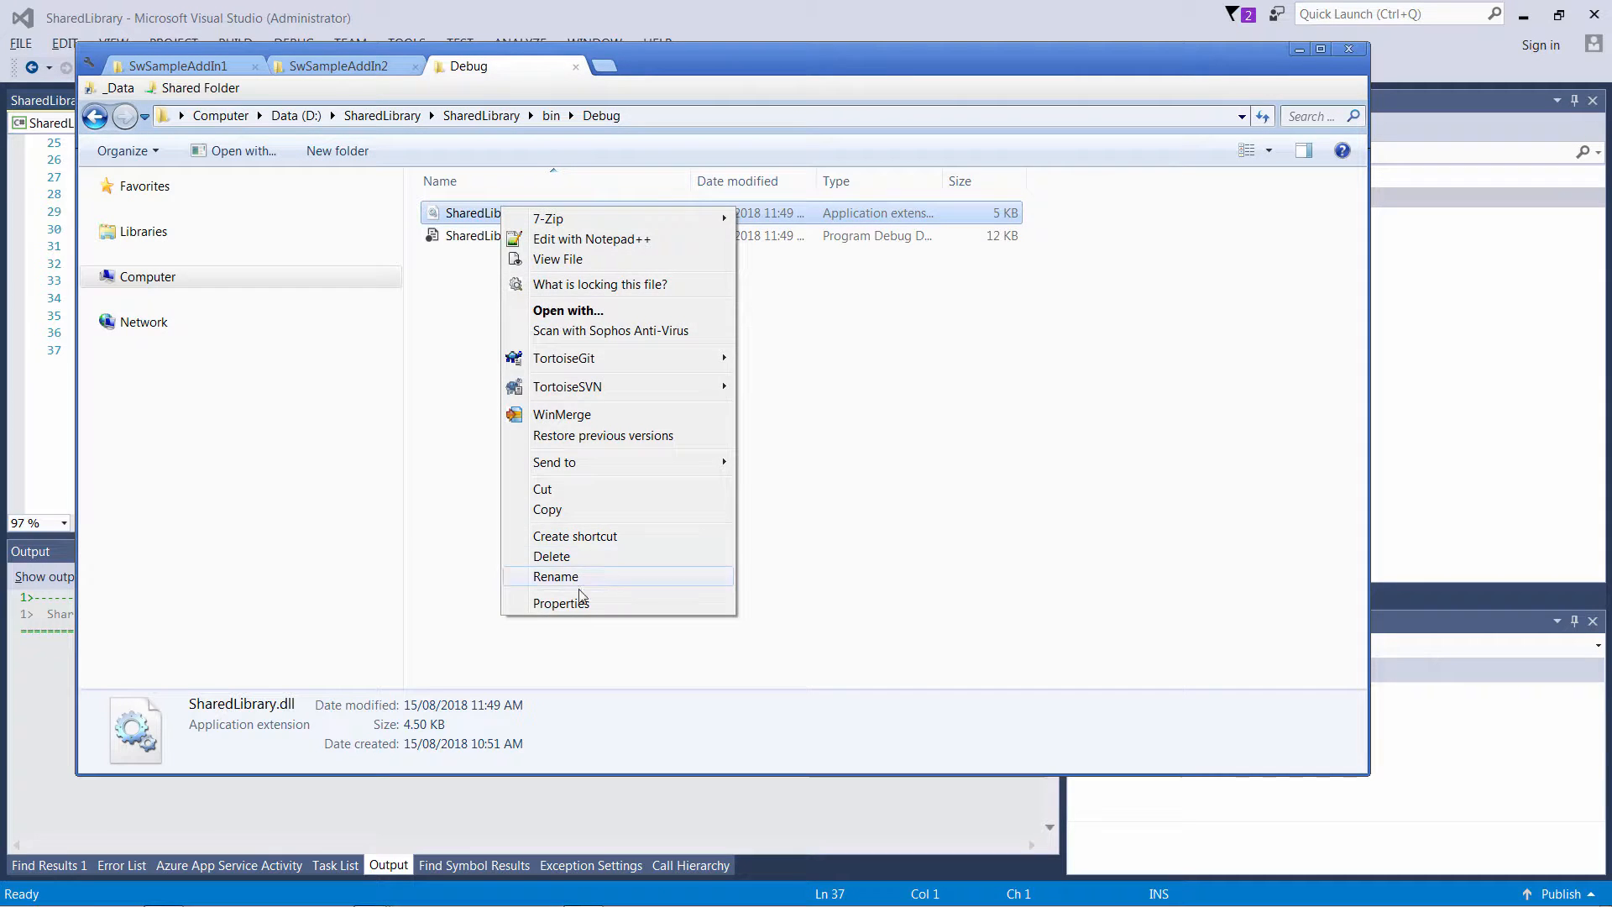
- Check SharedLibrary.dll's properties to confirm file version 1.1.0.0
left_click(562, 603)
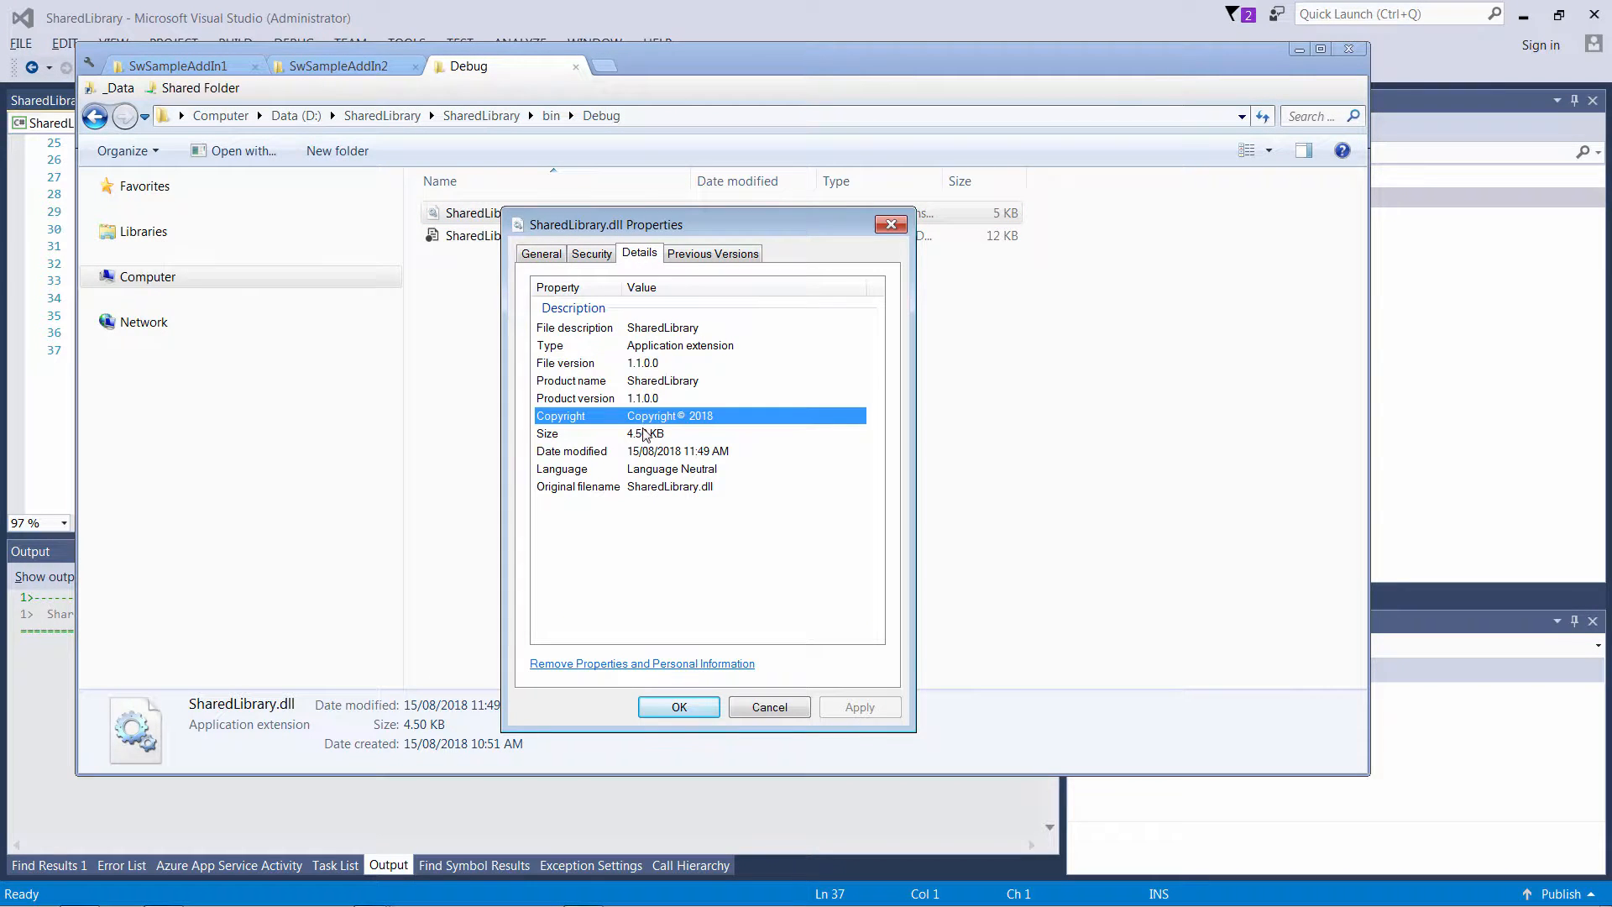
left_click(678, 707)
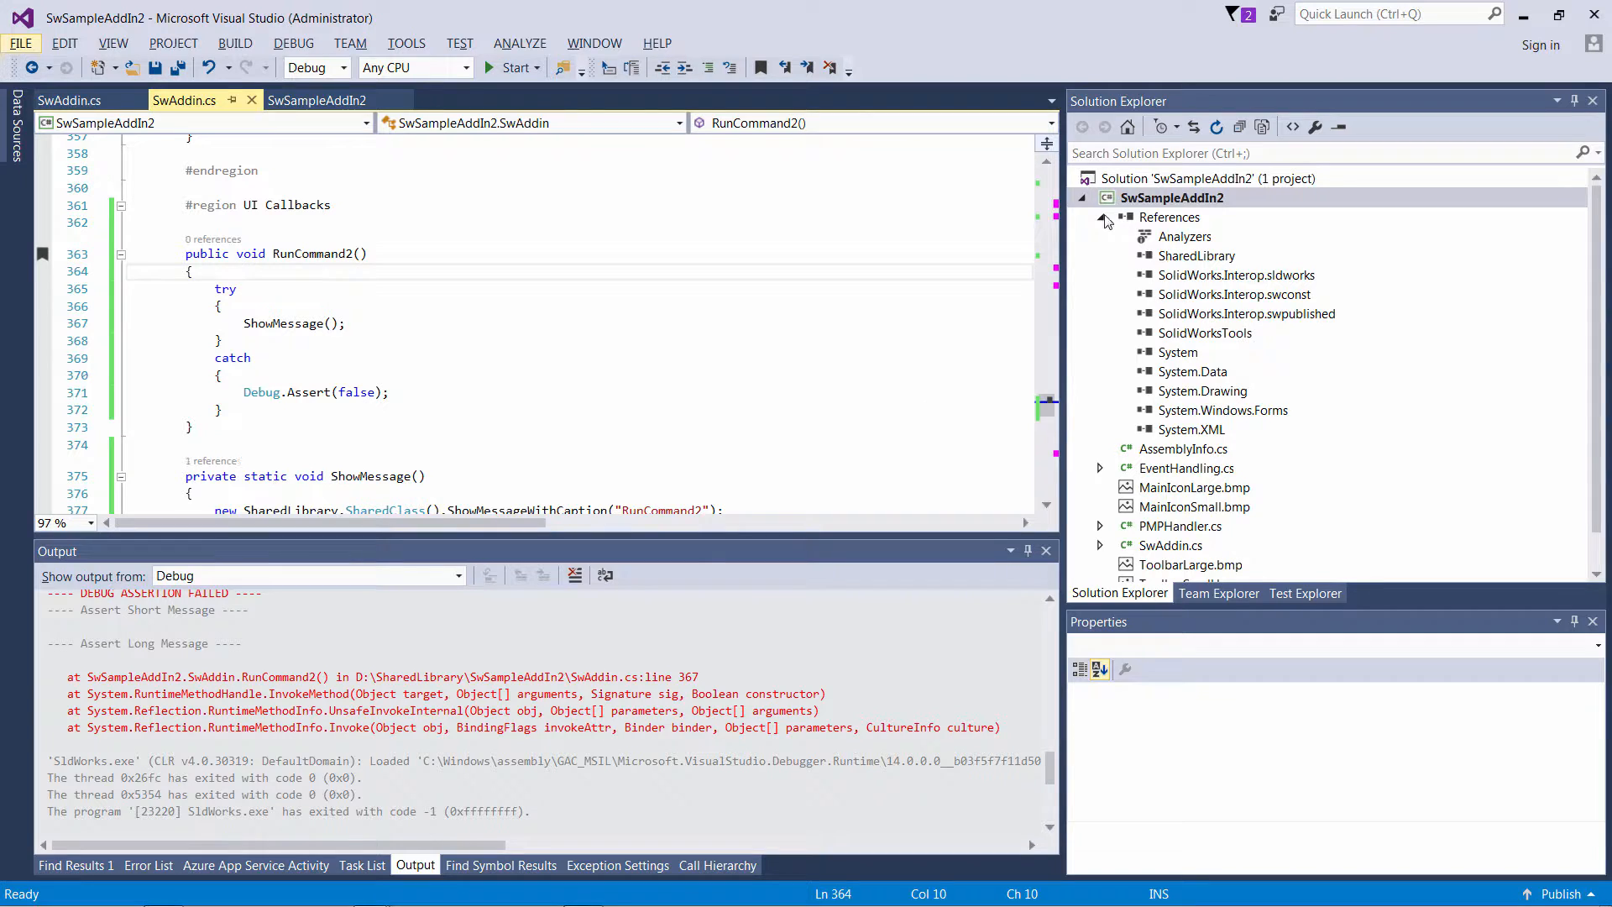
- Add an App.config to SwSampleAddIn2 redirecting SharedLibrary 0.0.0.0–1.1.0.0 to 1.1.0.0
left_click(1172, 197)
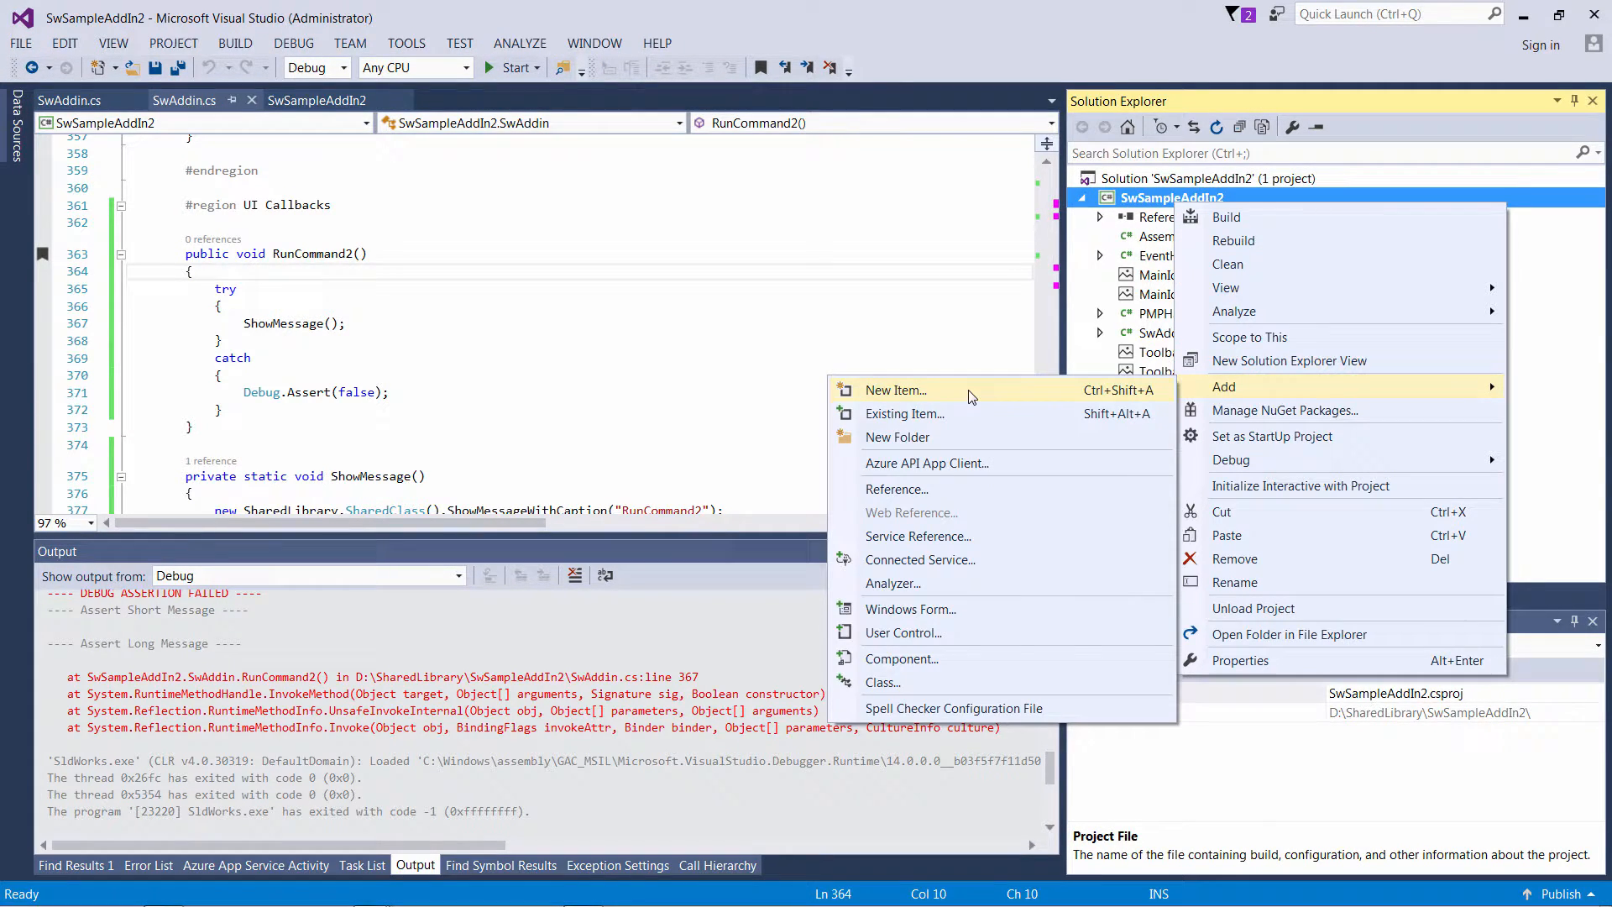
left_click(894, 389)
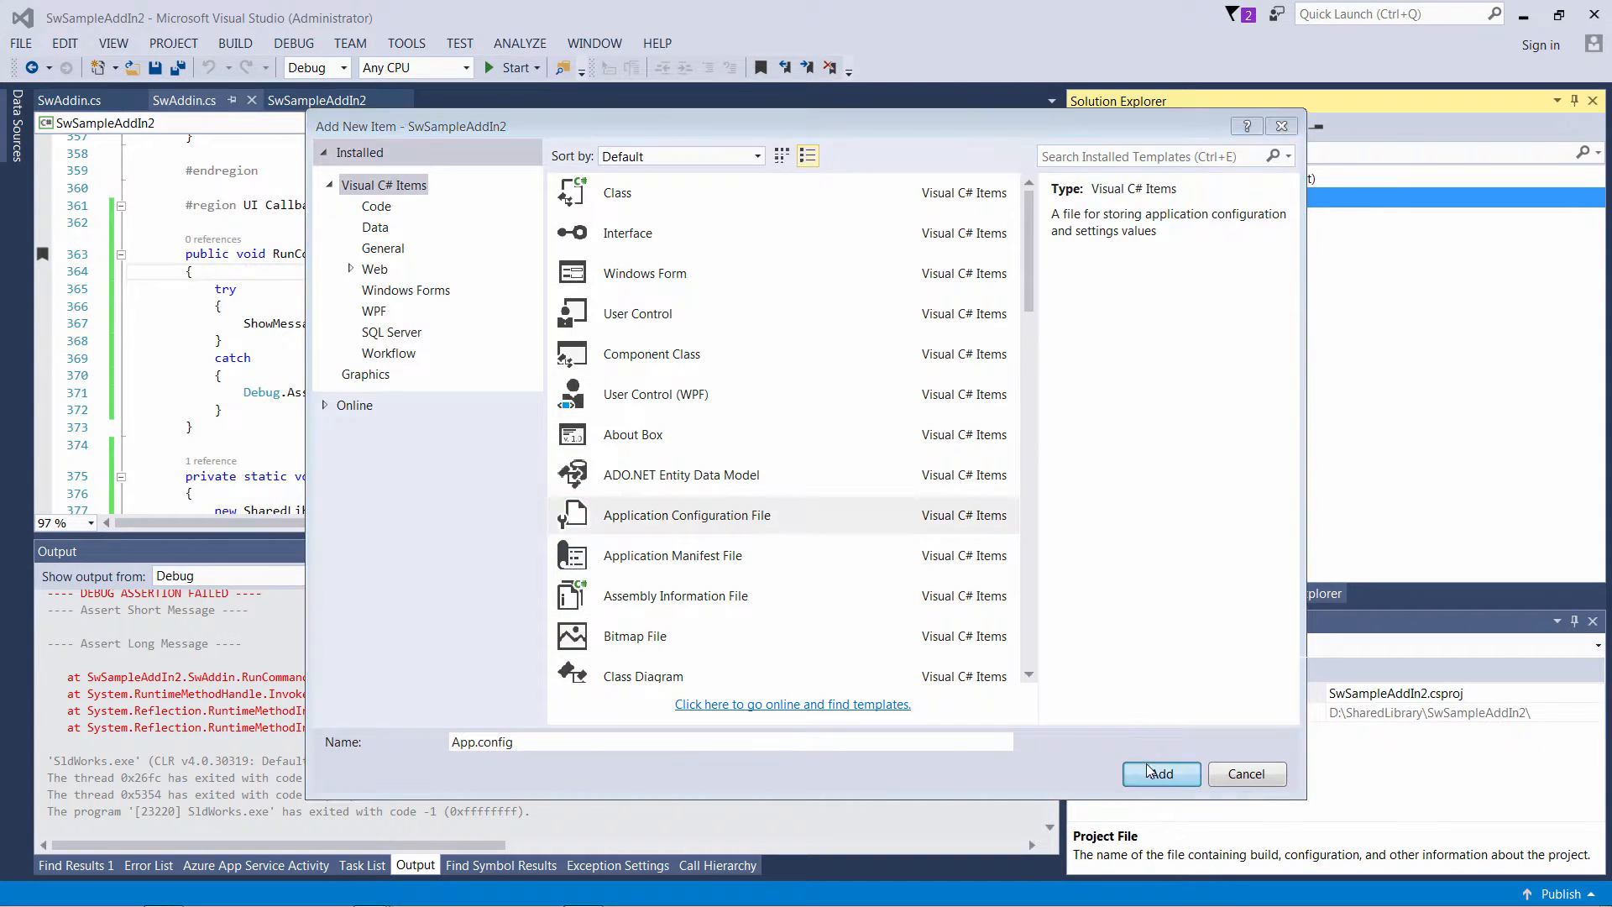
left_click(1159, 774)
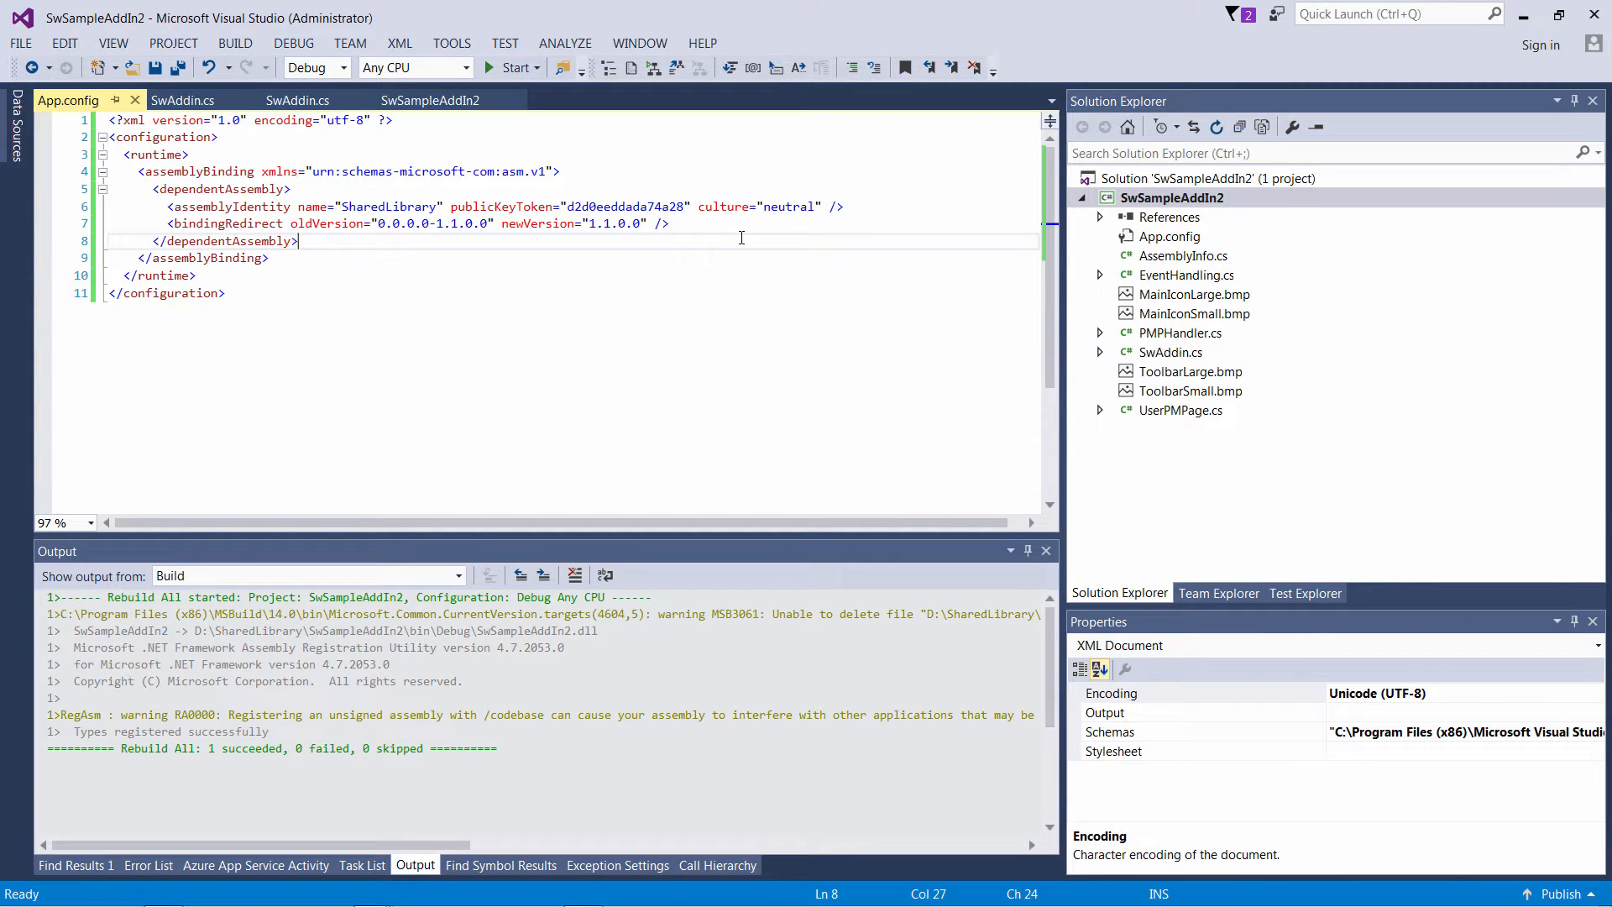
left_click(511, 68)
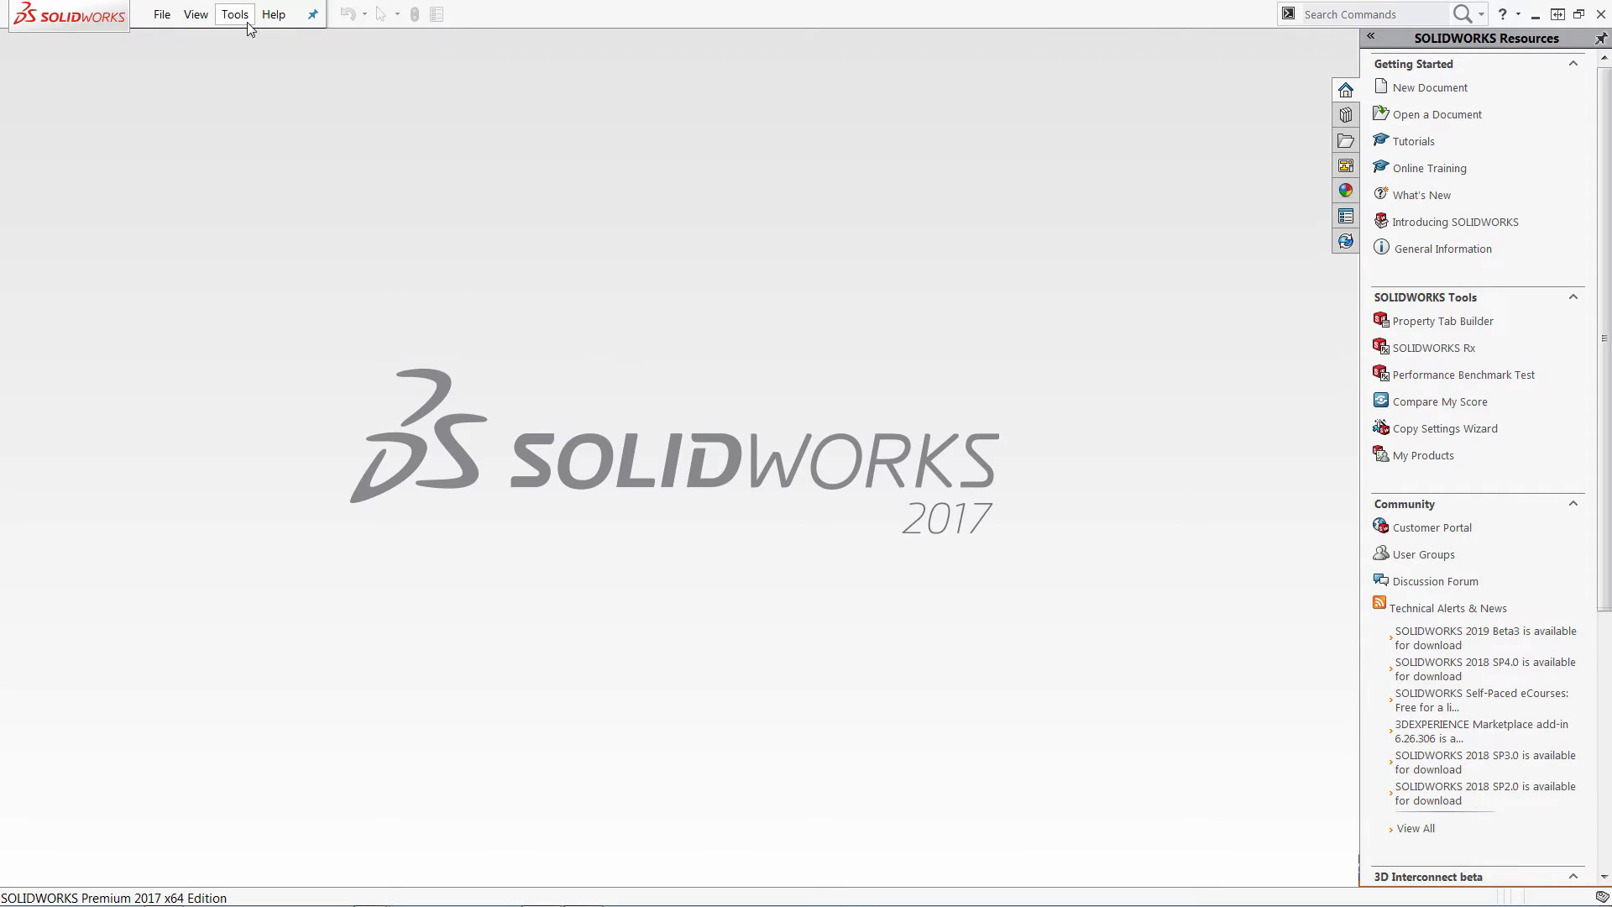
- Run RunCommand, dismiss its message, then run C# Addin2's RunCommand2
left_click(234, 14)
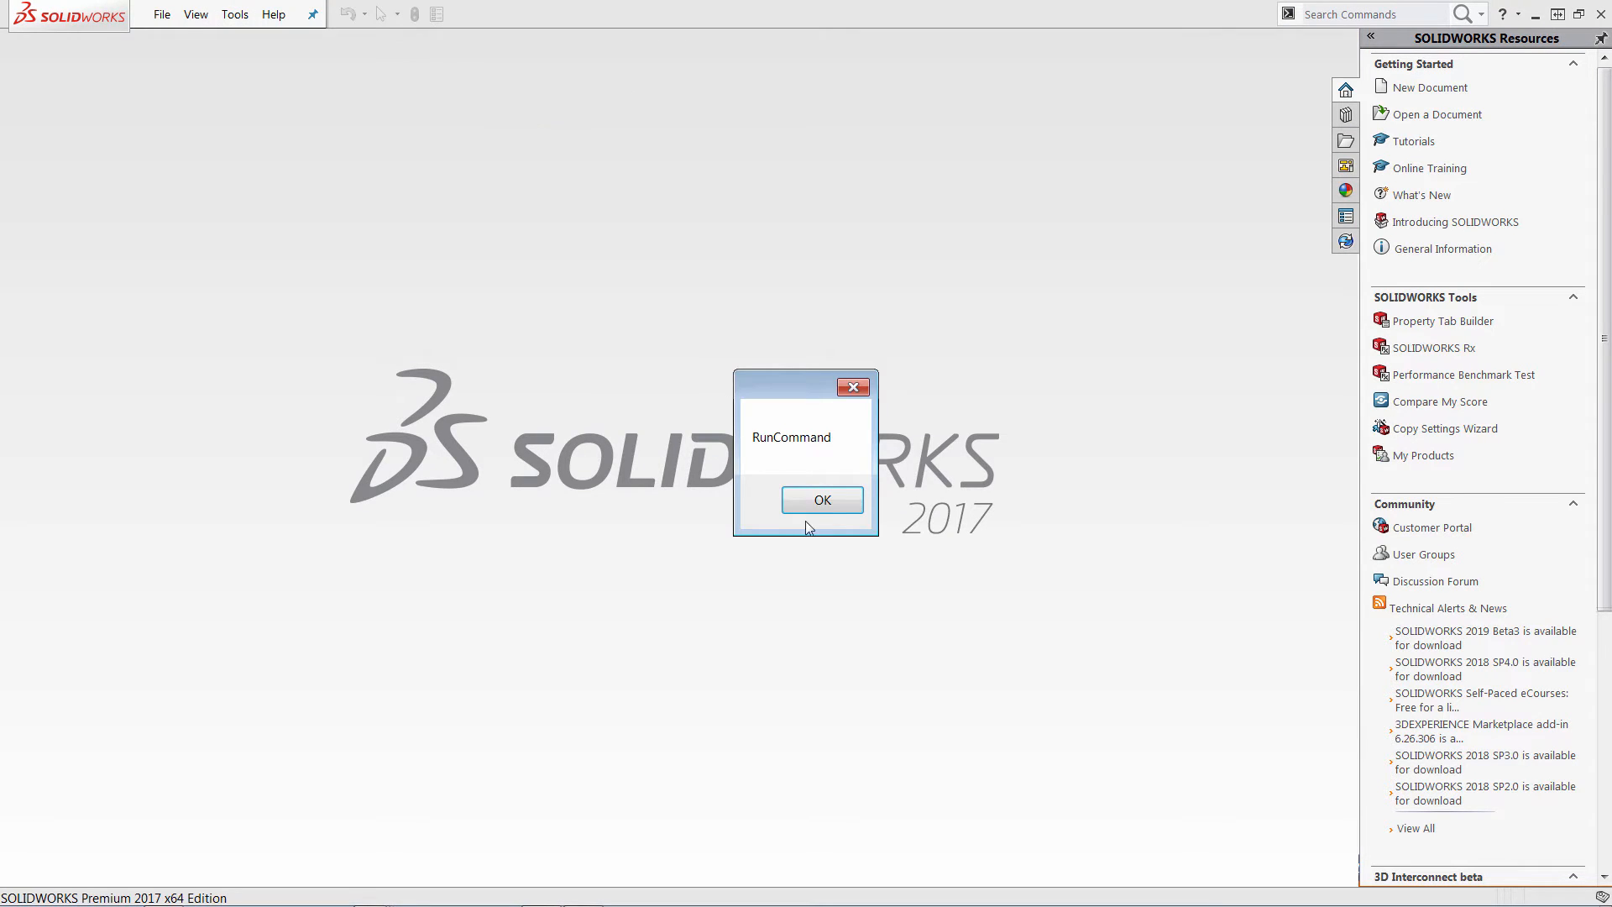
left_click(820, 499)
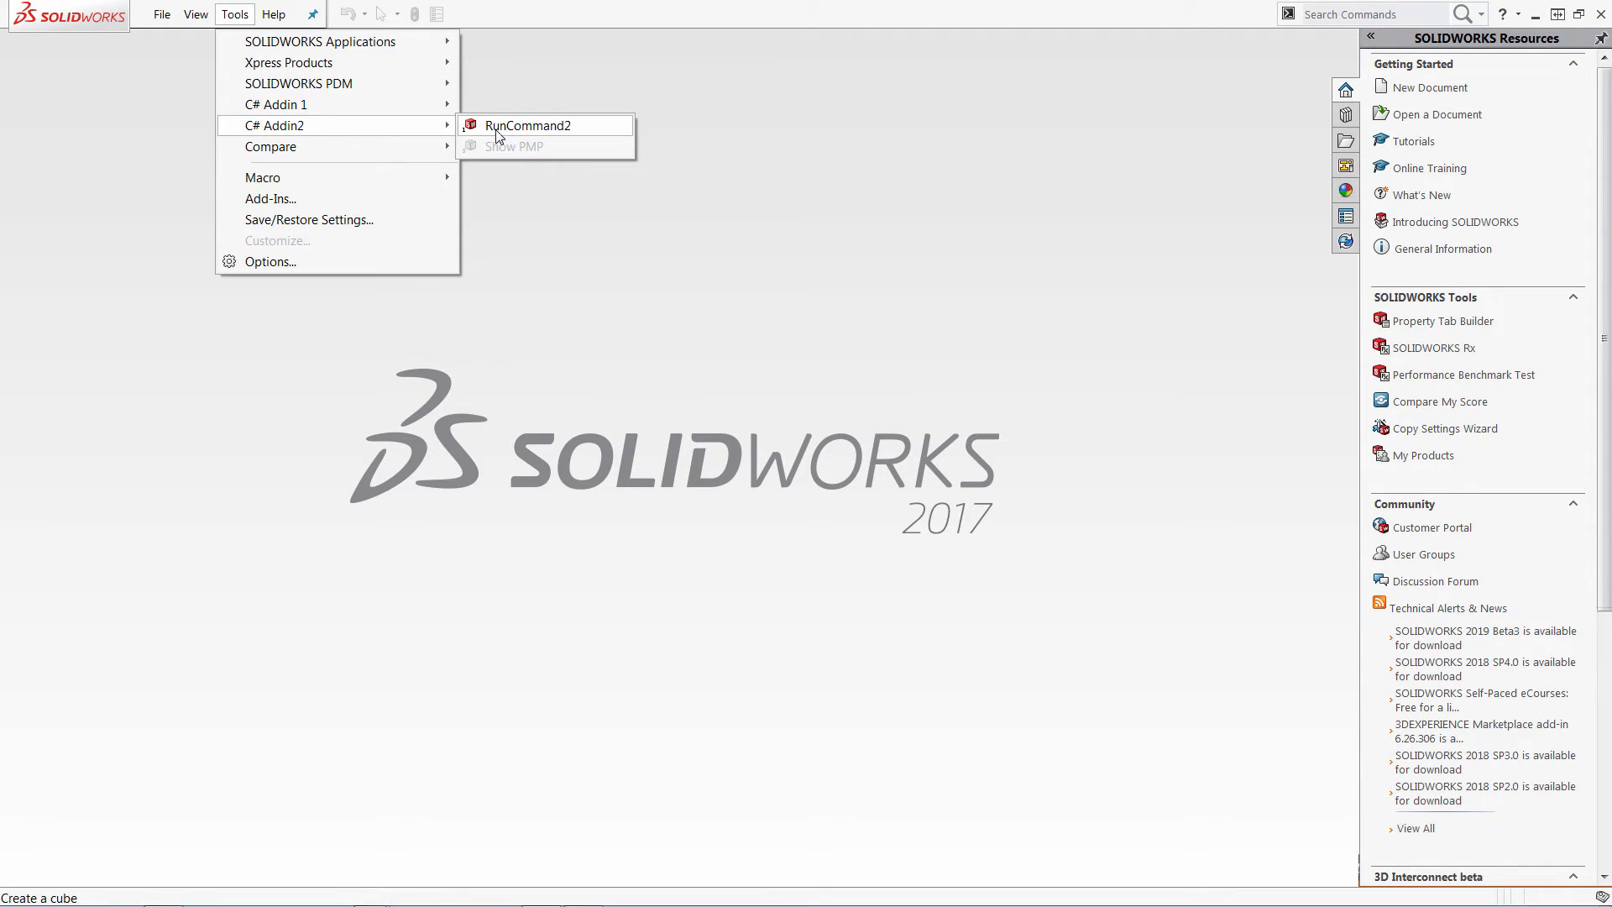
mouse_move(331, 120)
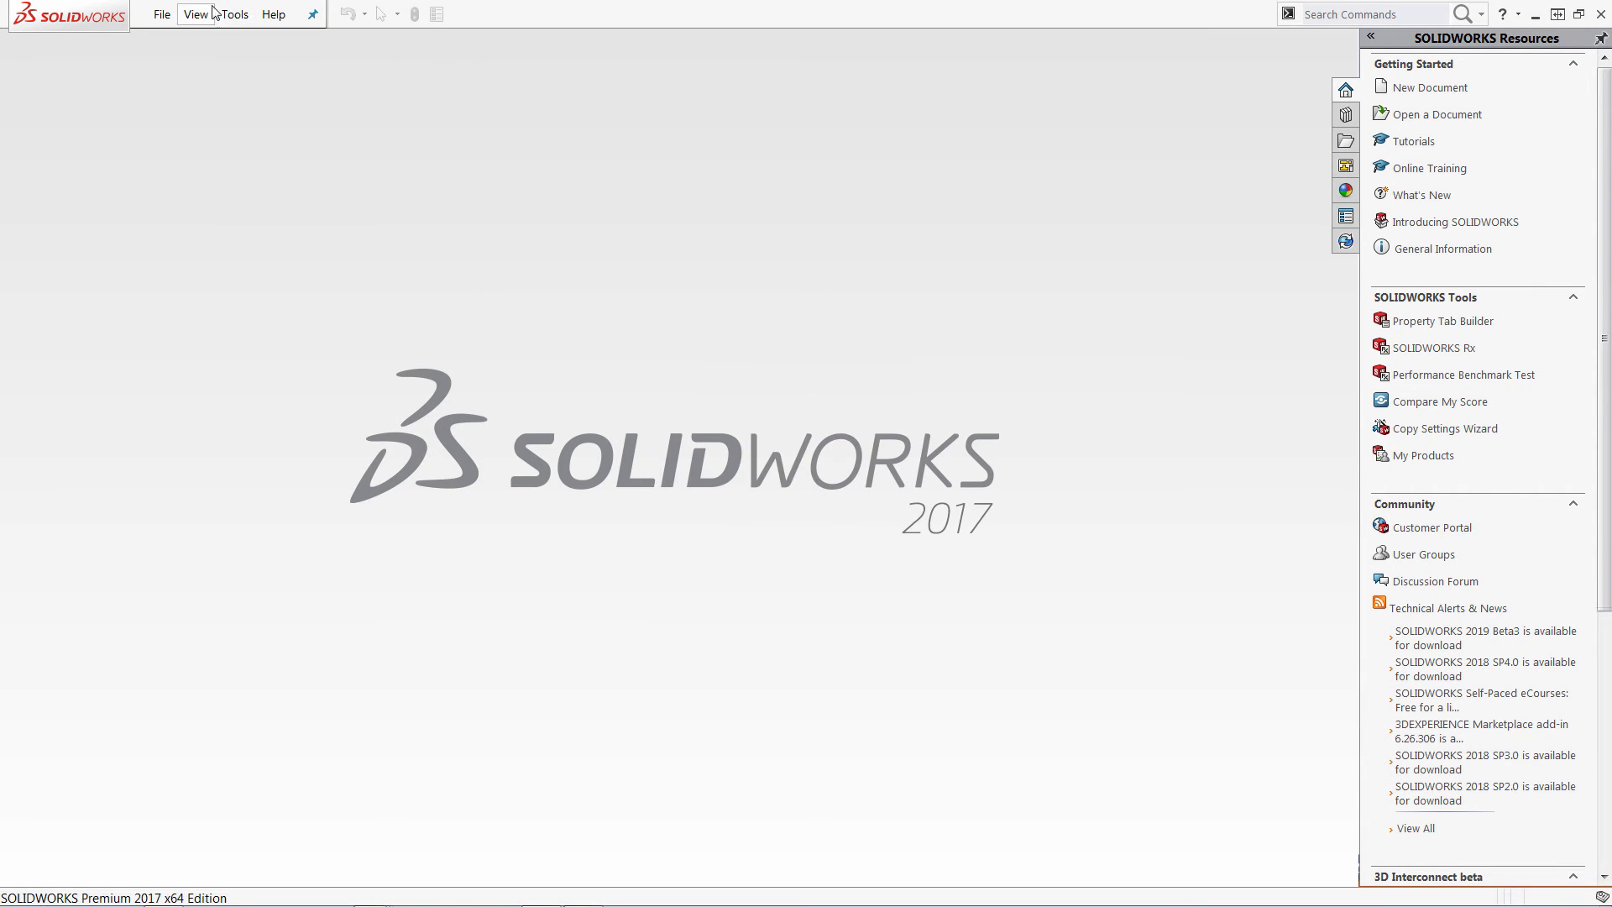
left_click(234, 13)
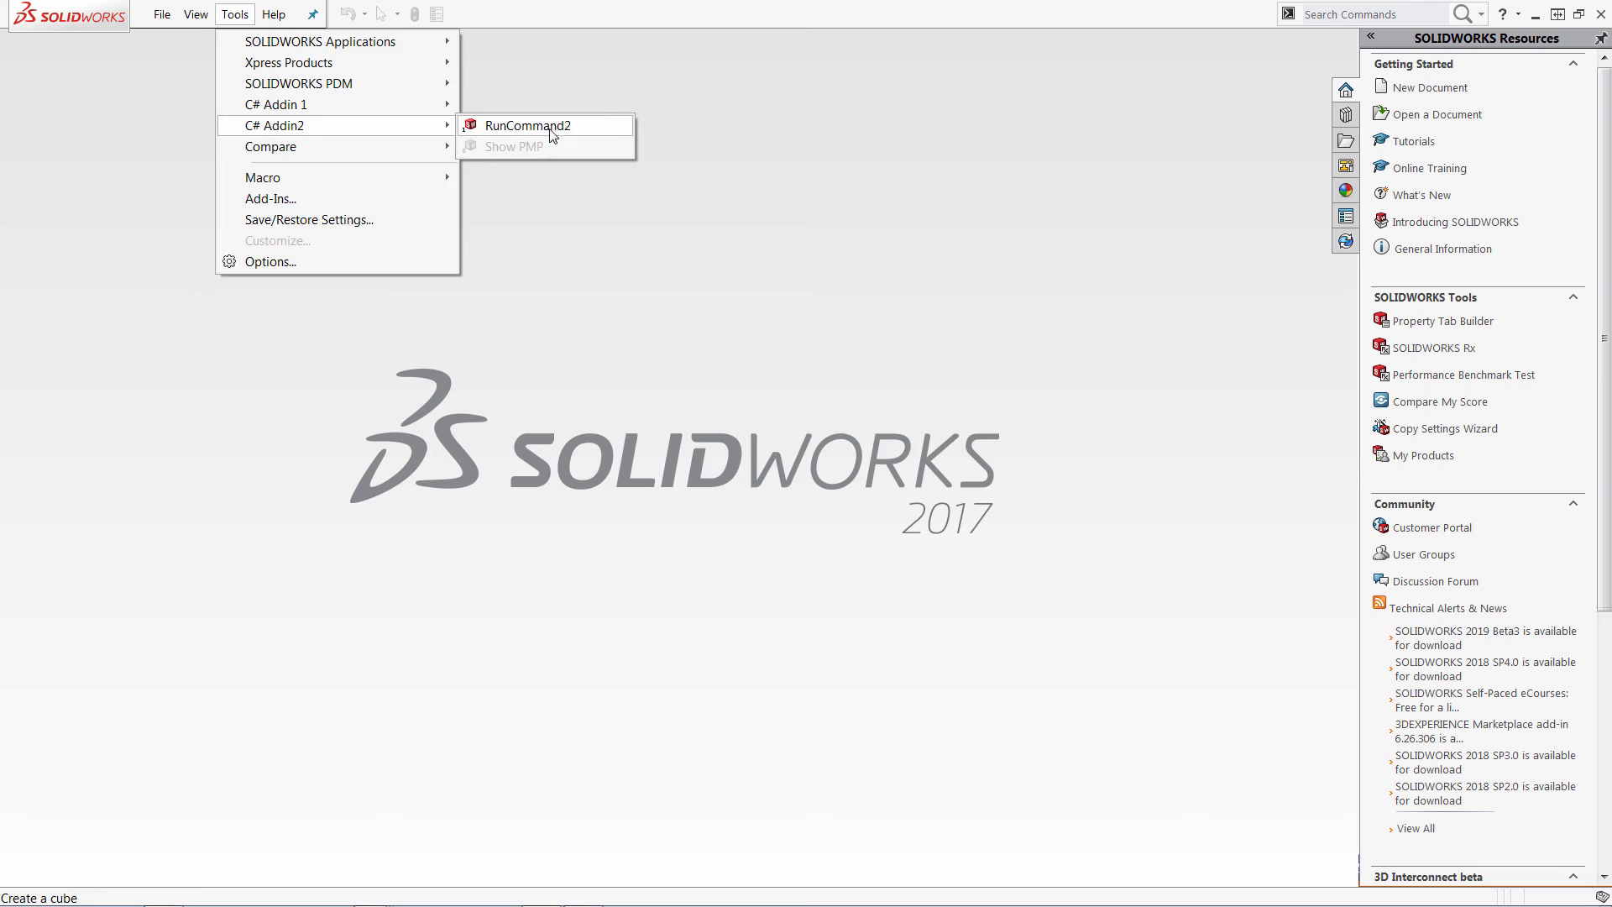
left_click(544, 124)
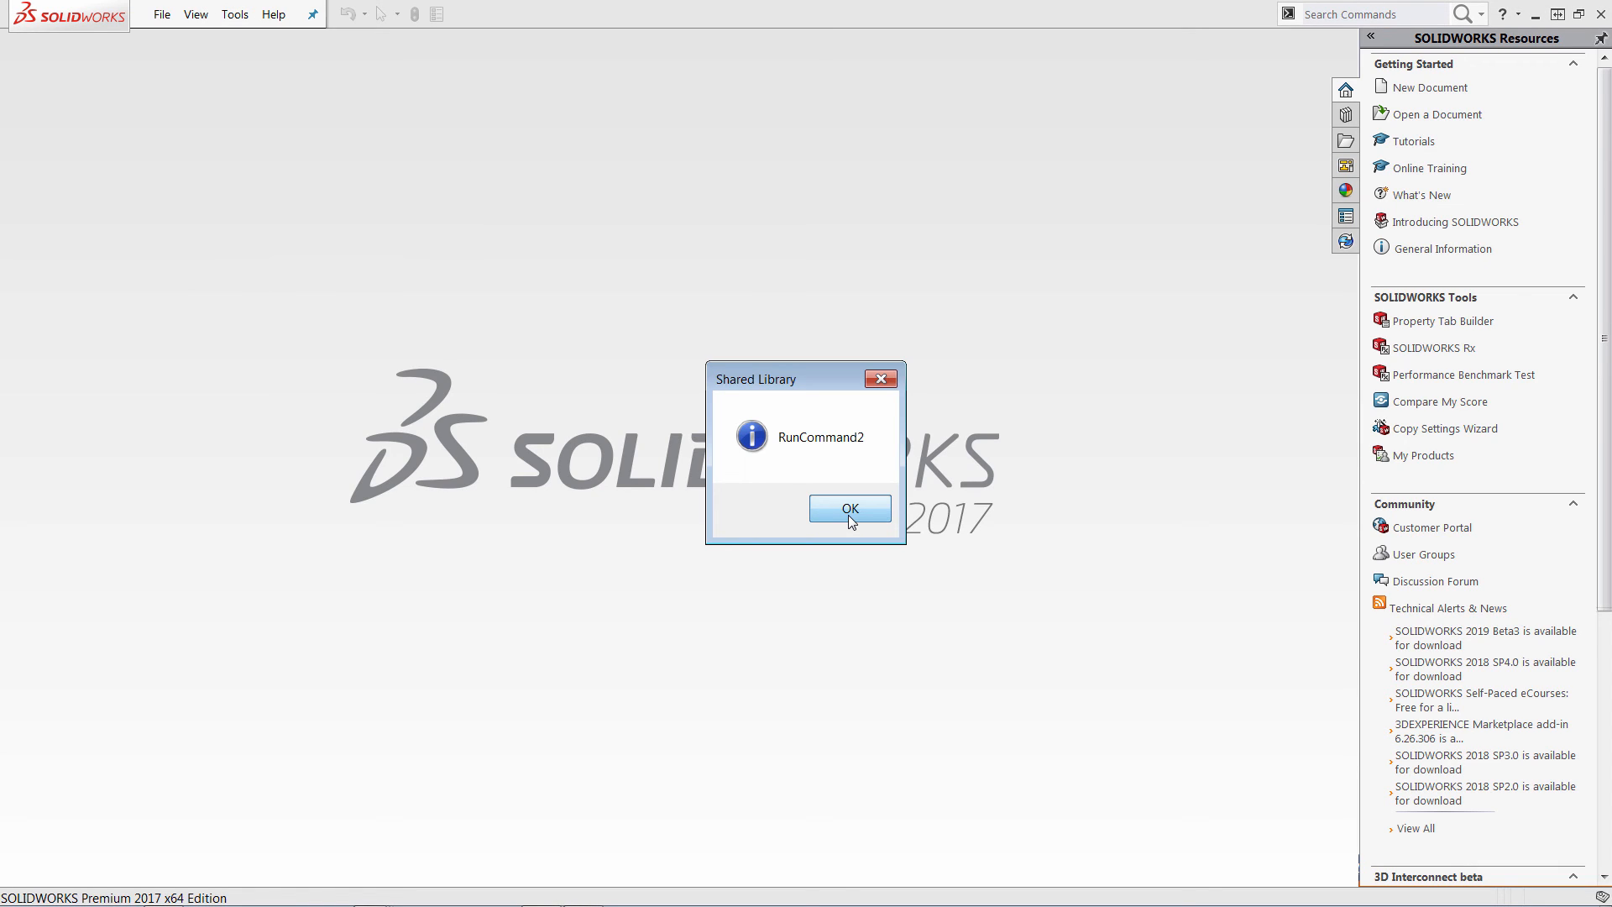